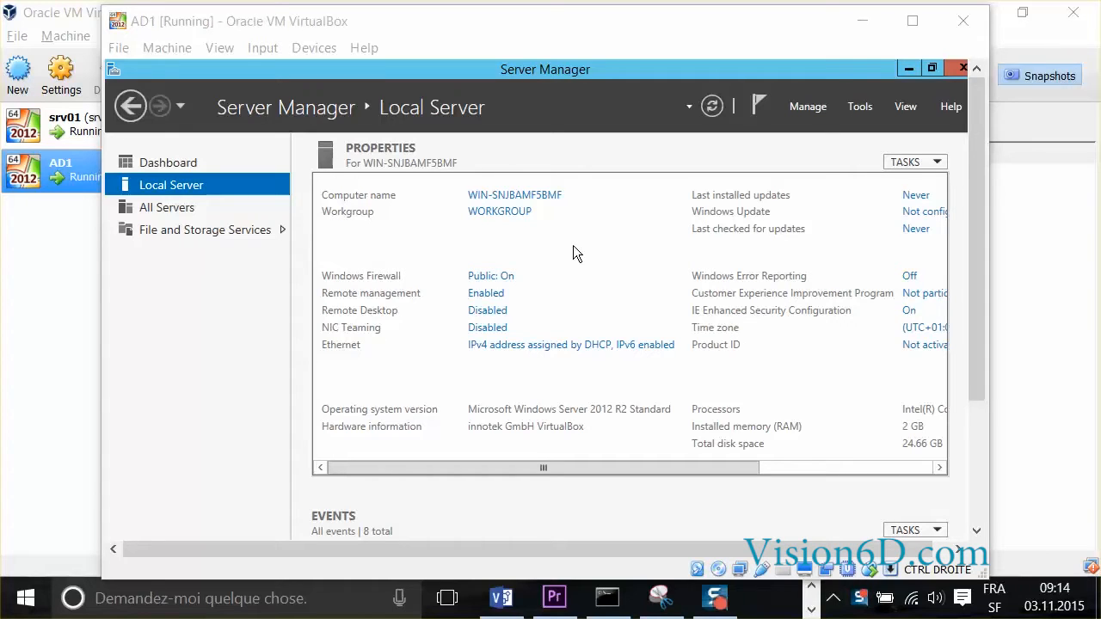
pyautogui.moveTo(303, 175)
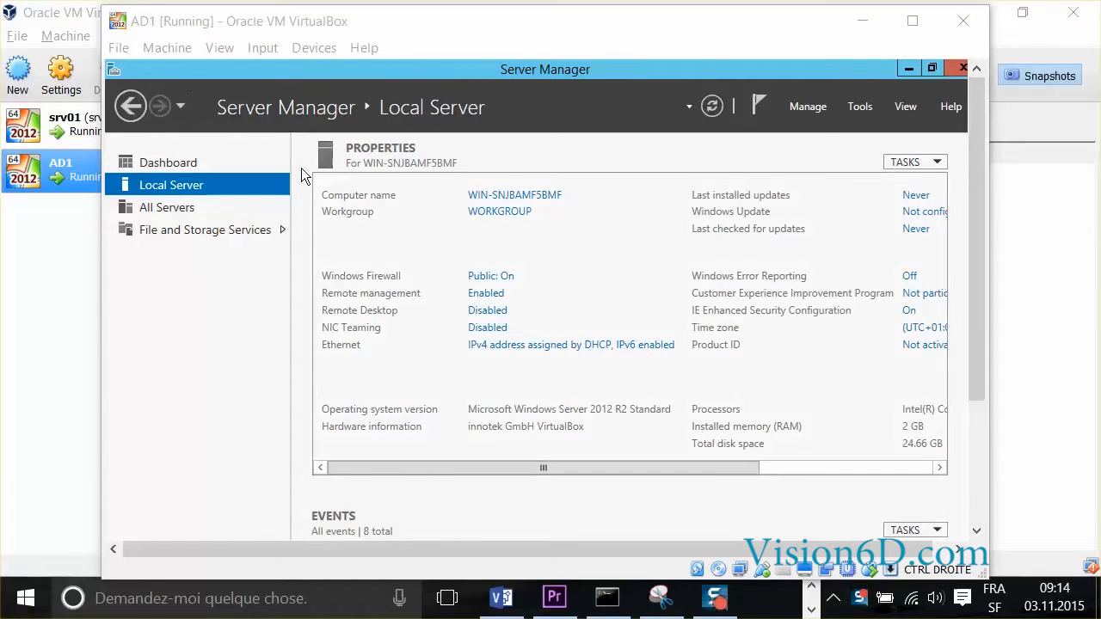
pyautogui.moveTo(490, 232)
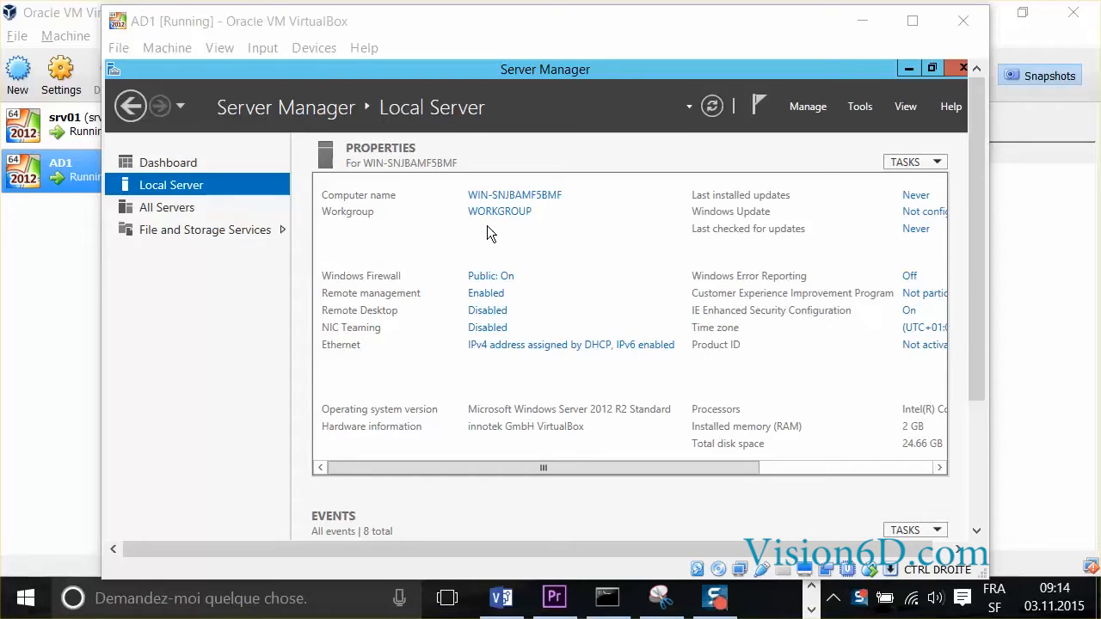
pyautogui.moveTo(552, 201)
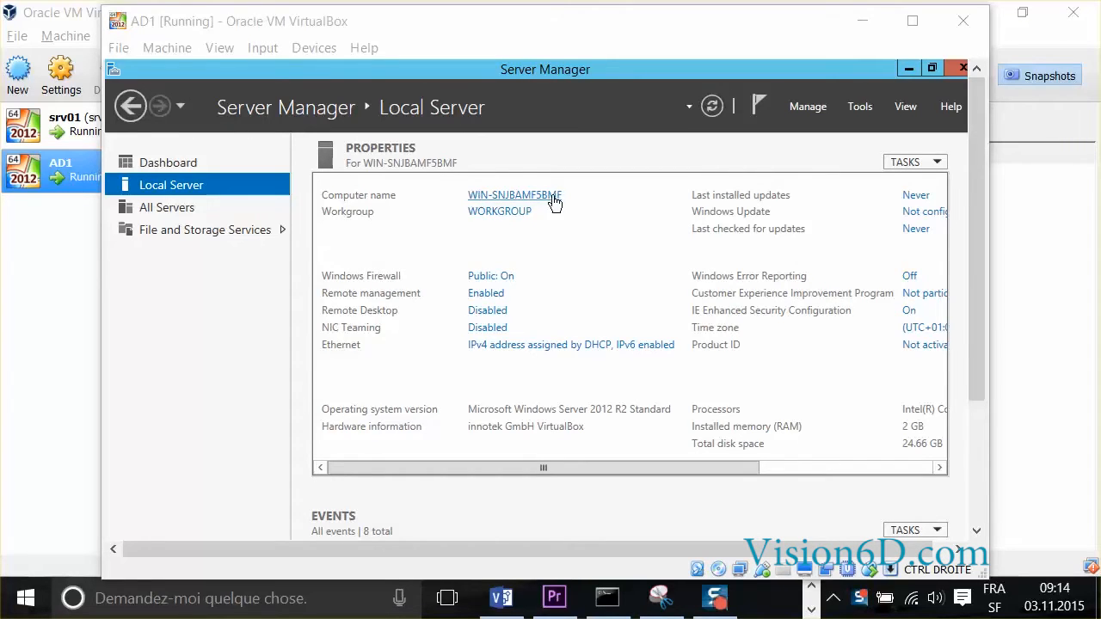
pyautogui.moveTo(509, 207)
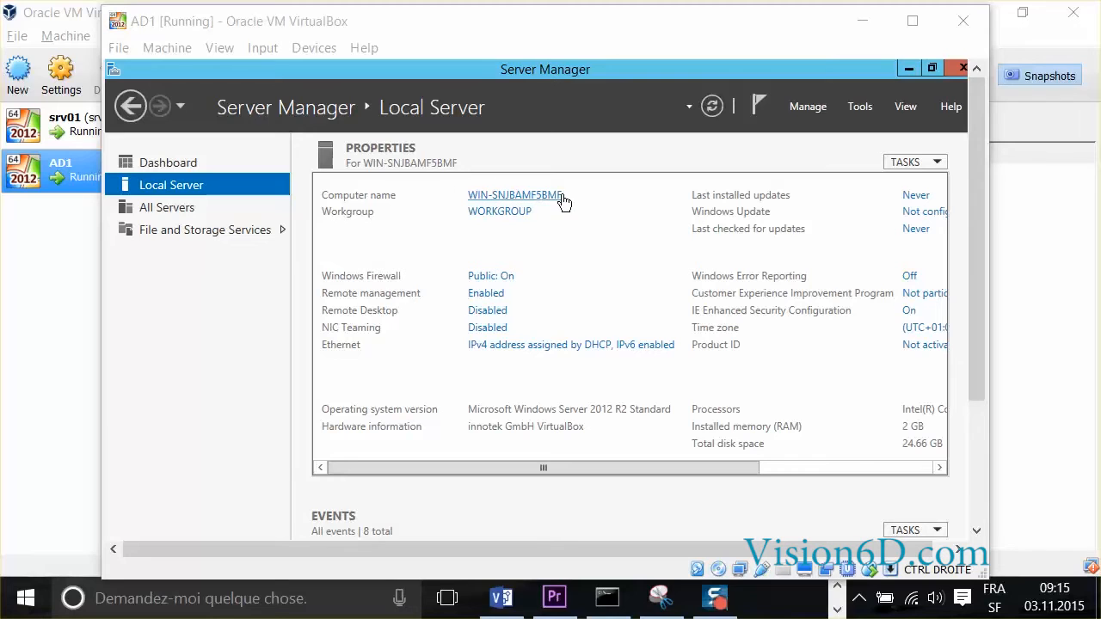
pyautogui.moveTo(489, 207)
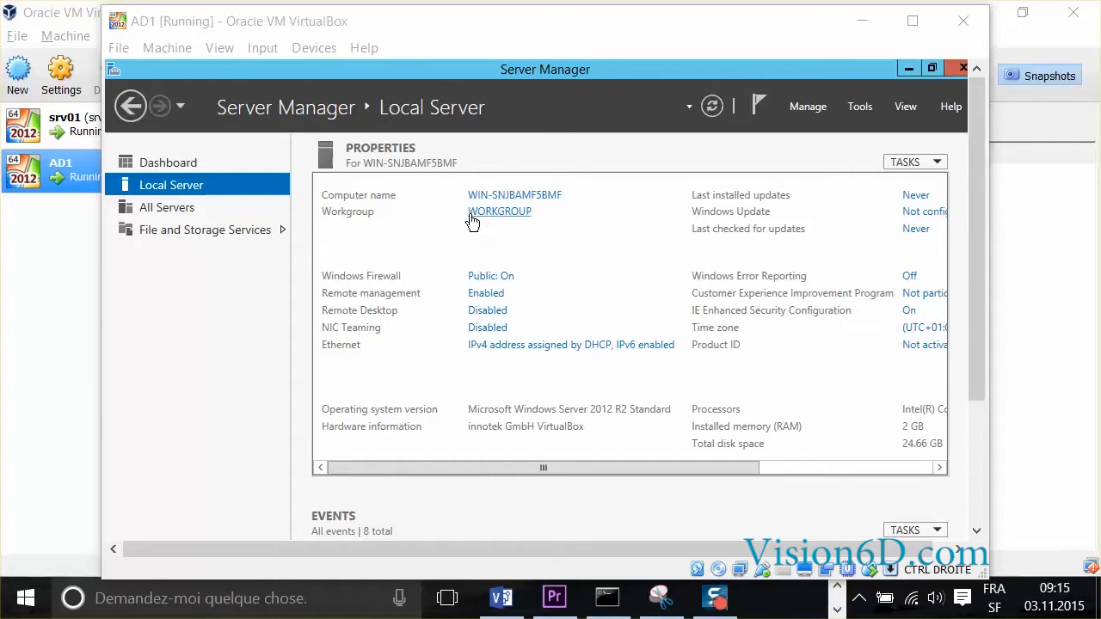
pyautogui.moveTo(506, 221)
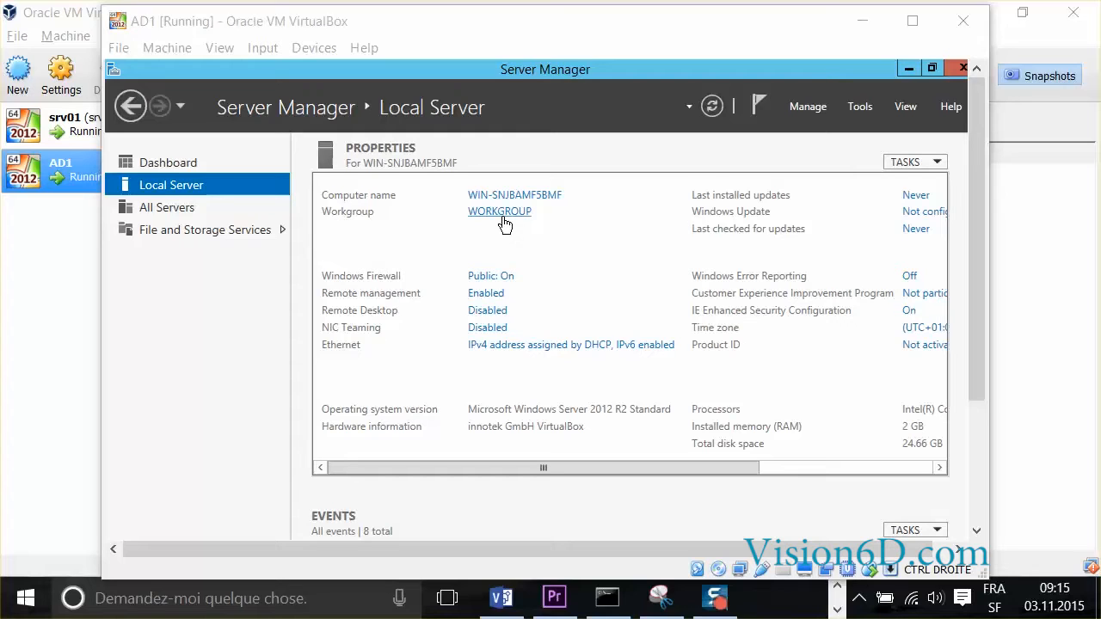
pyautogui.moveTo(1014, 241)
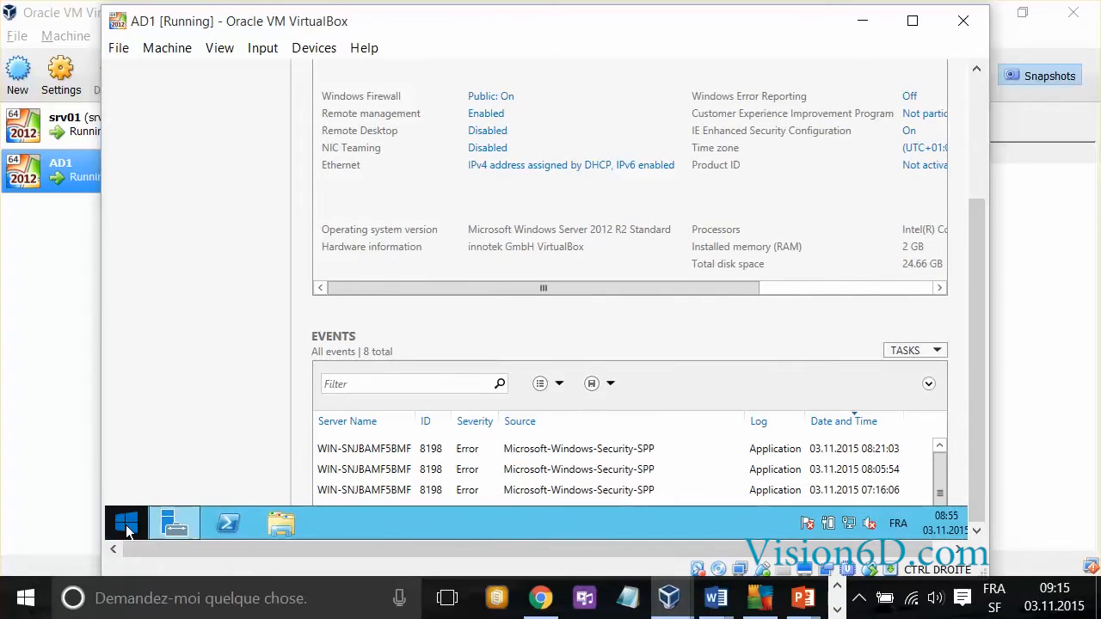
# Reach the network adapters list via Control Panel's Network and Sharing Center
pyautogui.click(127, 522)
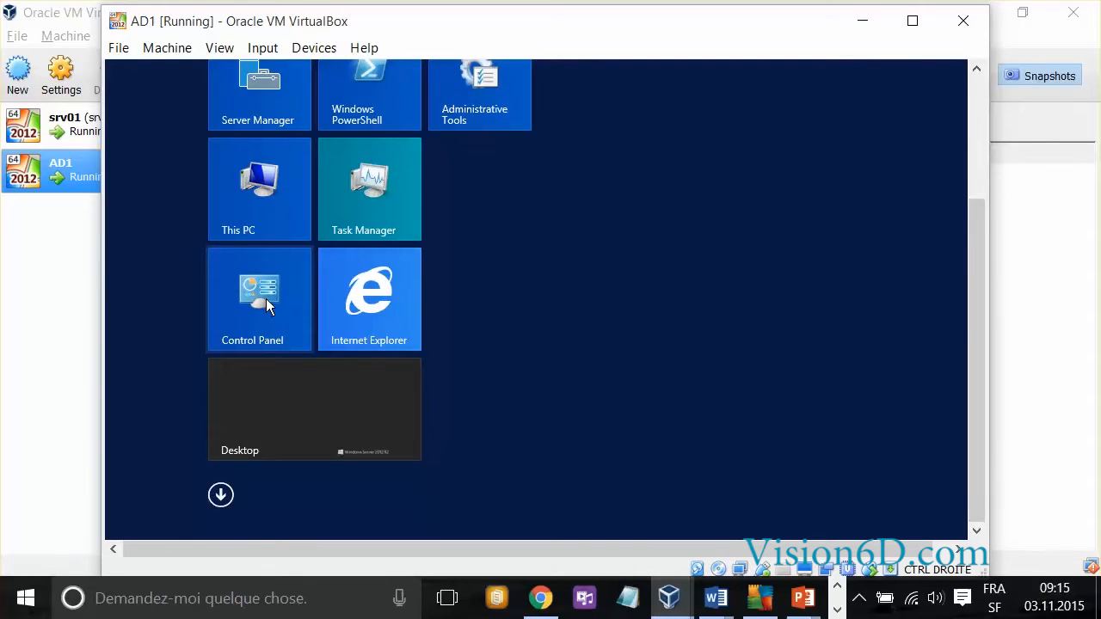
pyautogui.click(258, 299)
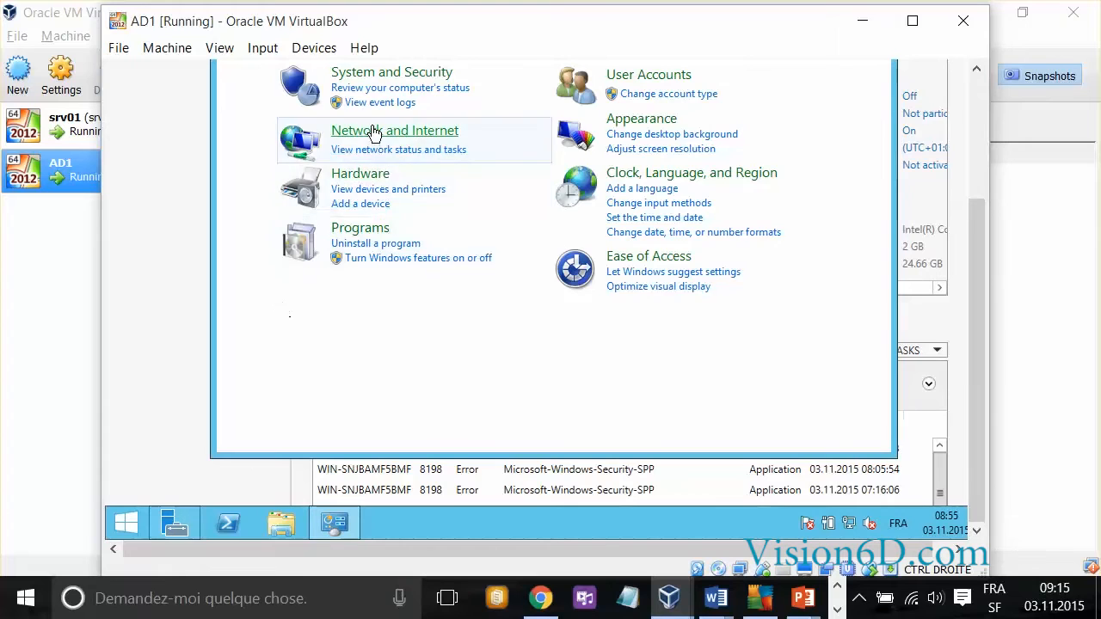
pyautogui.click(396, 130)
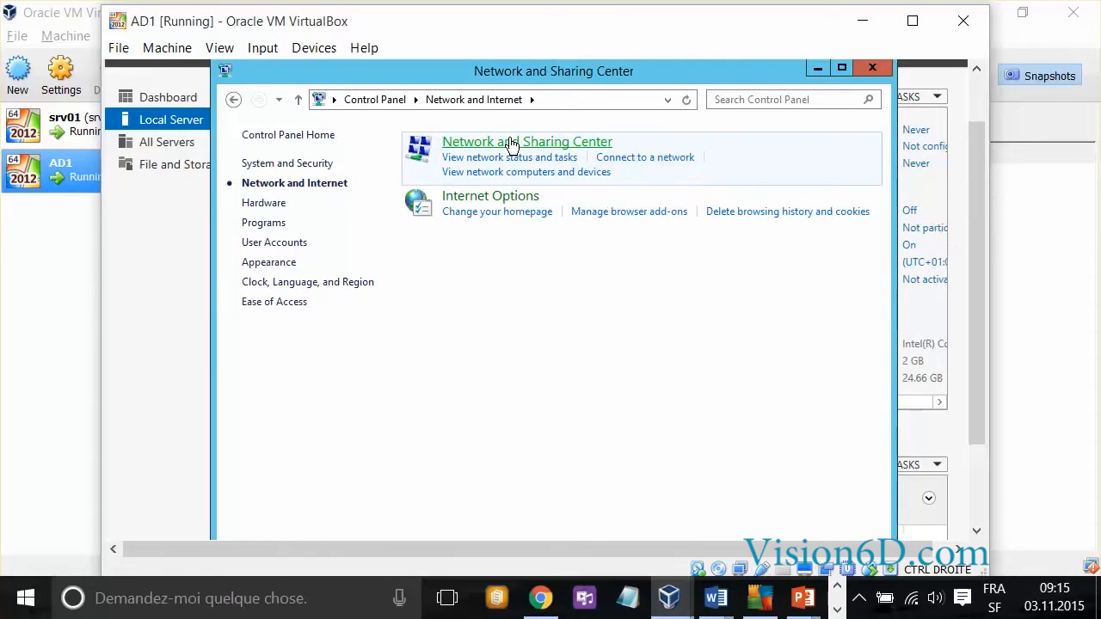
pyautogui.click(526, 141)
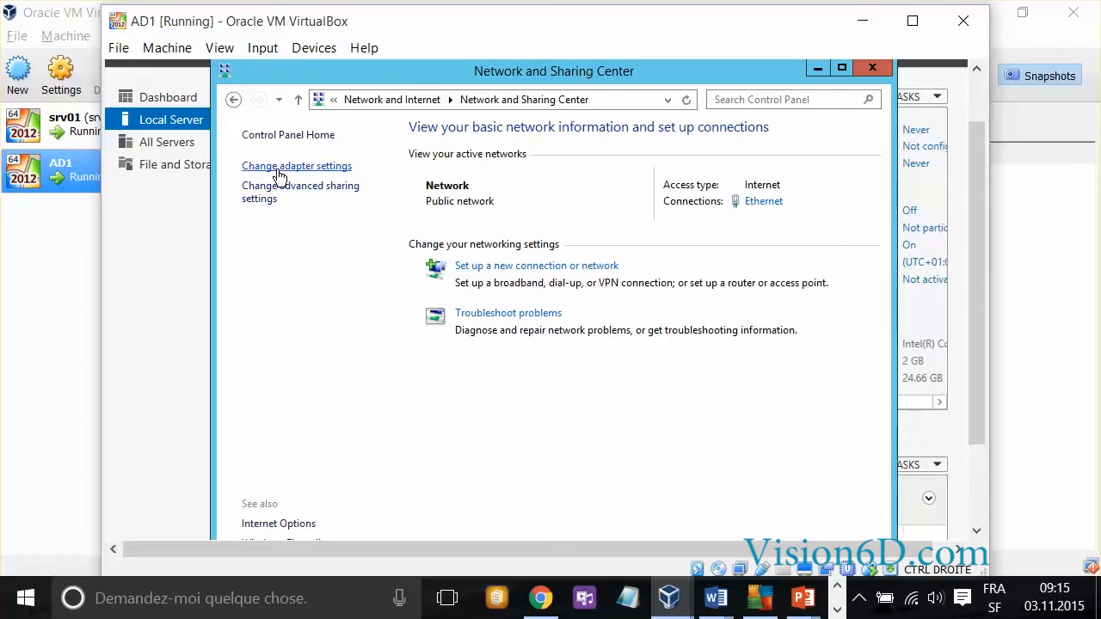
pyautogui.click(296, 165)
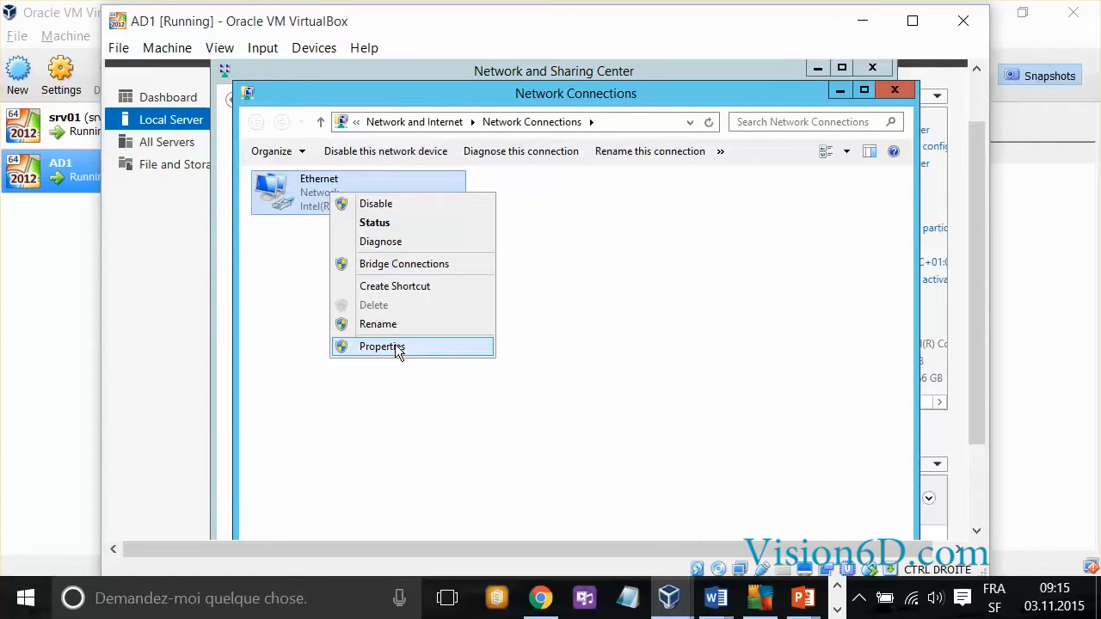
# Bring up the Ethernet adapter's properties and select Internet Protocol Version 4 (TCP/IPv4)
pyautogui.click(380, 347)
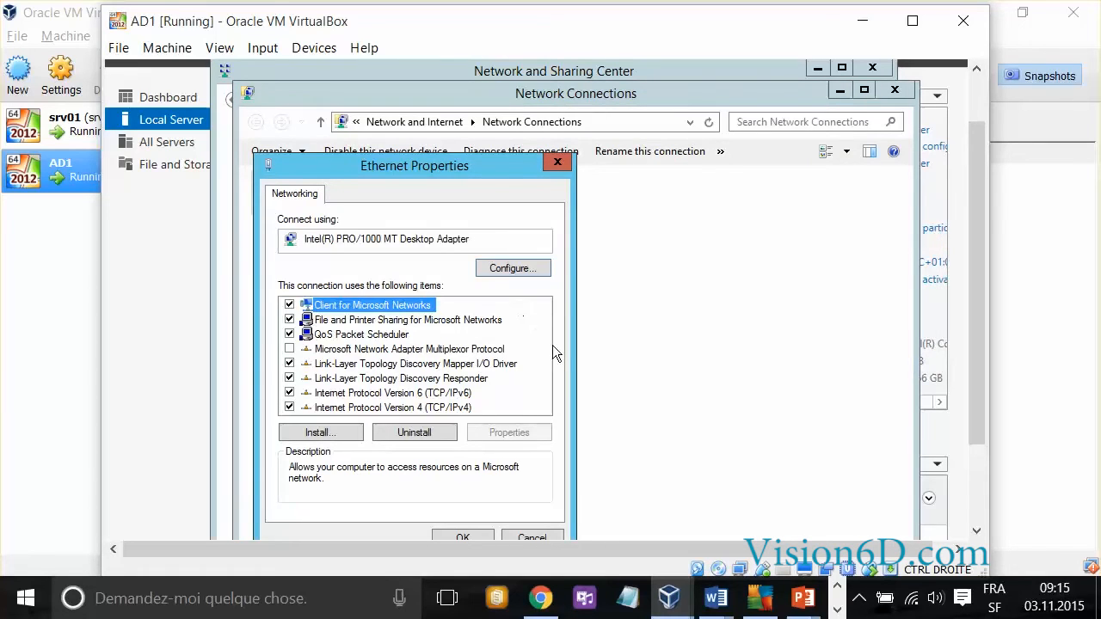
pyautogui.moveTo(350, 413)
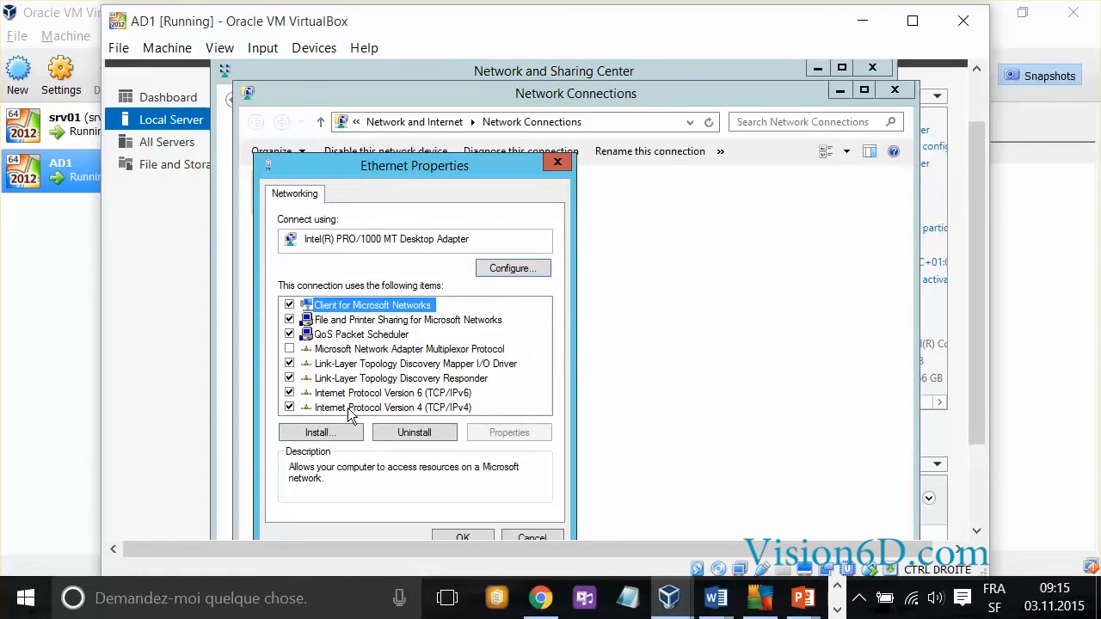
pyautogui.click(391, 408)
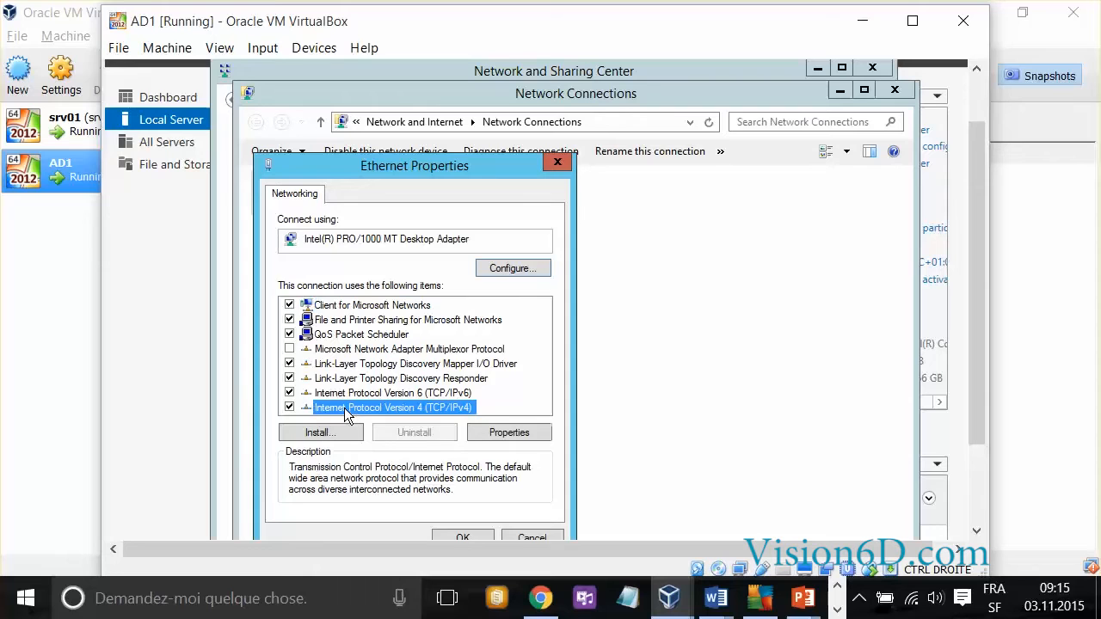
# Enter static IP 192.168.1.10, subnet mask 255.255.255.0 and gateway 192.168.1.1
pyautogui.click(509, 432)
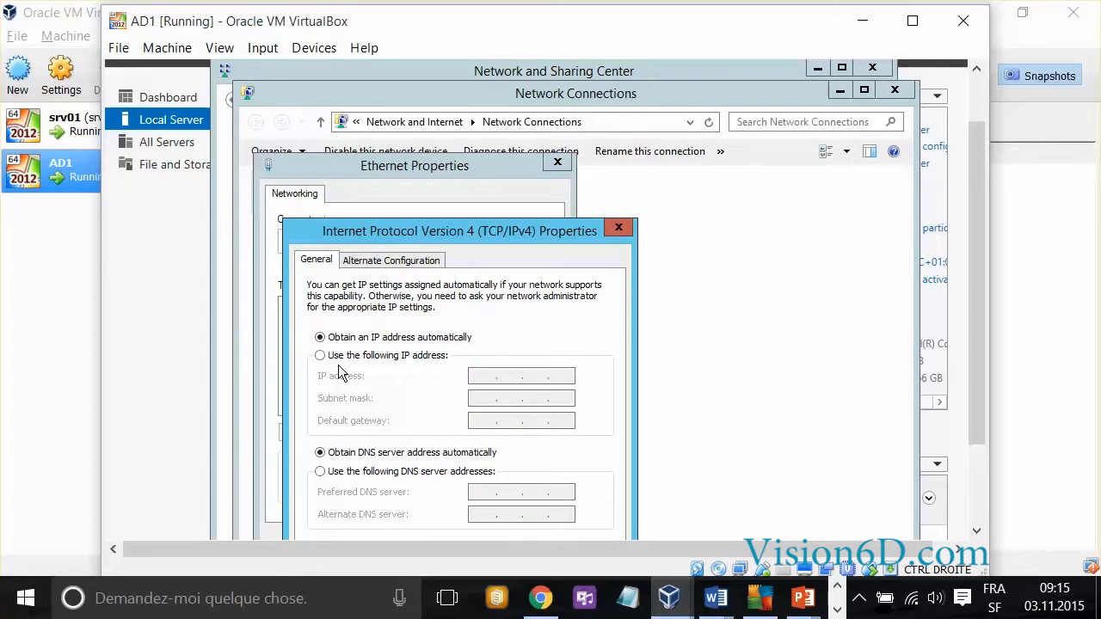
pyautogui.moveTo(358, 346)
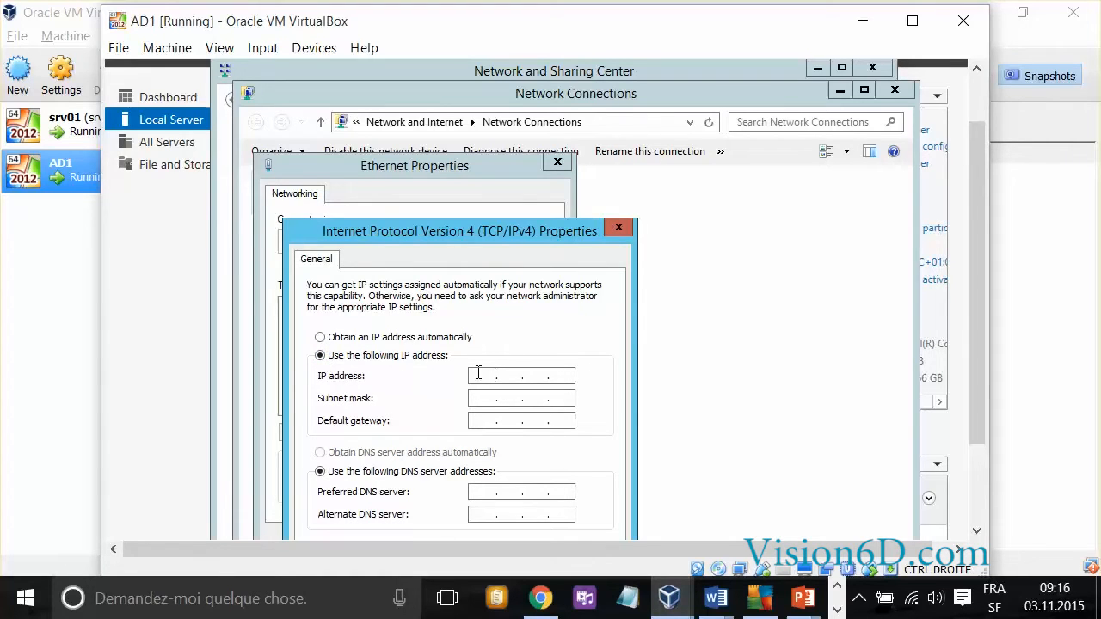
pyautogui.write('192 . . .')
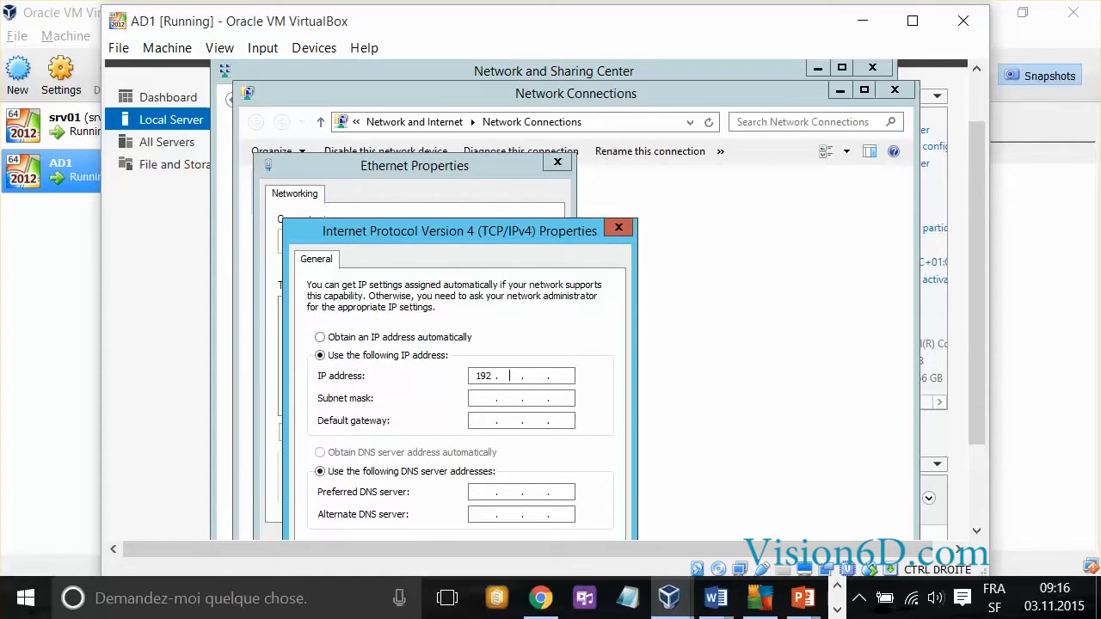
pyautogui.write('168')
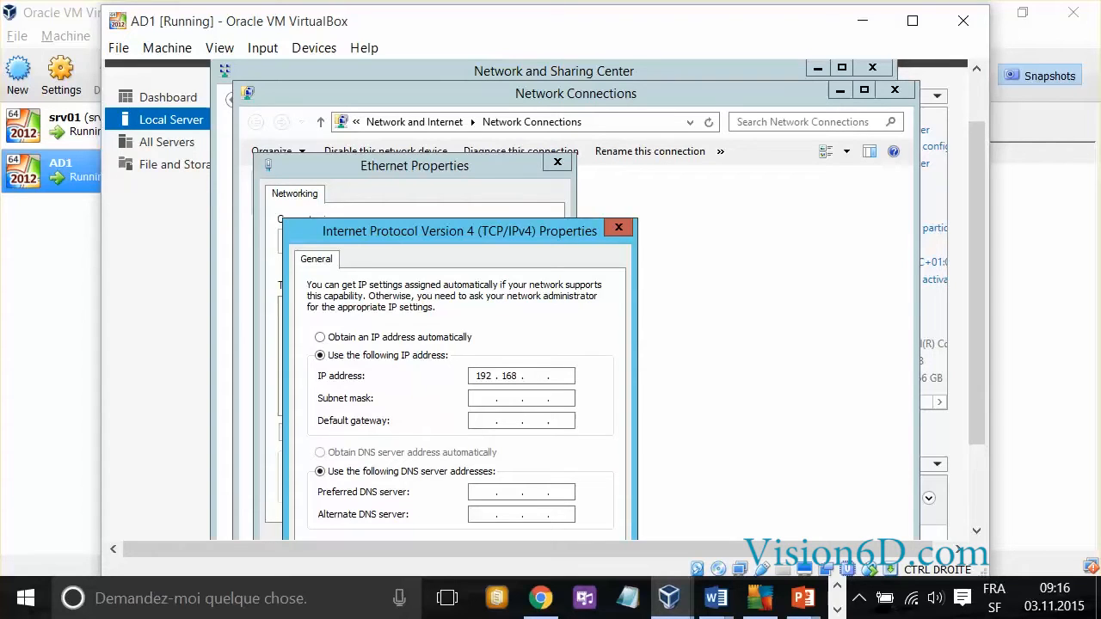
pyautogui.write('1.10')
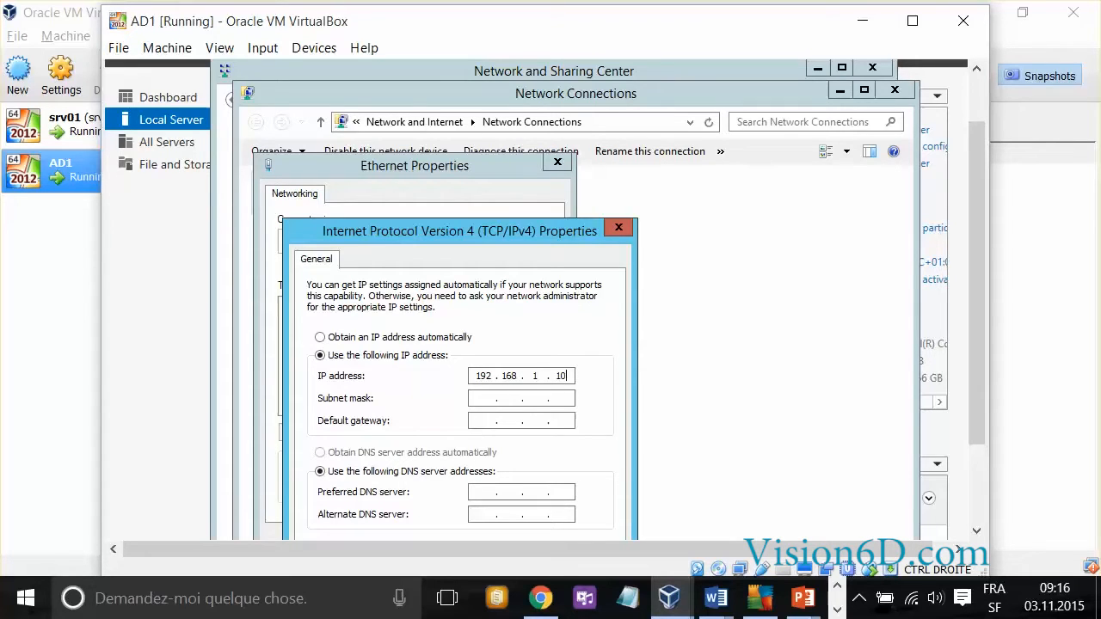
pyautogui.click(519, 399)
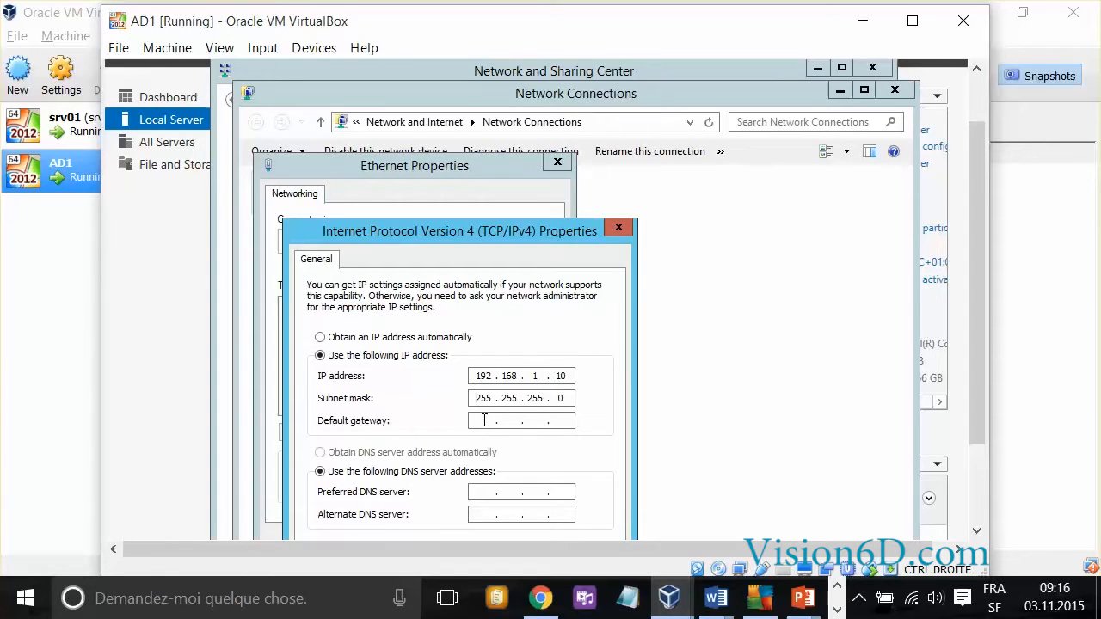
pyautogui.write('192')
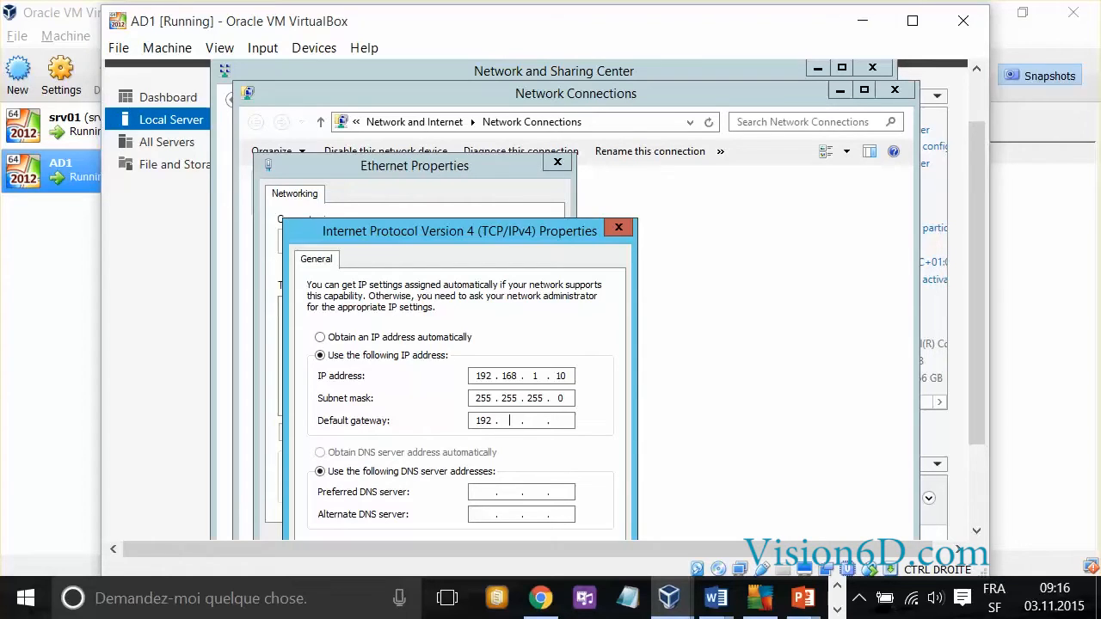
pyautogui.write('168')
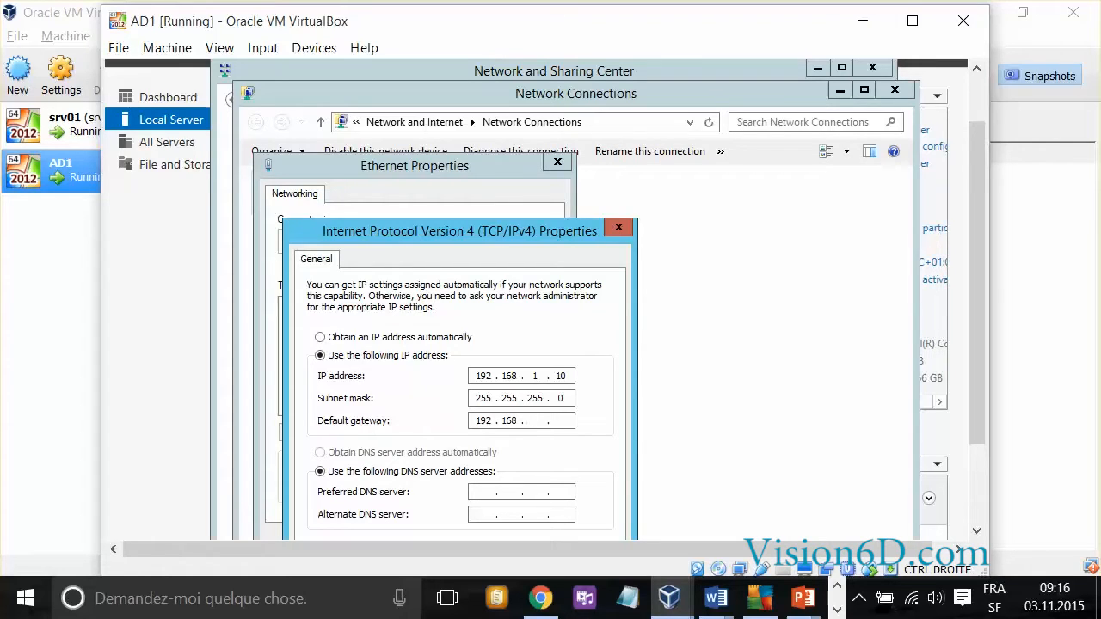
pyautogui.write('1')
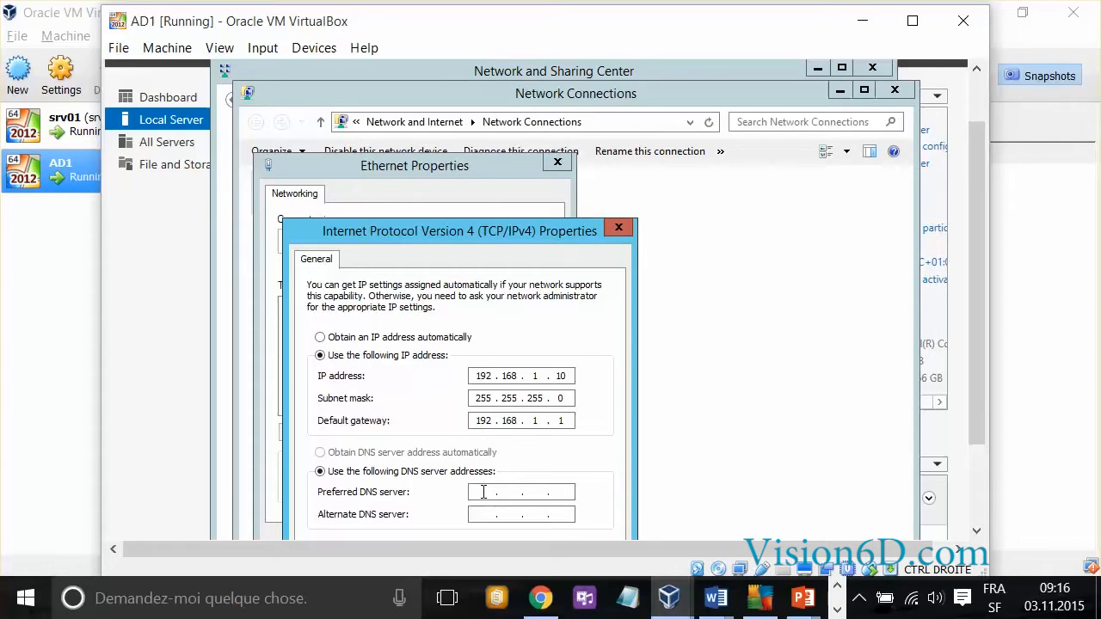
# Enter DNS servers 192.168.1.11 and 192.168.1.10 and confirm the IPv4 settings
pyautogui.write('192 . . .')
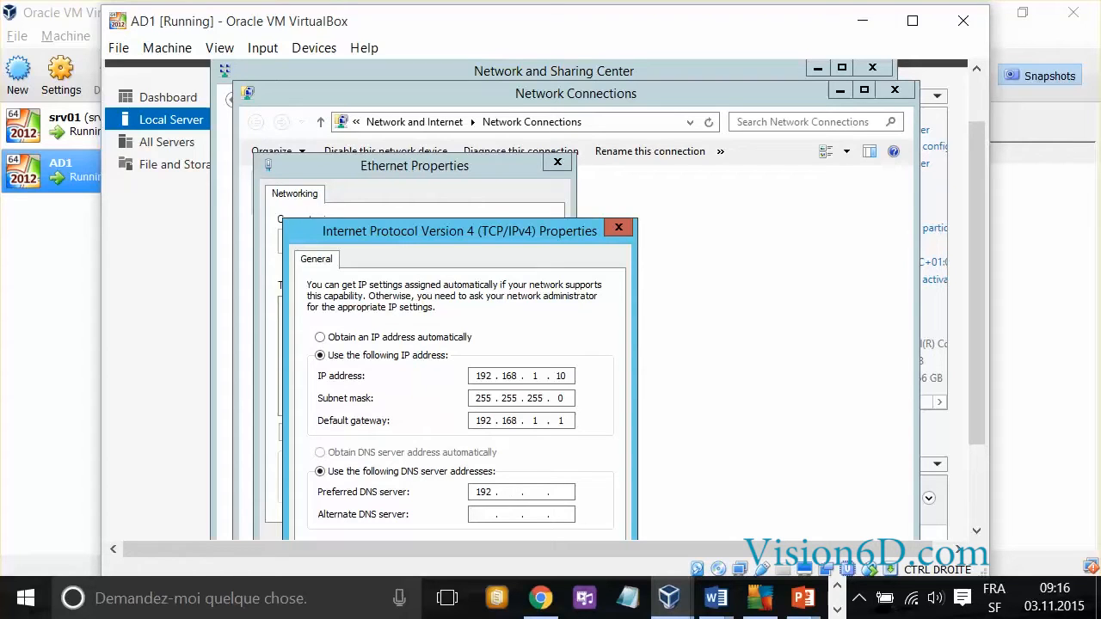
pyautogui.write('168')
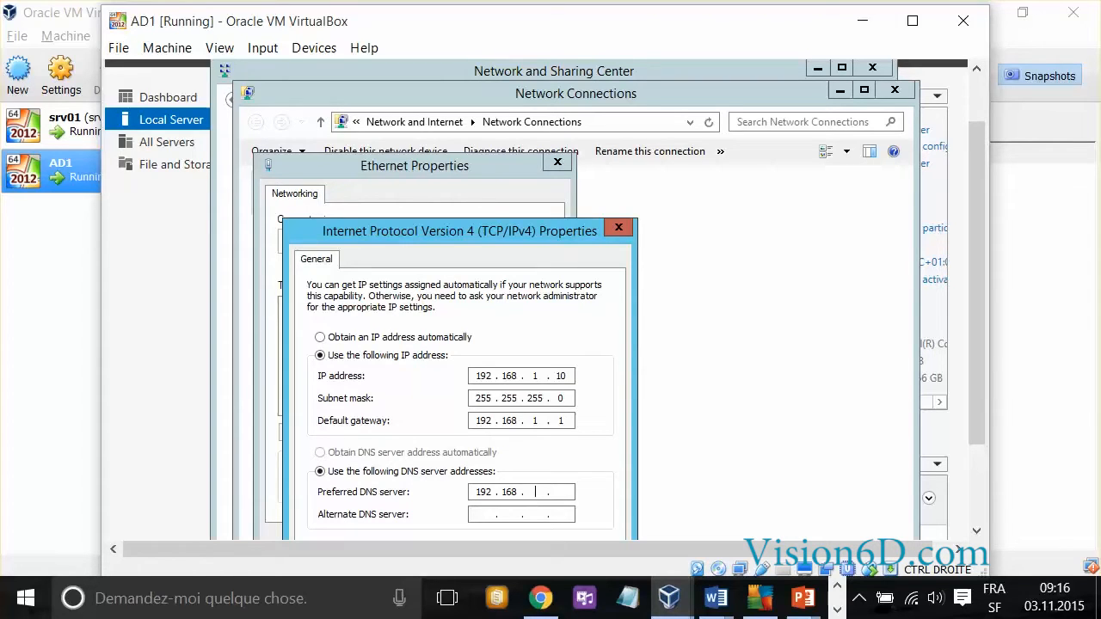
pyautogui.write('11')
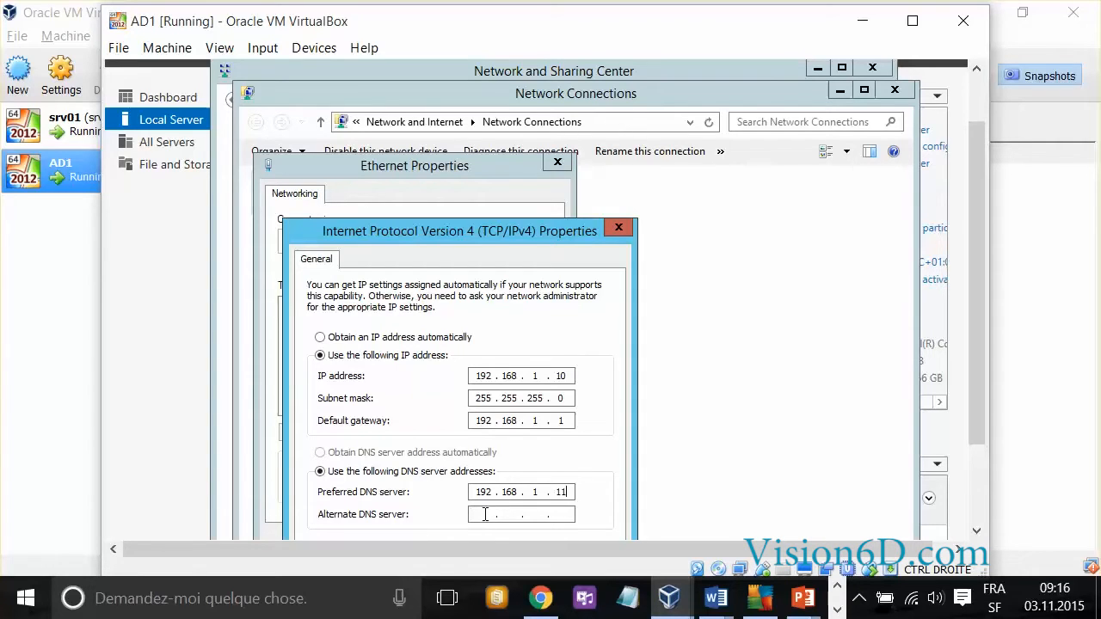
pyautogui.write('1 . . .')
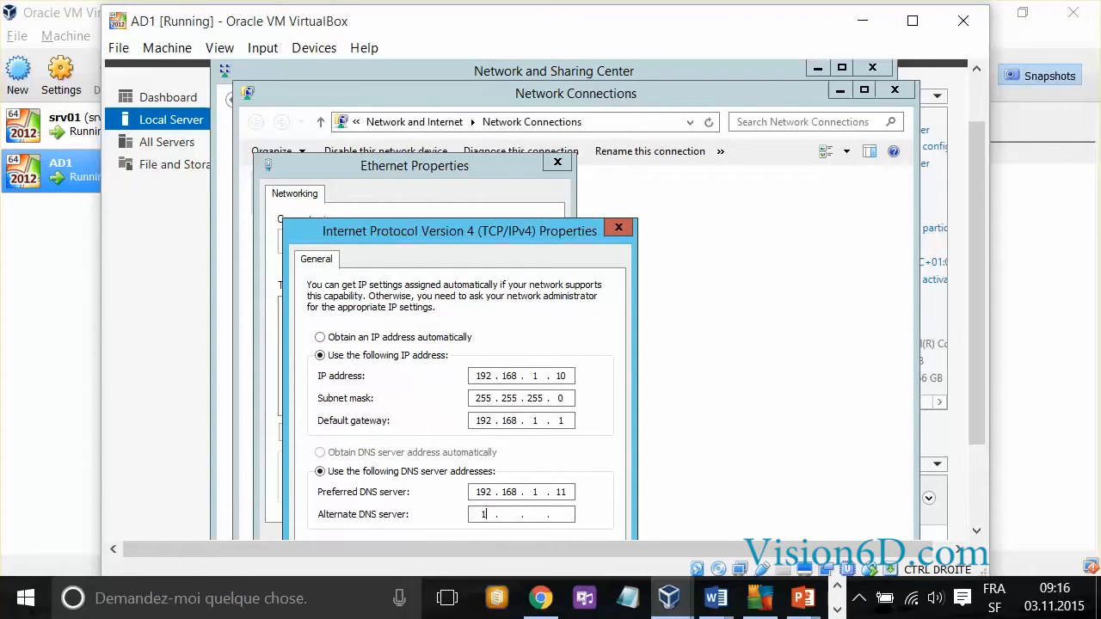
pyautogui.write('92.168.')
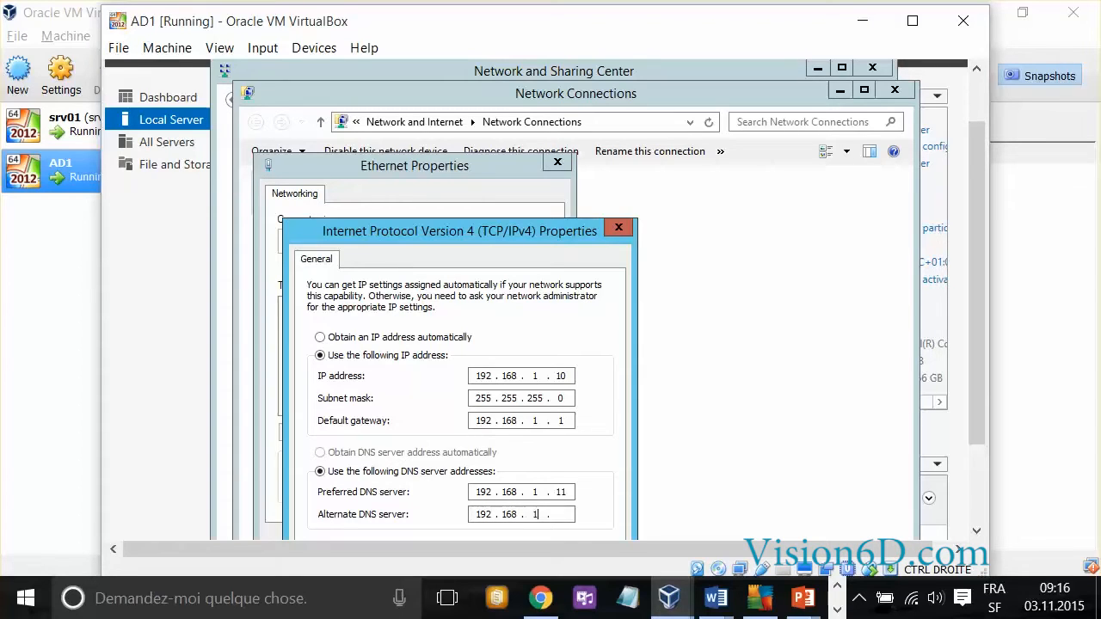
pyautogui.write('10')
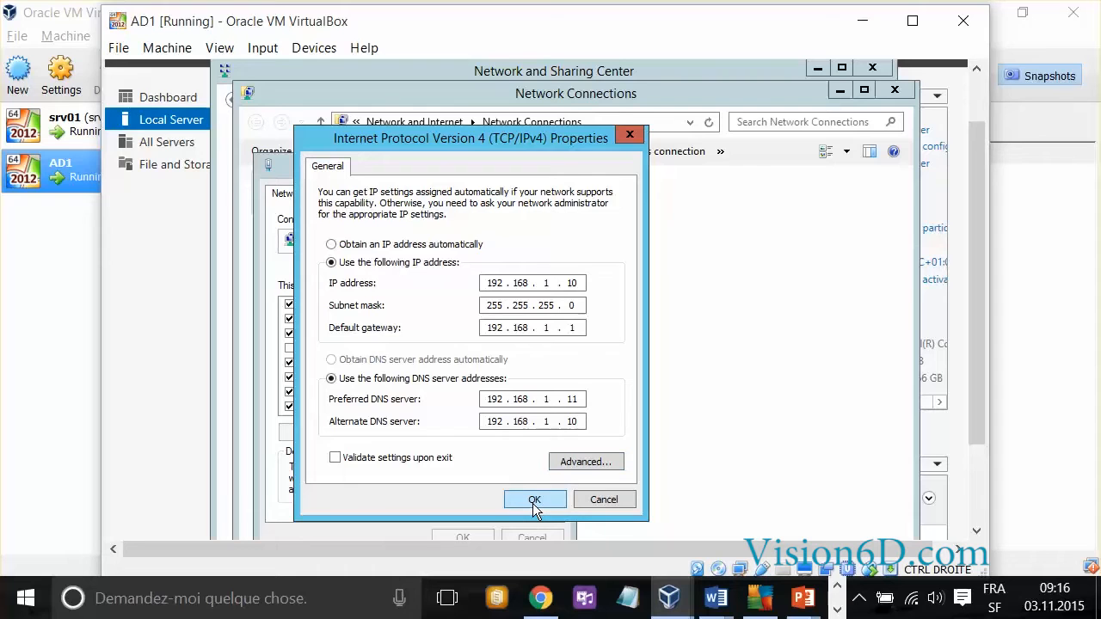
pyautogui.click(533, 498)
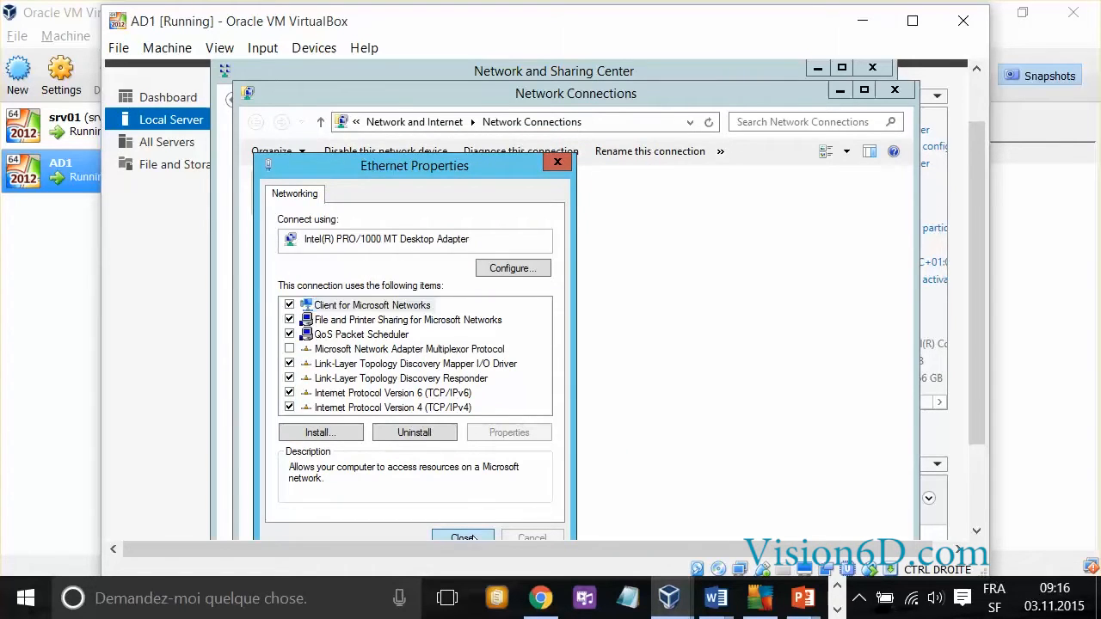
# Close Ethernet Properties, Network Connections and Network and Sharing Center to return to Server Manager
pyautogui.click(462, 536)
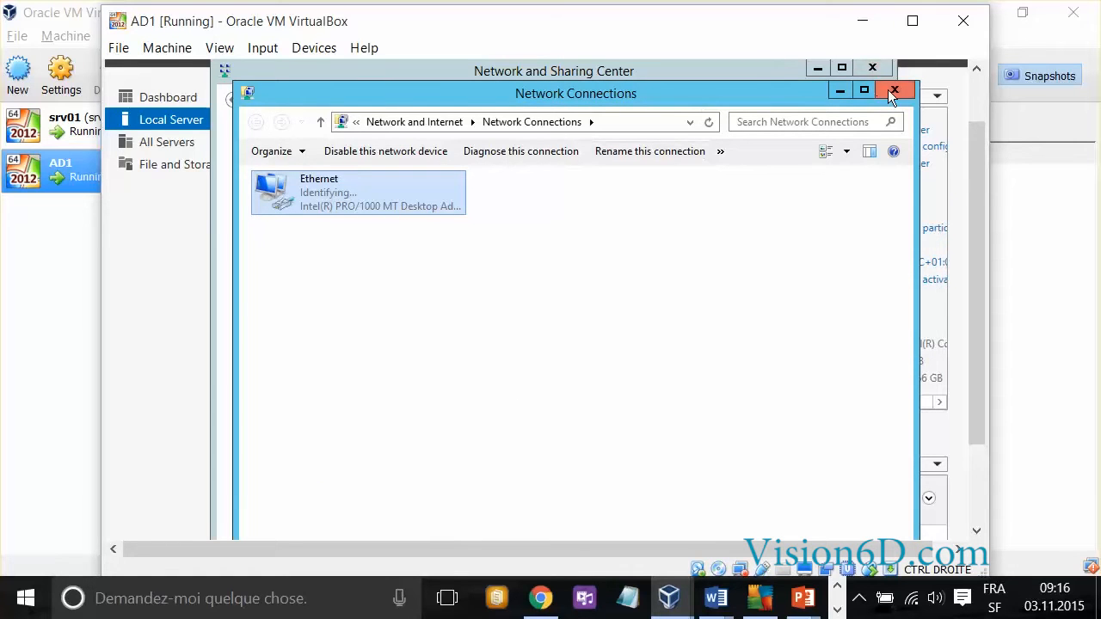
pyautogui.click(894, 89)
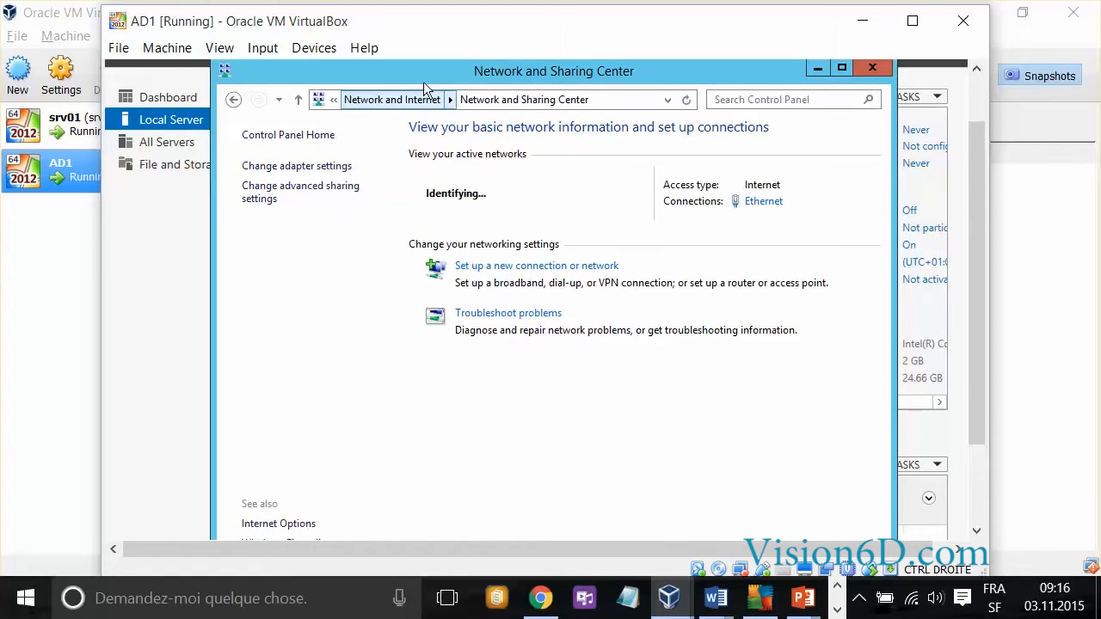
pyautogui.click(870, 66)
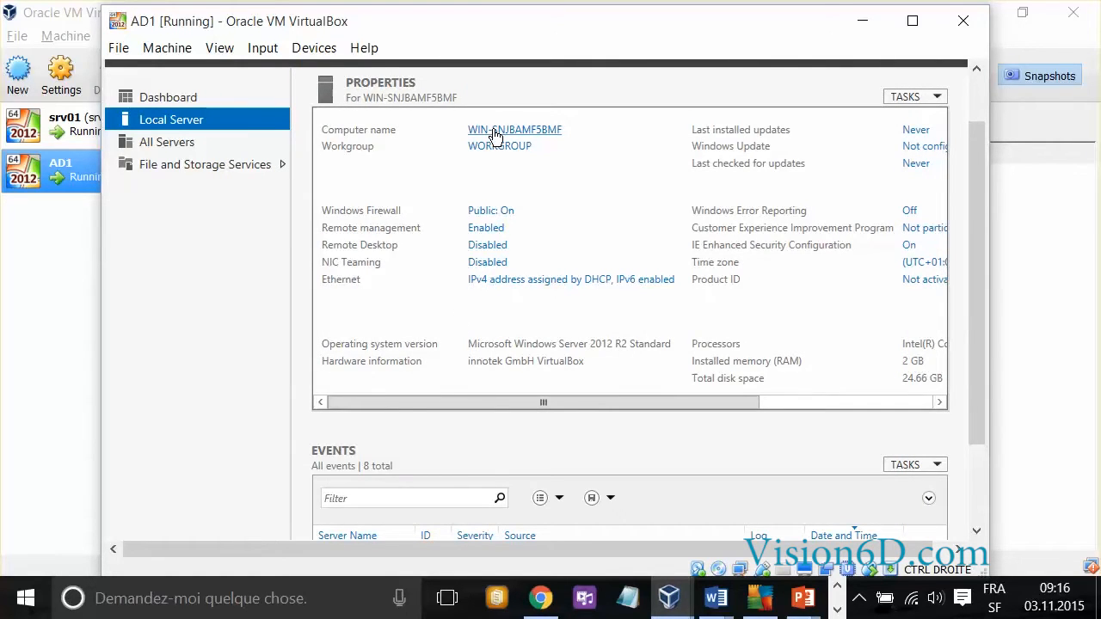
# Enter AD1 as the computer description in System Properties
pyautogui.click(512, 131)
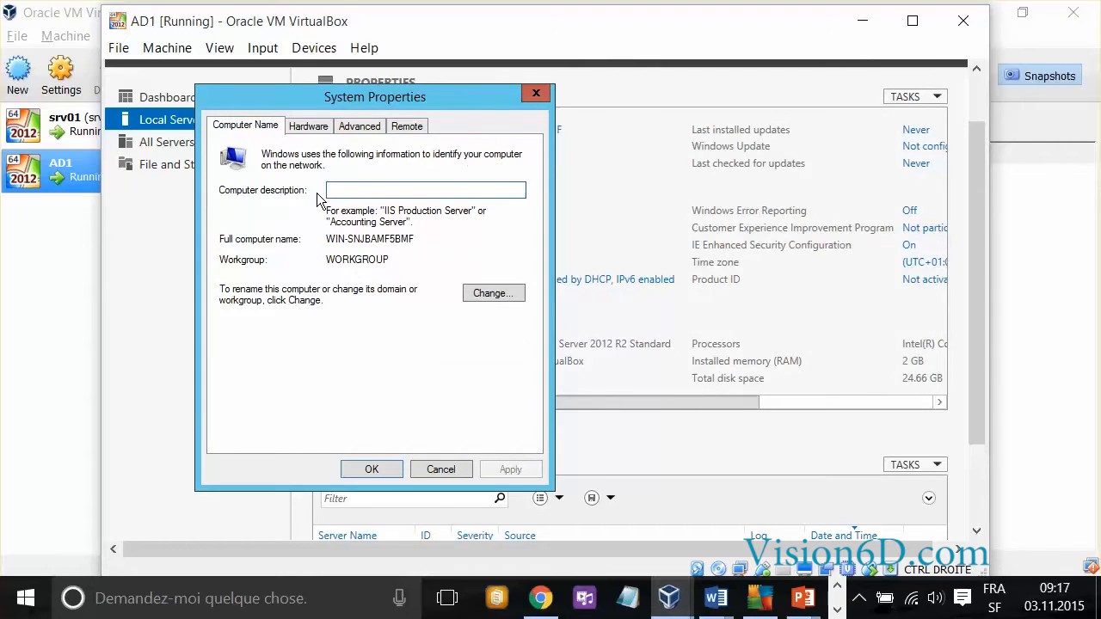
pyautogui.click(425, 189)
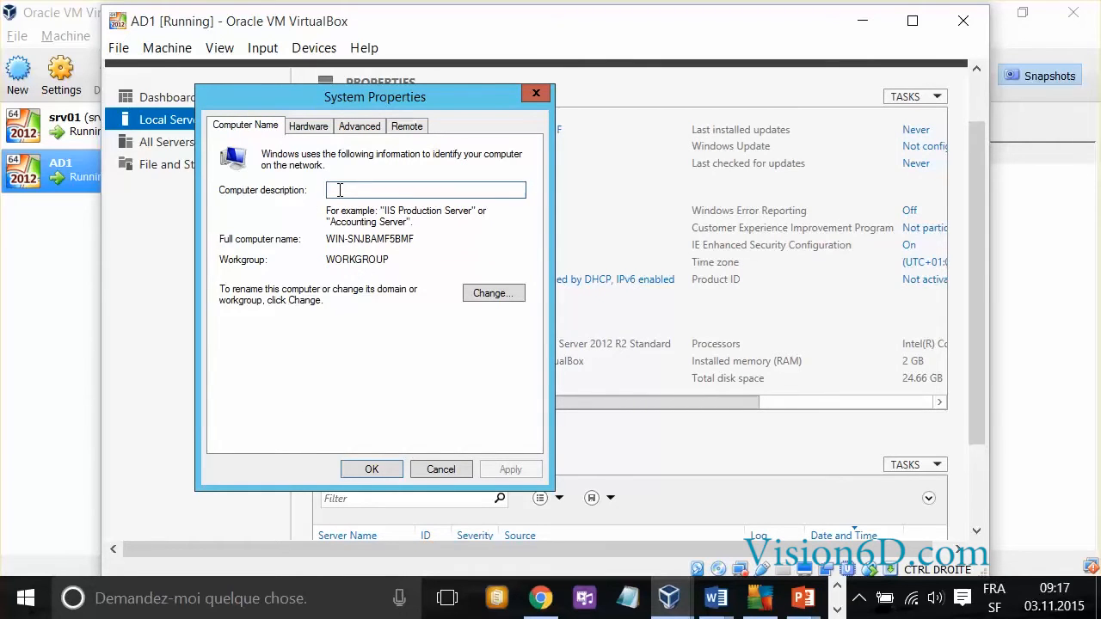
pyautogui.write('A')
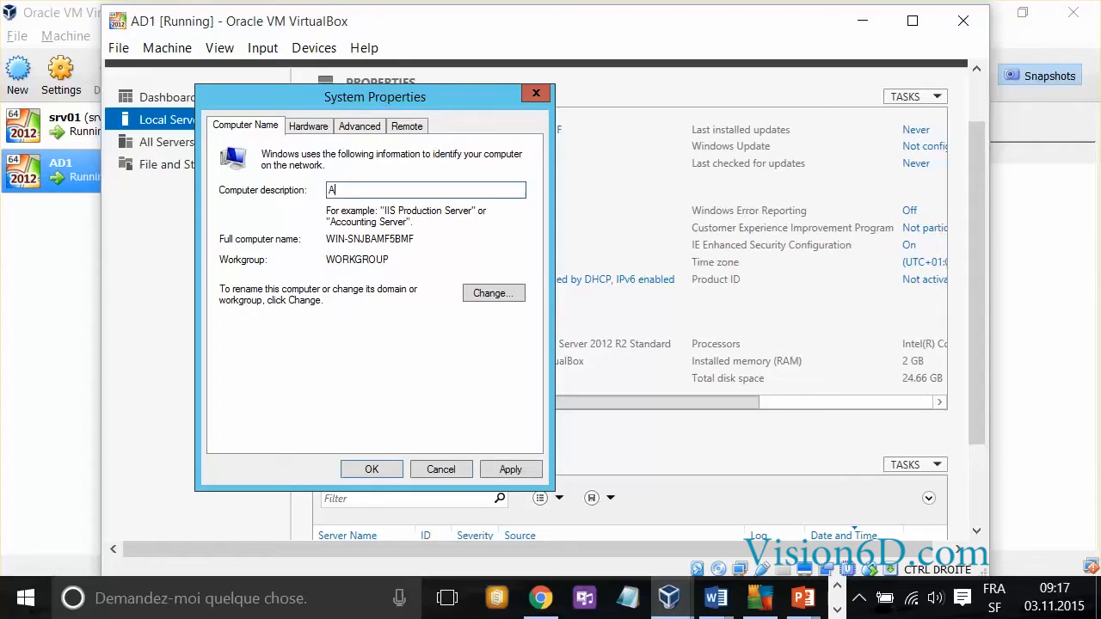
pyautogui.write('D1')
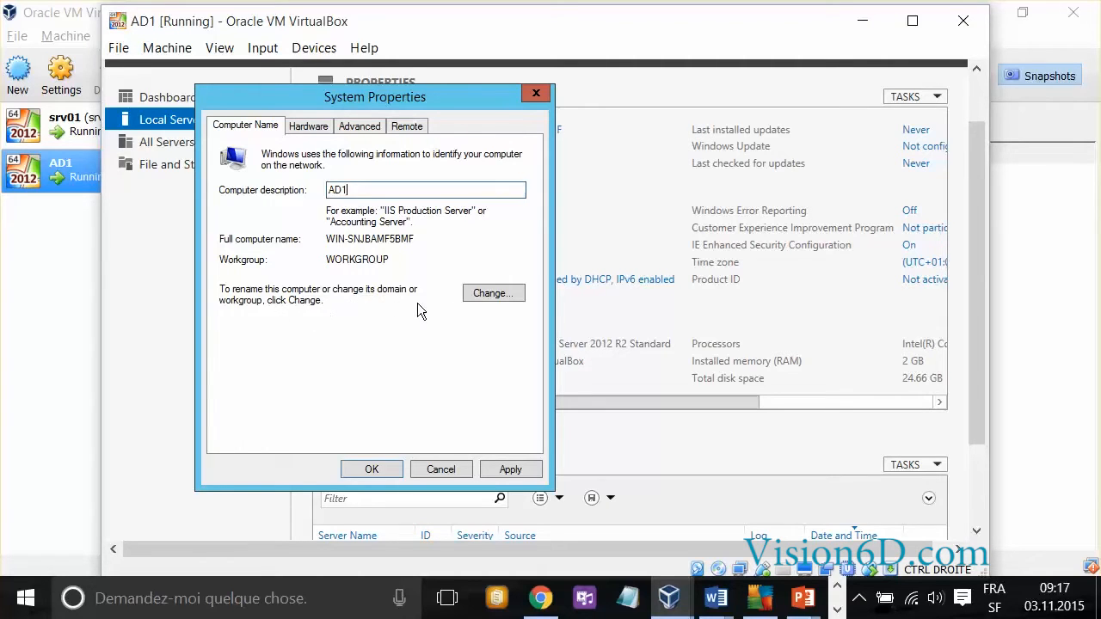
# Set the computer name to AD1 and domain membership to FORMATION.local
pyautogui.click(492, 292)
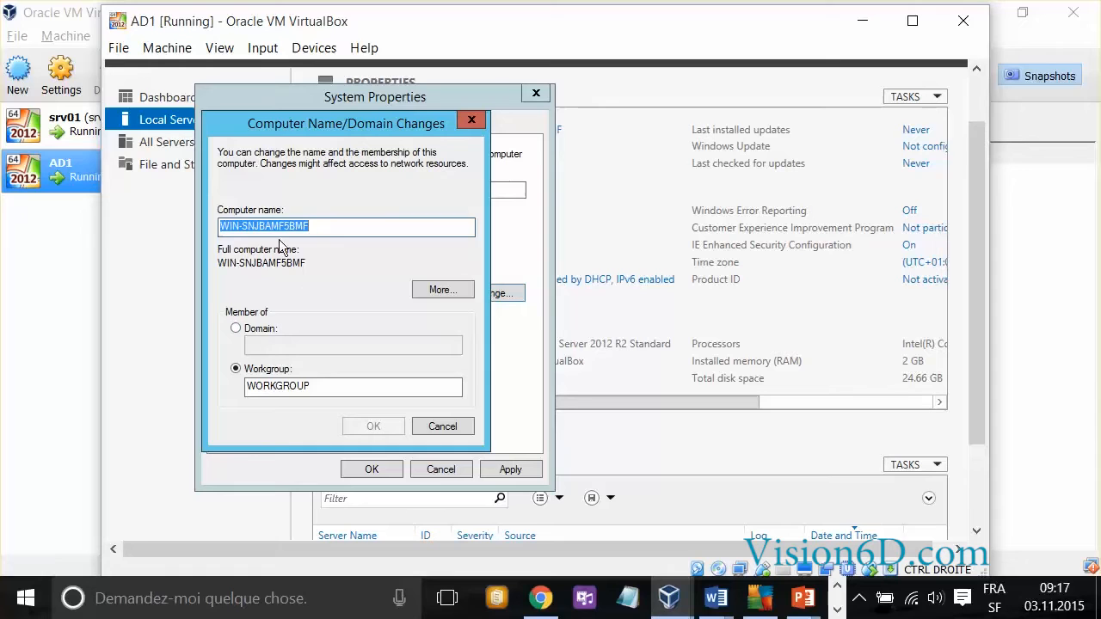
pyautogui.moveTo(335, 232)
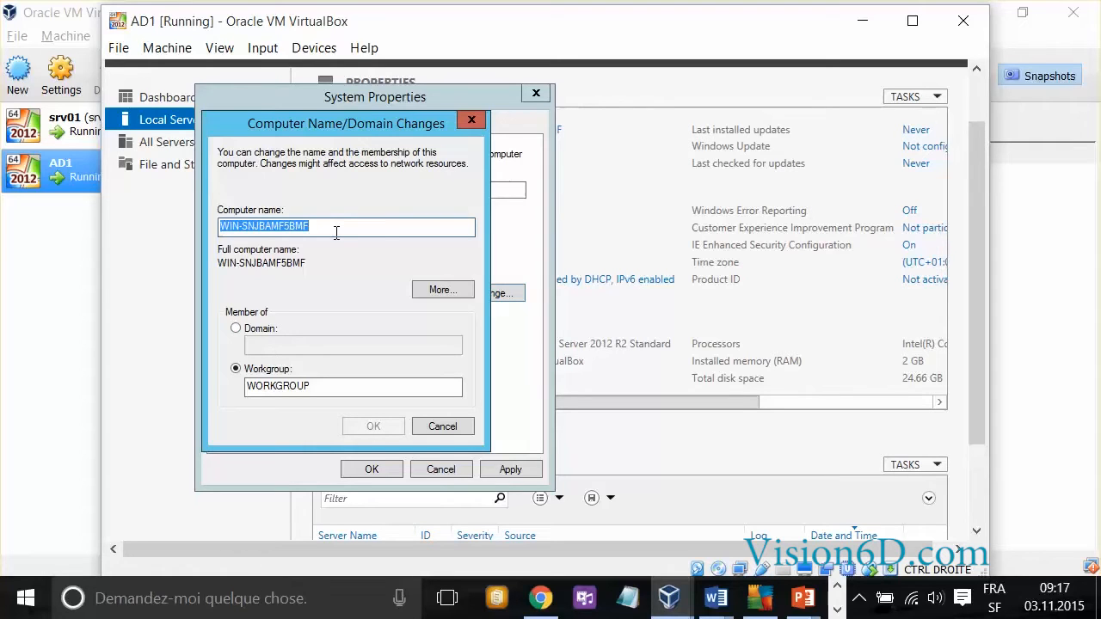
pyautogui.write('AD')
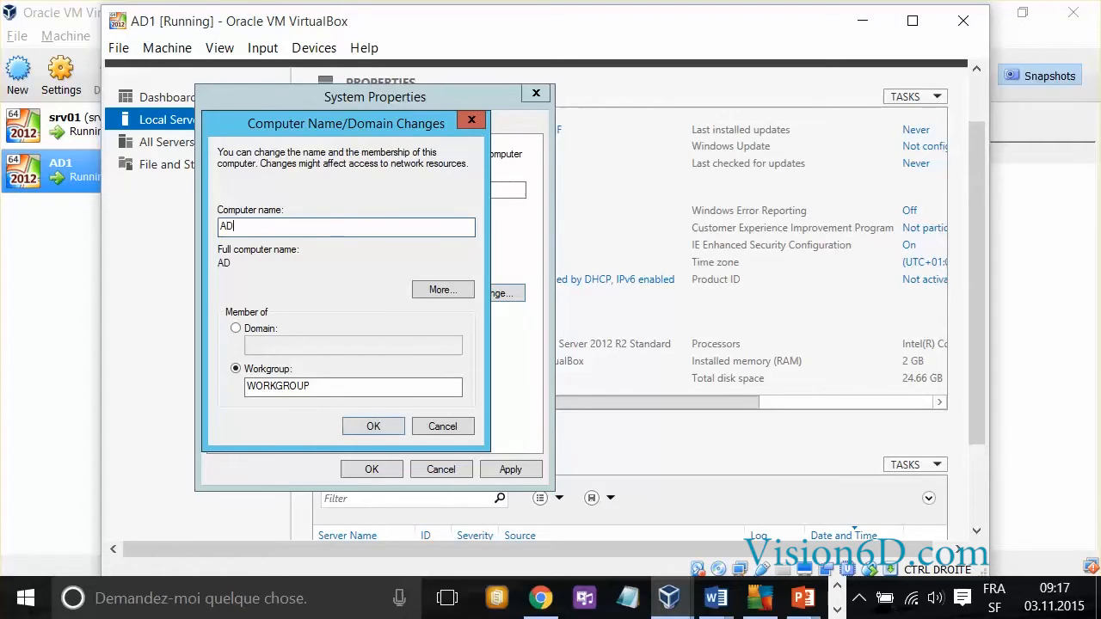
pyautogui.write('1')
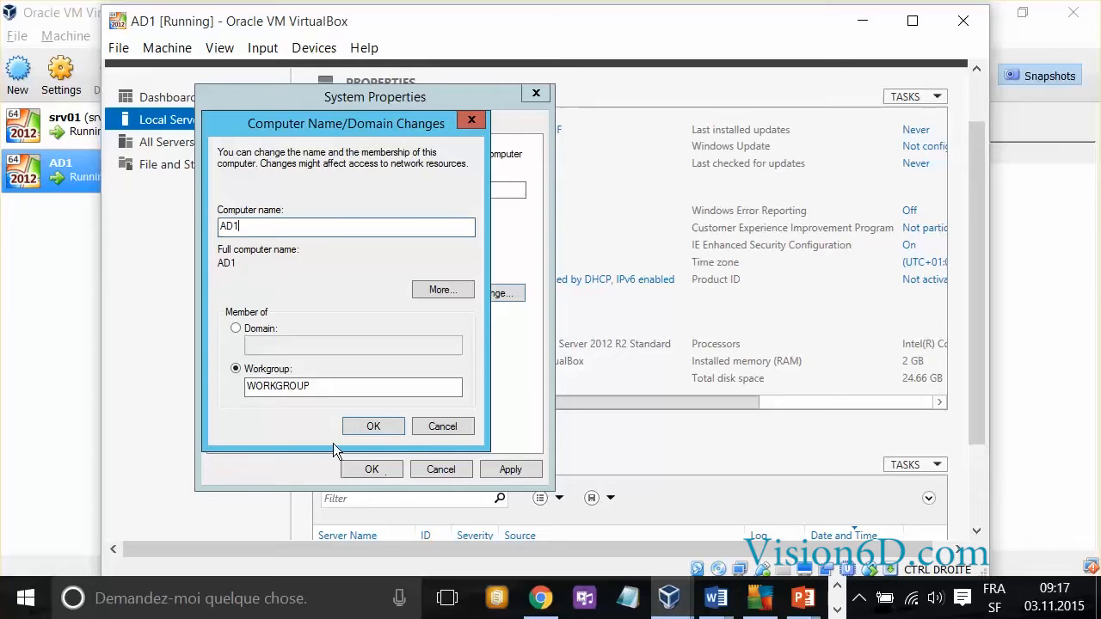
pyautogui.click(235, 327)
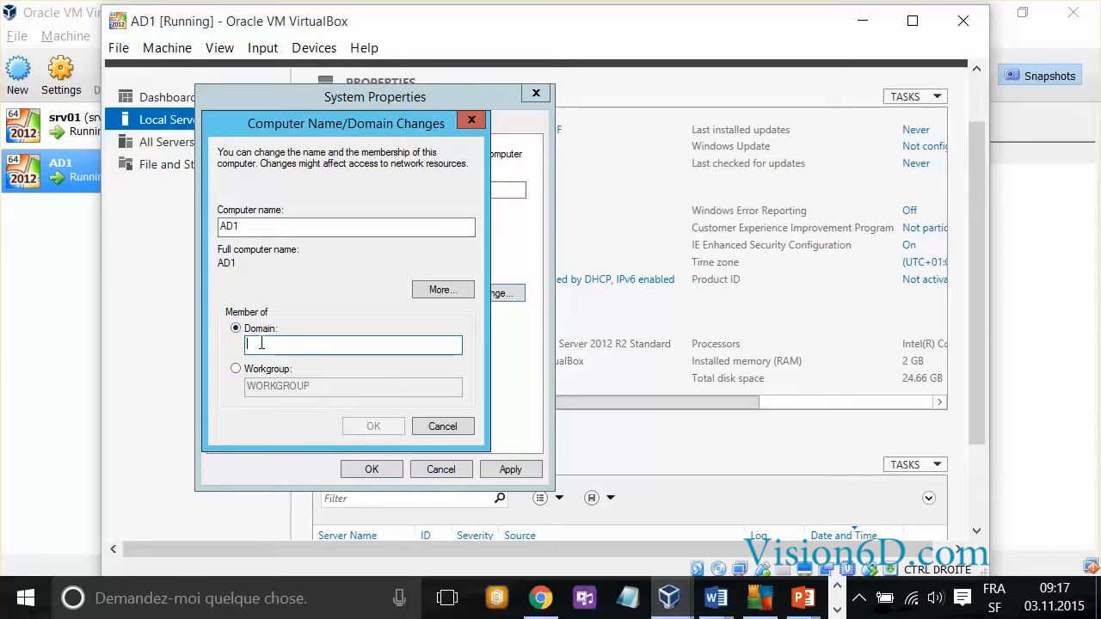
pyautogui.write('FORMATION.local')
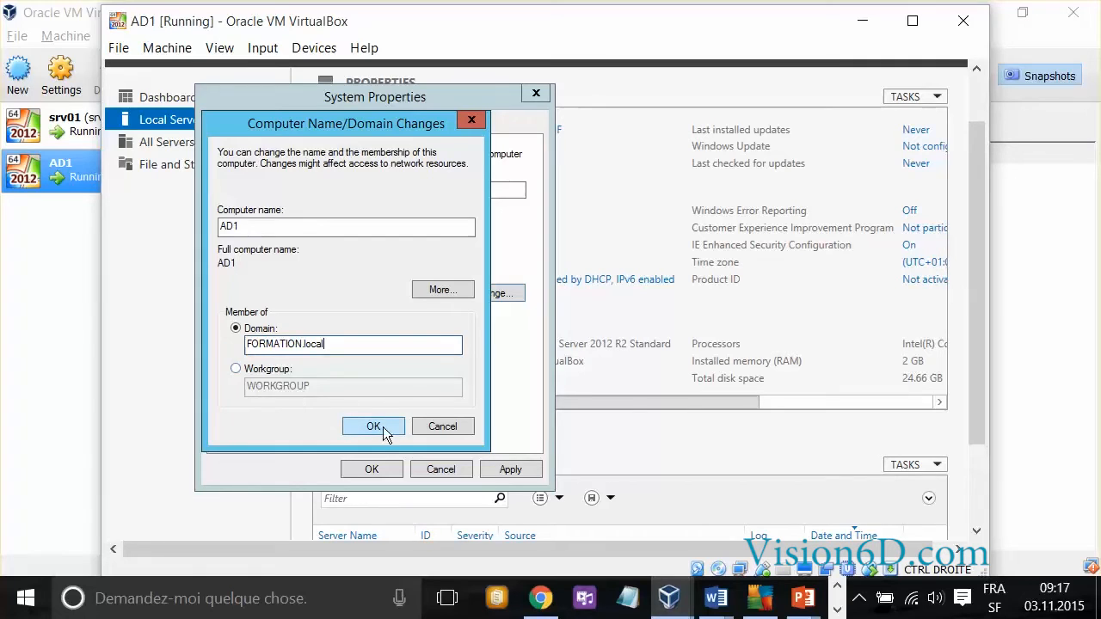
pyautogui.click(371, 427)
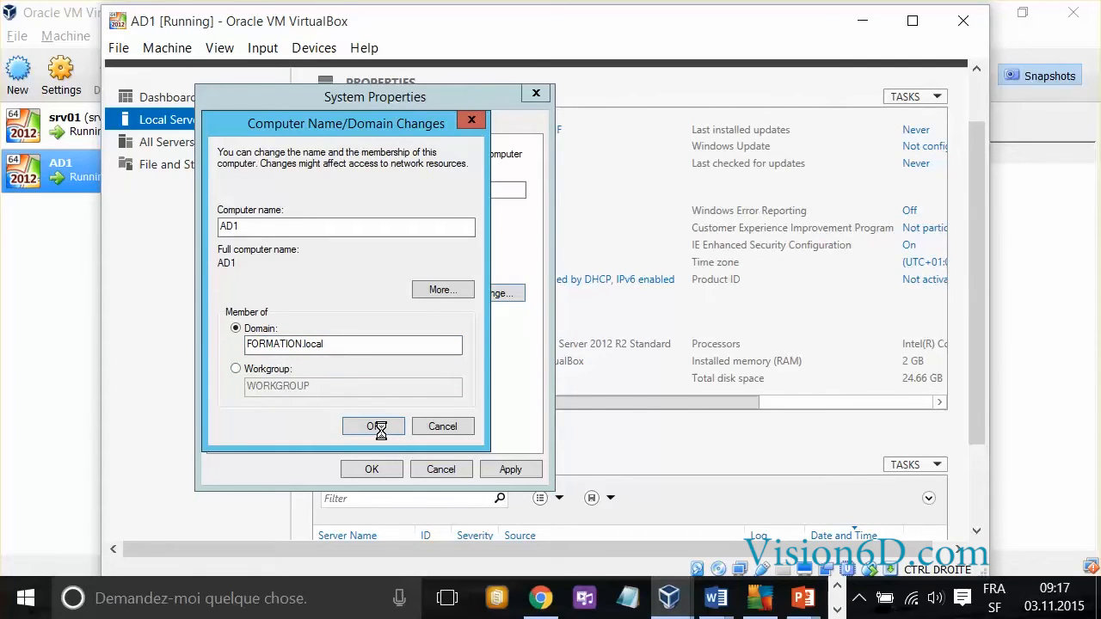
# Confirm joining FORMATION.local, producing a 'domain controller could not be contacted' error
pyautogui.click(371, 426)
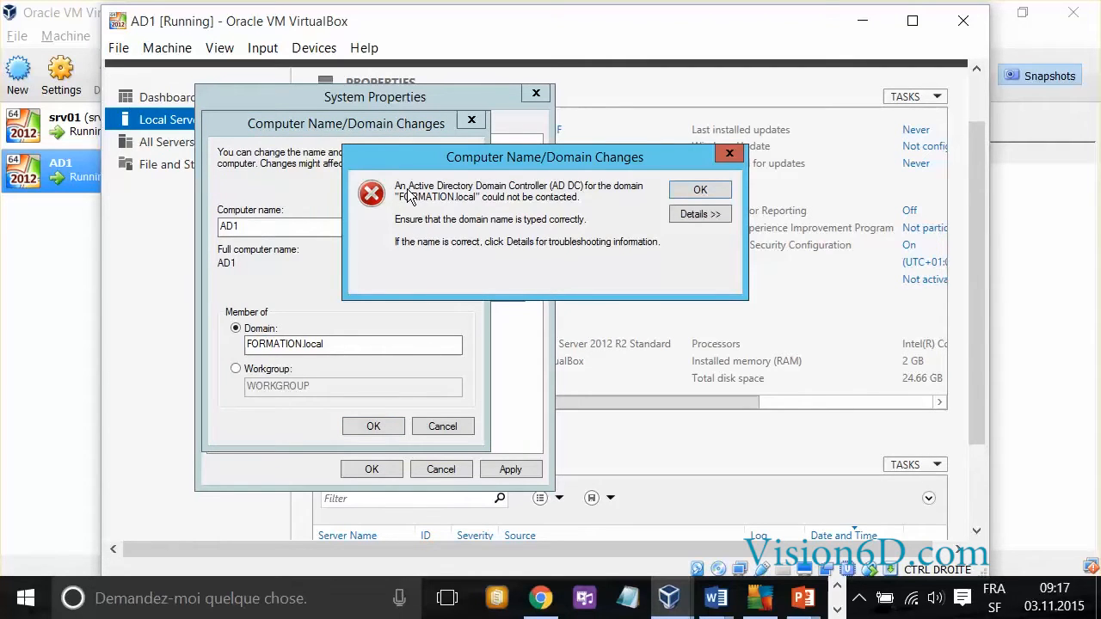
pyautogui.moveTo(485, 196)
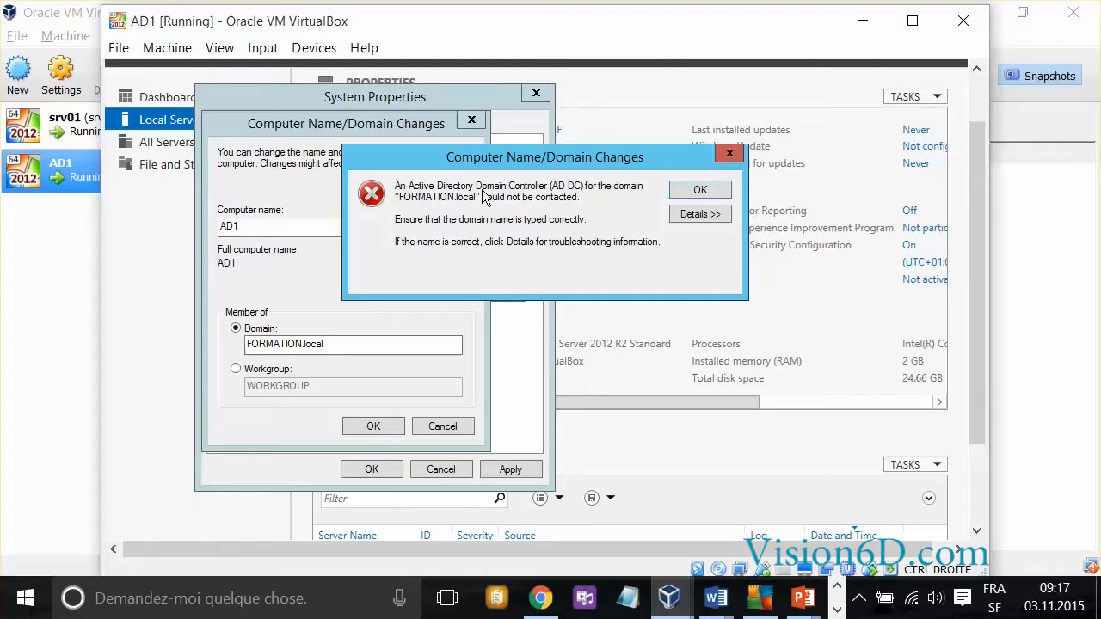
pyautogui.moveTo(424, 210)
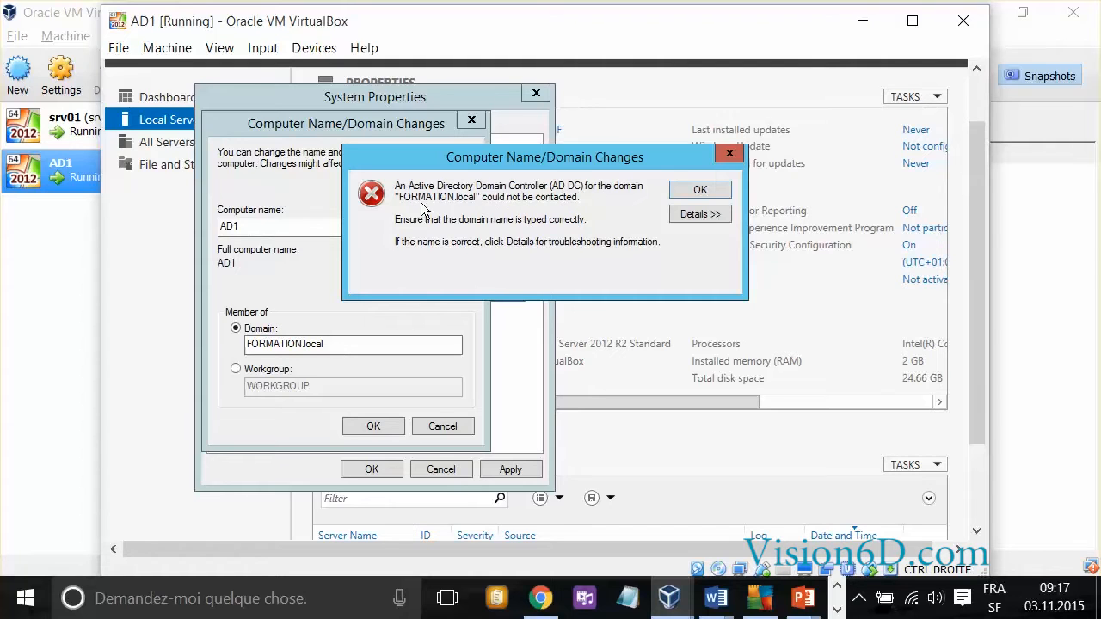
pyautogui.moveTo(593, 214)
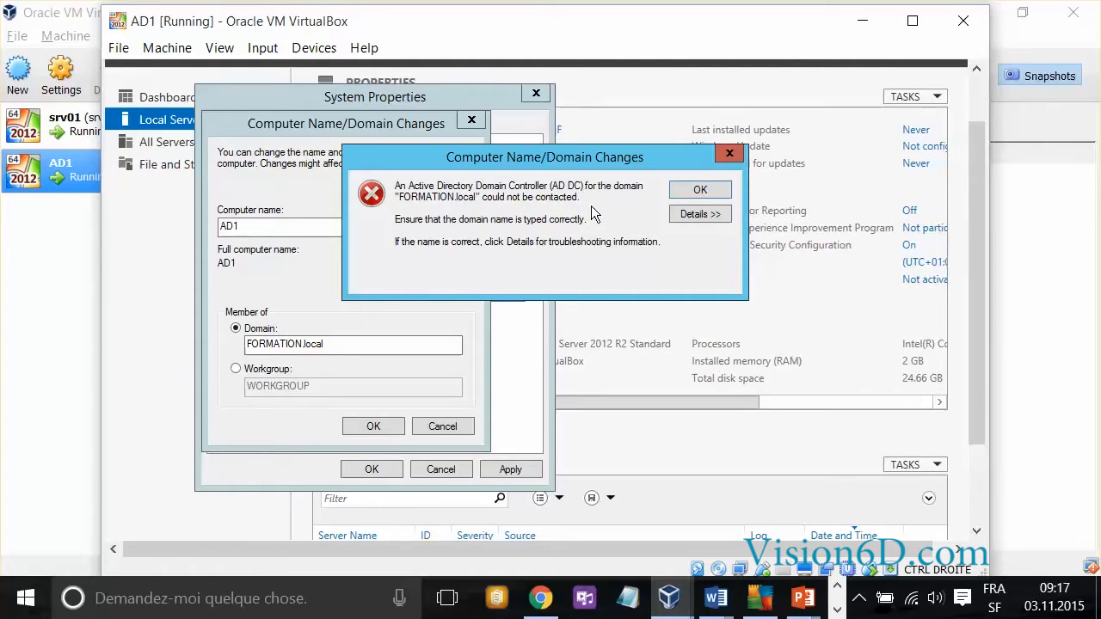
pyautogui.moveTo(506, 230)
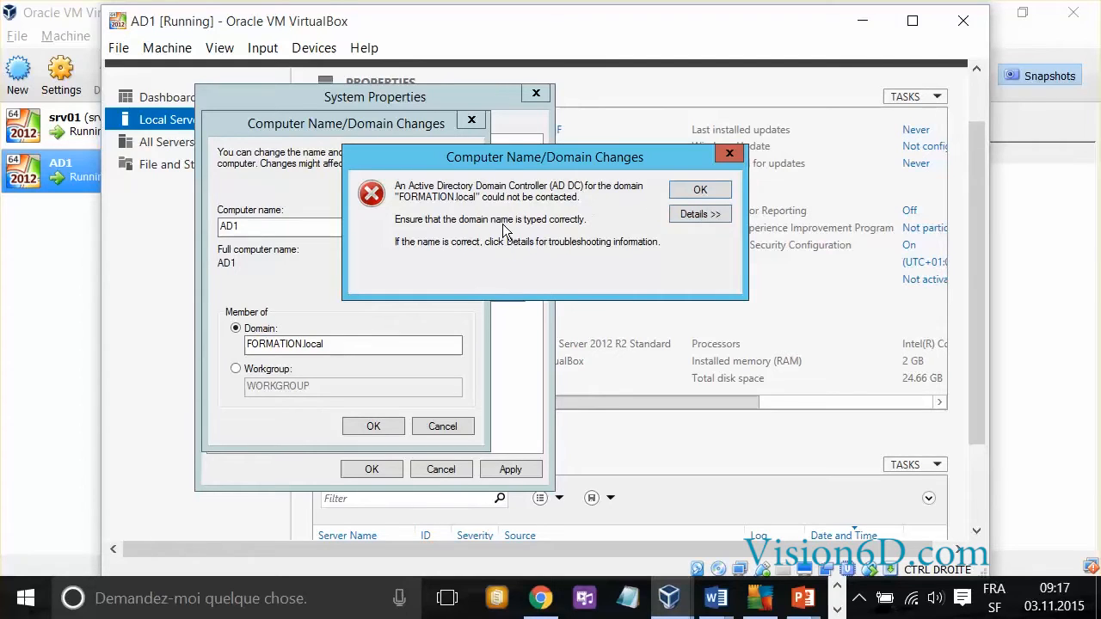
pyautogui.moveTo(664, 241)
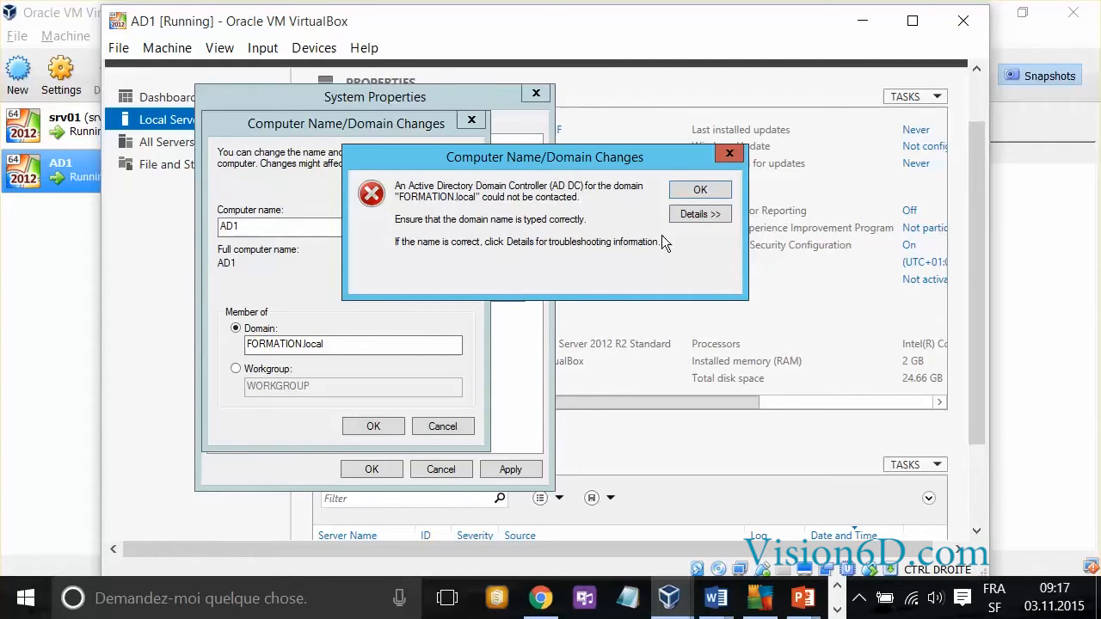
pyautogui.moveTo(505, 250)
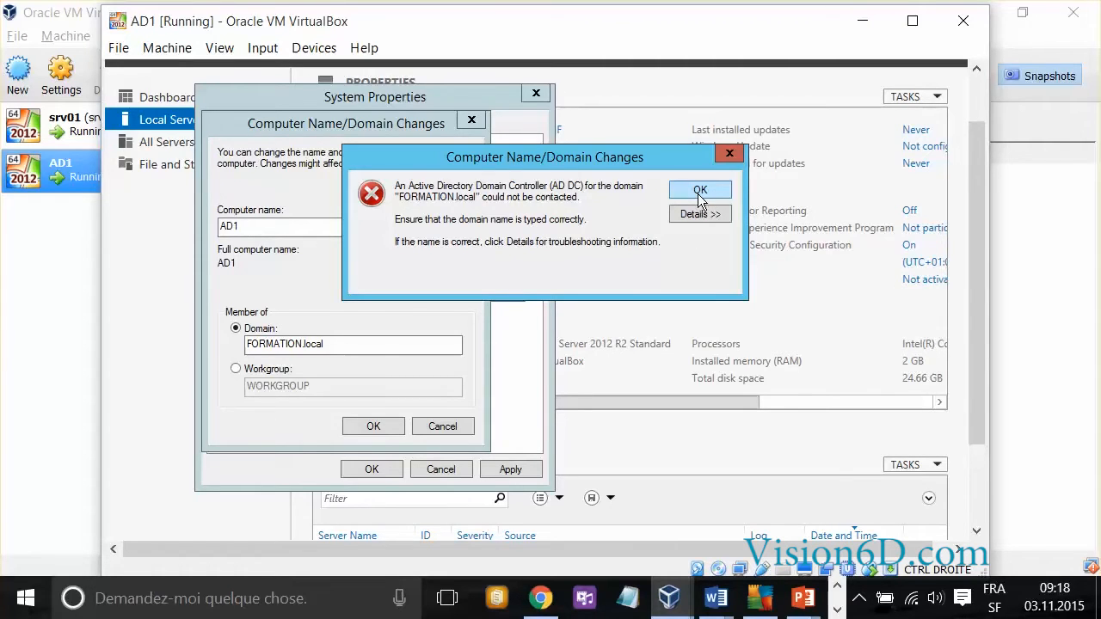
# Dismiss the error and confirm the AD1 rename while staying in the workgroup
pyautogui.click(700, 189)
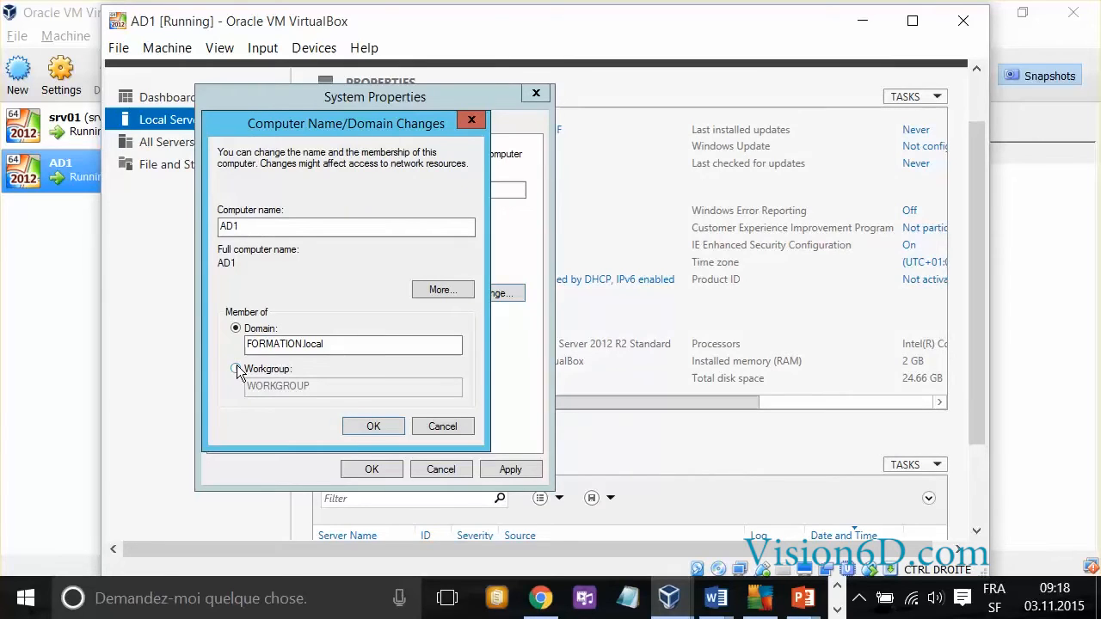
pyautogui.moveTo(235, 372)
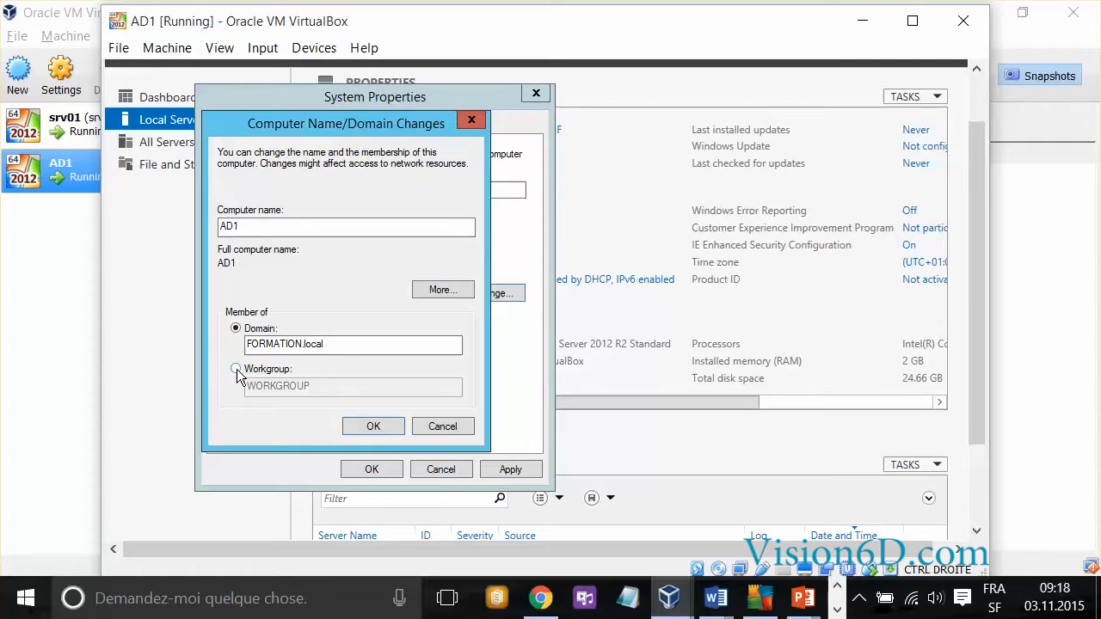
pyautogui.click(236, 368)
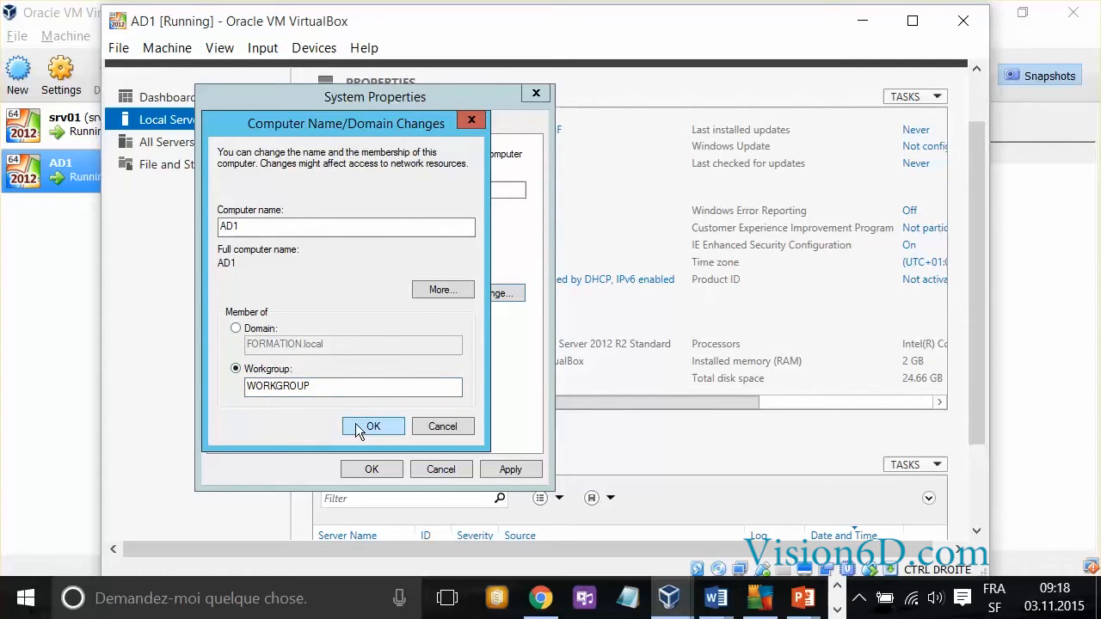
pyautogui.moveTo(399, 439)
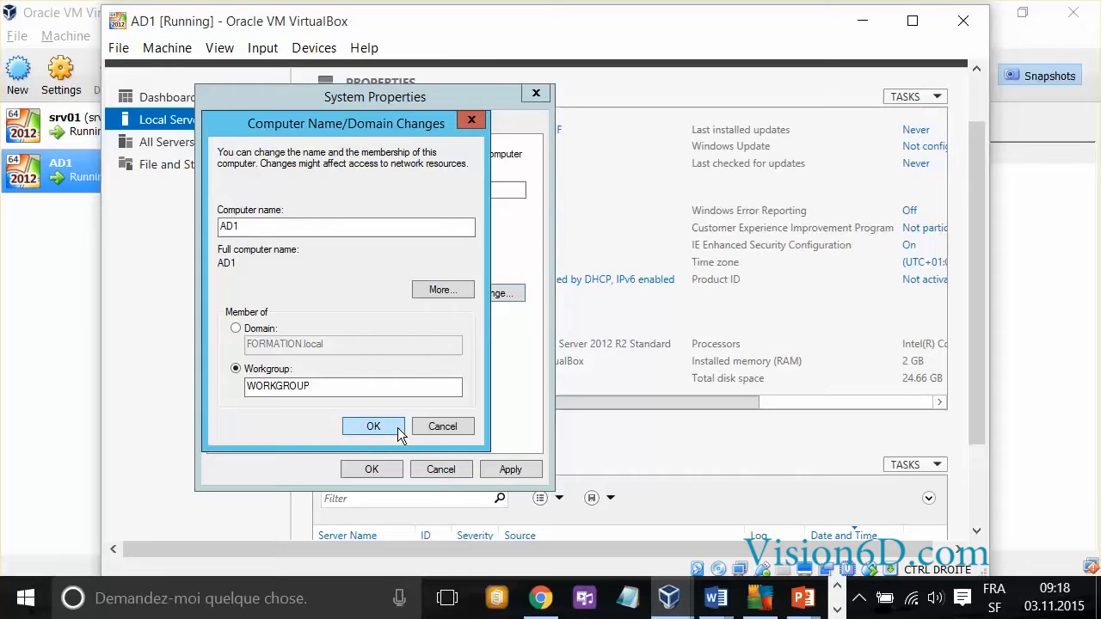
pyautogui.click(373, 427)
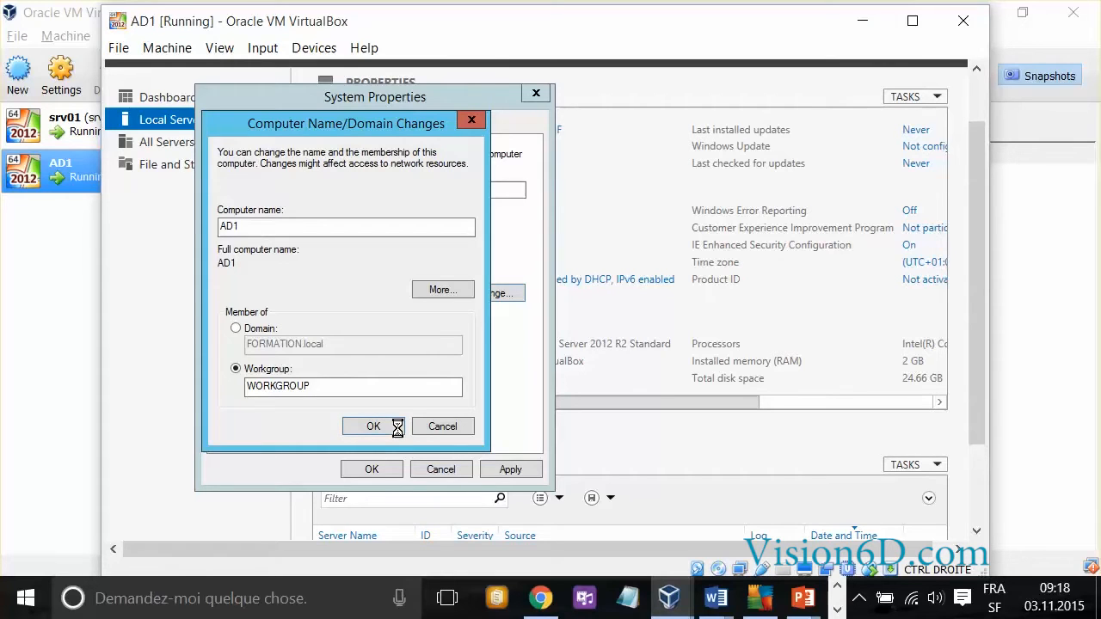
pyautogui.click(371, 426)
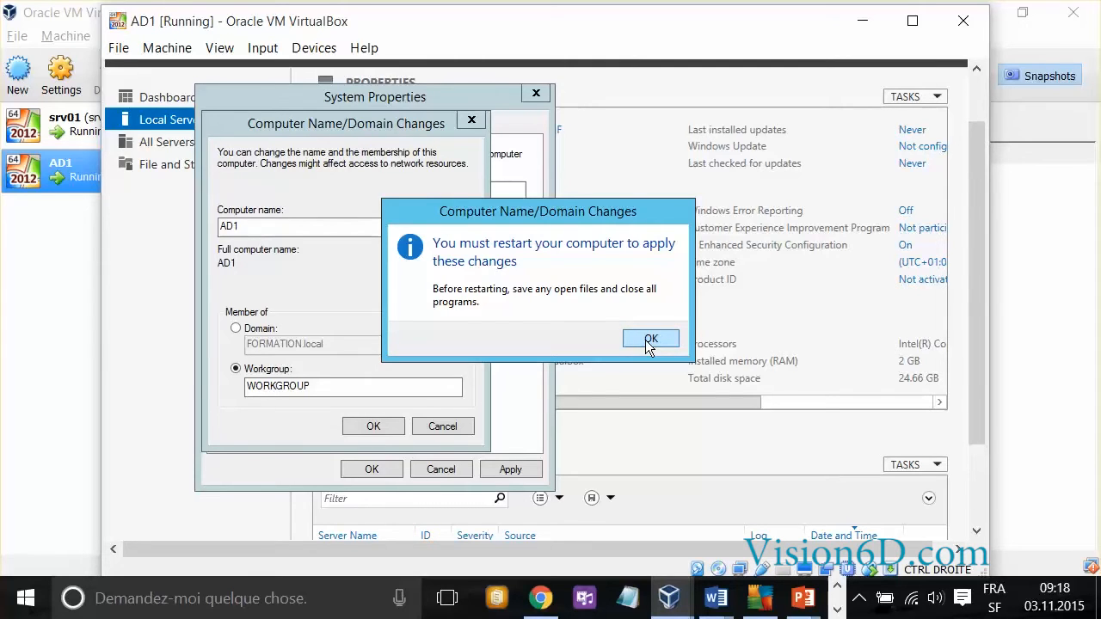
# Acknowledge the restart-required message and apply the new computer name
pyautogui.click(650, 337)
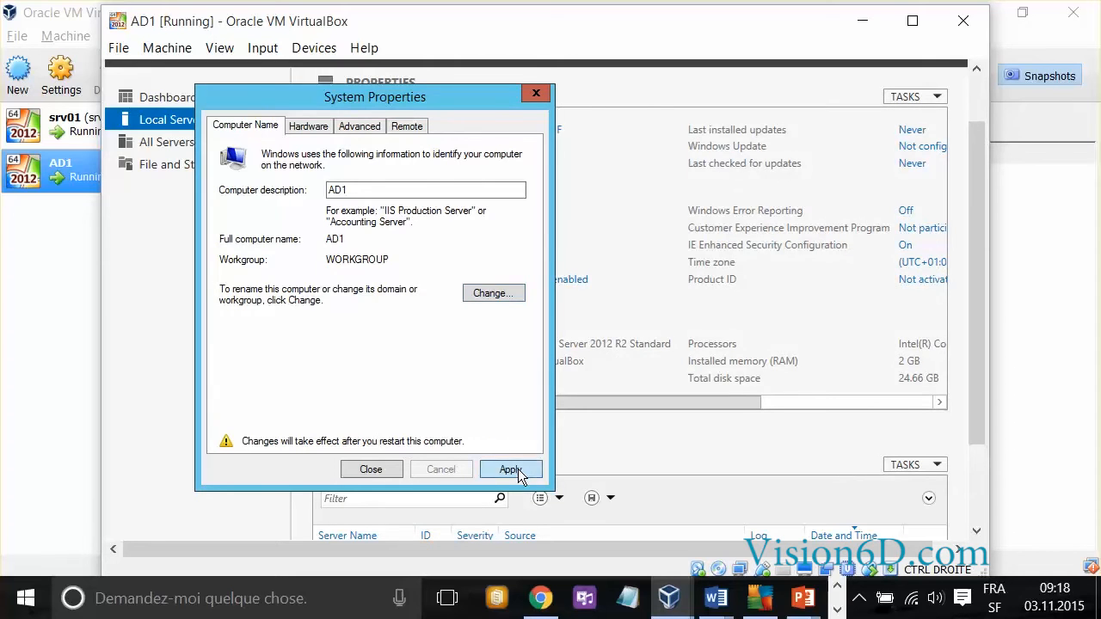
pyautogui.click(509, 468)
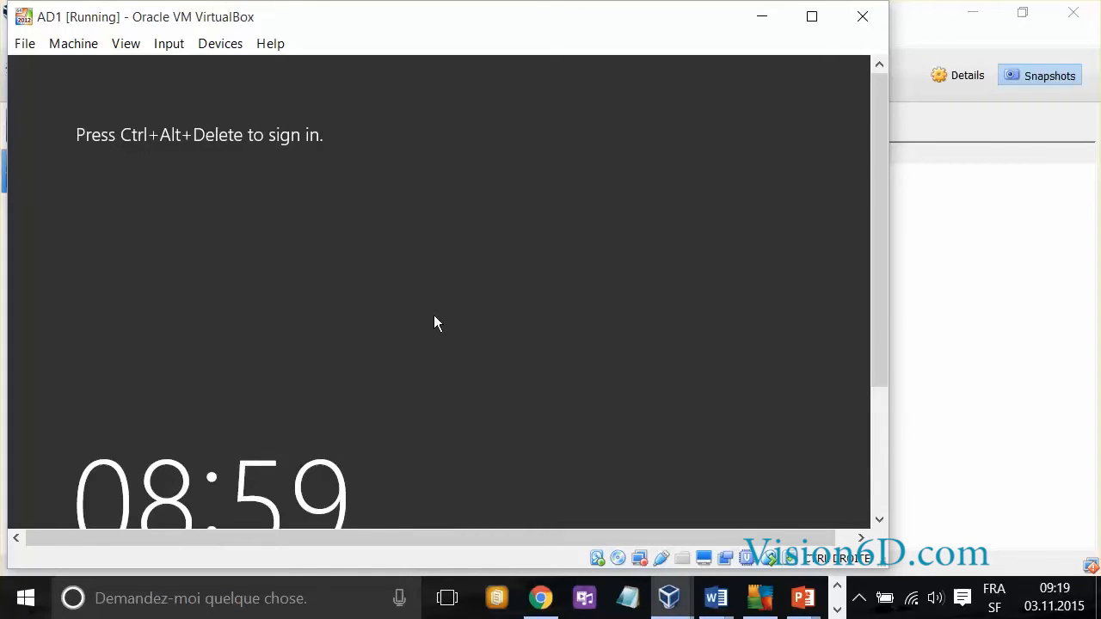
pyautogui.moveTo(200, 58)
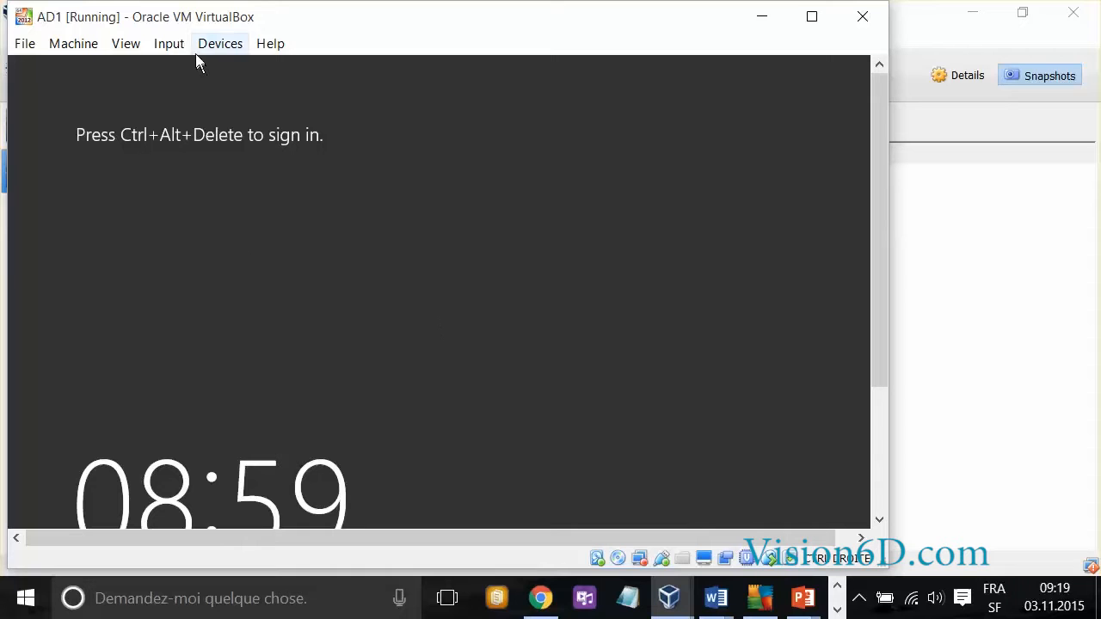
# Send Ctrl-Alt-Del to the rebooted VM via VirtualBox's Input > Keyboard menu to reach sign-in
pyautogui.click(220, 43)
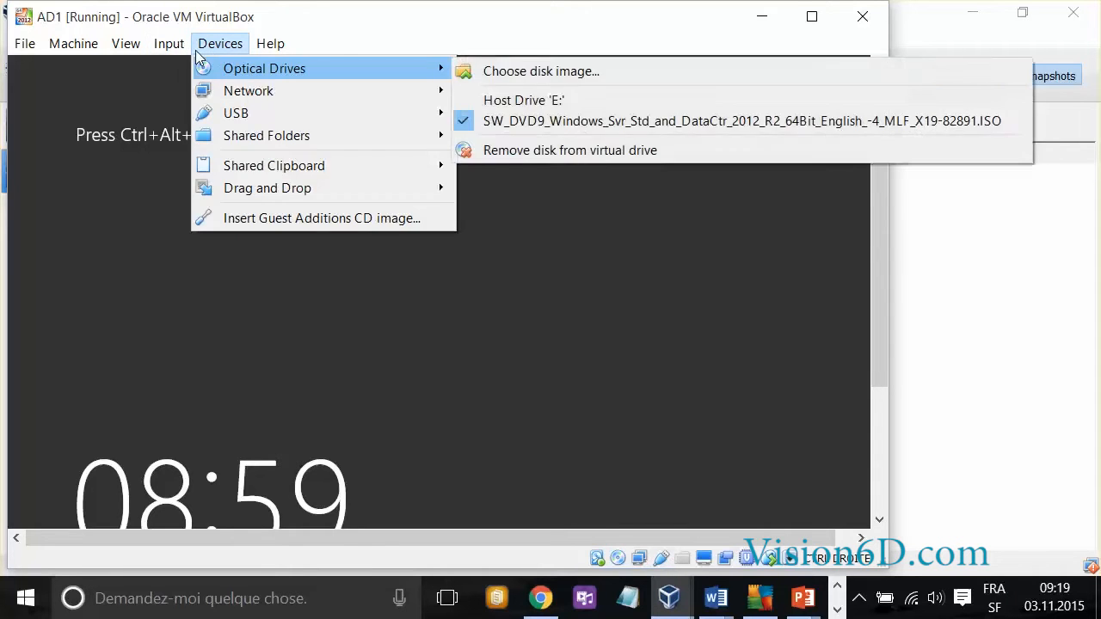
pyautogui.click(168, 43)
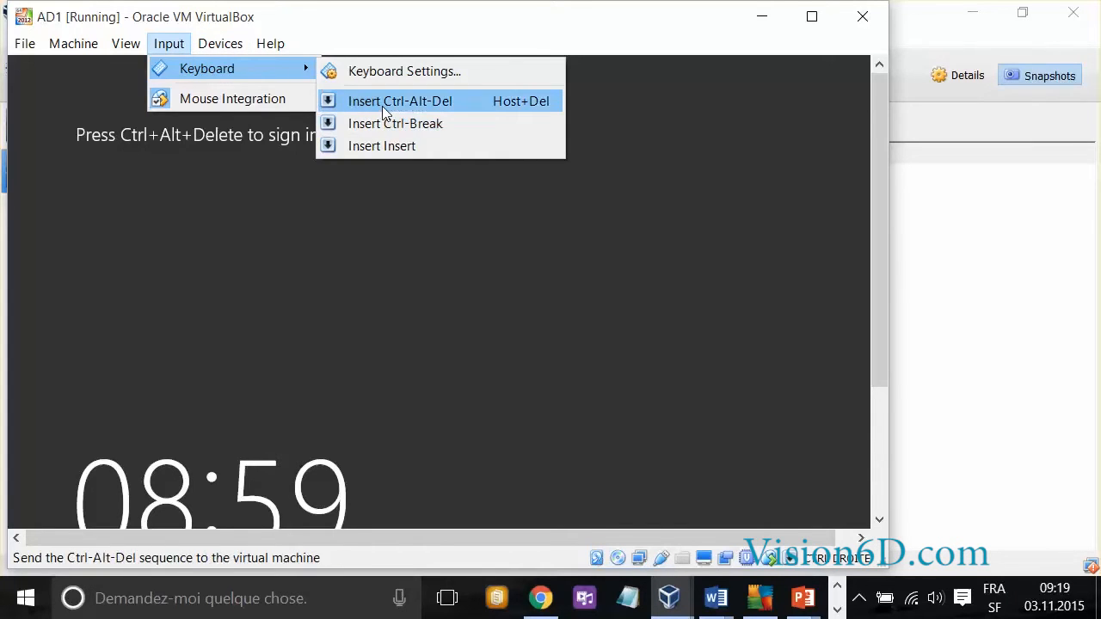
pyautogui.click(399, 99)
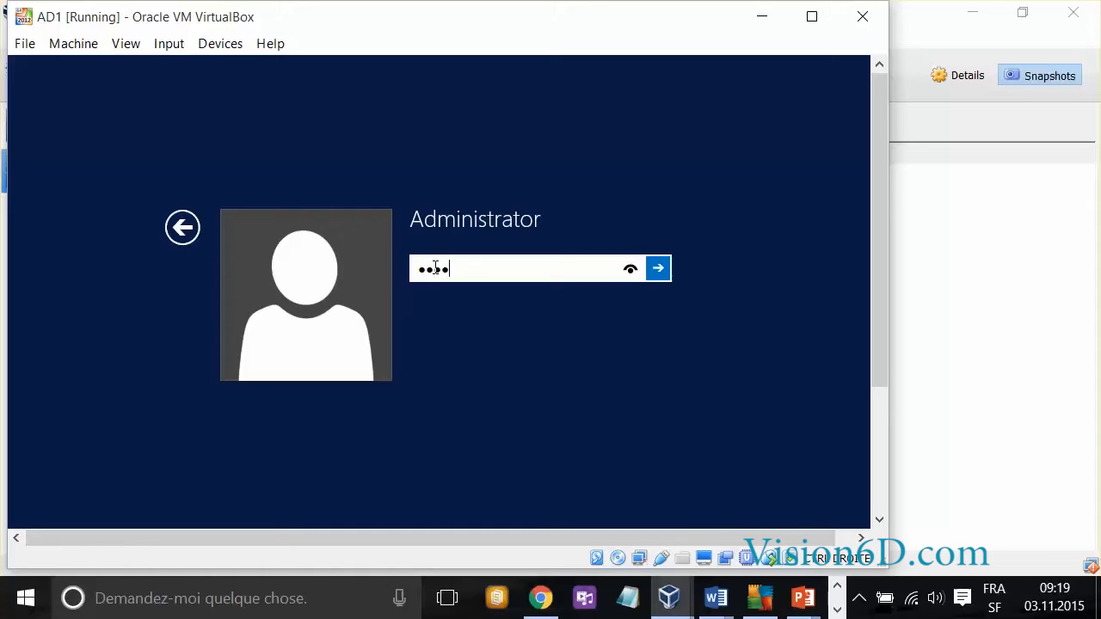
# Sign in as Administrator and show AD1's local server properties with IP 192.168.1.10
pyautogui.click(657, 268)
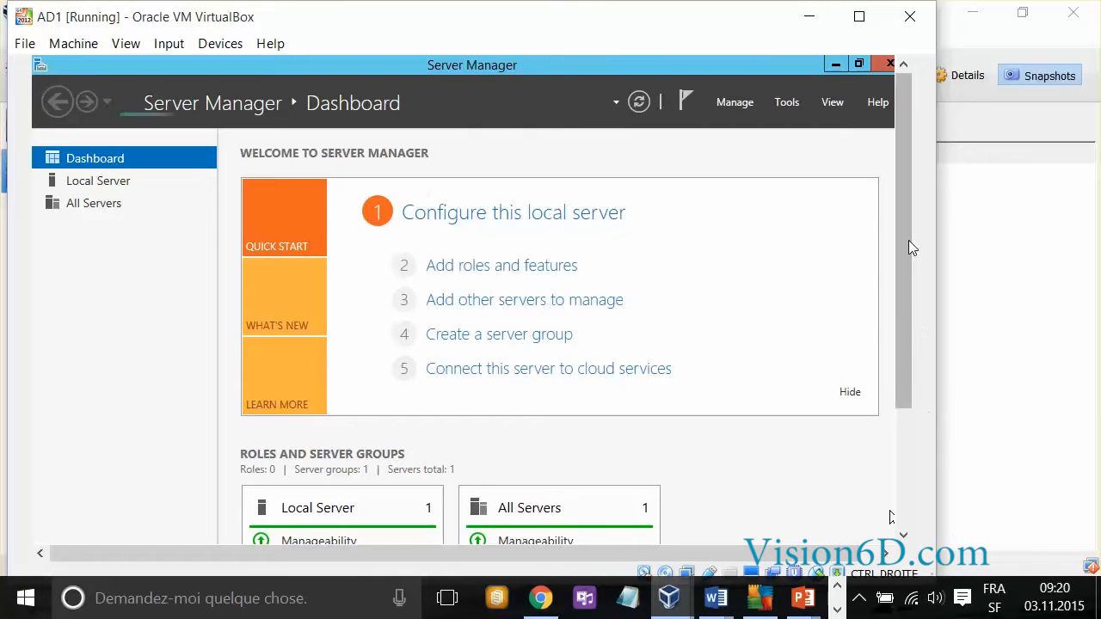
pyautogui.scroll(-3)
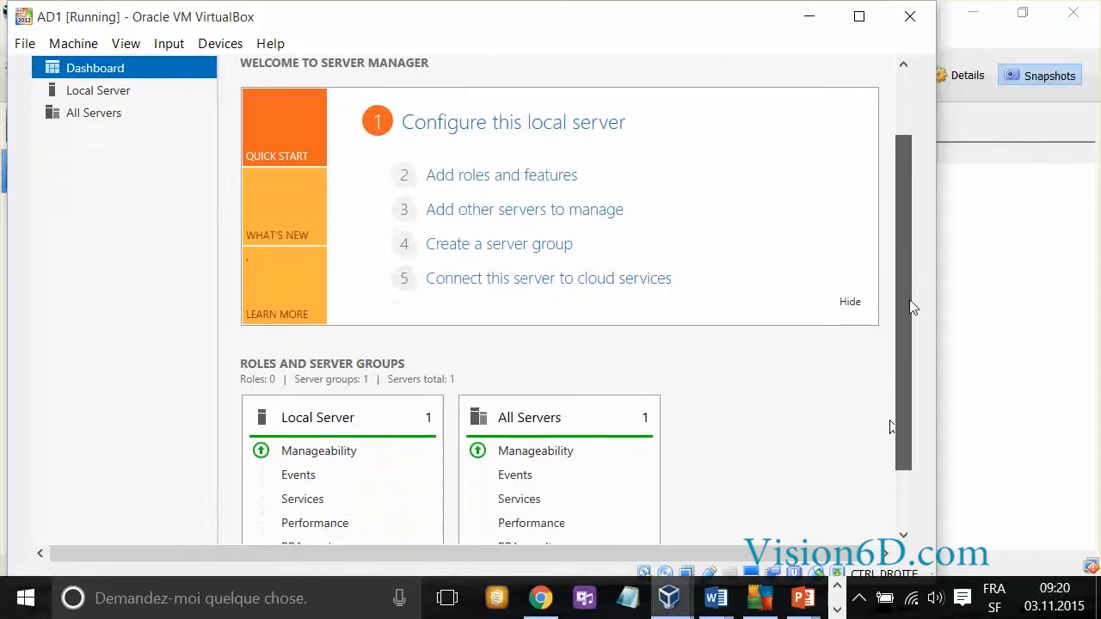
pyautogui.scroll(-3)
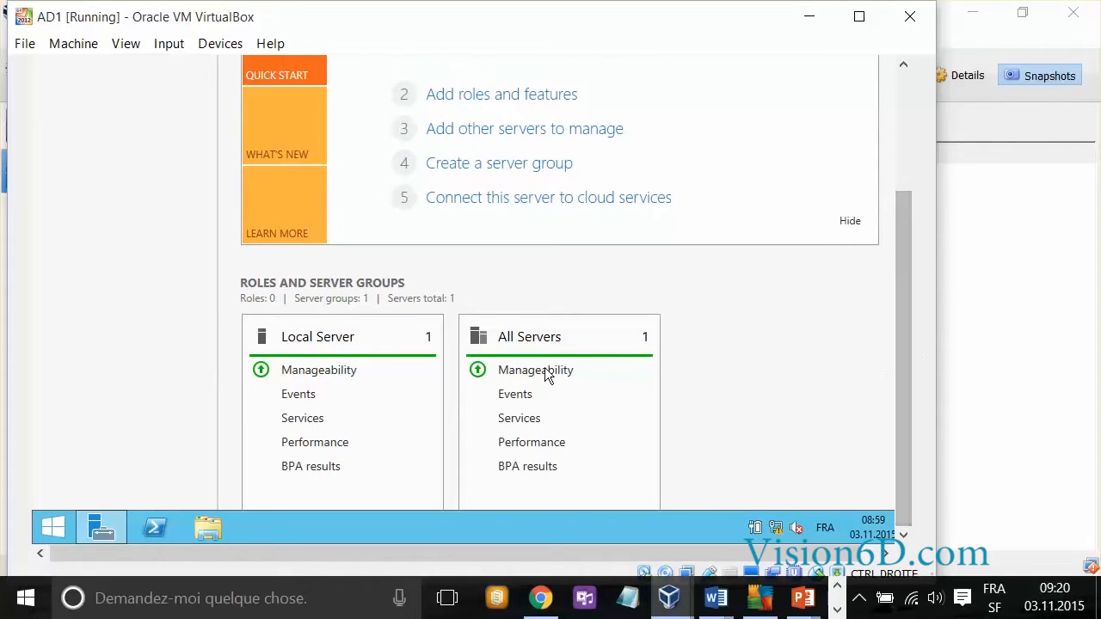
pyautogui.moveTo(599, 402)
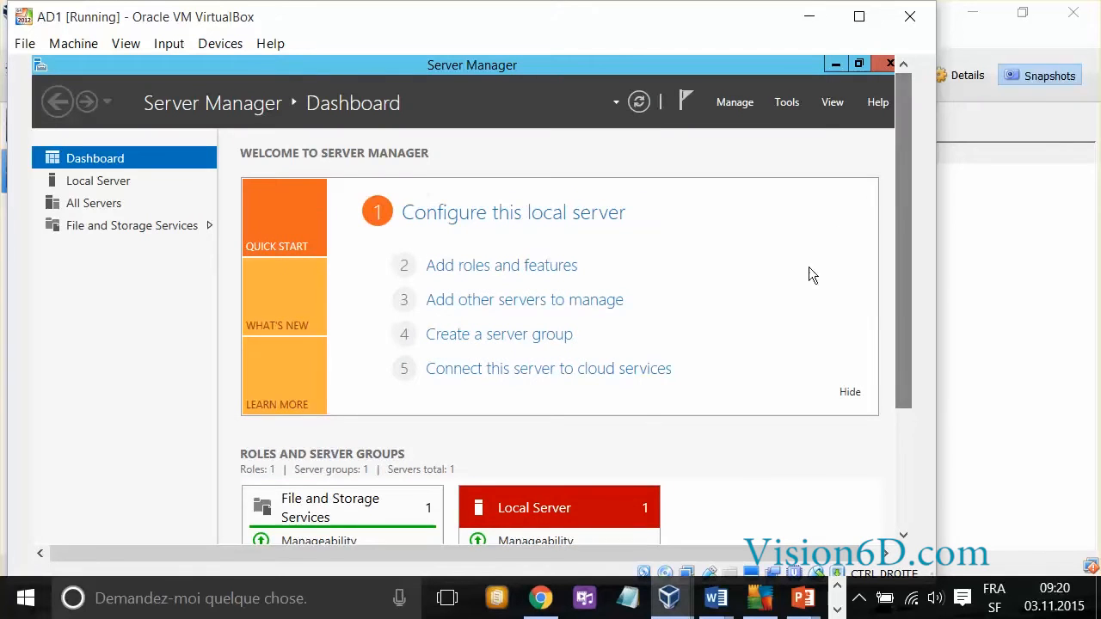
pyautogui.click(98, 181)
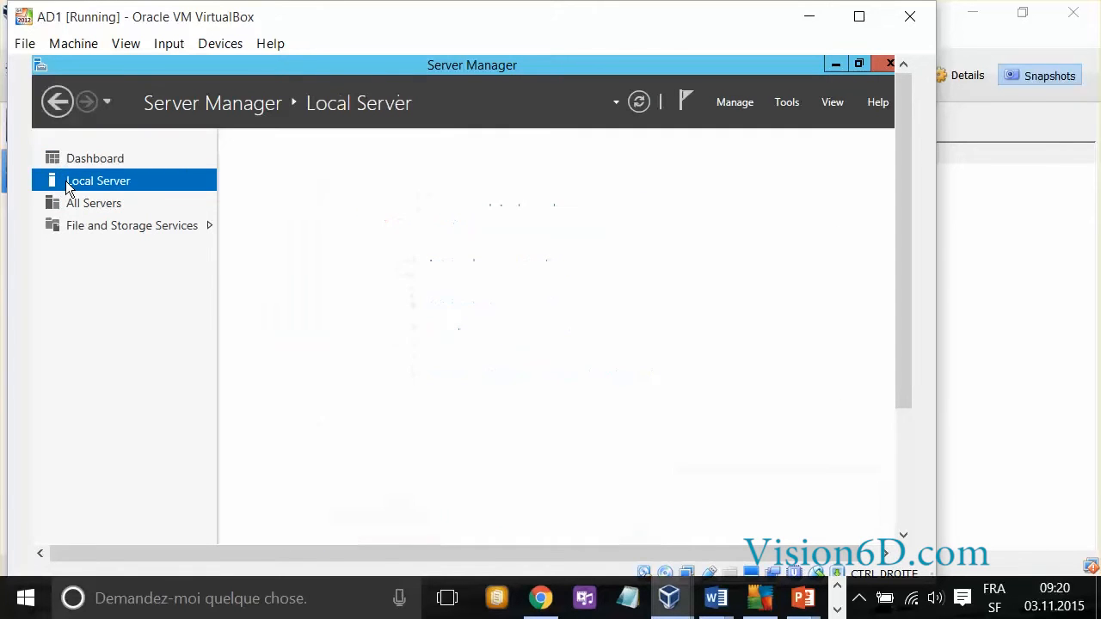
pyautogui.click(98, 181)
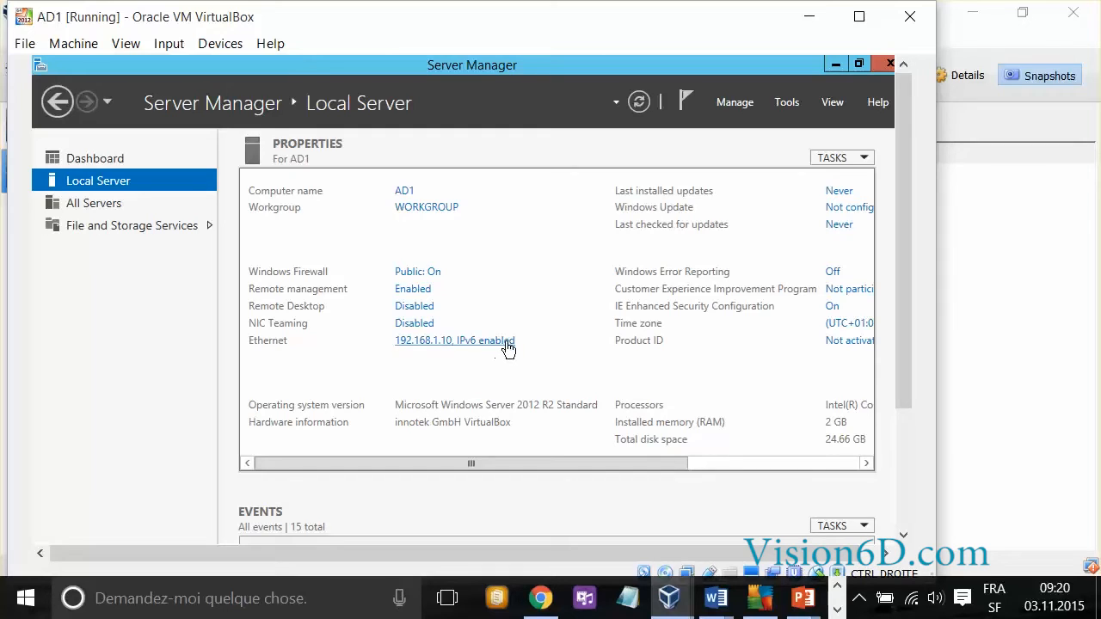
pyautogui.moveTo(510, 354)
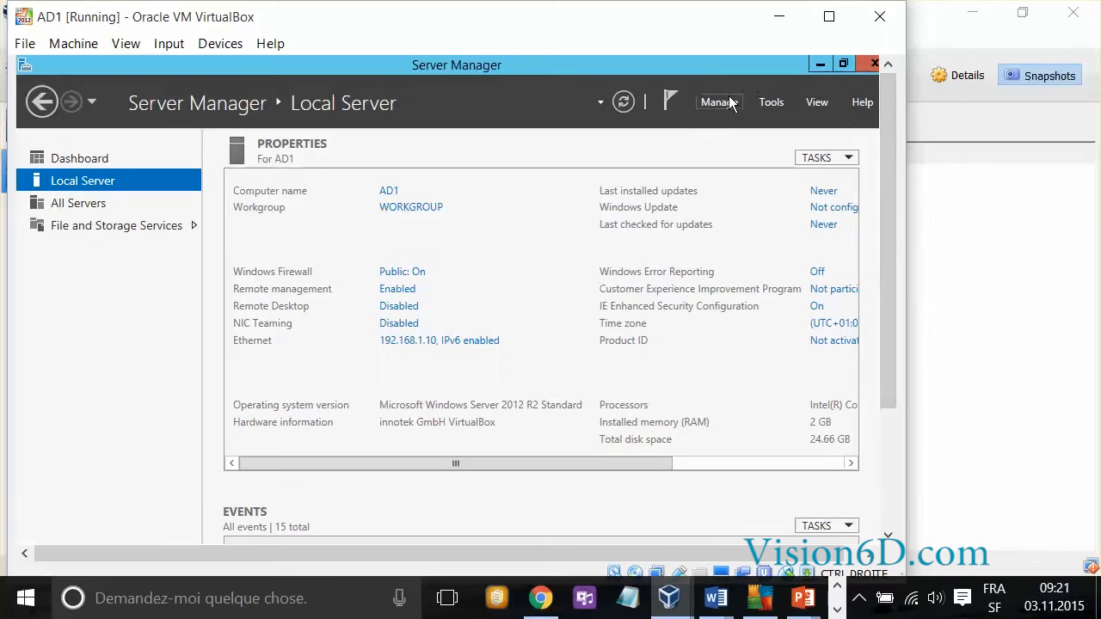
# Start the Add Roles and Features Wizard from Server Manager's Manage menu
pyautogui.click(718, 101)
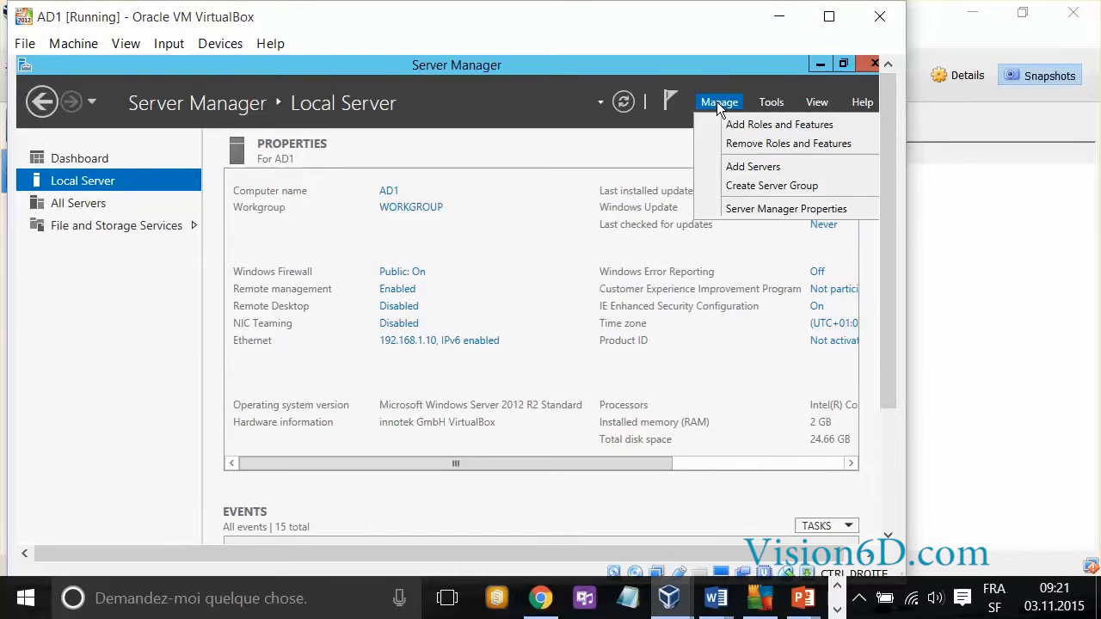
pyautogui.moveTo(730, 119)
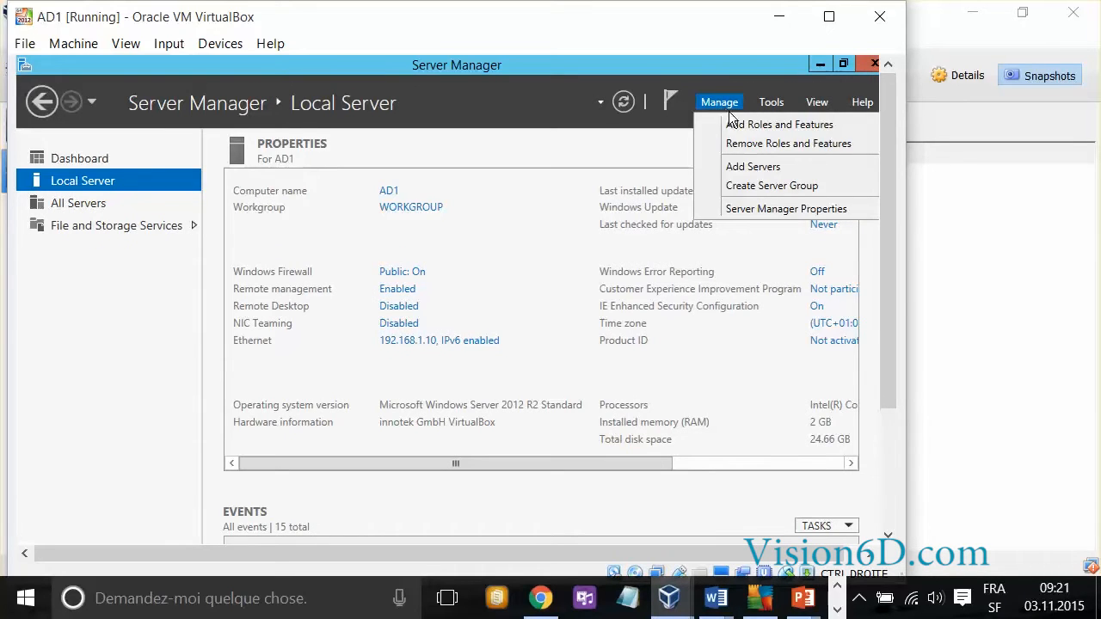
pyautogui.moveTo(748, 130)
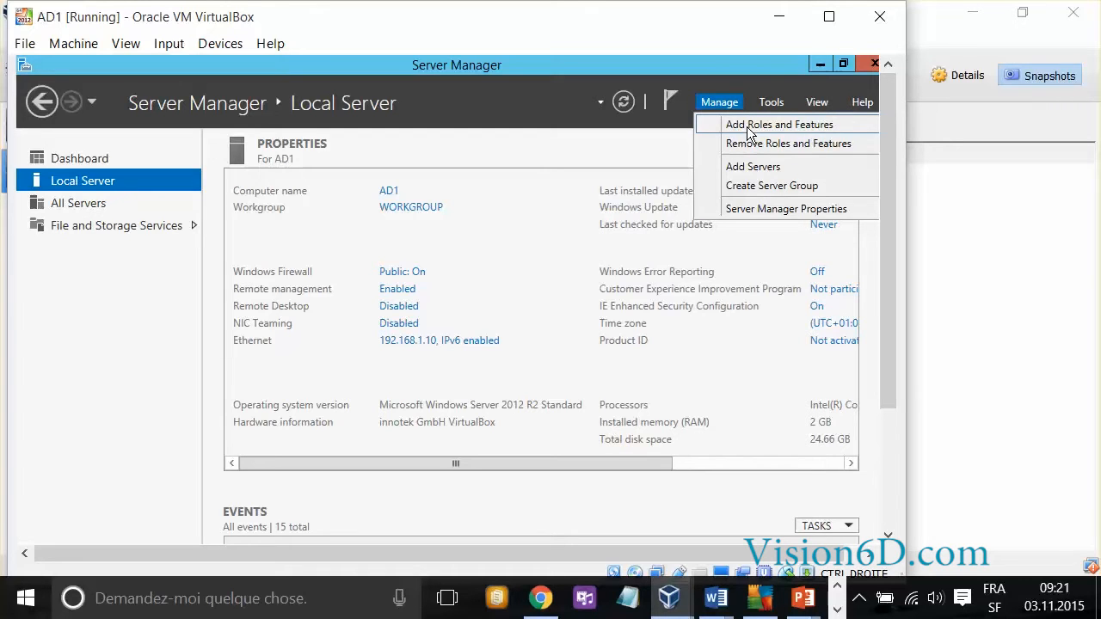
pyautogui.click(780, 124)
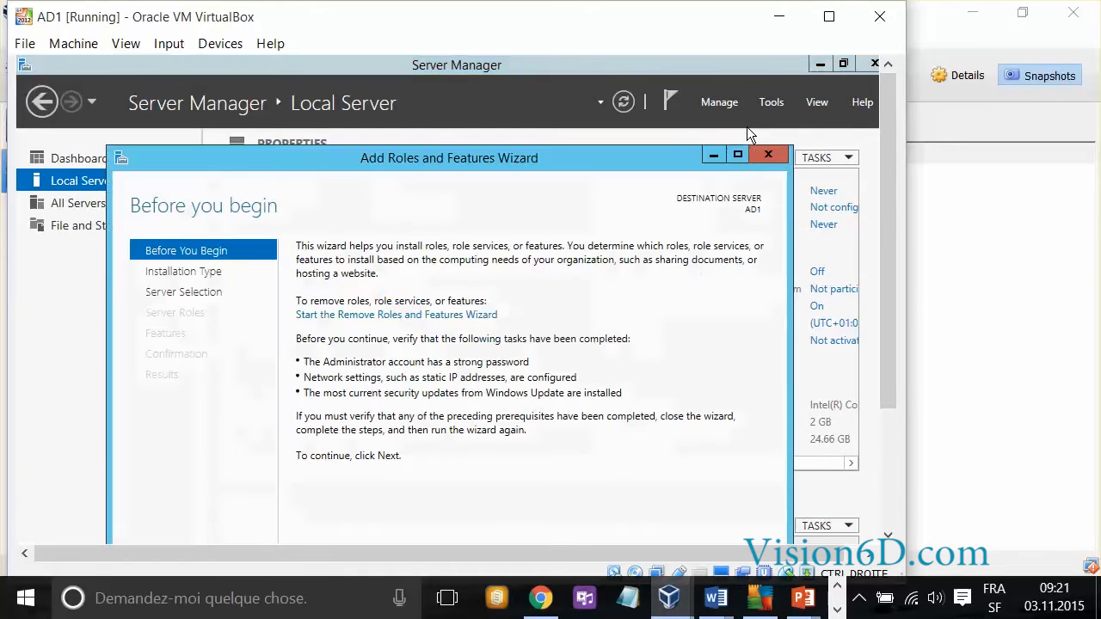
pyautogui.moveTo(567, 163)
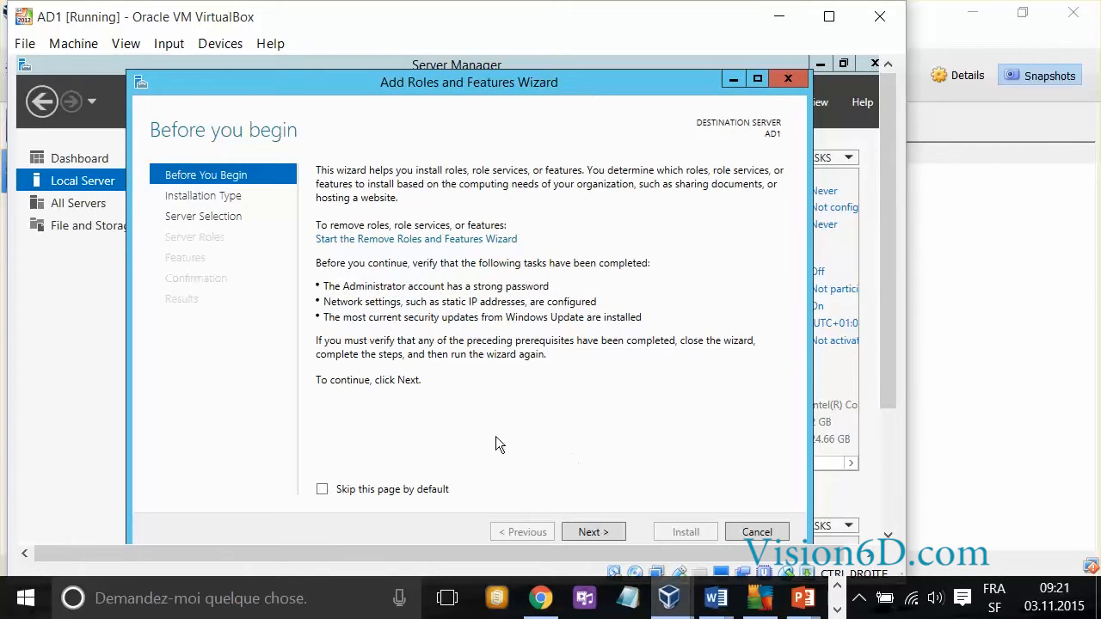
pyautogui.moveTo(557, 502)
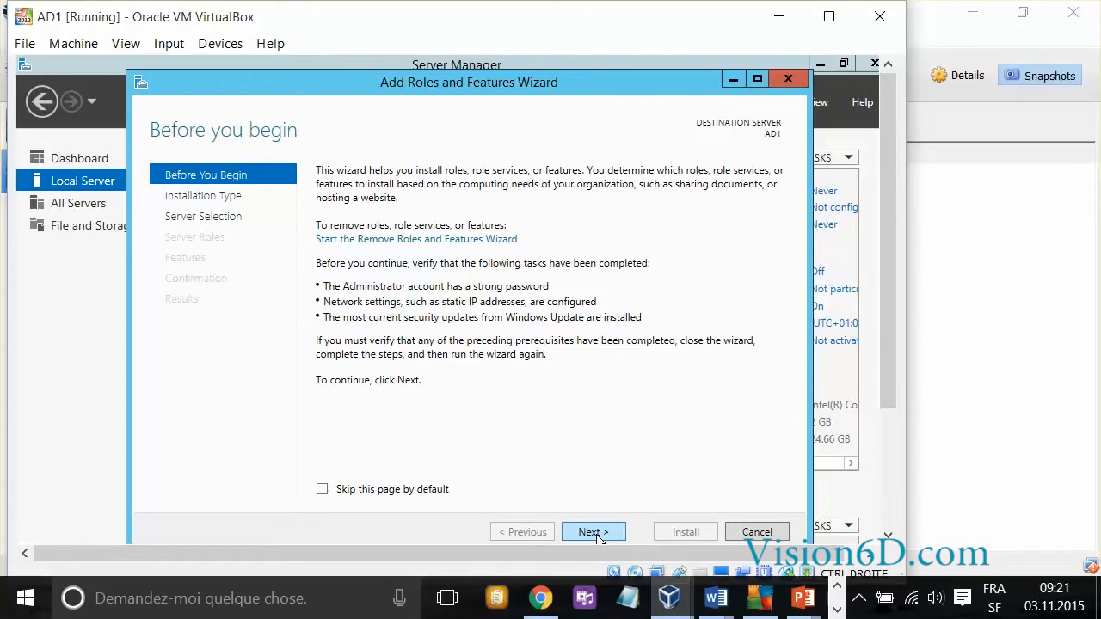
# Advance through introduction, keep role-based installation and select AD1 as destination server
pyautogui.click(592, 532)
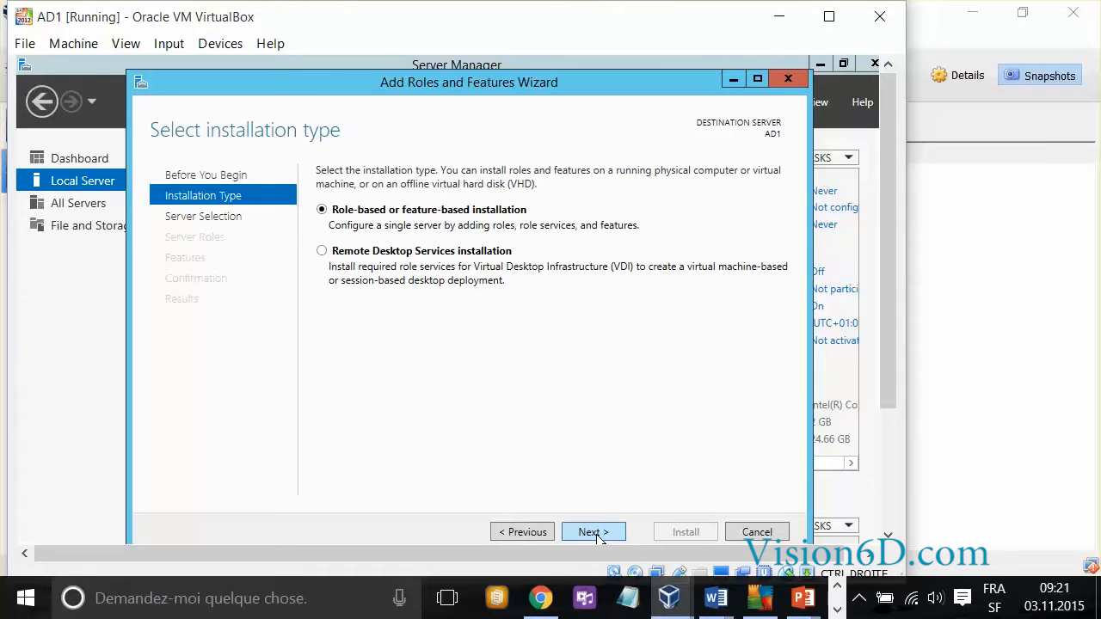
pyautogui.click(594, 532)
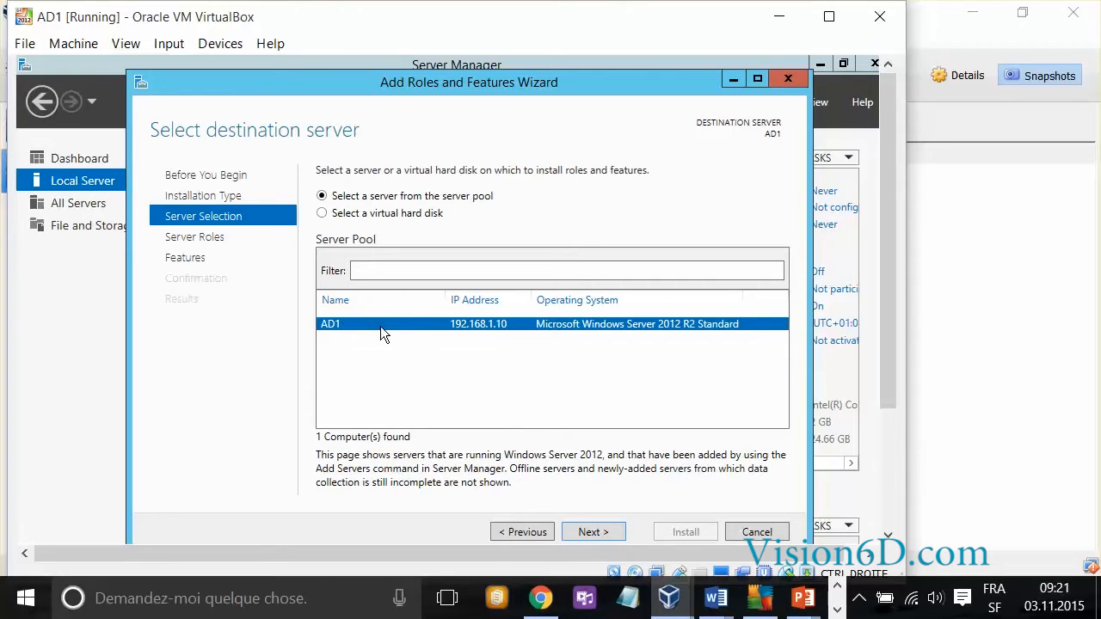
pyautogui.moveTo(439, 275)
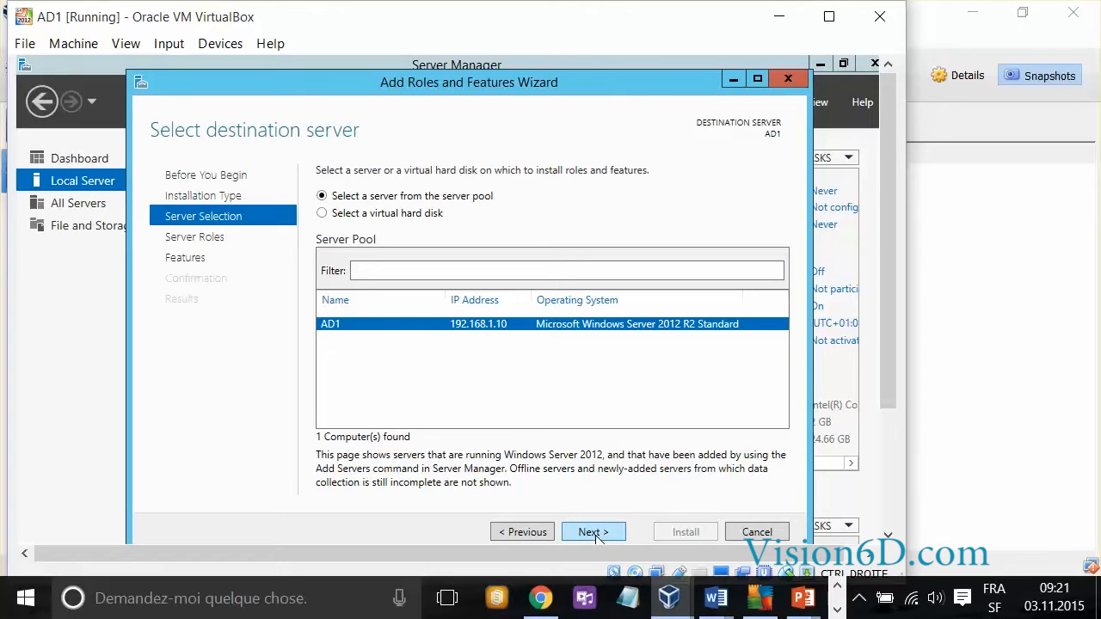
pyautogui.click(593, 531)
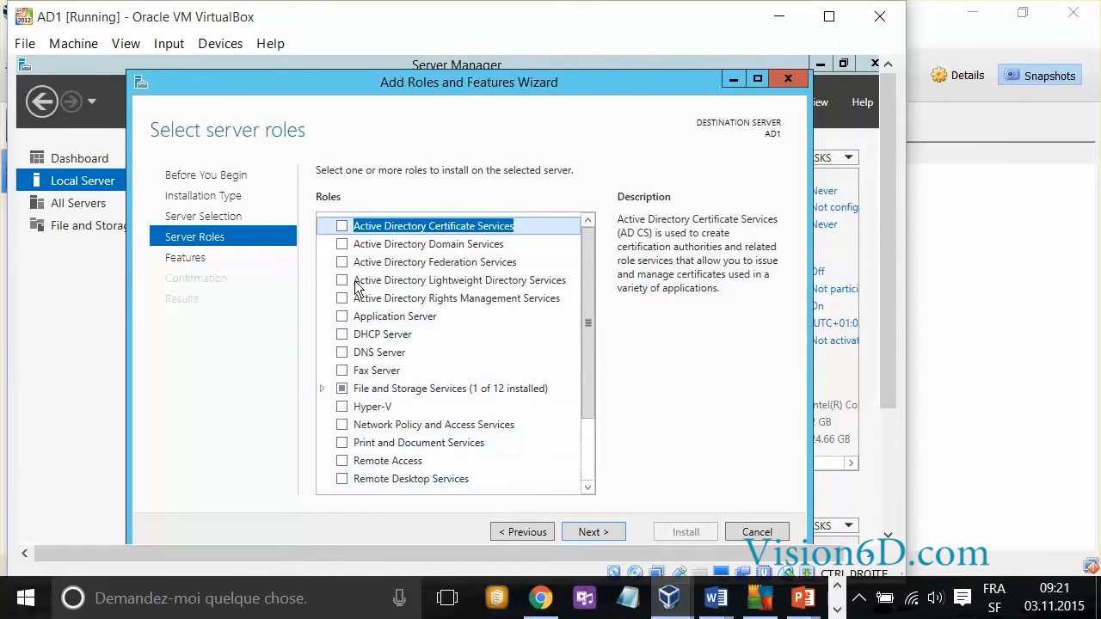
# Select the Active Directory Domain Services role with its required management features
pyautogui.click(341, 244)
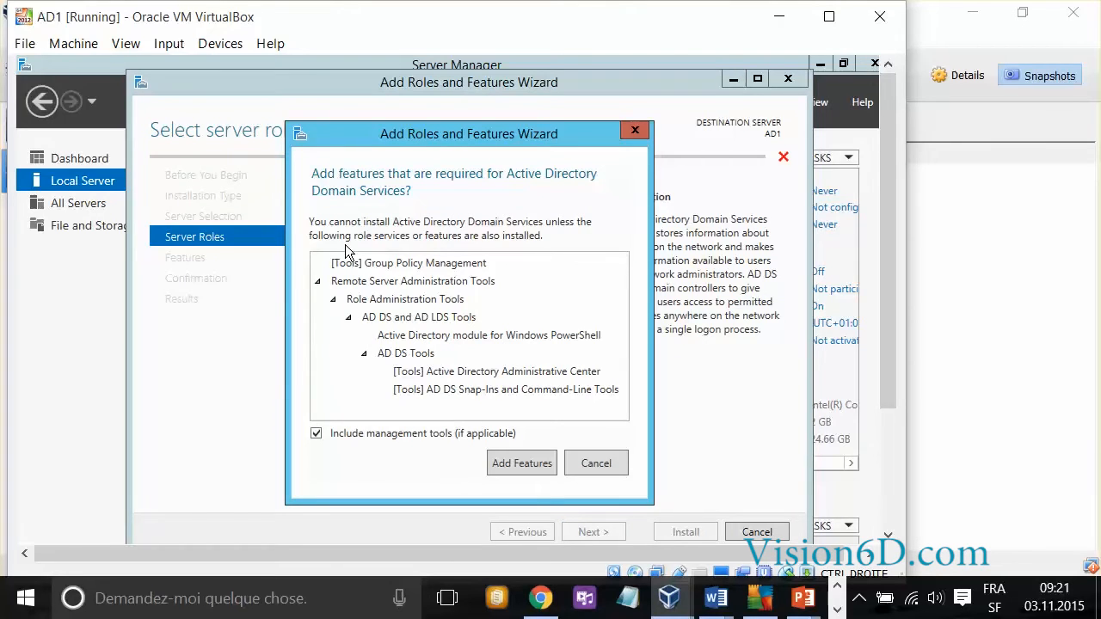
pyautogui.moveTo(392, 299)
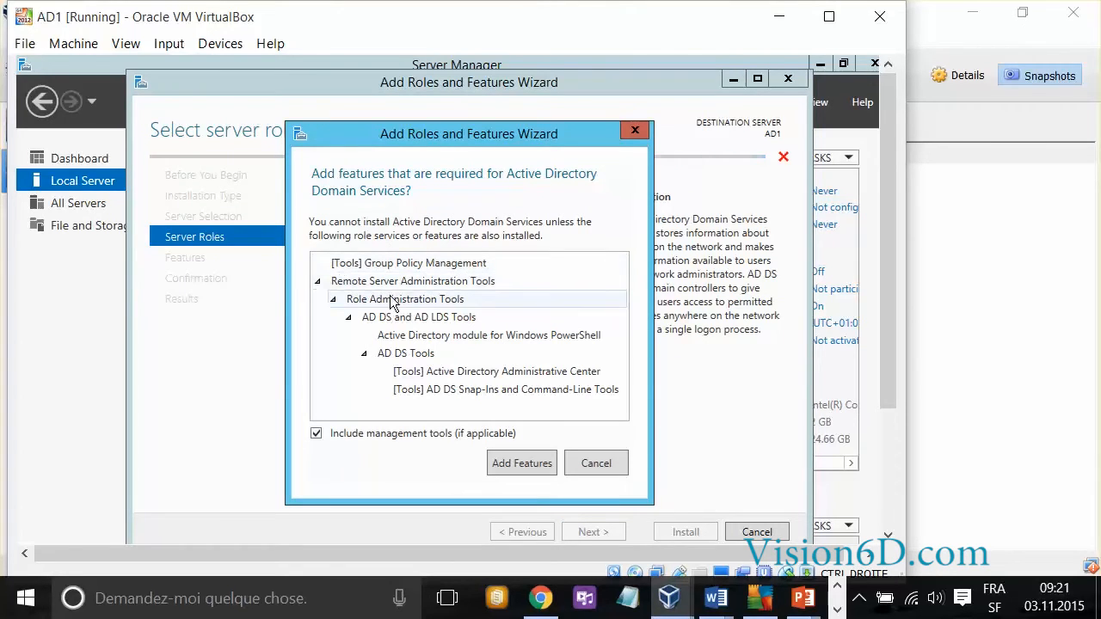
pyautogui.moveTo(404, 375)
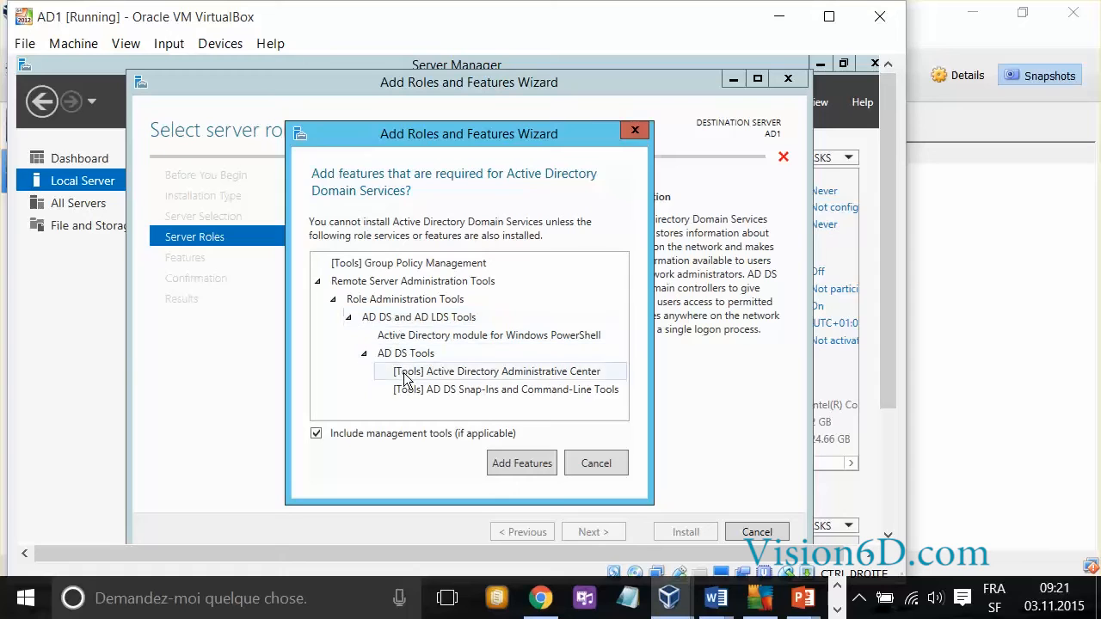
pyautogui.moveTo(502, 406)
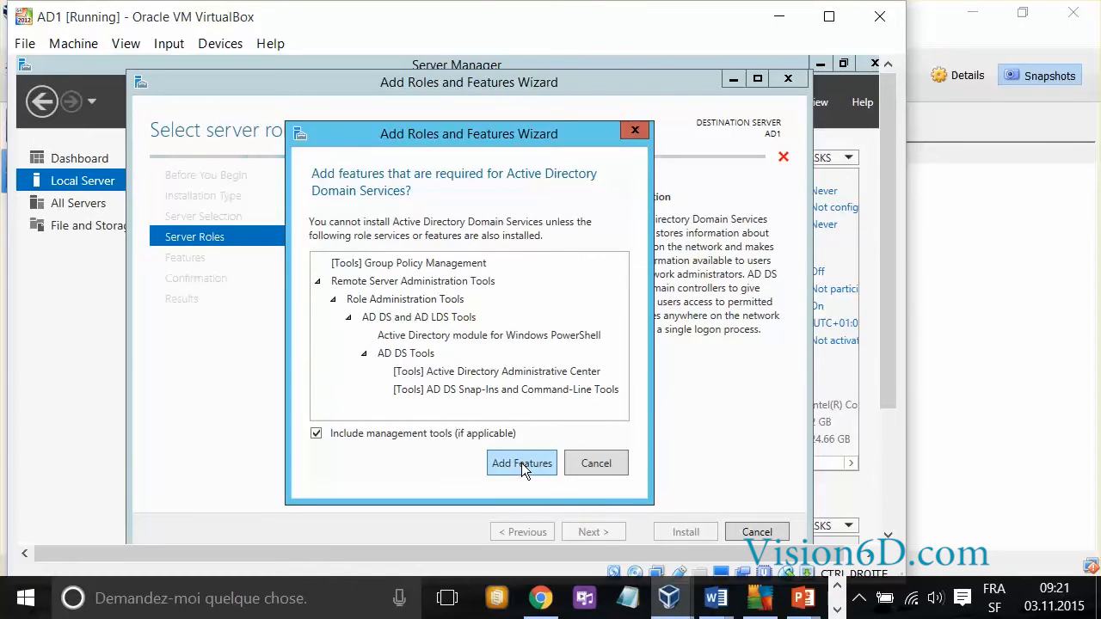
pyautogui.click(521, 463)
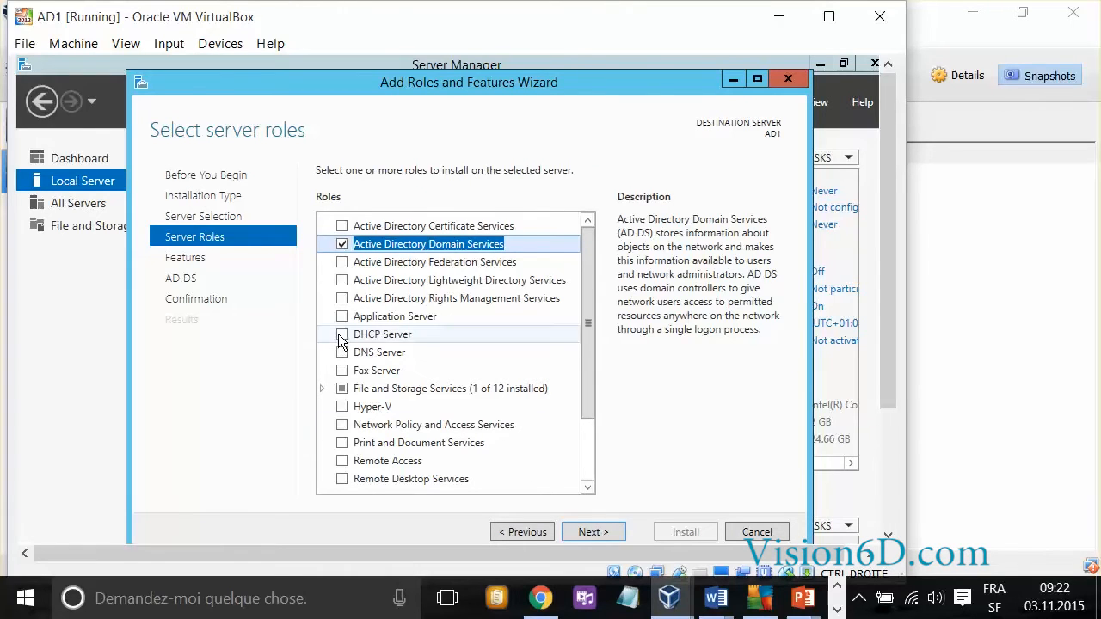
# Select the DHCP Server and DNS Server roles with their management tools and continue
pyautogui.click(340, 333)
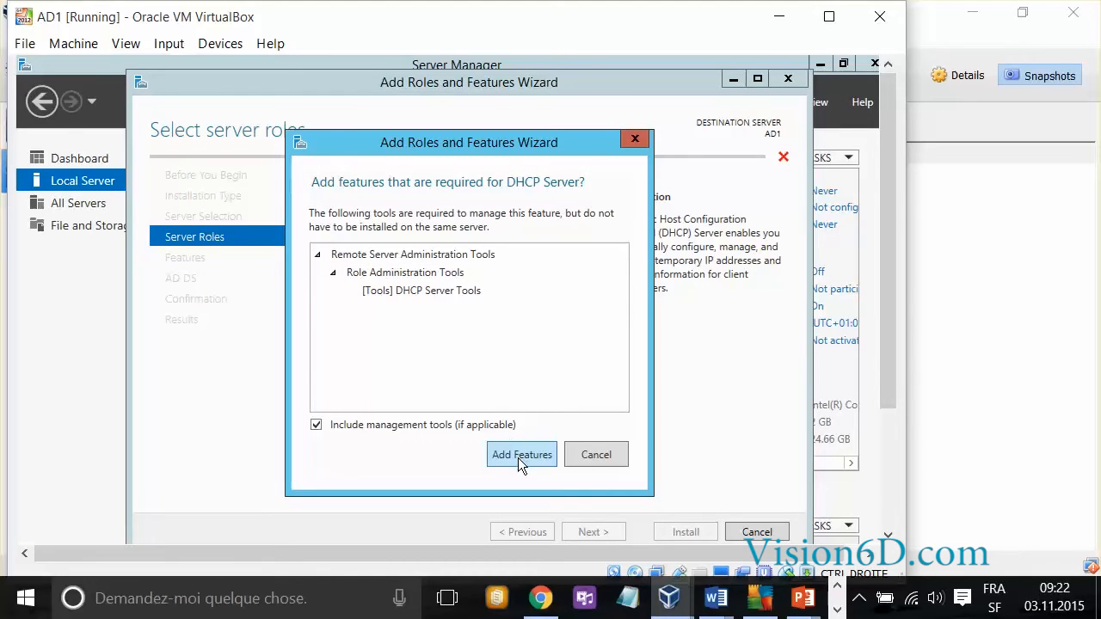
pyautogui.click(521, 454)
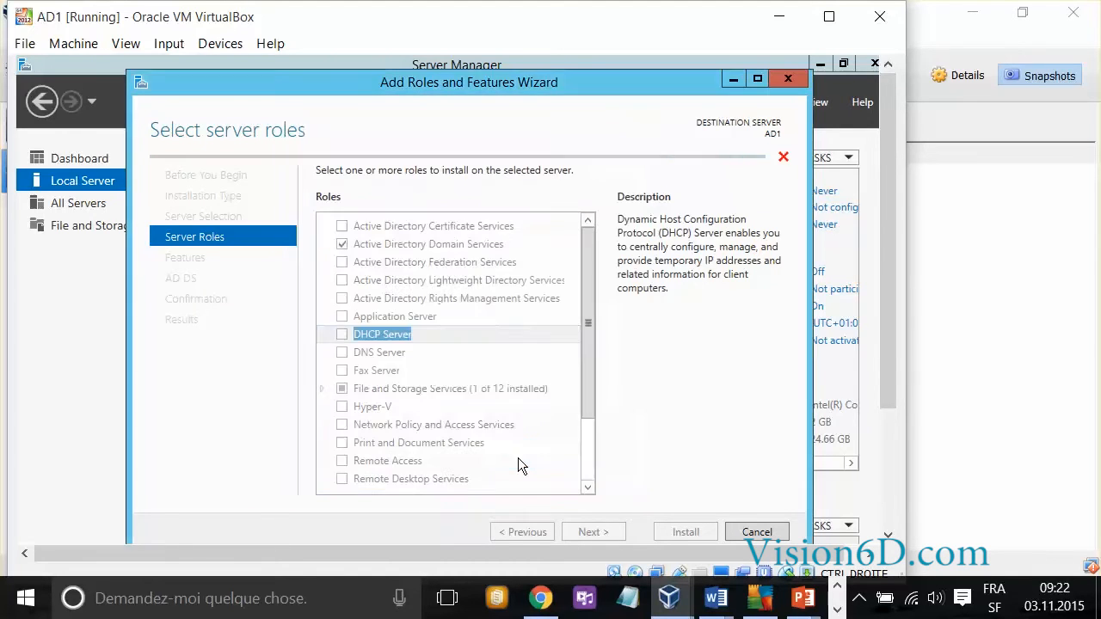
pyautogui.click(341, 334)
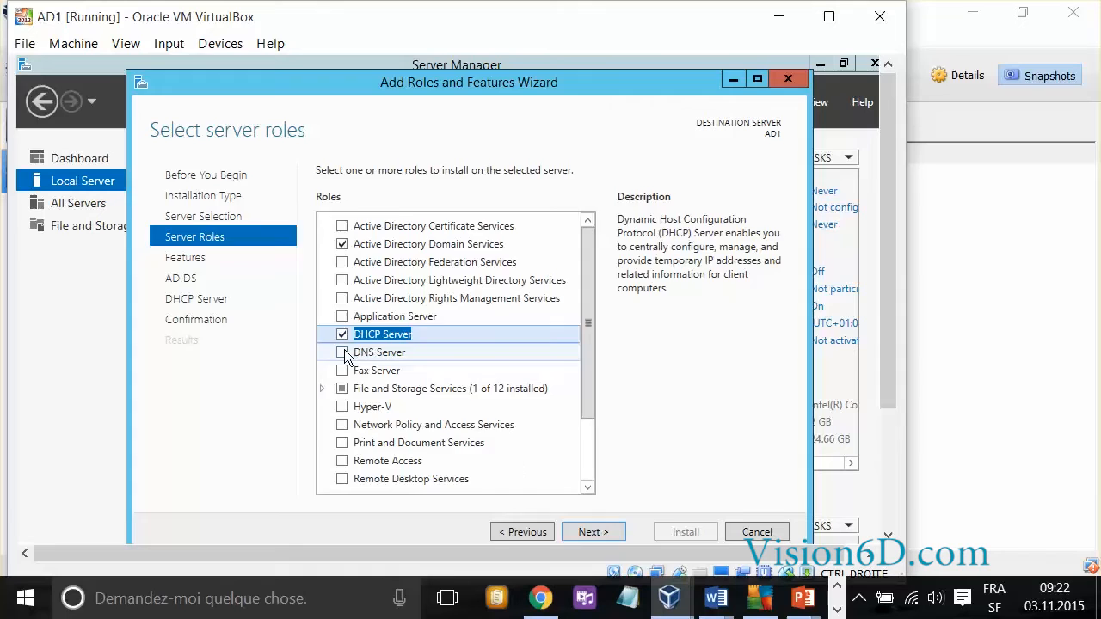
pyautogui.click(343, 352)
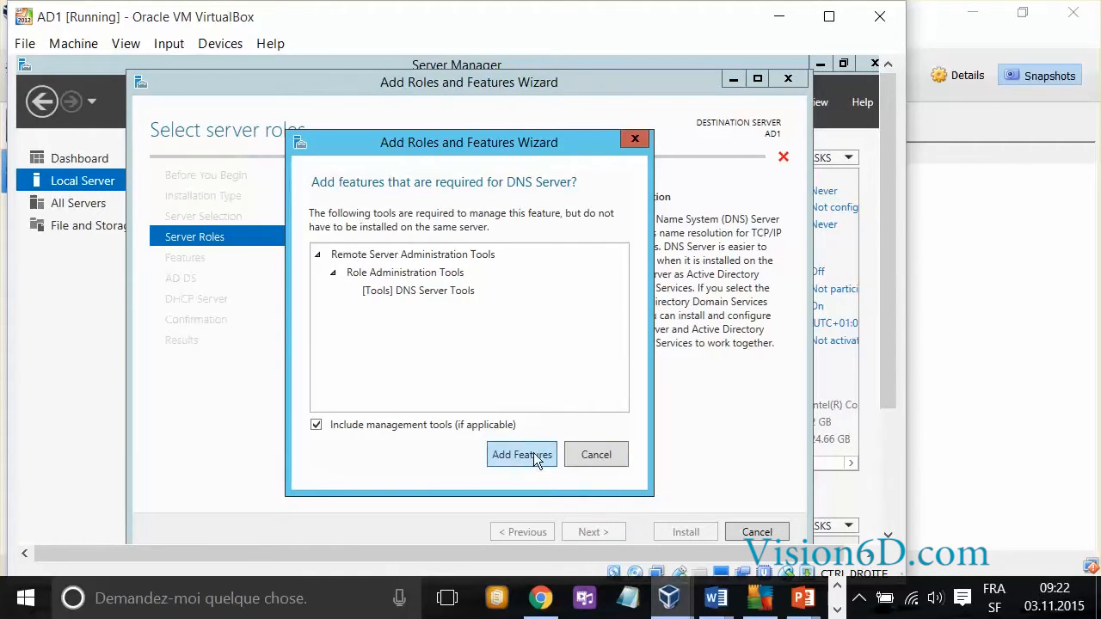
pyautogui.click(521, 454)
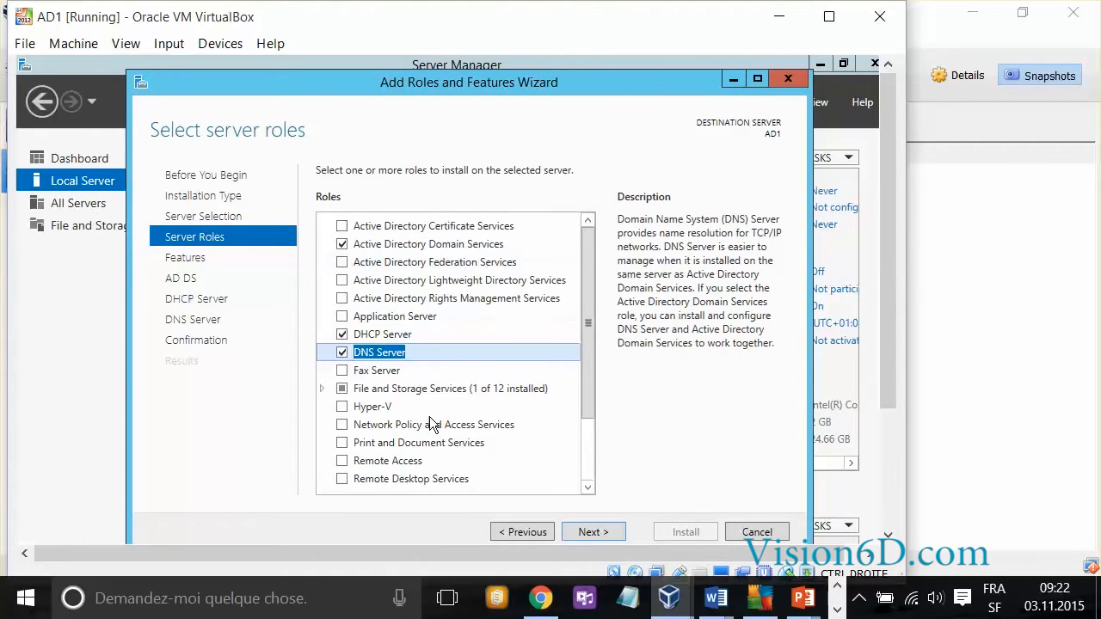
pyautogui.moveTo(626, 502)
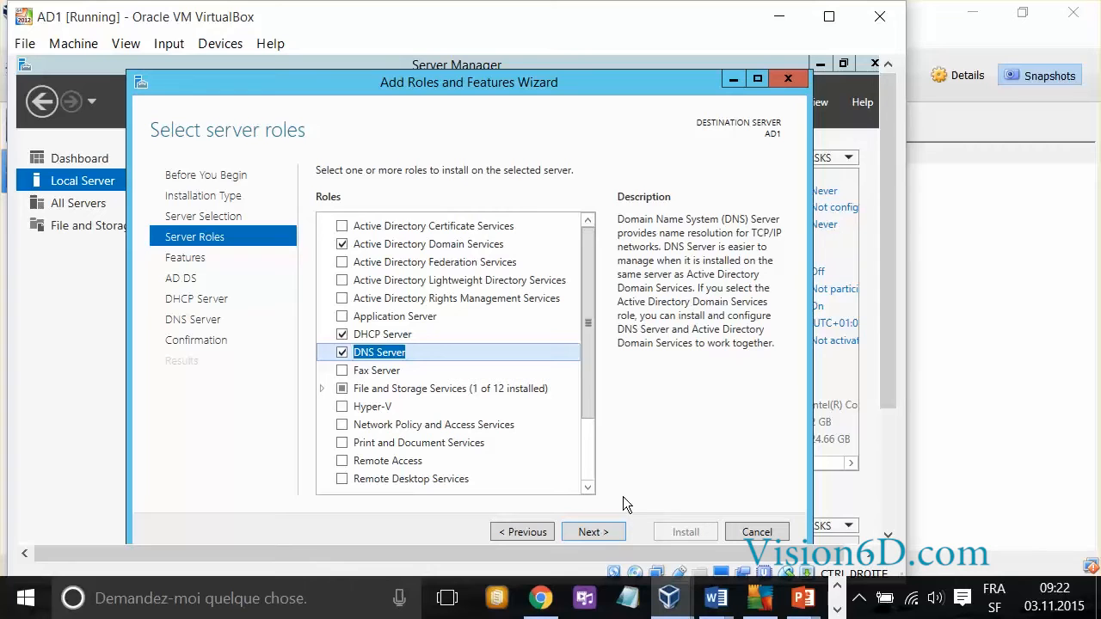
pyautogui.click(592, 531)
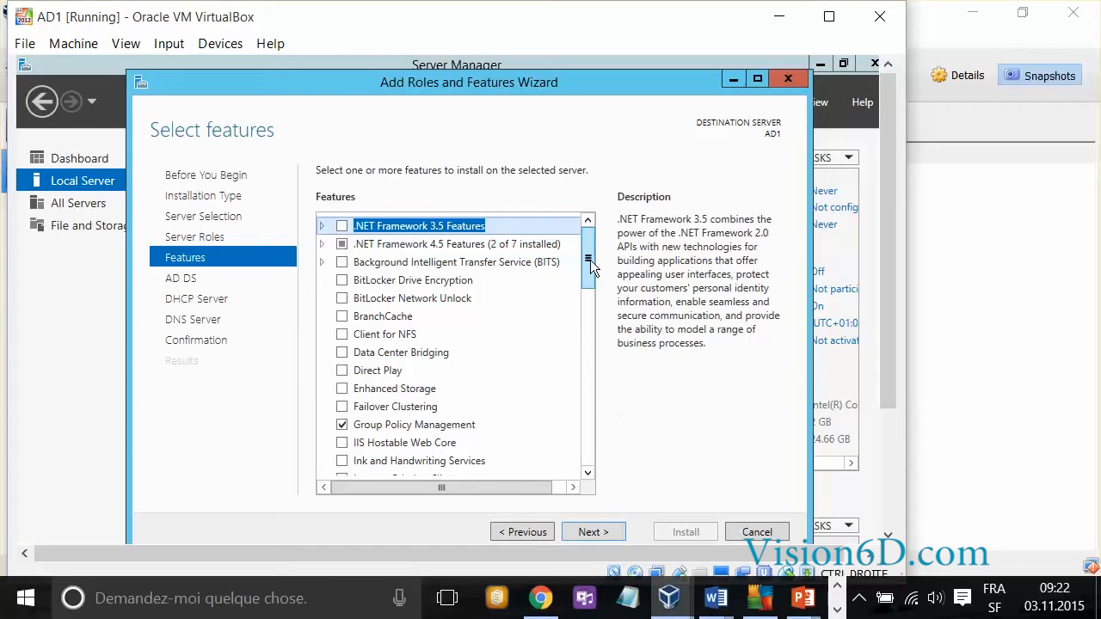
# Scroll through the optional features list leaving the defaults unchanged
pyautogui.moveTo(588, 260); pyautogui.dragTo(588, 330)
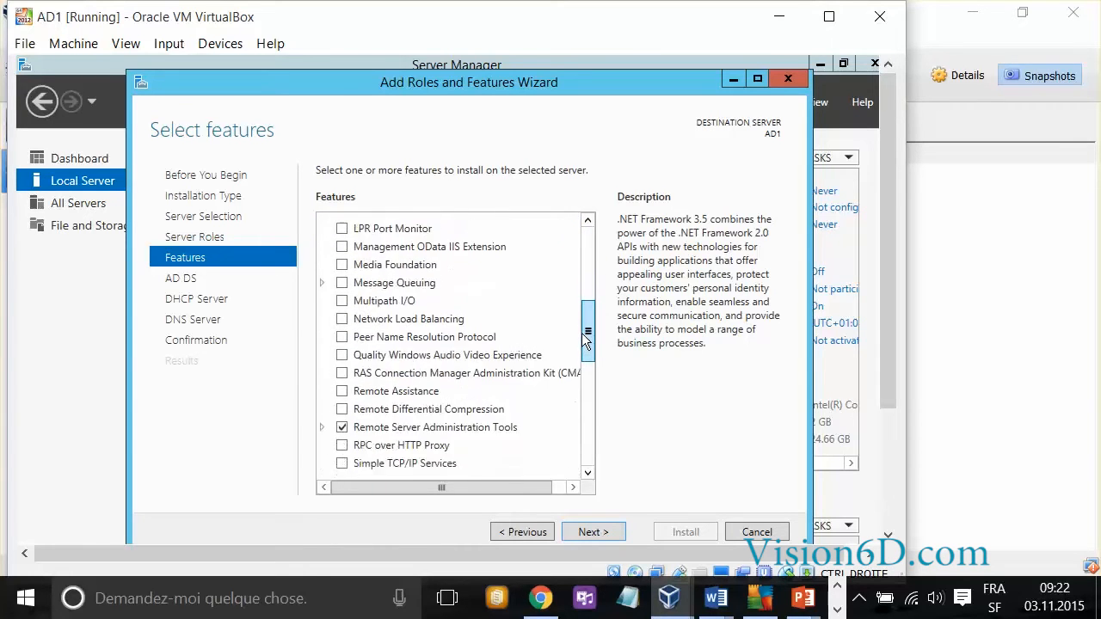
pyautogui.moveTo(588, 330); pyautogui.dragTo(588, 396)
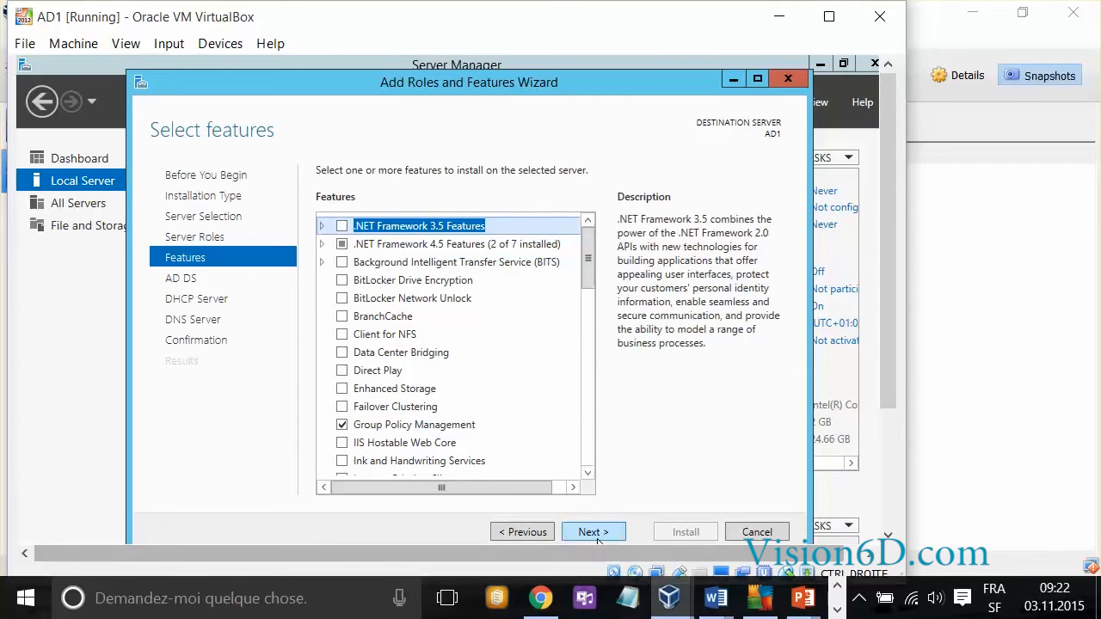
# Pass the Features, AD DS, DHCP Server and DNS Server pages unchanged to reach the confirmation list
pyautogui.click(591, 532)
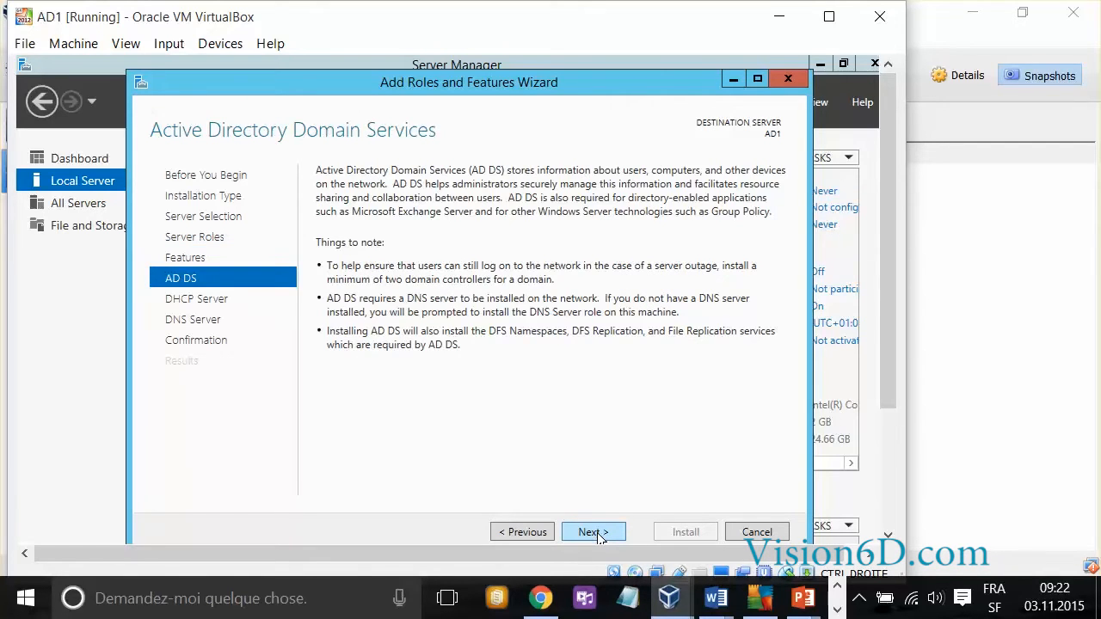
pyautogui.moveTo(421, 326)
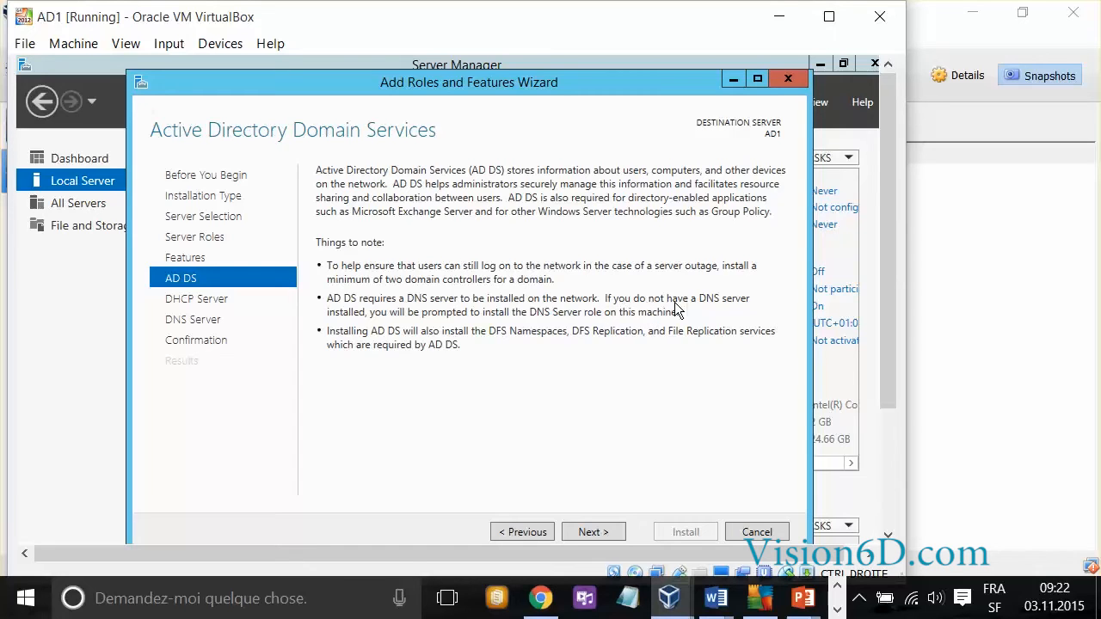
pyautogui.moveTo(505, 325)
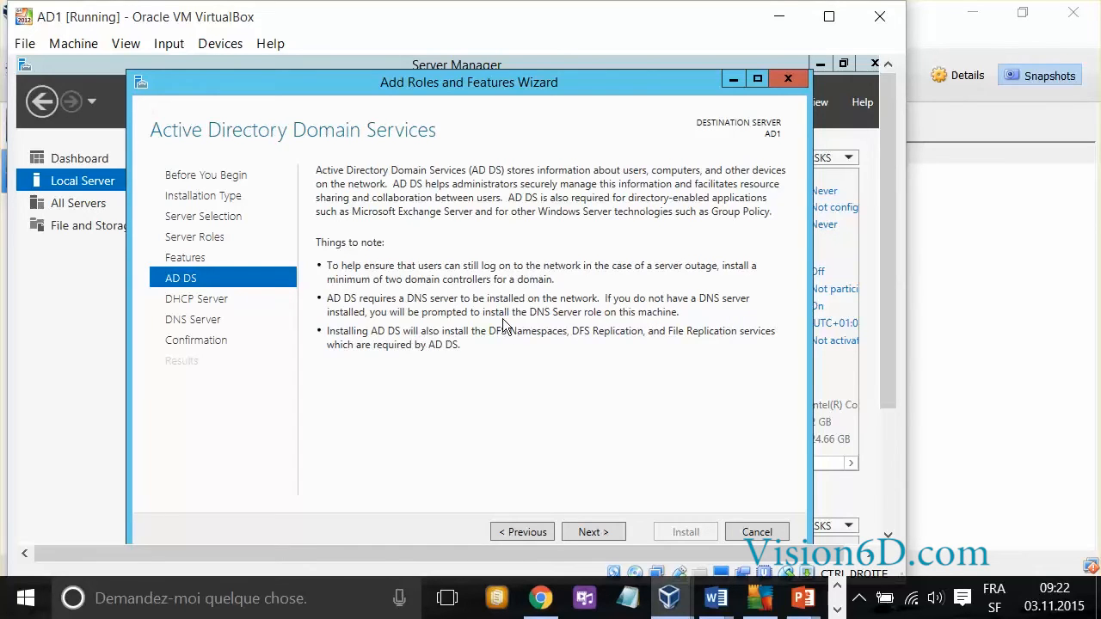
pyautogui.moveTo(605, 535)
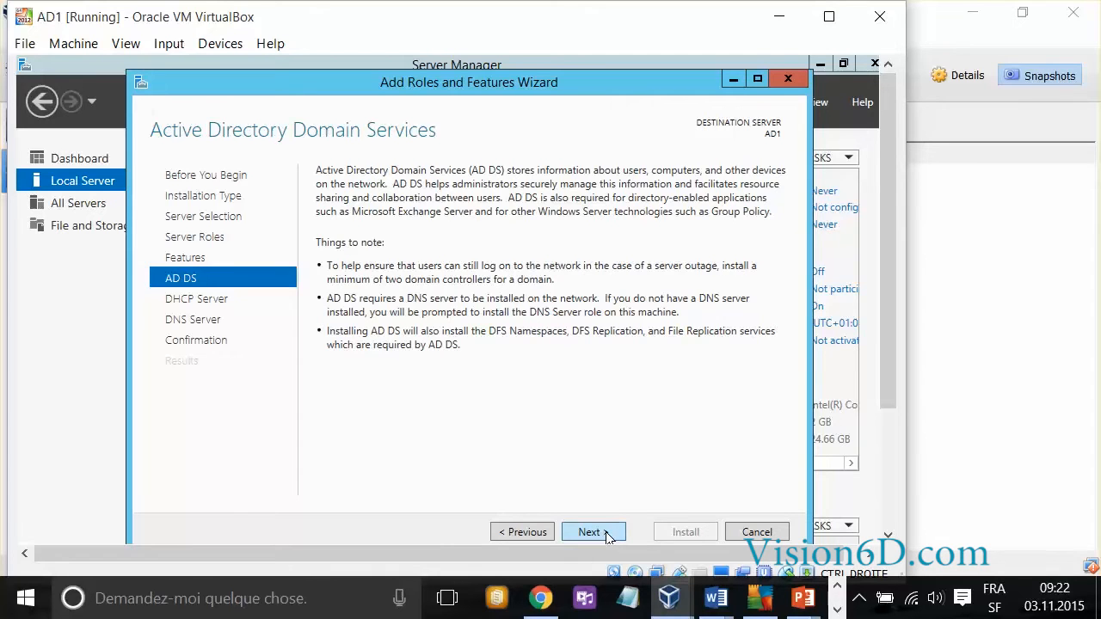
pyautogui.click(591, 531)
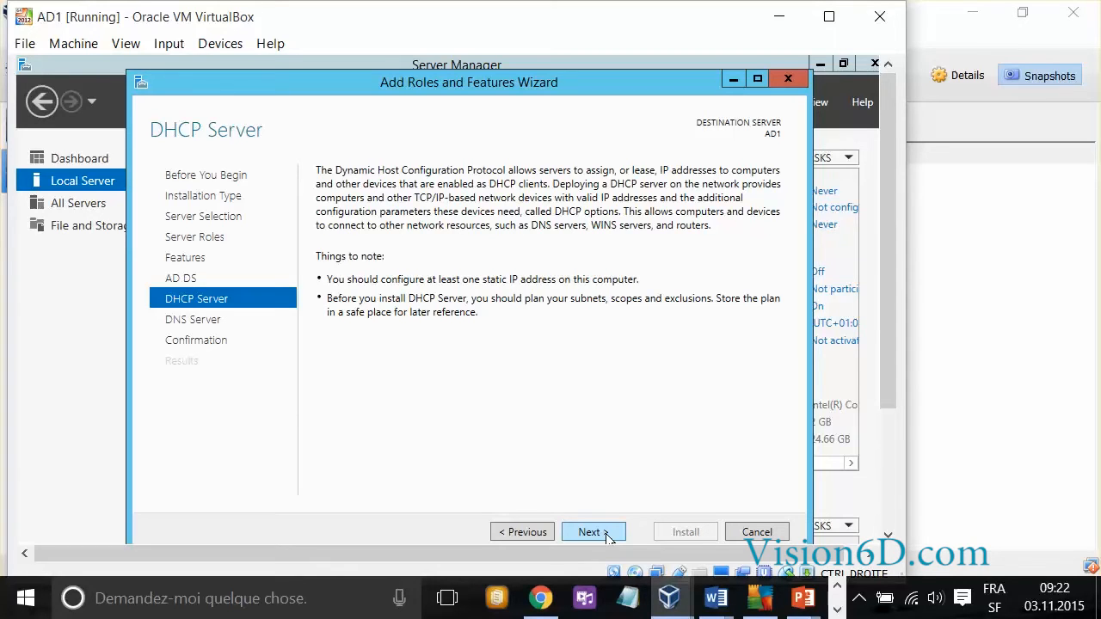
pyautogui.moveTo(511, 289)
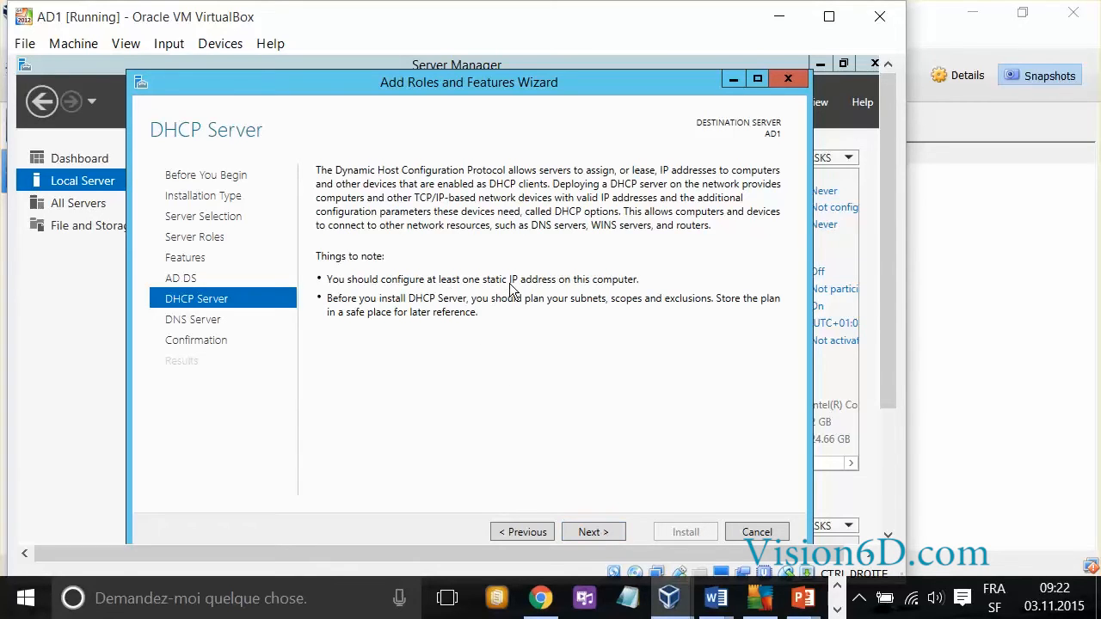
pyautogui.moveTo(632, 289)
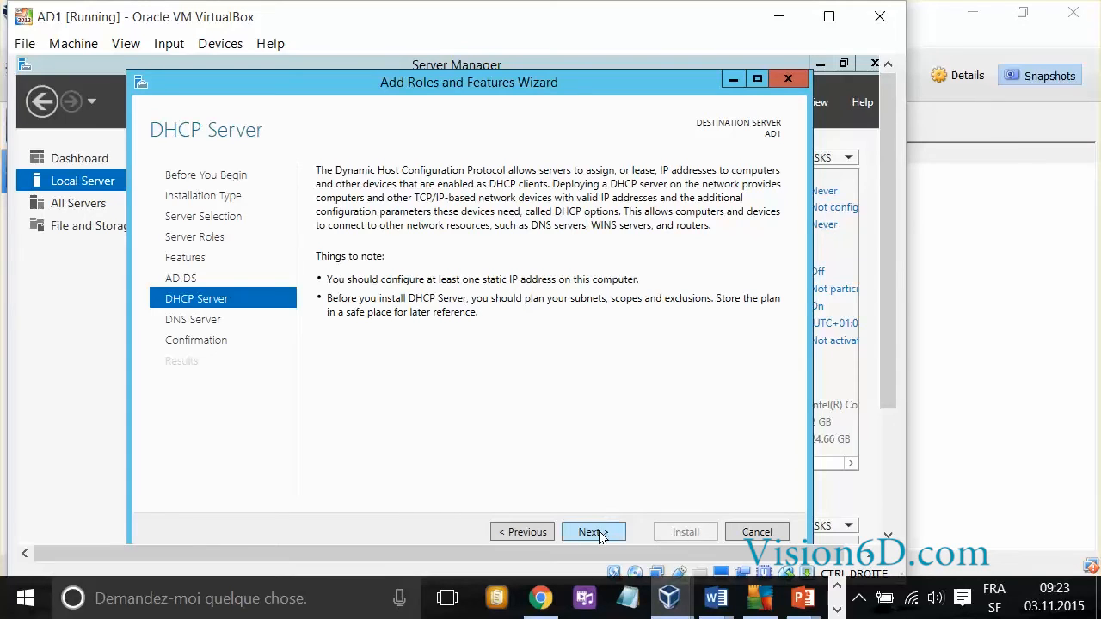
pyautogui.click(591, 532)
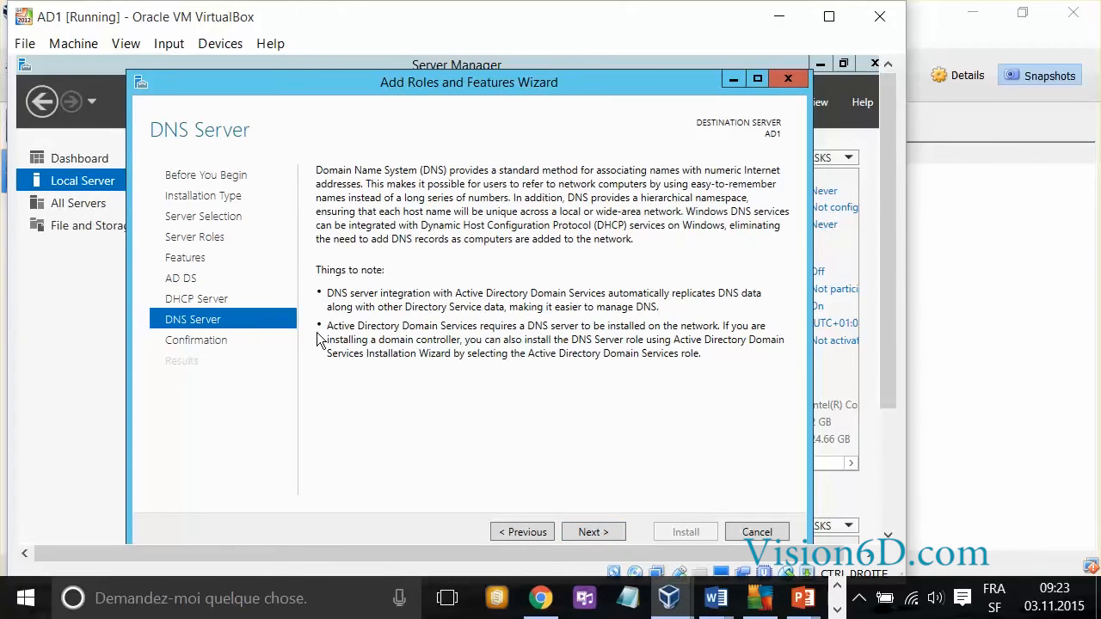
pyautogui.moveTo(440, 306)
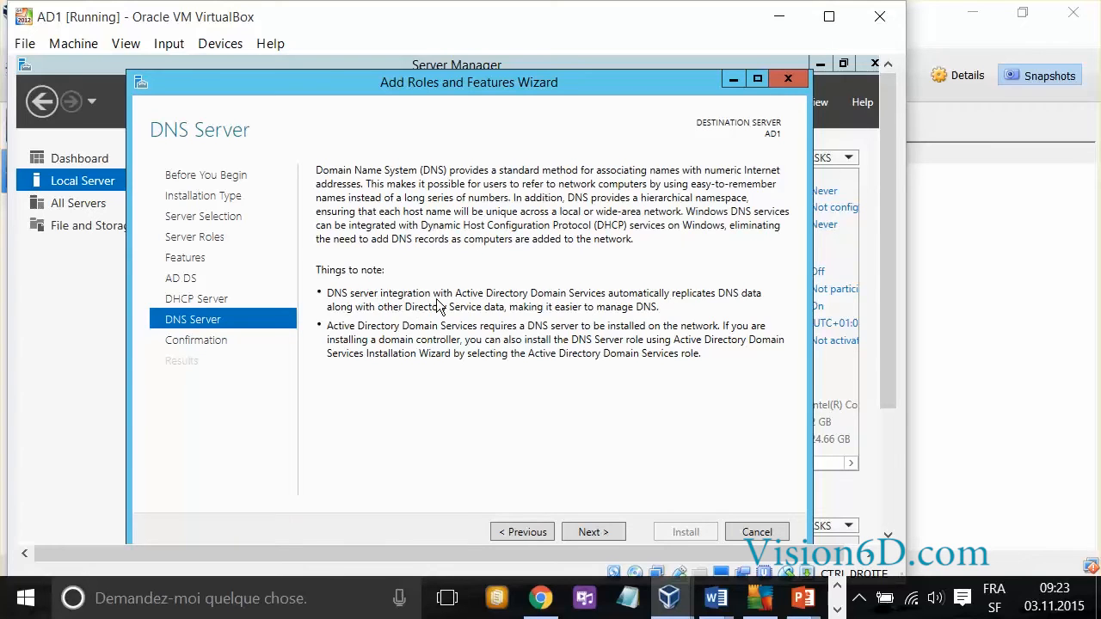
pyautogui.moveTo(670, 300)
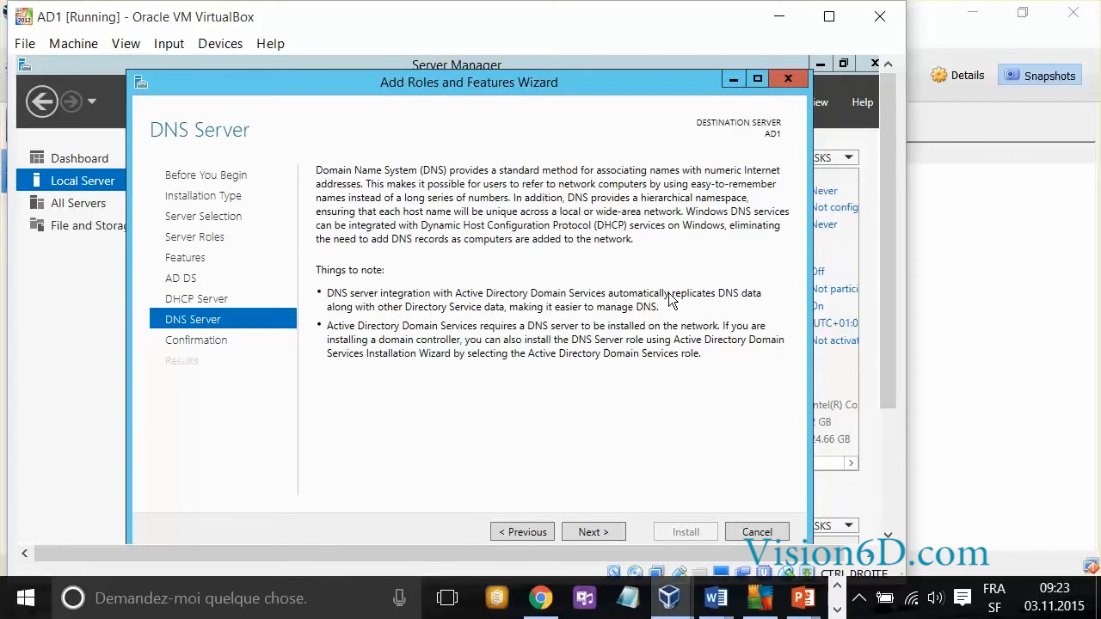
pyautogui.moveTo(764, 303)
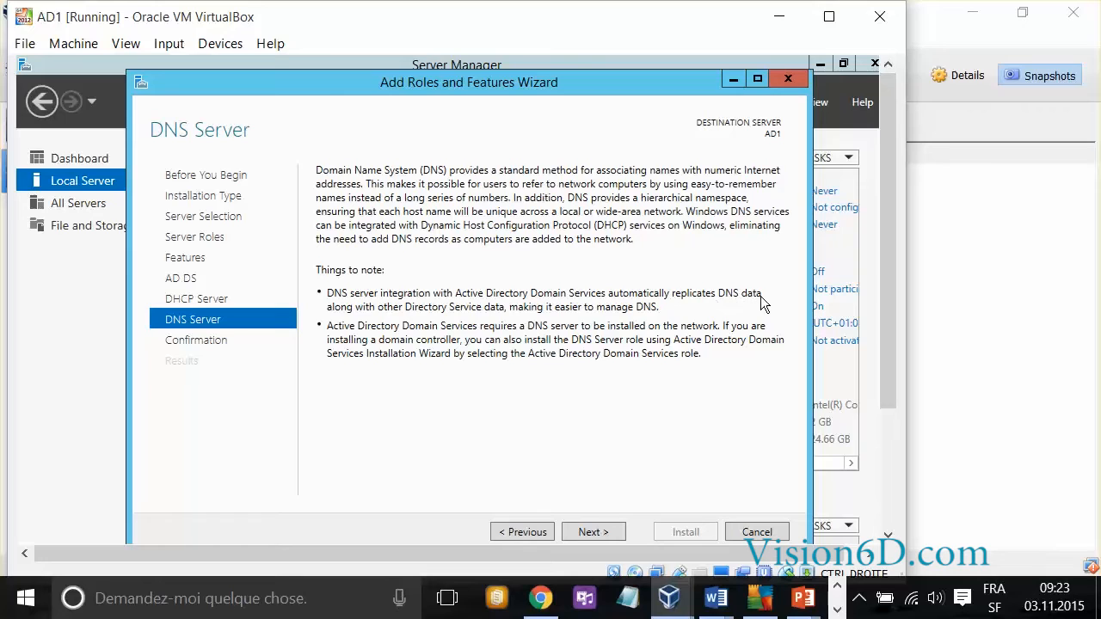
pyautogui.moveTo(510, 317)
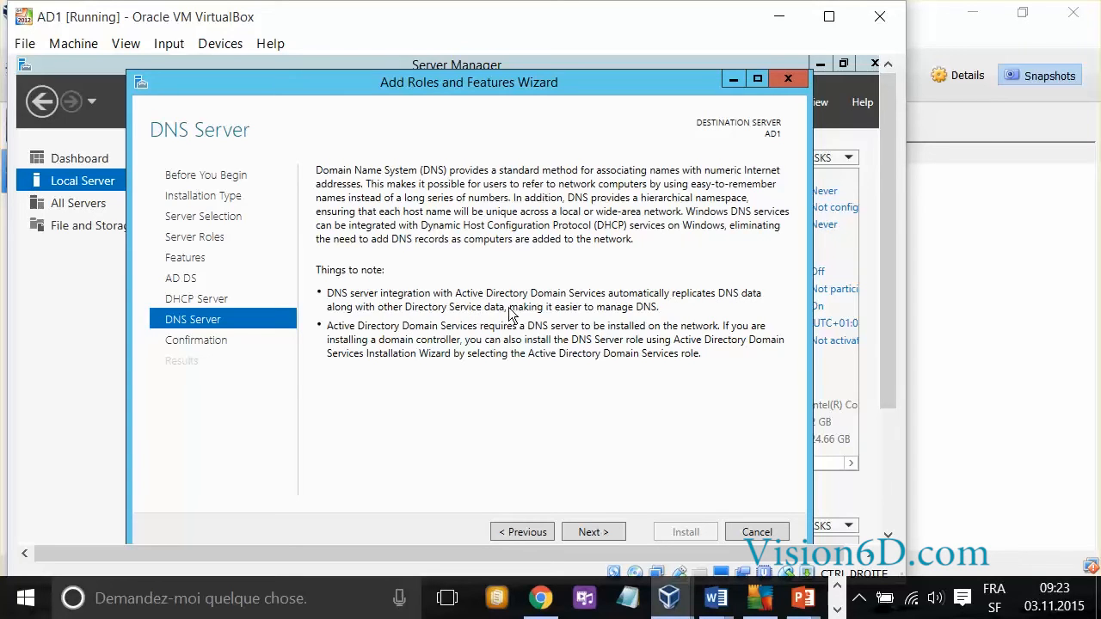
pyautogui.moveTo(602, 316)
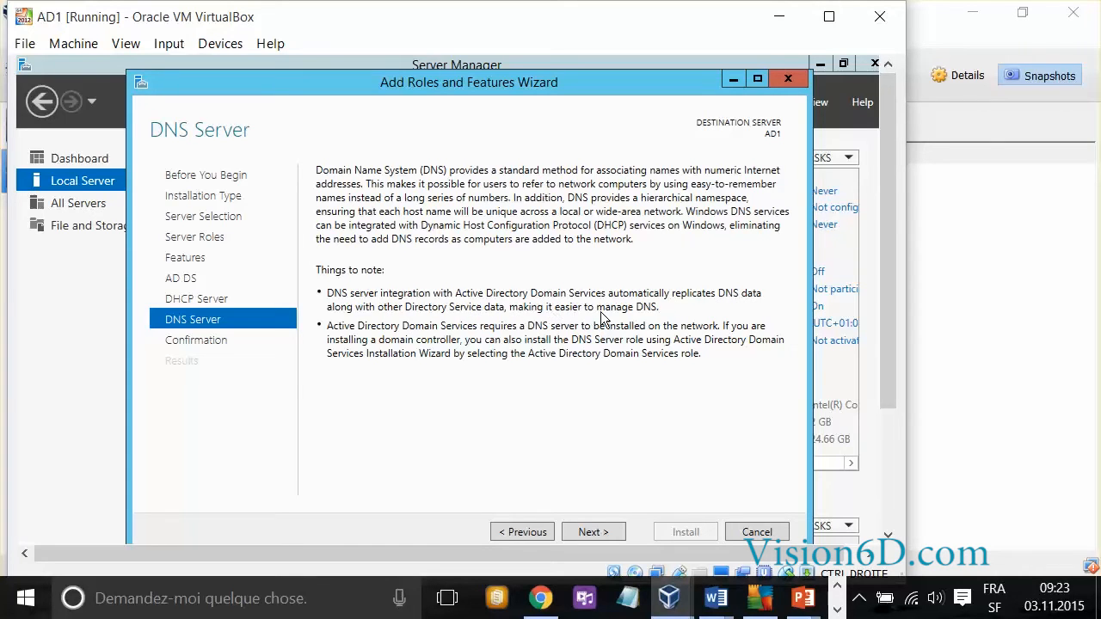
pyautogui.moveTo(674, 316)
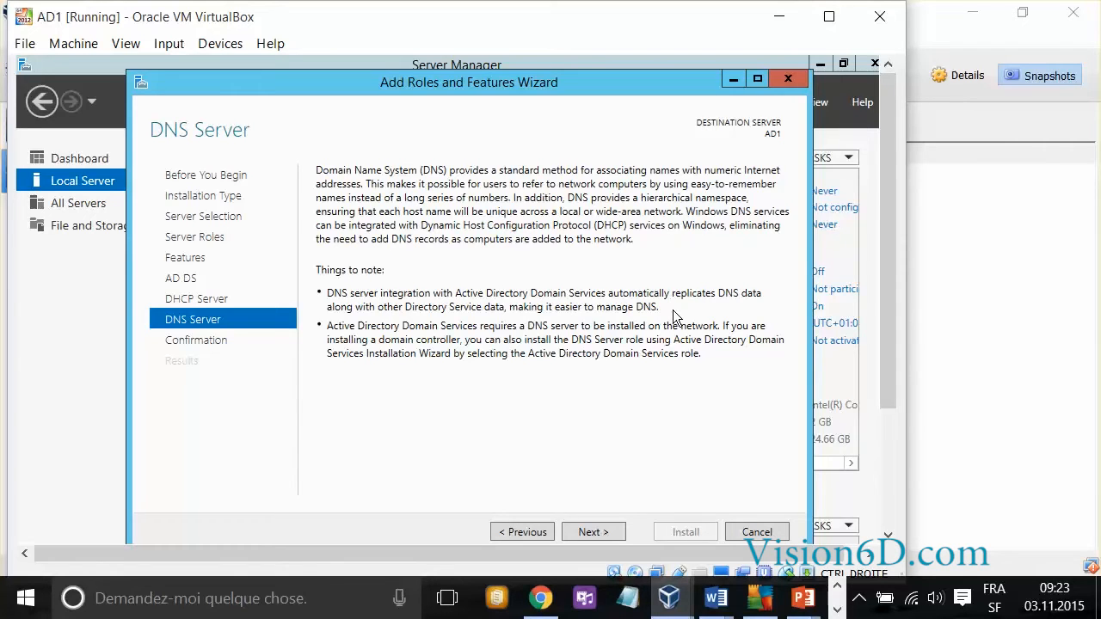
pyautogui.moveTo(566, 495)
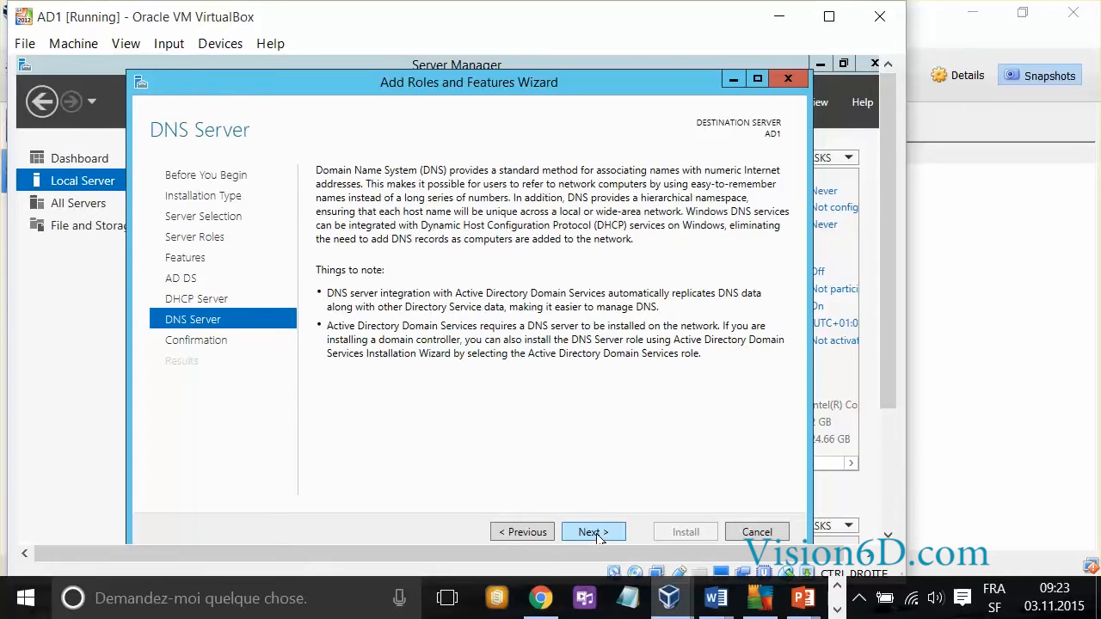
pyautogui.click(594, 531)
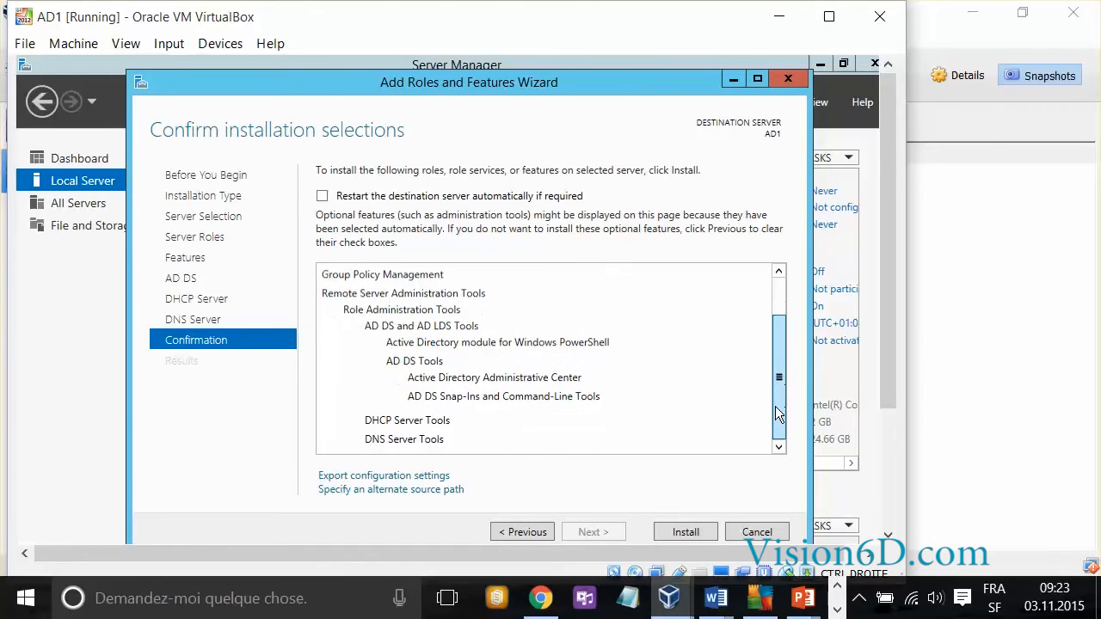
pyautogui.moveTo(547, 325)
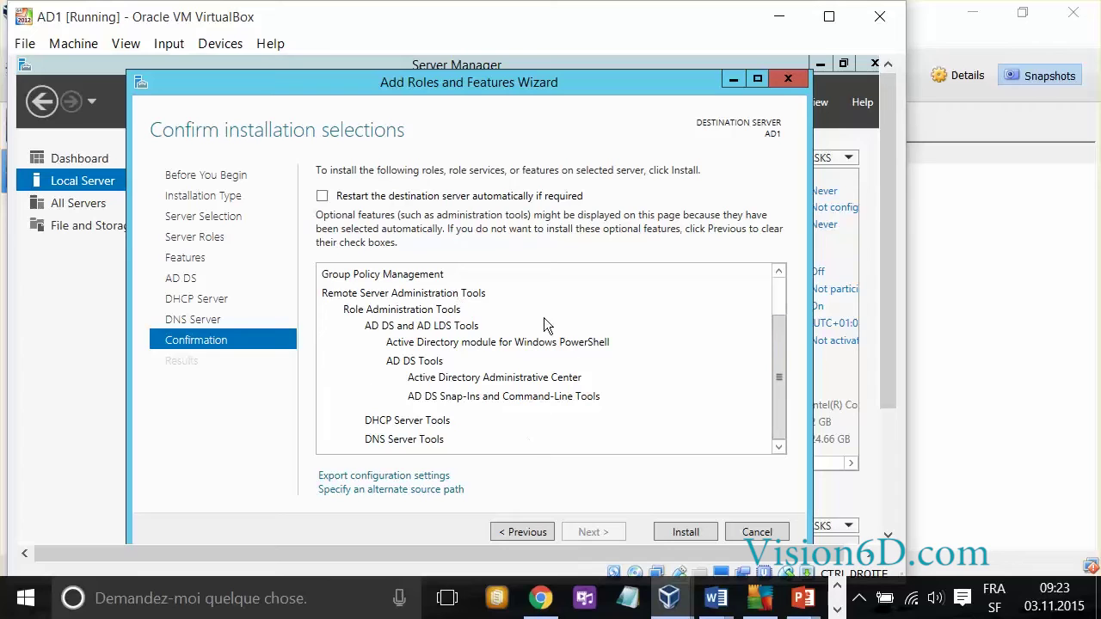
pyautogui.moveTo(602, 466)
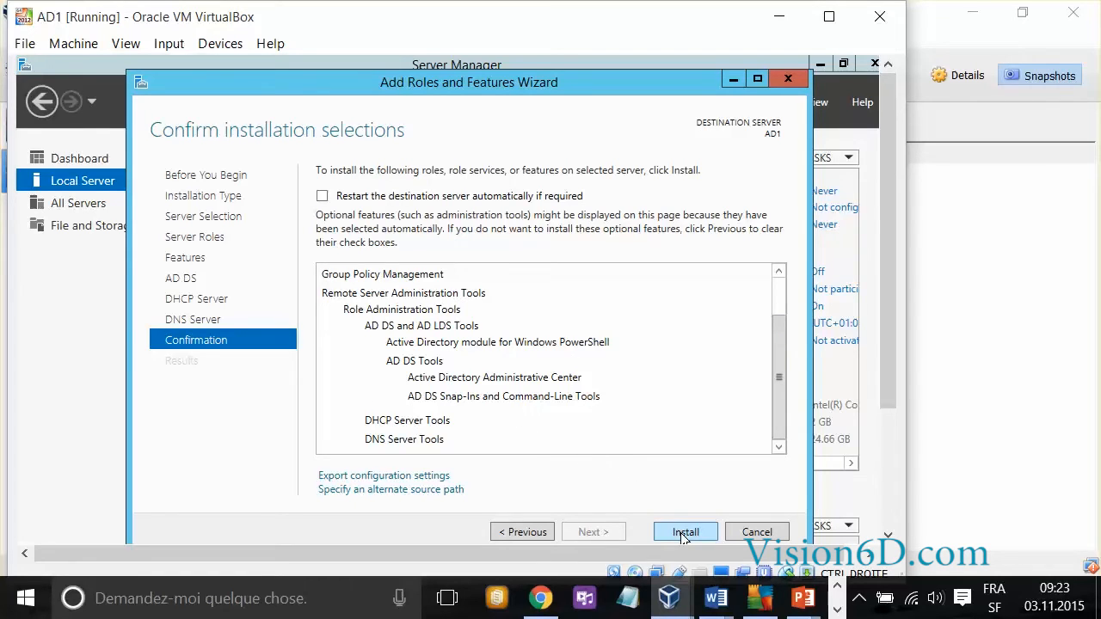
# Start installing the AD DS, DHCP and DNS roles and tools on AD1
pyautogui.click(685, 531)
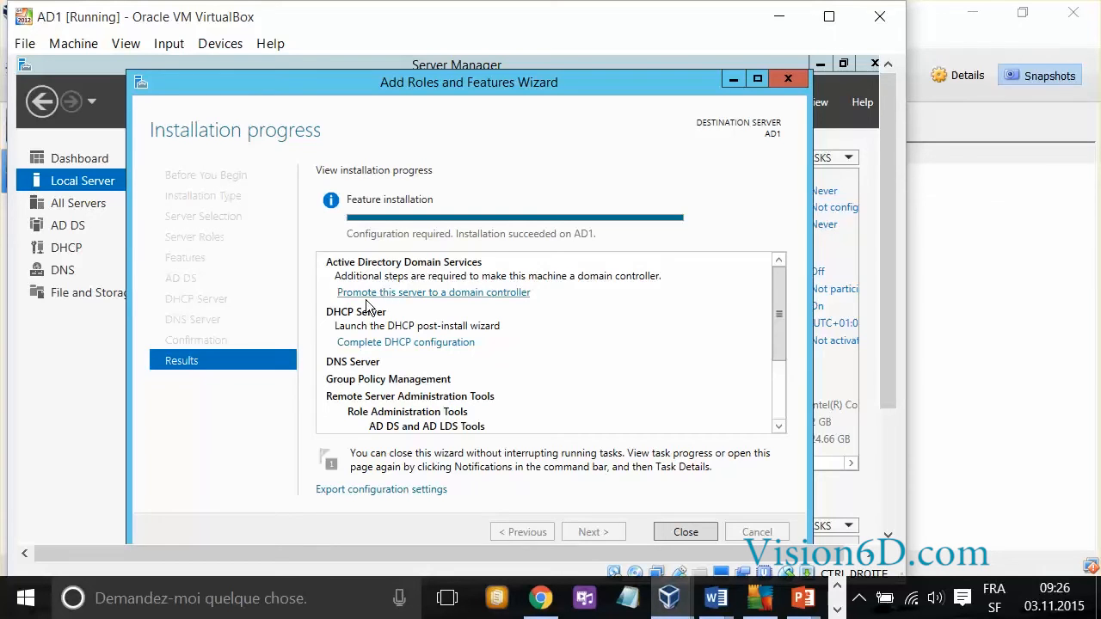
pyautogui.moveTo(465, 296)
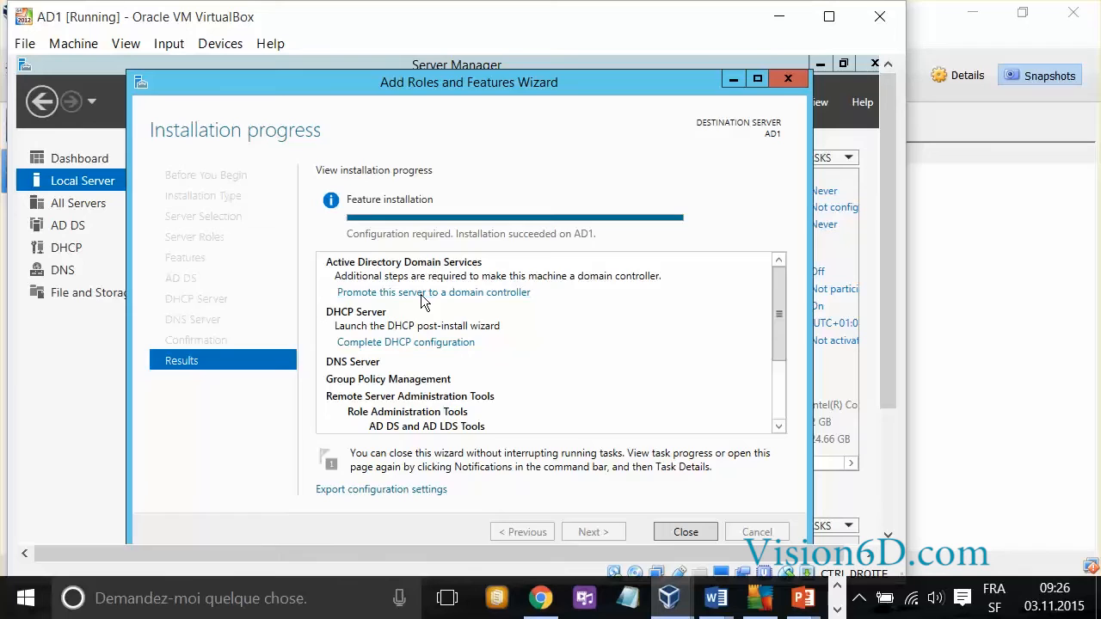
# Launch the promotion of AD1 to a domain controller from the installation results
pyautogui.click(433, 293)
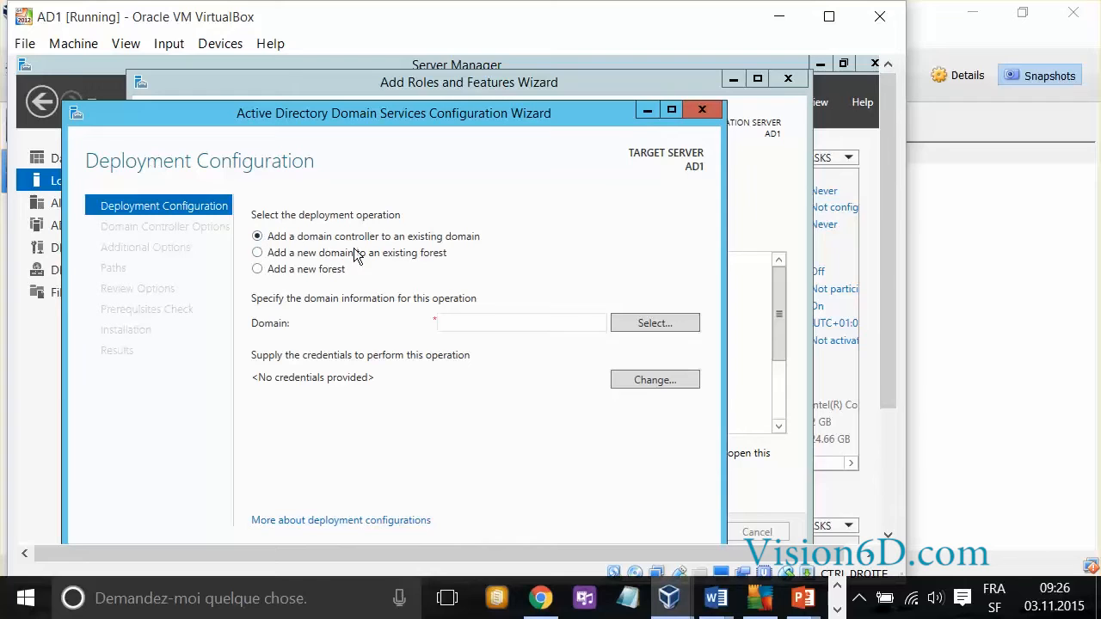
pyautogui.moveTo(457, 255)
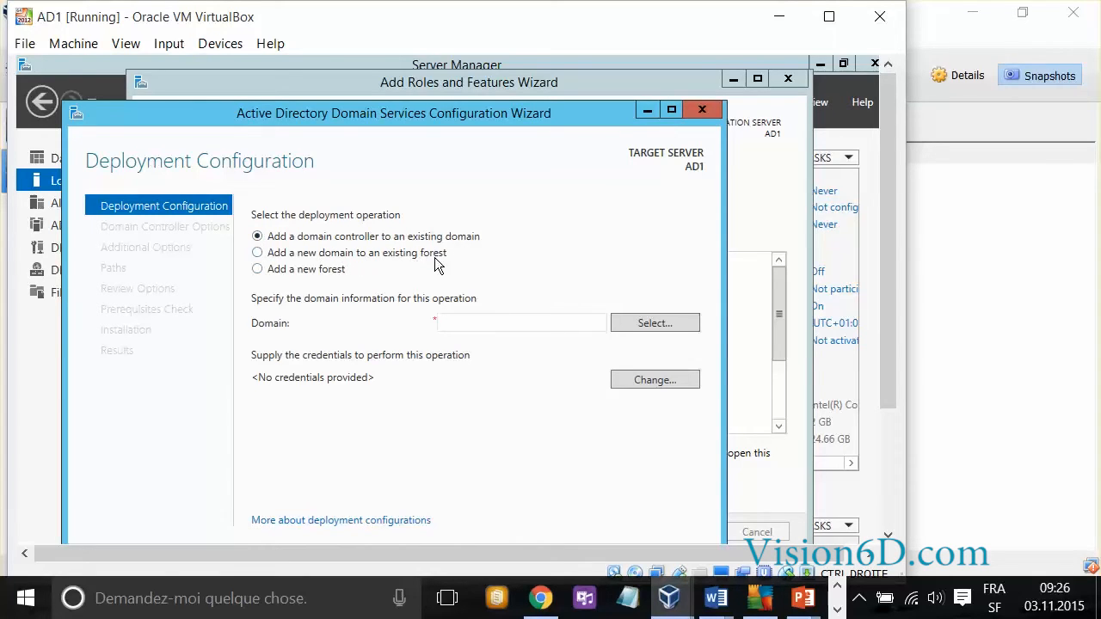
pyautogui.moveTo(373, 289)
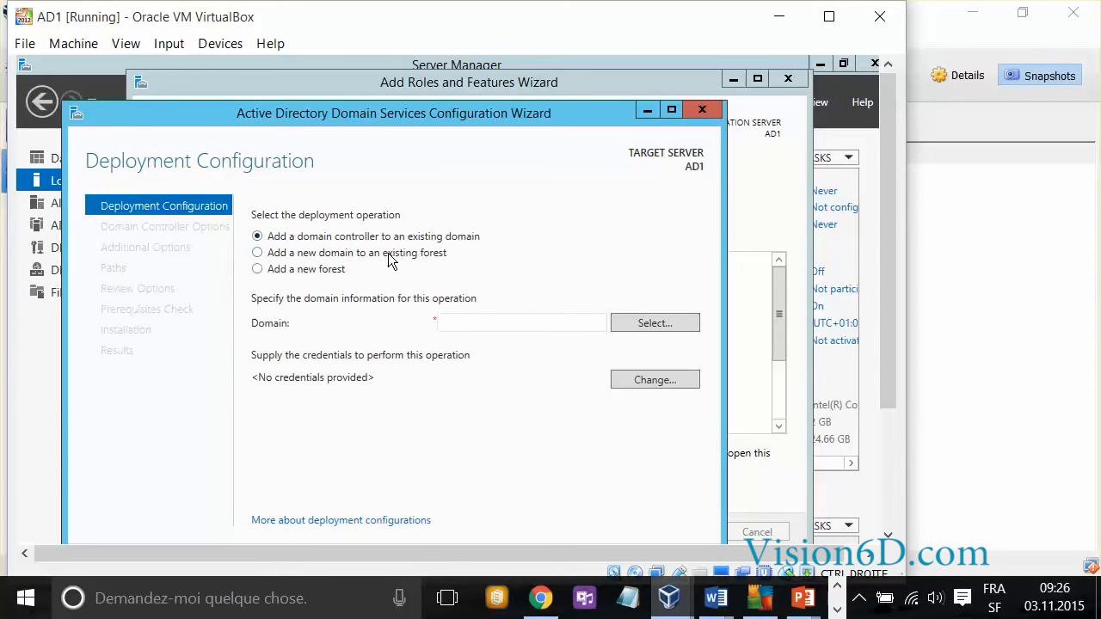
pyautogui.moveTo(416, 265)
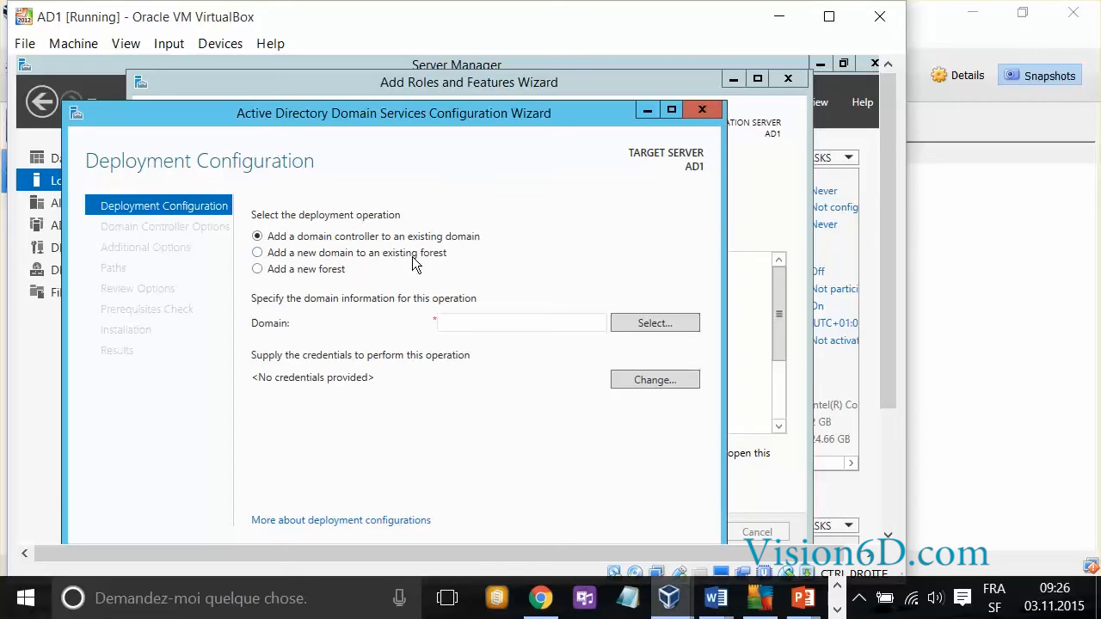
pyautogui.moveTo(361, 275)
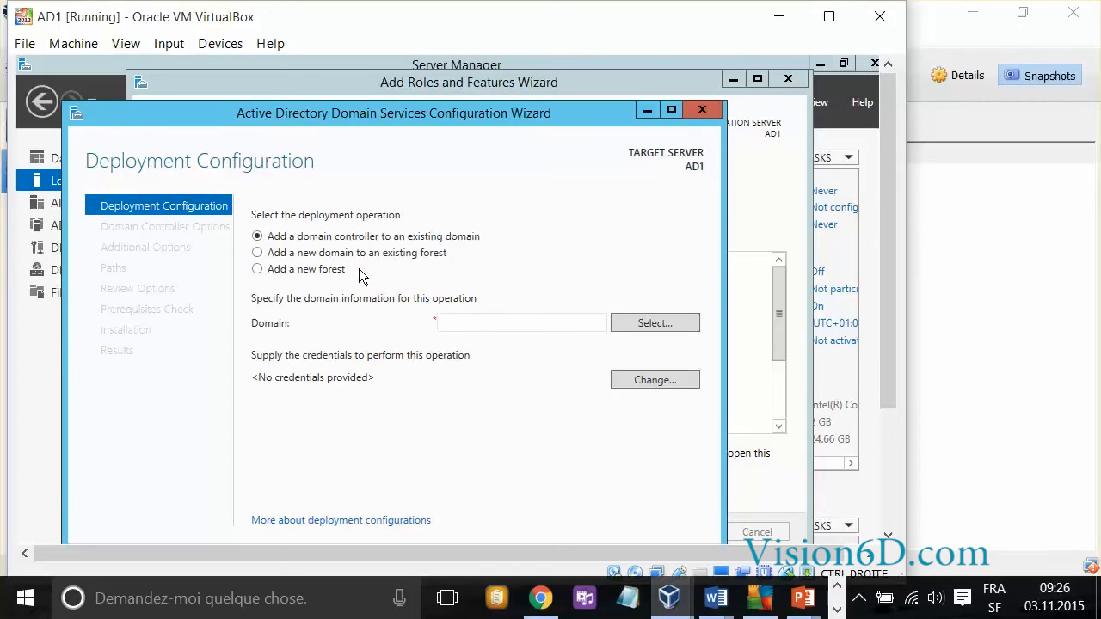
# Create a new forest with root domain name FORMATION.local and submit it
pyautogui.click(256, 268)
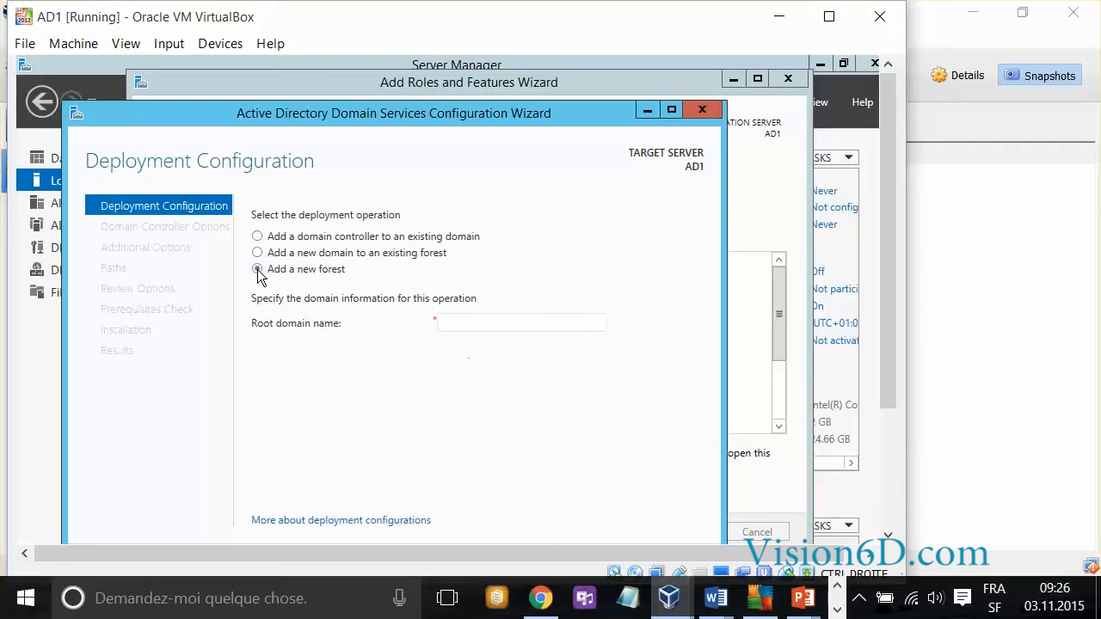
pyautogui.click(256, 268)
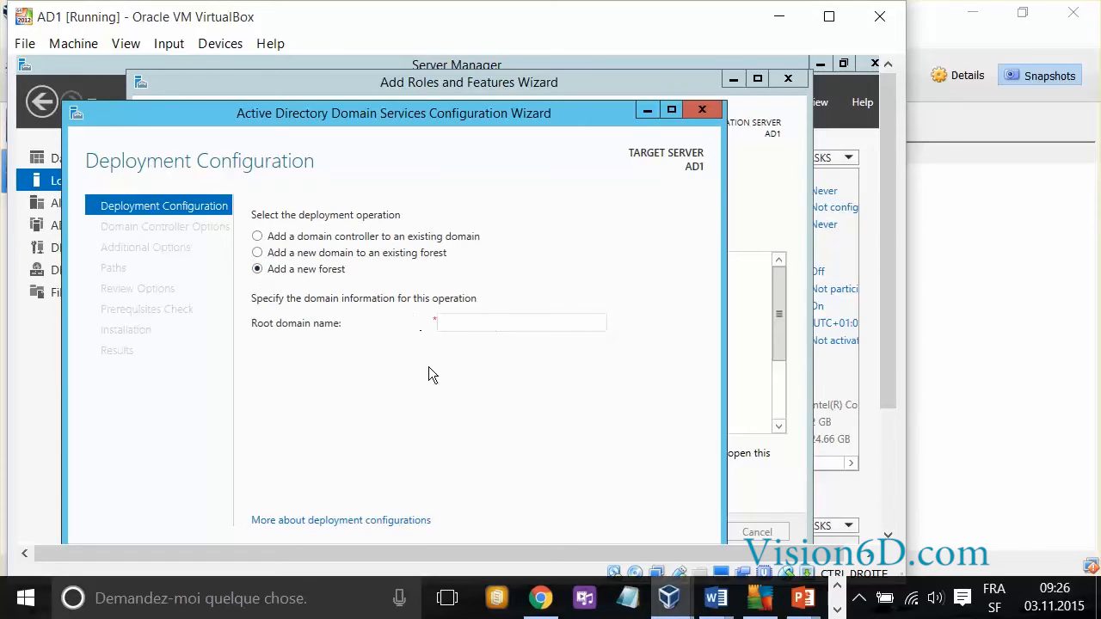
pyautogui.click(519, 323)
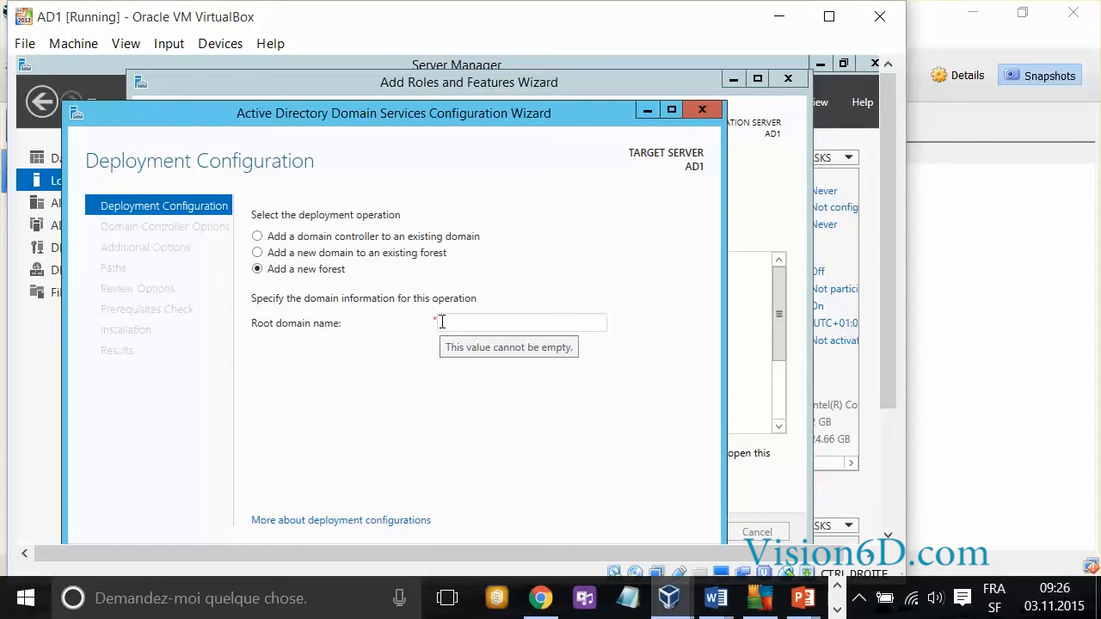
pyautogui.click(519, 324)
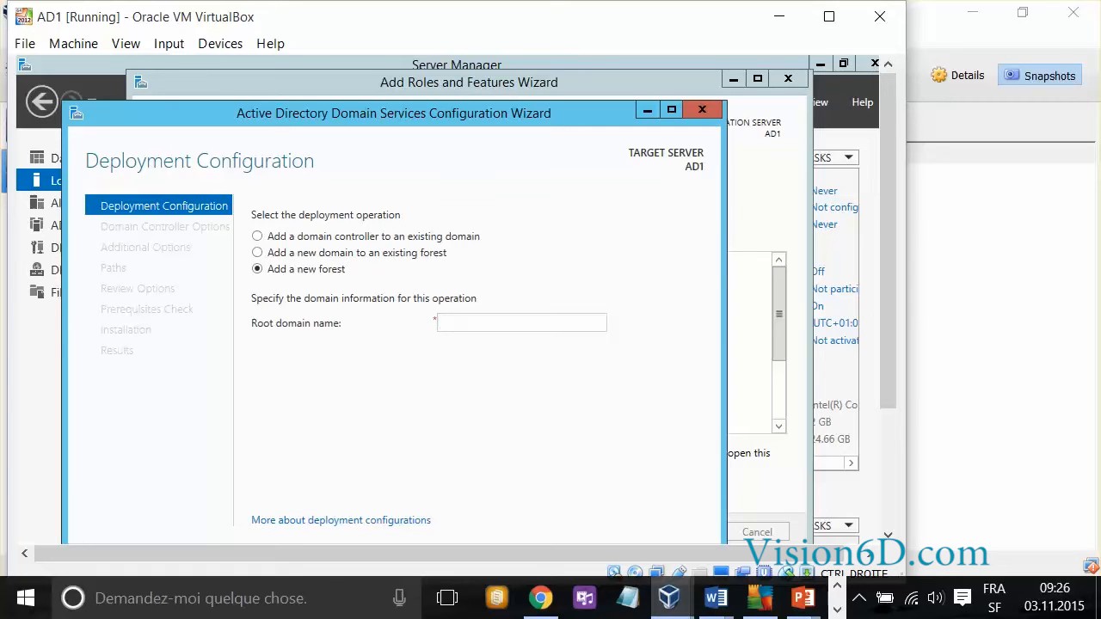
pyautogui.write('FORMATION')
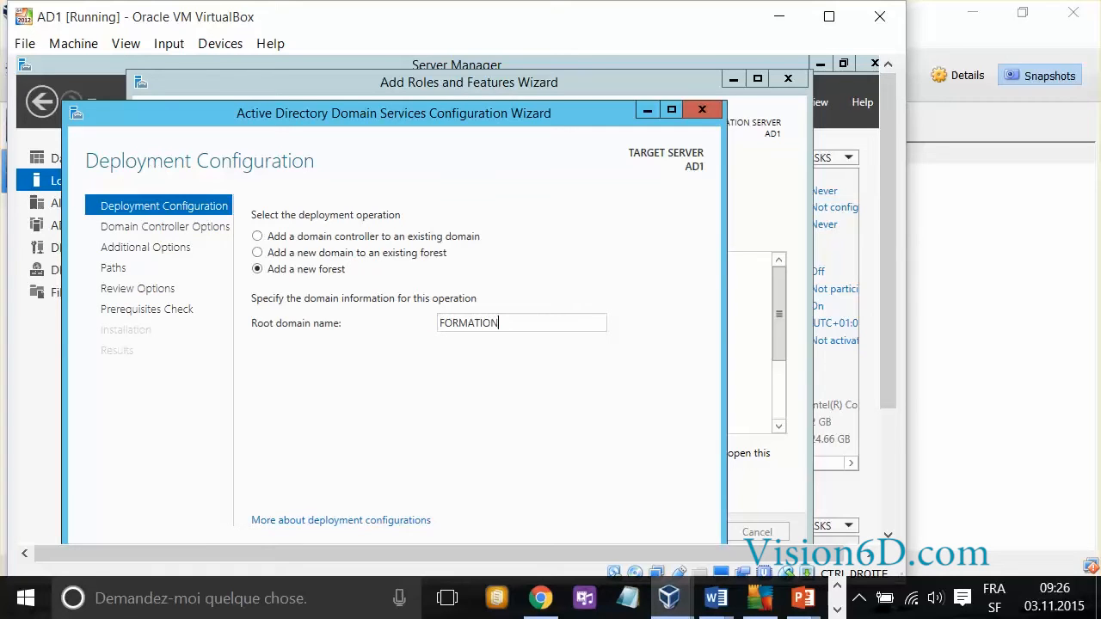
pyautogui.write('.local')
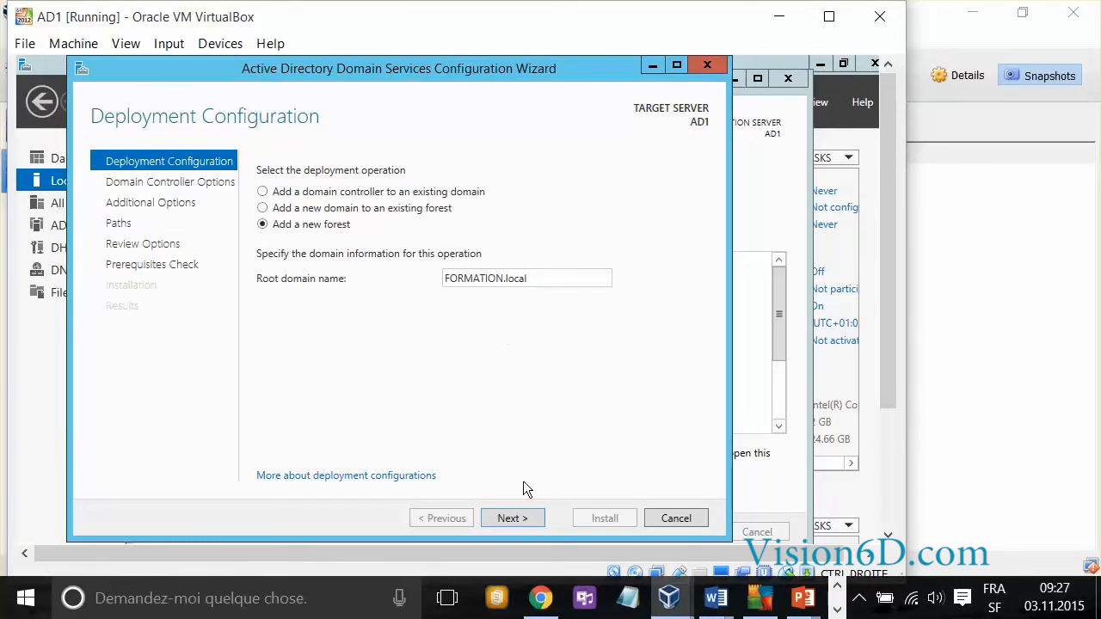
pyautogui.click(512, 518)
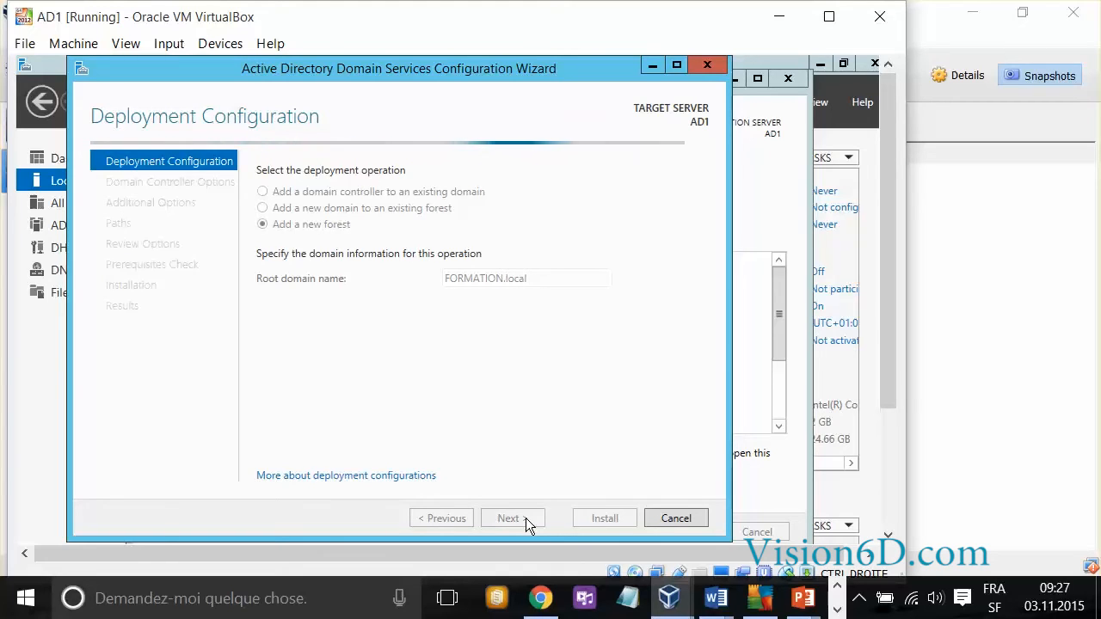
pyautogui.moveTo(448, 313)
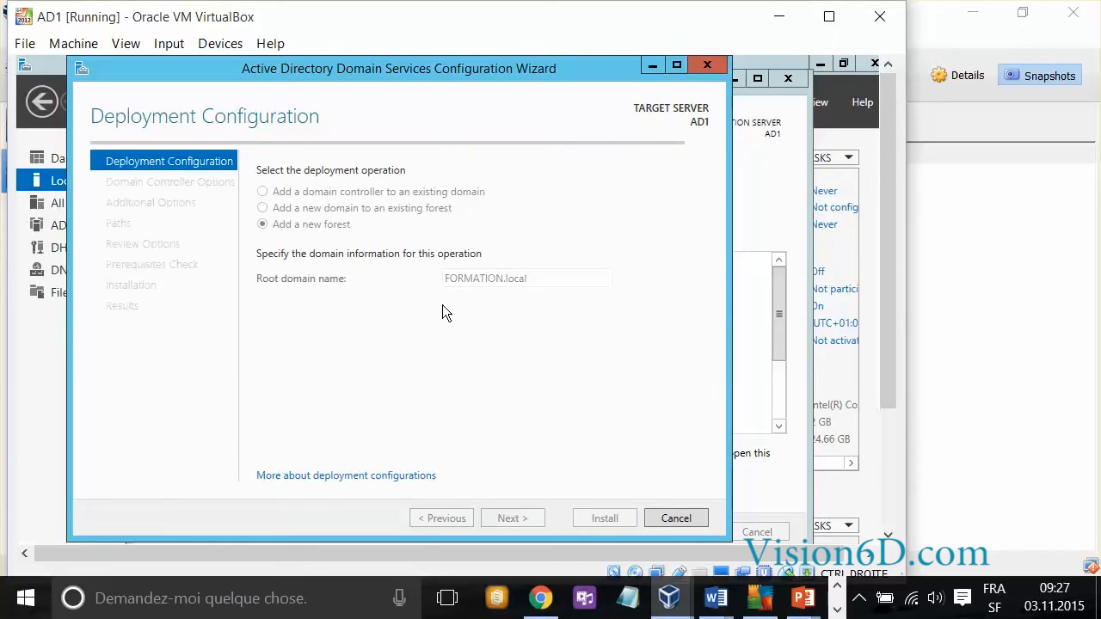
# Let the wizard validate FORMATION.local and advance to Domain Controller Options
pyautogui.click(512, 517)
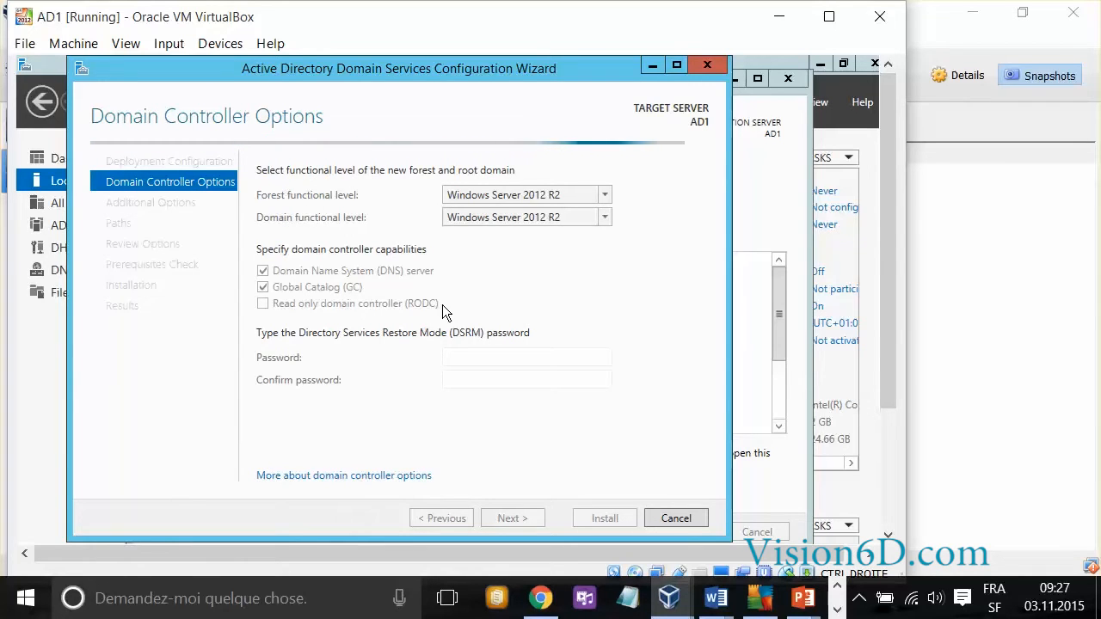
pyautogui.moveTo(301, 165)
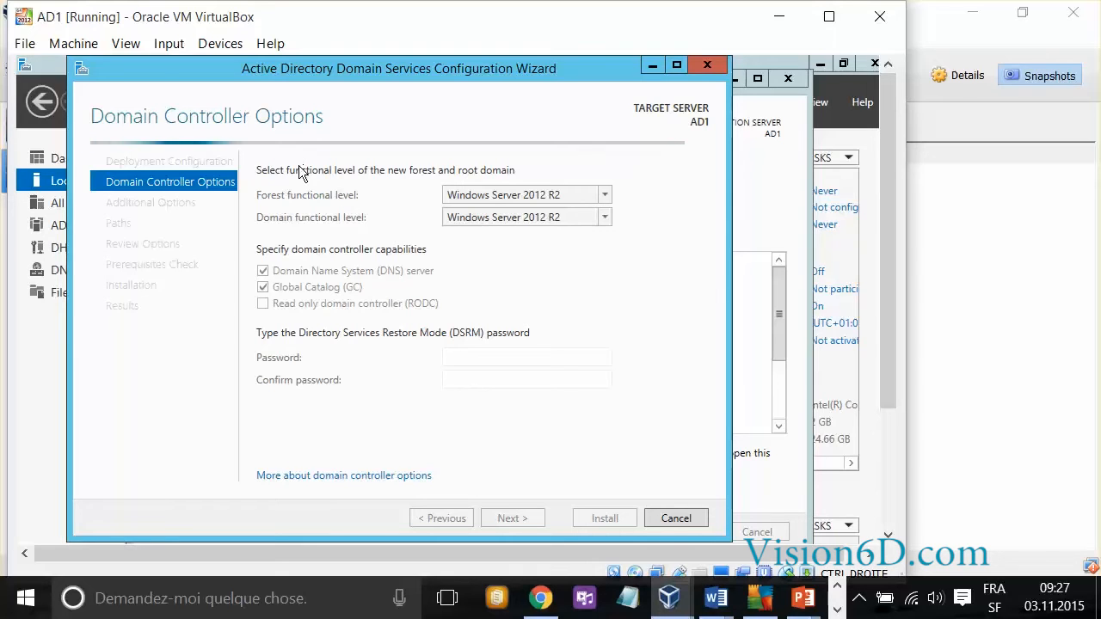
pyautogui.moveTo(506, 210)
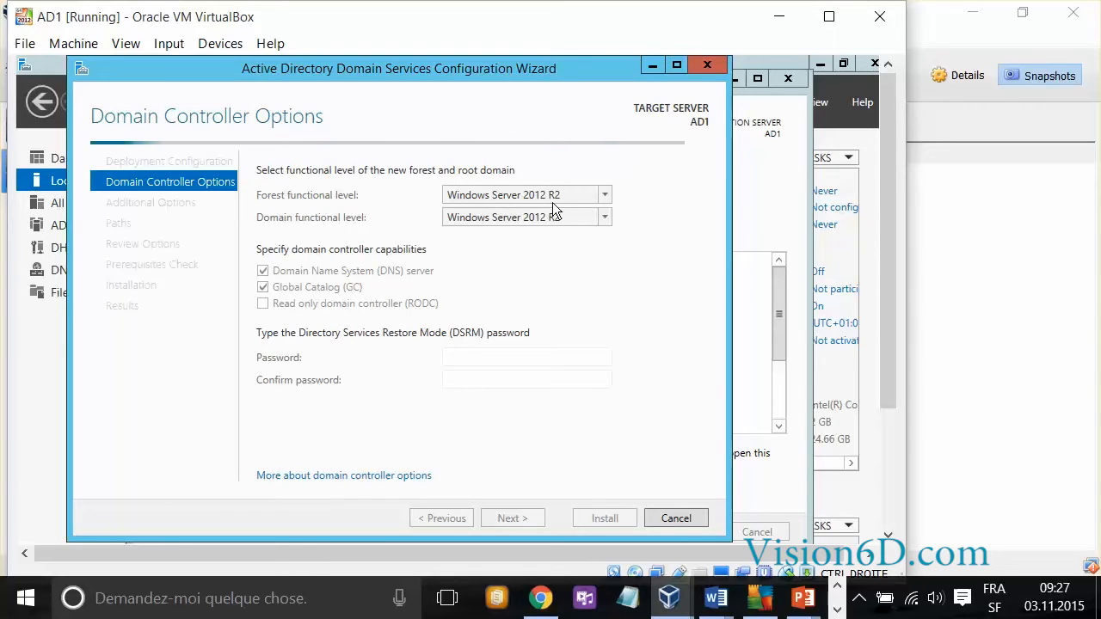
pyautogui.moveTo(562, 224)
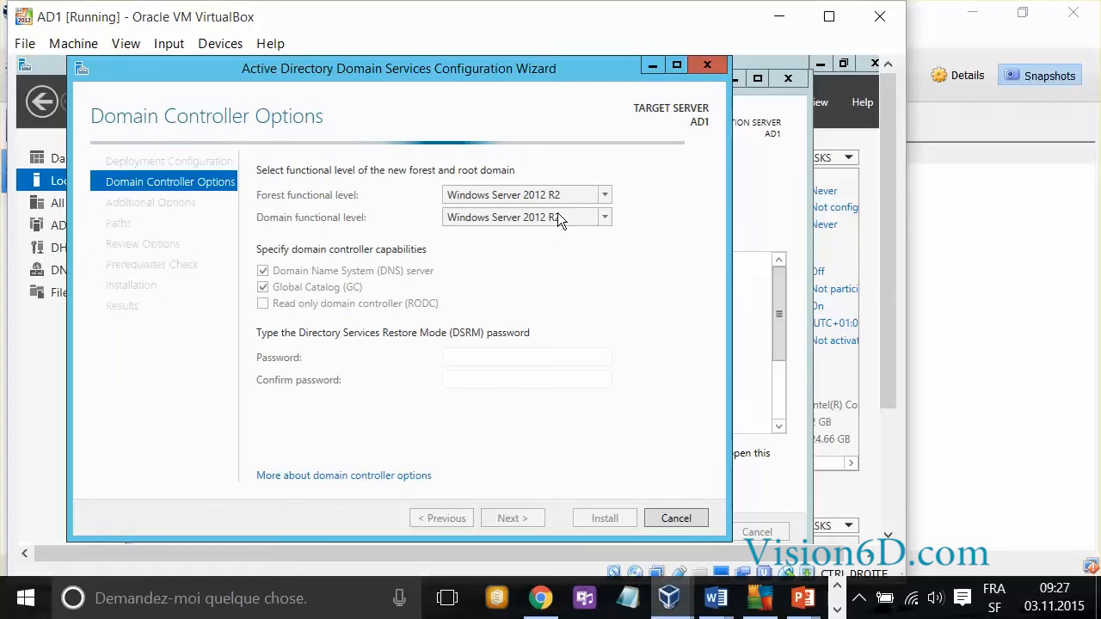
pyautogui.moveTo(536, 231)
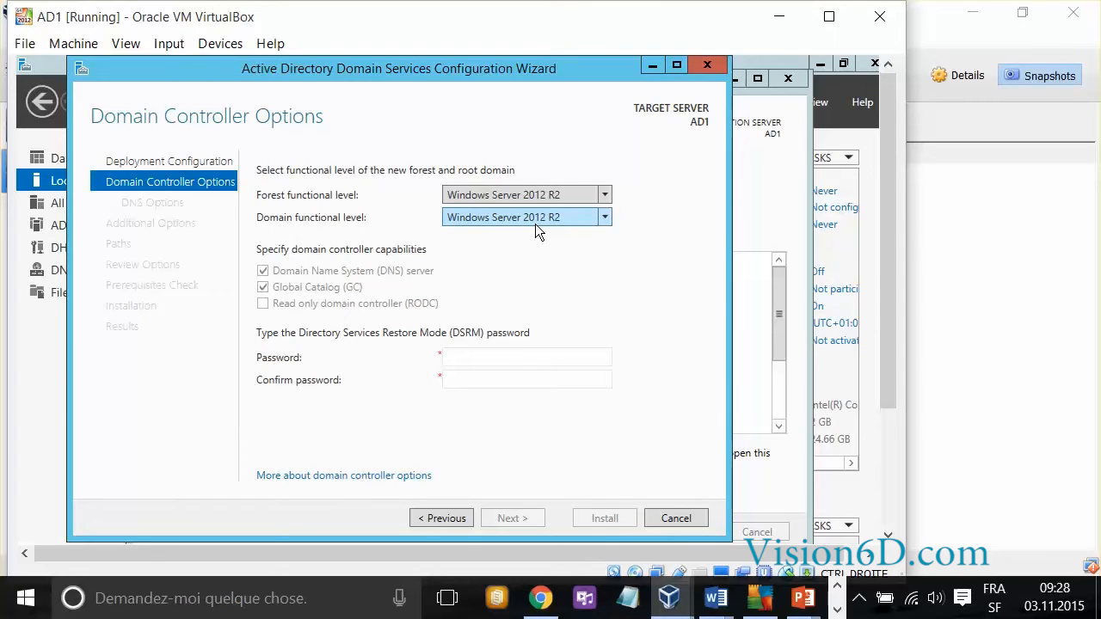
pyautogui.moveTo(550, 234)
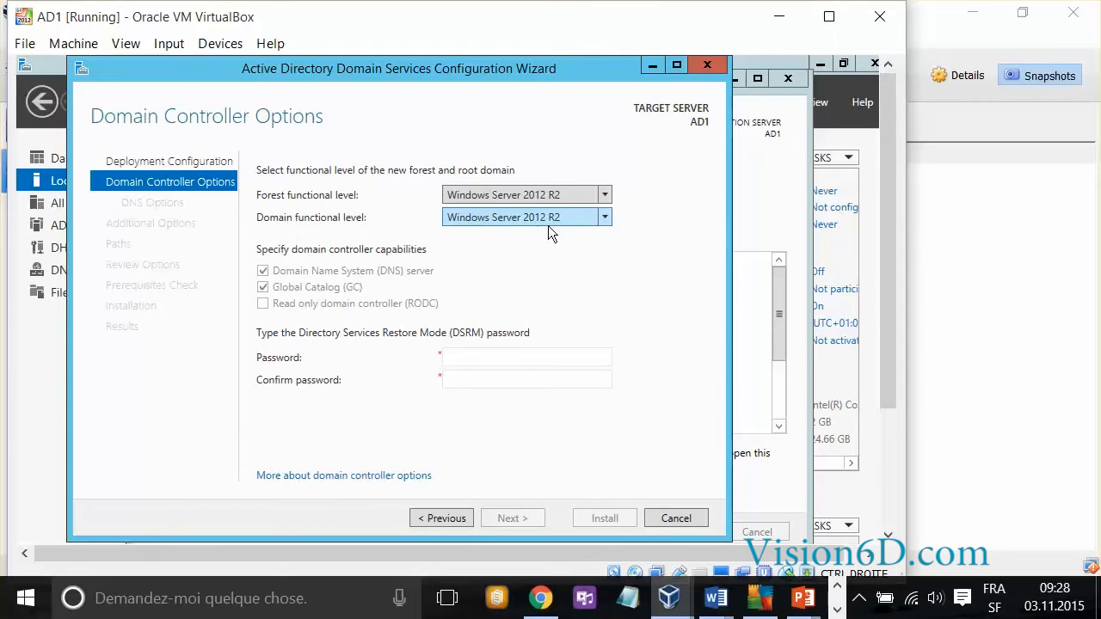
pyautogui.moveTo(619, 222)
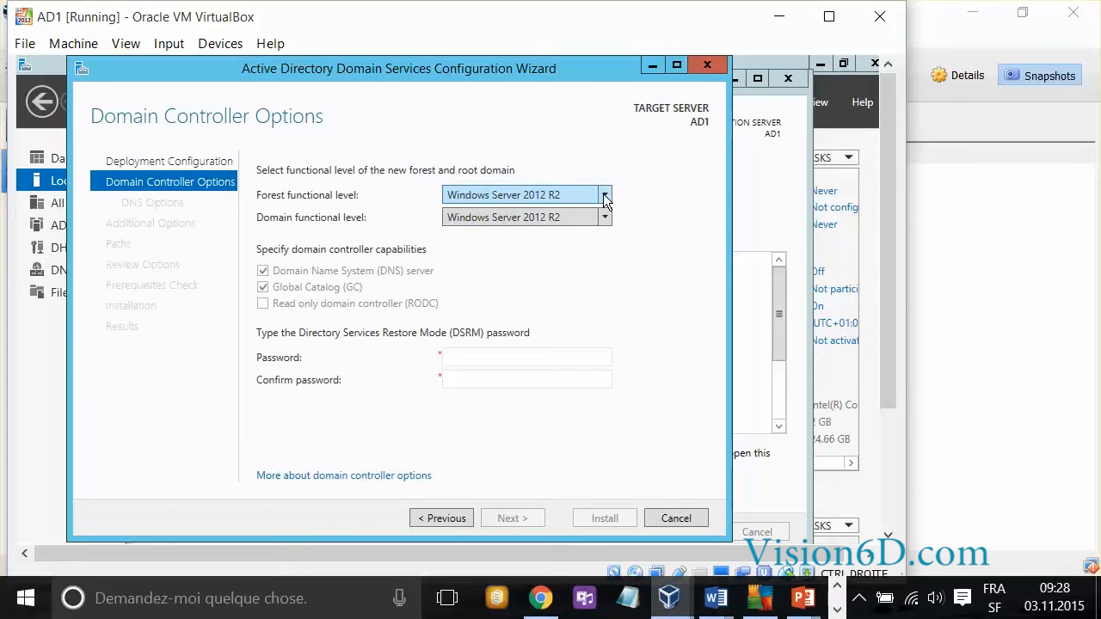
# Review the forest and domain functional level lists, keeping both at Windows Server 2012 R2
pyautogui.click(606, 194)
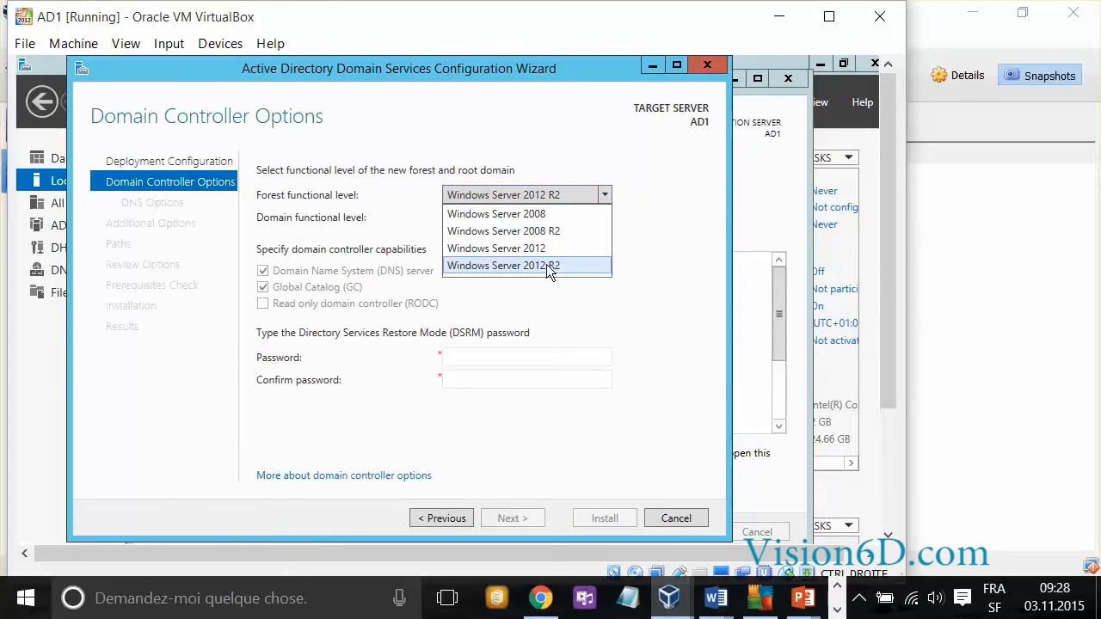
pyautogui.moveTo(544, 251)
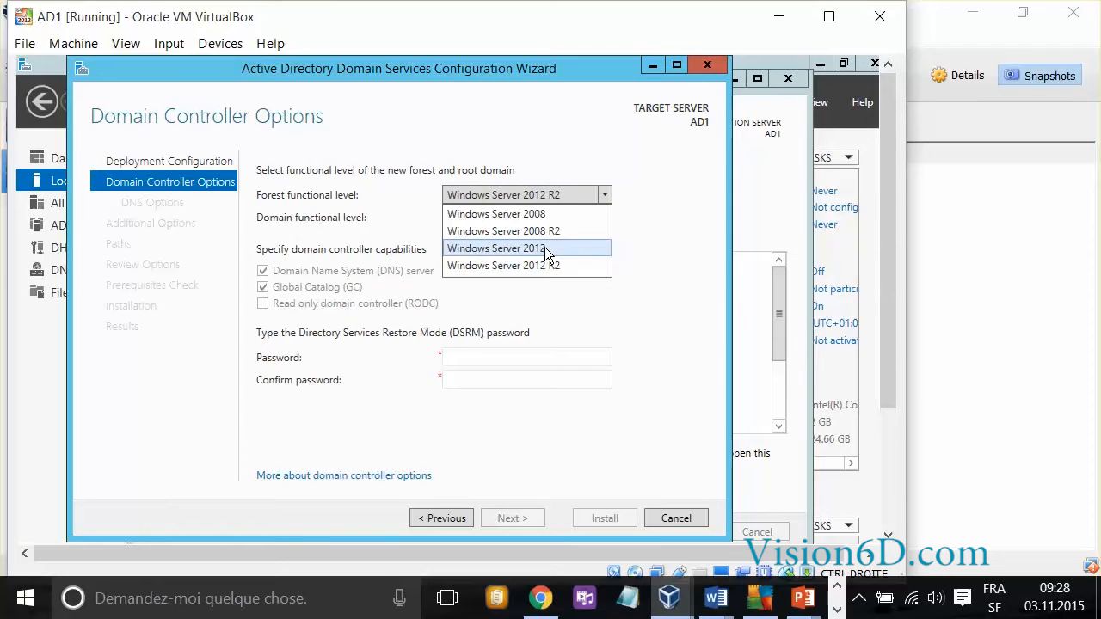
pyautogui.moveTo(543, 265)
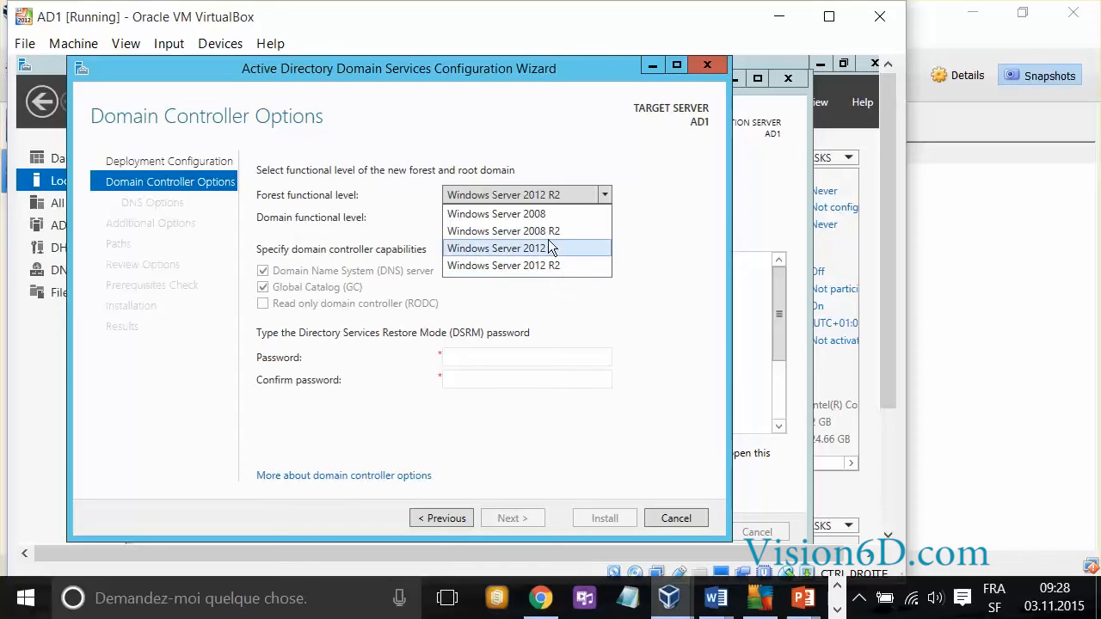
pyautogui.moveTo(551, 231)
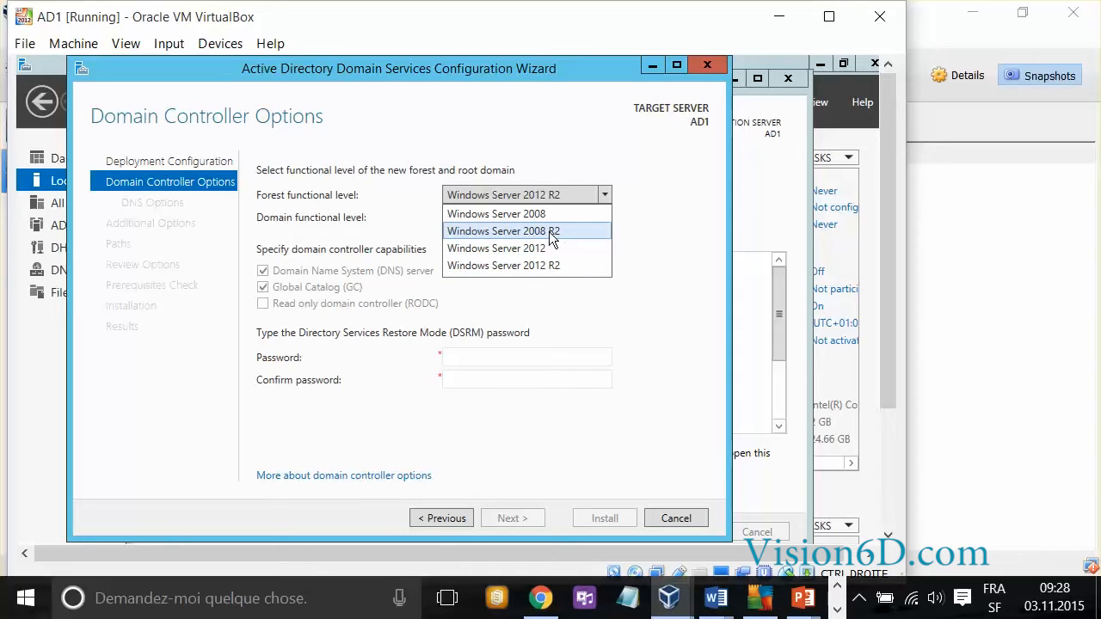
pyautogui.moveTo(627, 243)
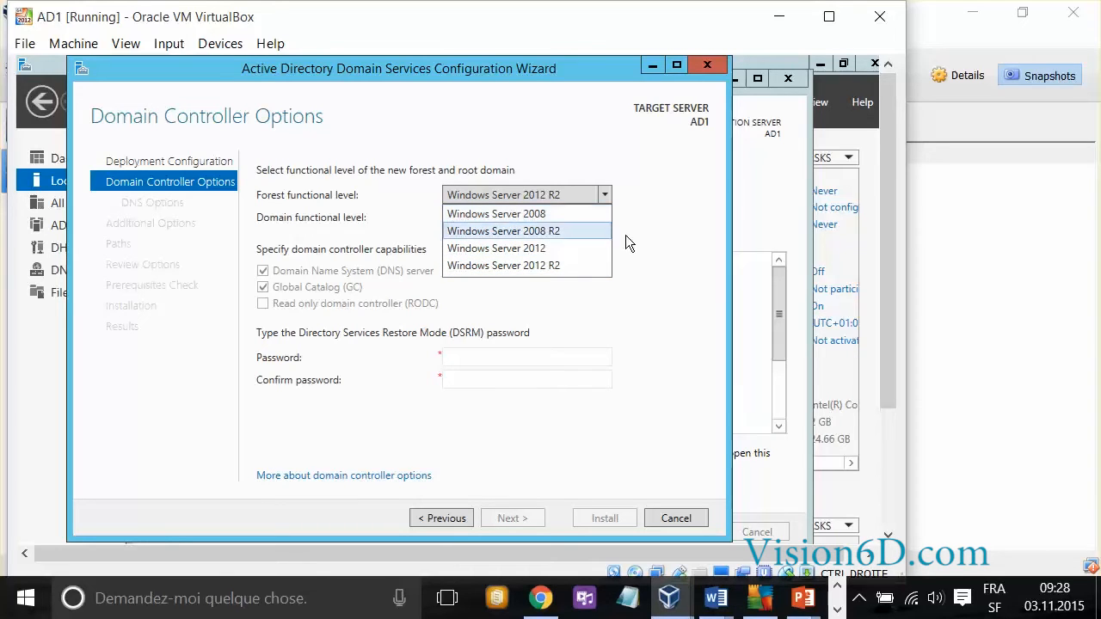
pyautogui.moveTo(660, 251)
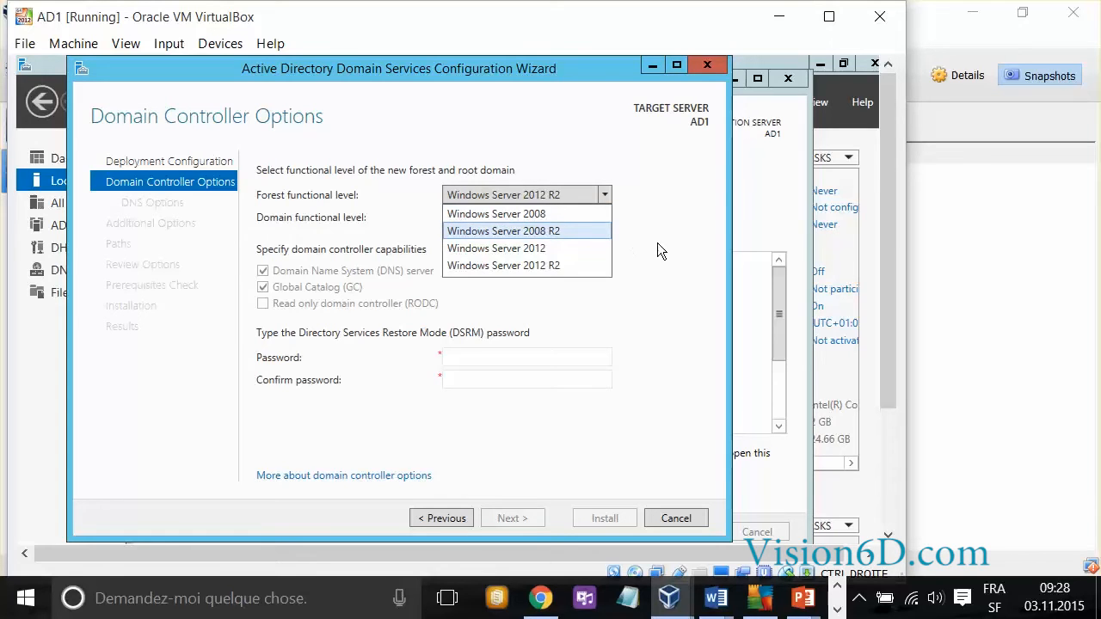
pyautogui.click(519, 265)
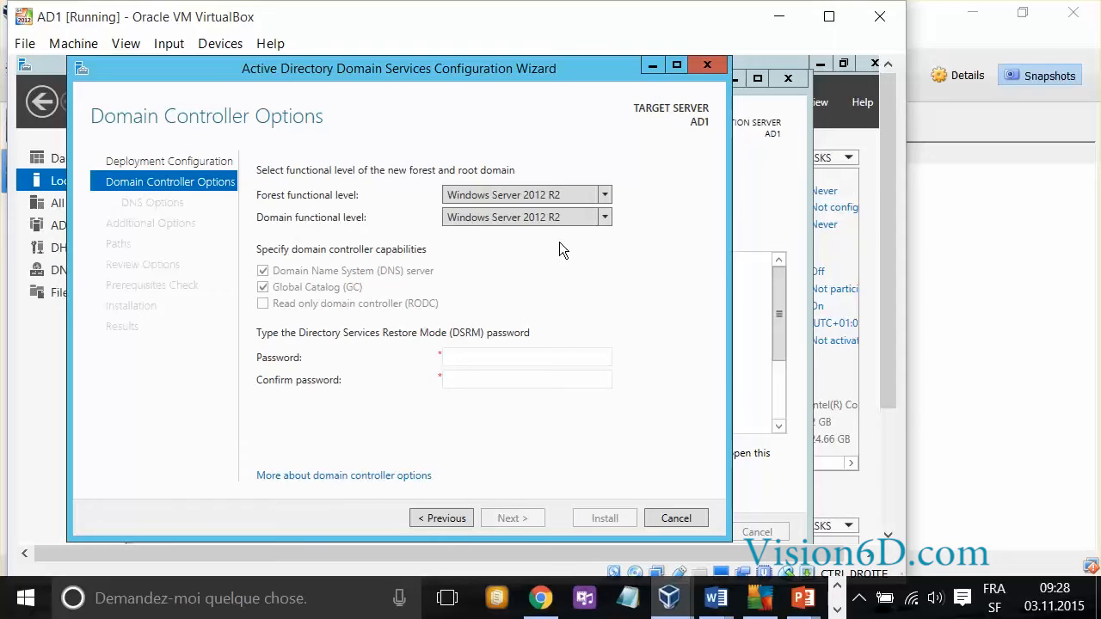
pyautogui.moveTo(551, 238)
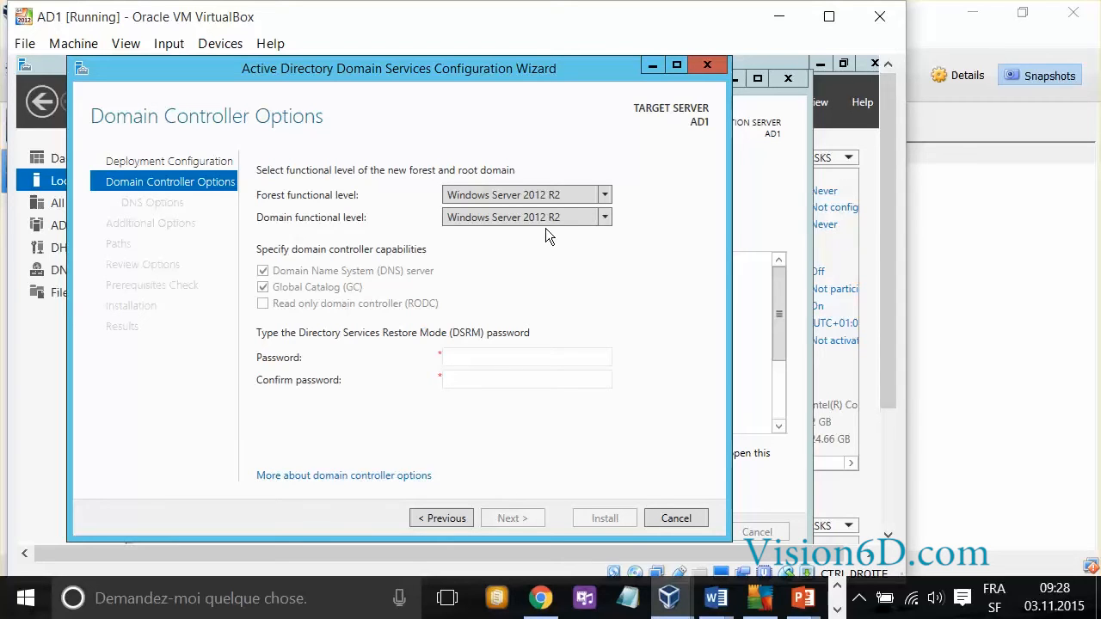
pyautogui.moveTo(622, 227)
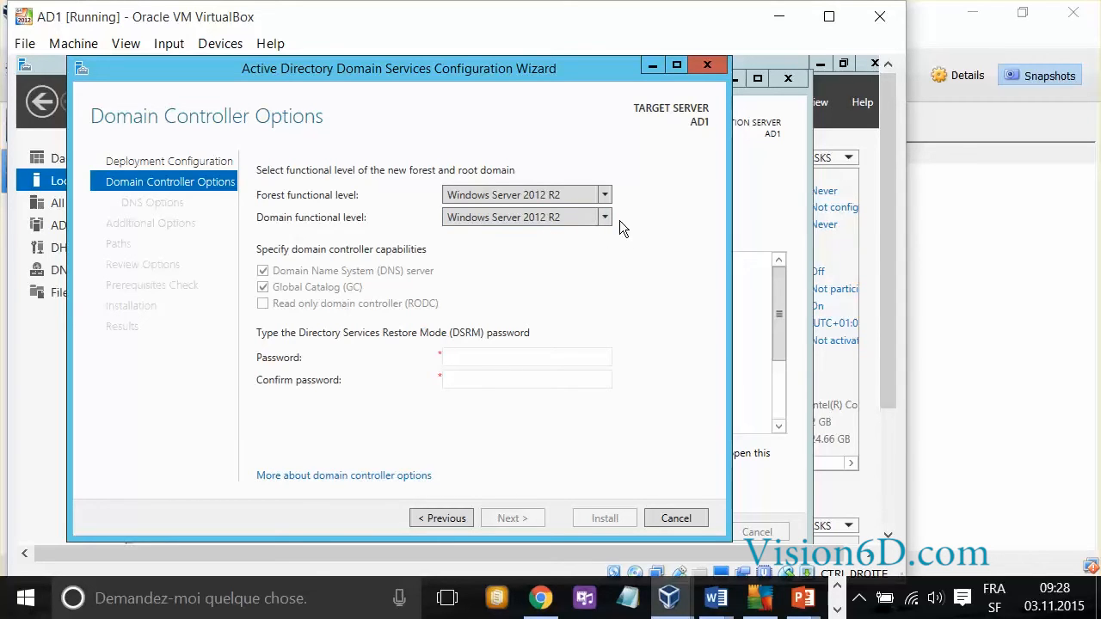
pyautogui.click(604, 216)
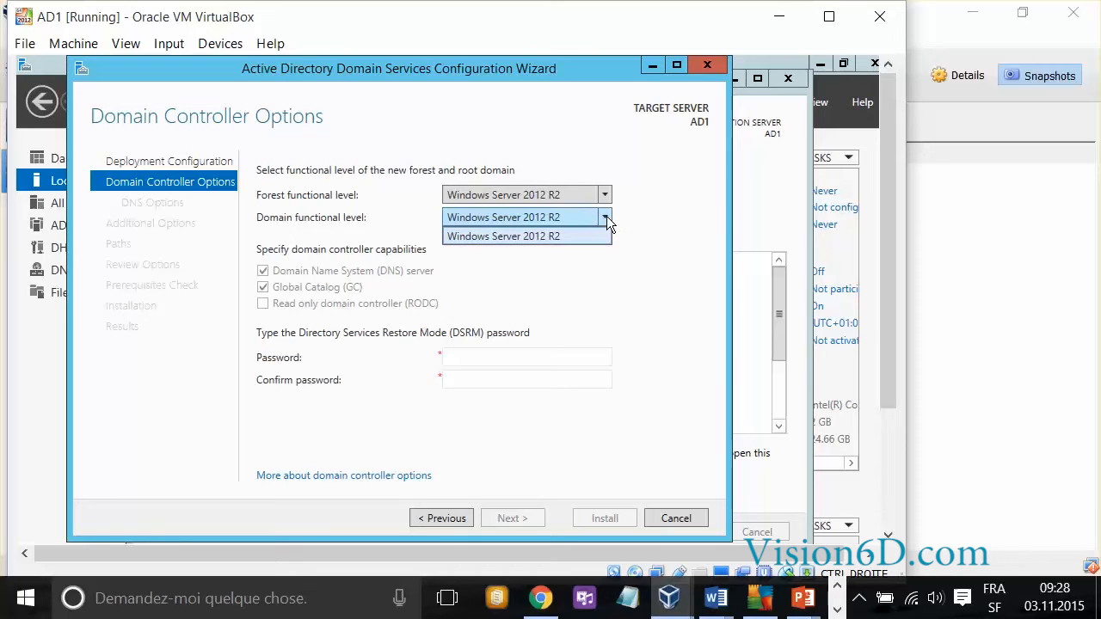
pyautogui.click(526, 236)
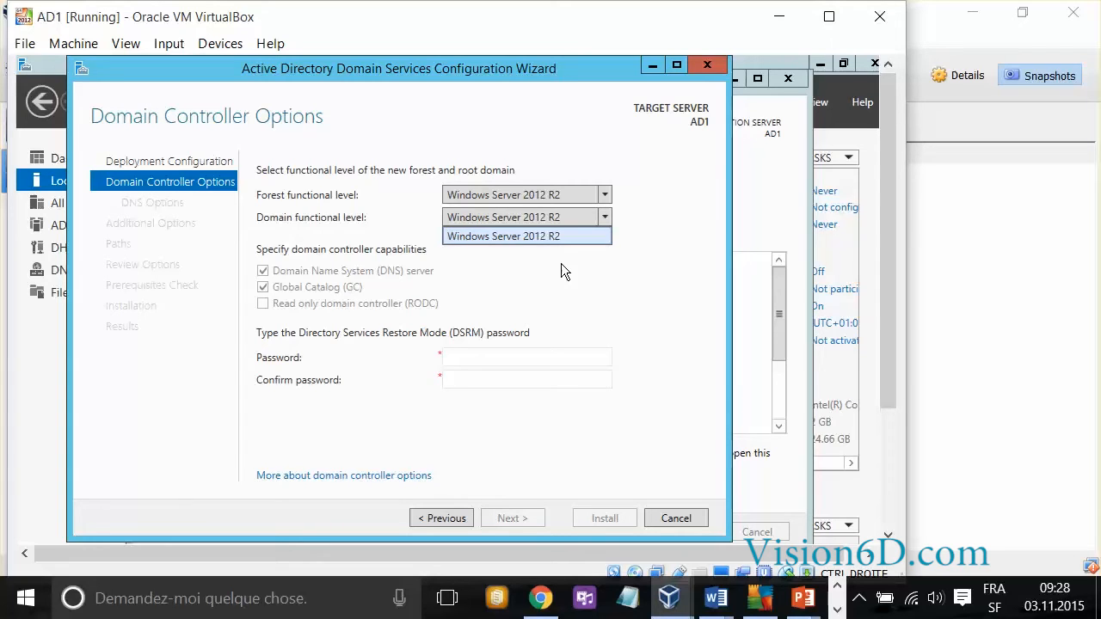
pyautogui.click(526, 236)
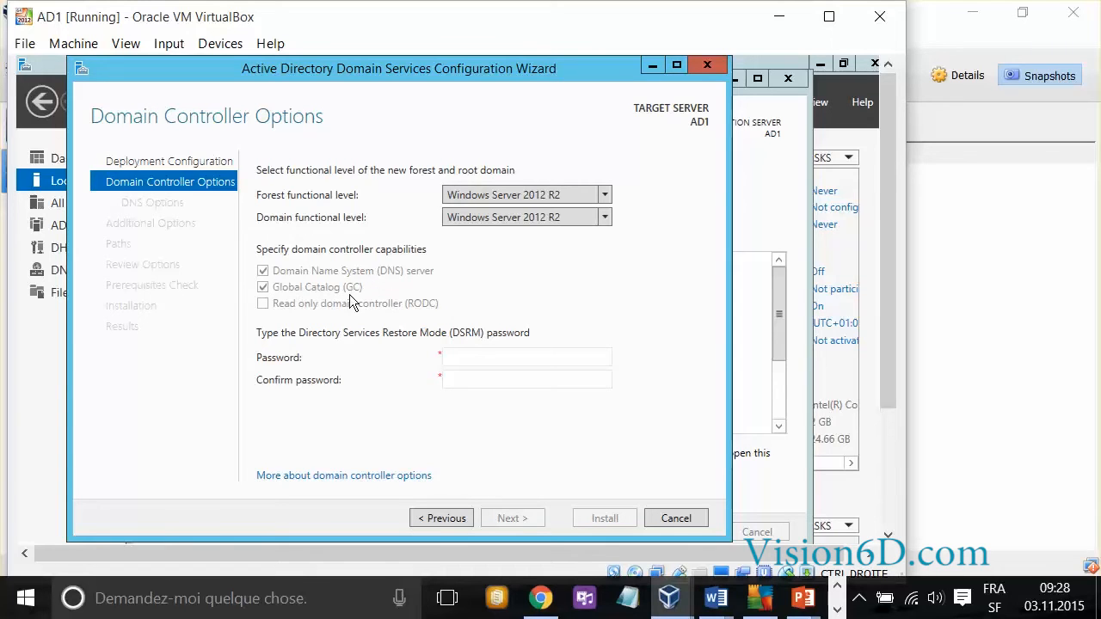
pyautogui.moveTo(385, 294)
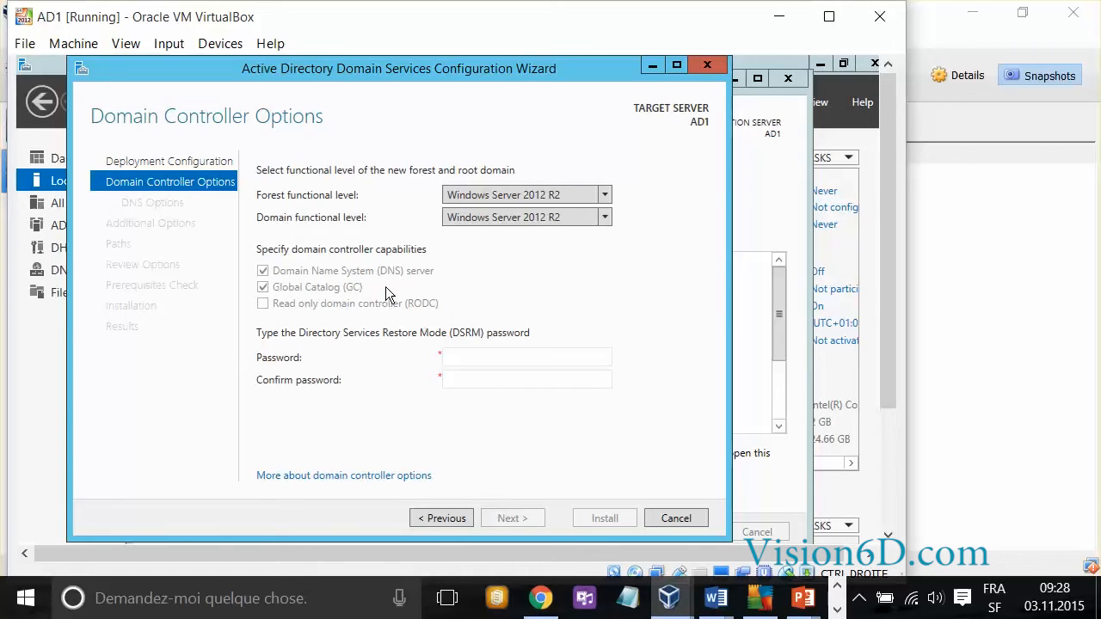
pyautogui.moveTo(286, 313)
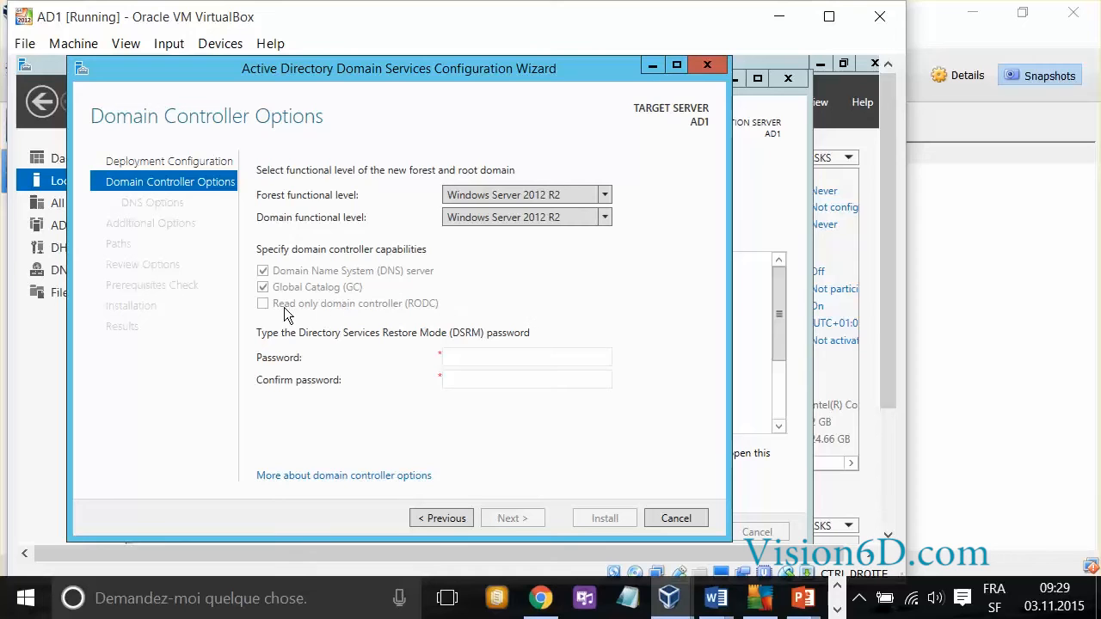
pyautogui.moveTo(337, 313)
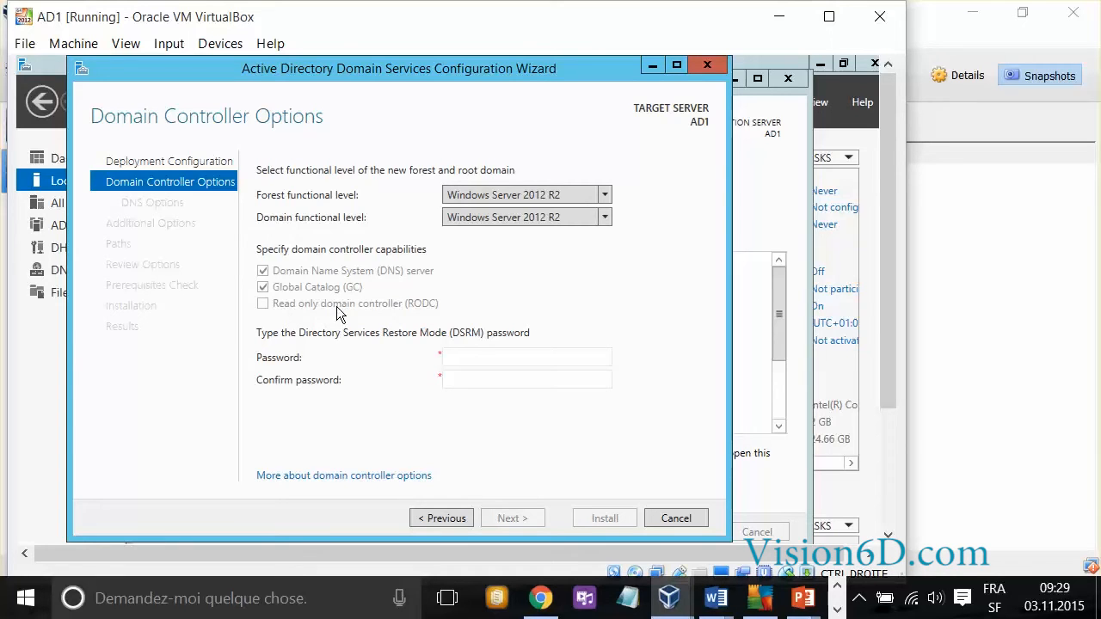
pyautogui.moveTo(459, 313)
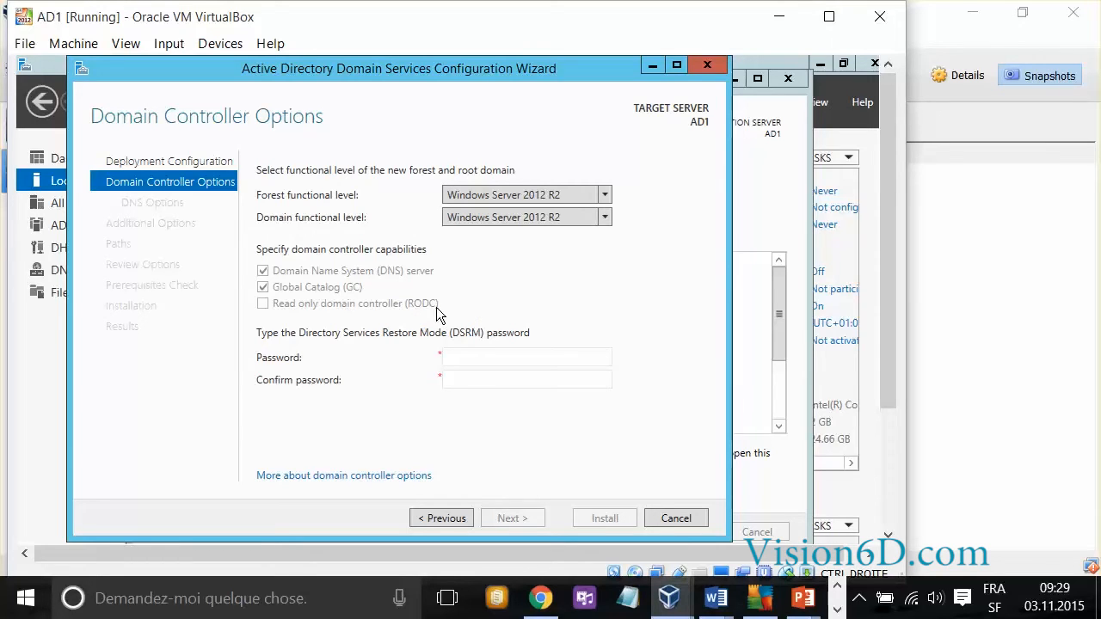
pyautogui.moveTo(352, 316)
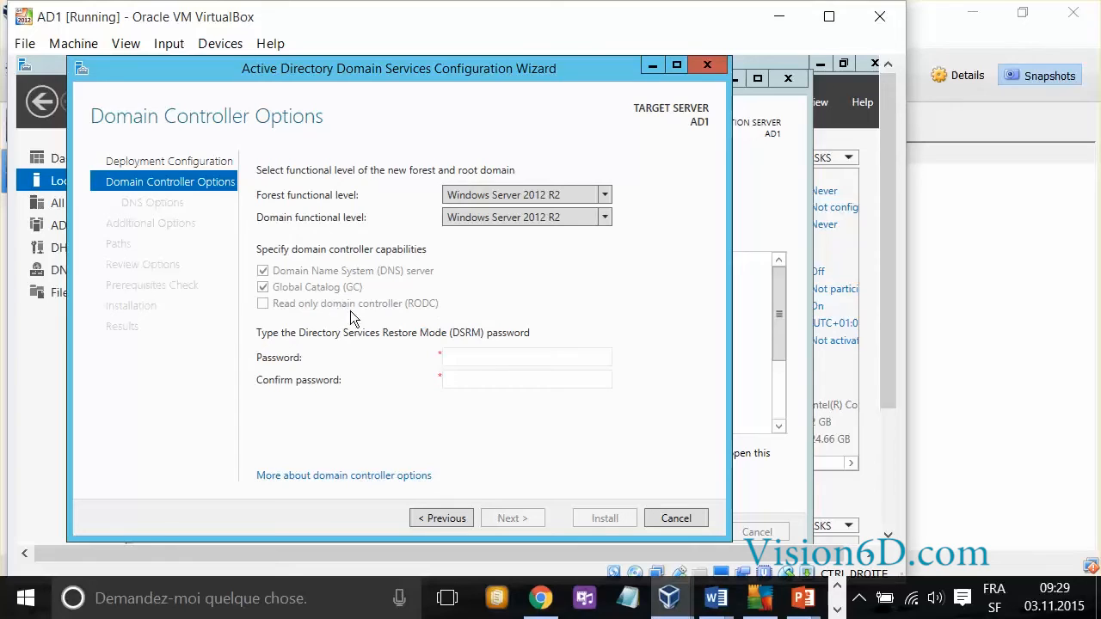
pyautogui.moveTo(385, 313)
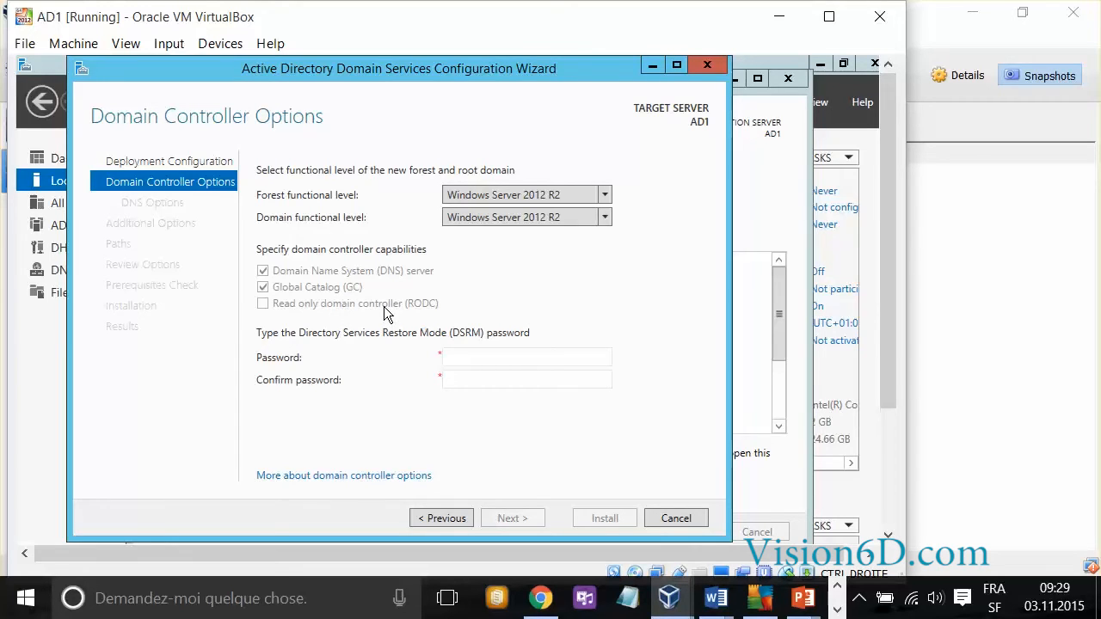
pyautogui.moveTo(412, 313)
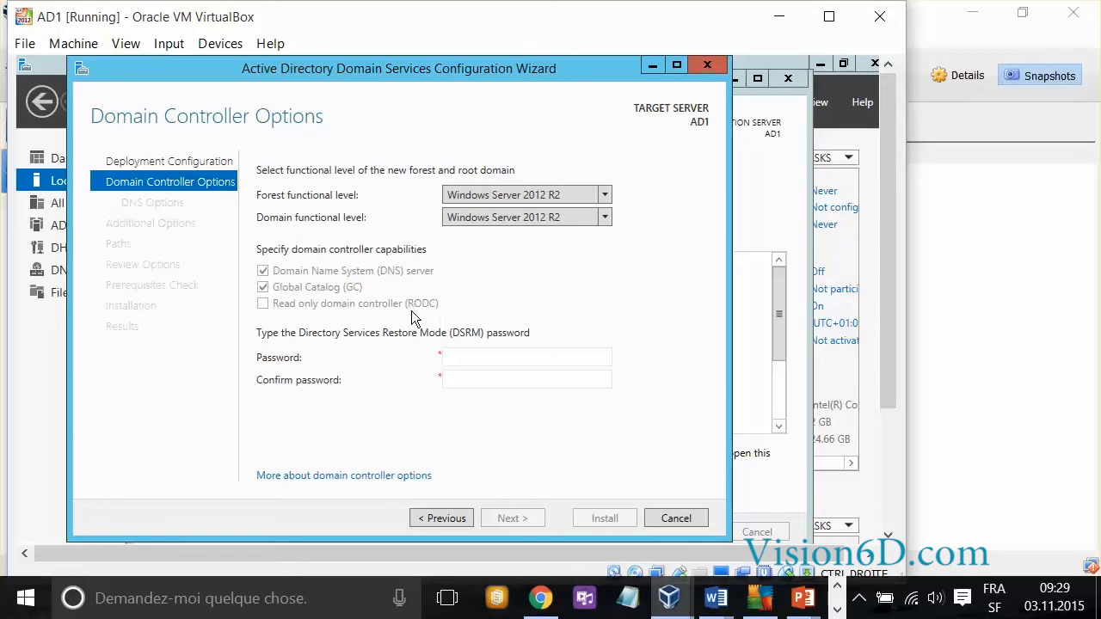
pyautogui.moveTo(447, 311)
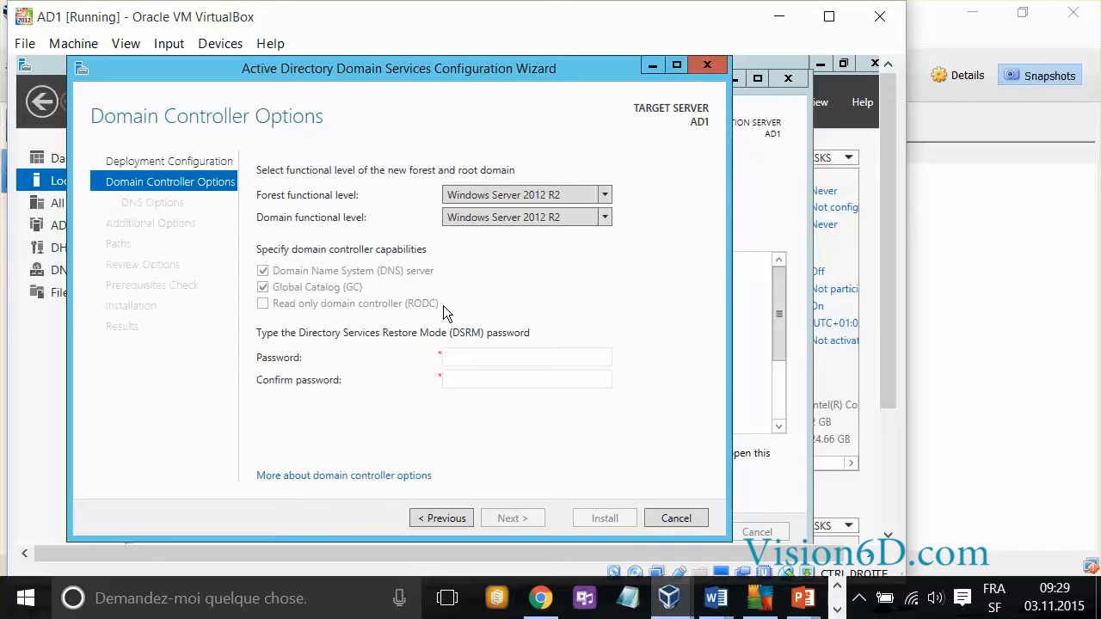
pyautogui.moveTo(333, 333)
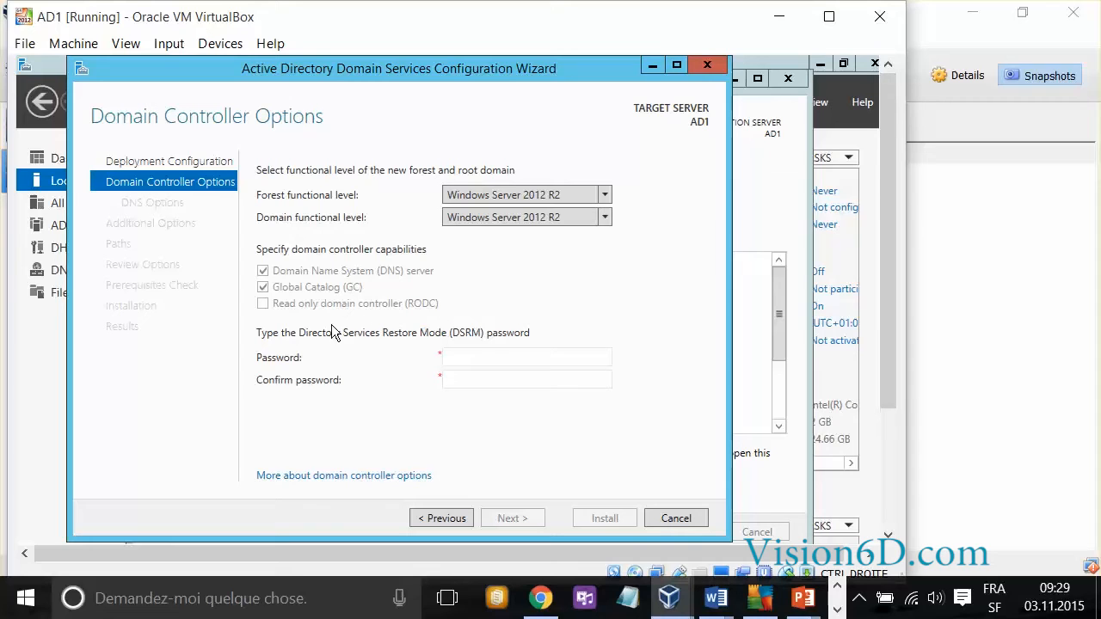
pyautogui.moveTo(500, 343)
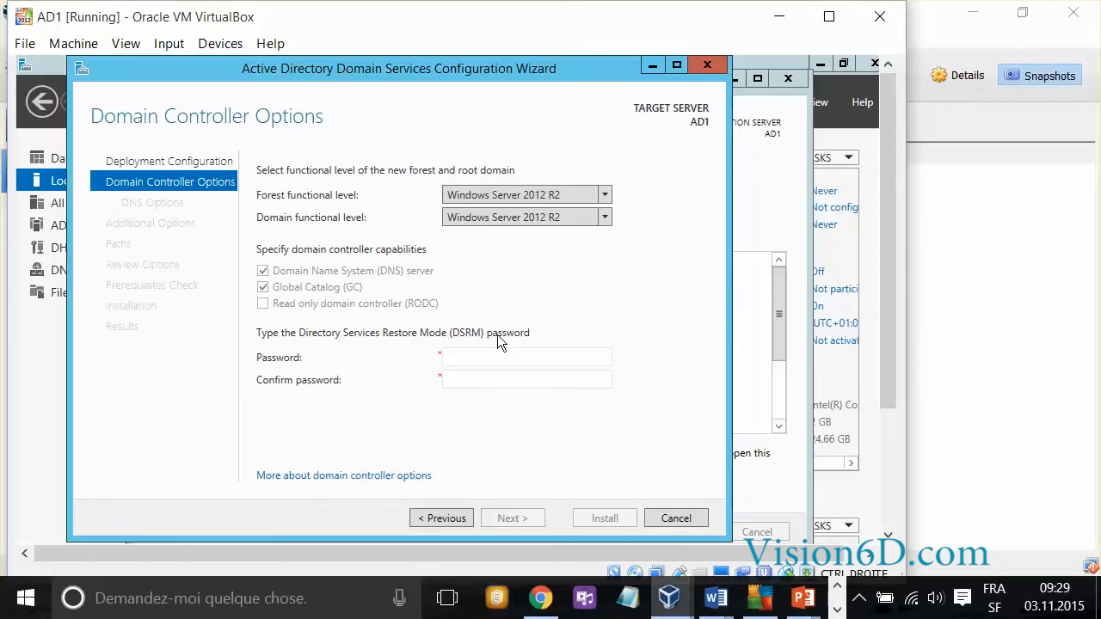
pyautogui.moveTo(410, 341)
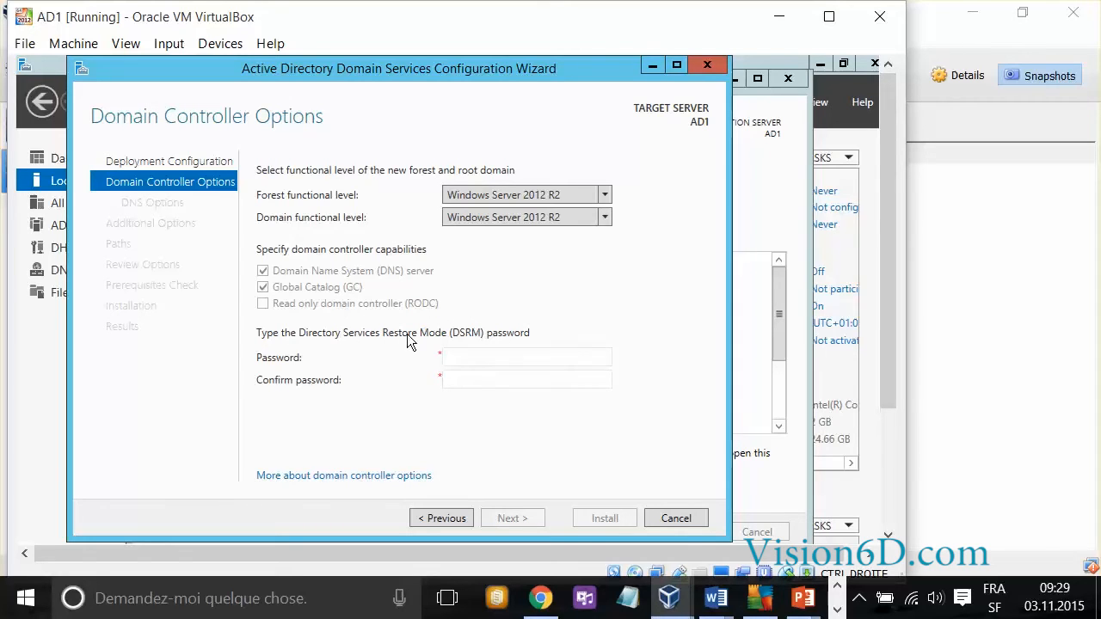
pyautogui.moveTo(517, 347)
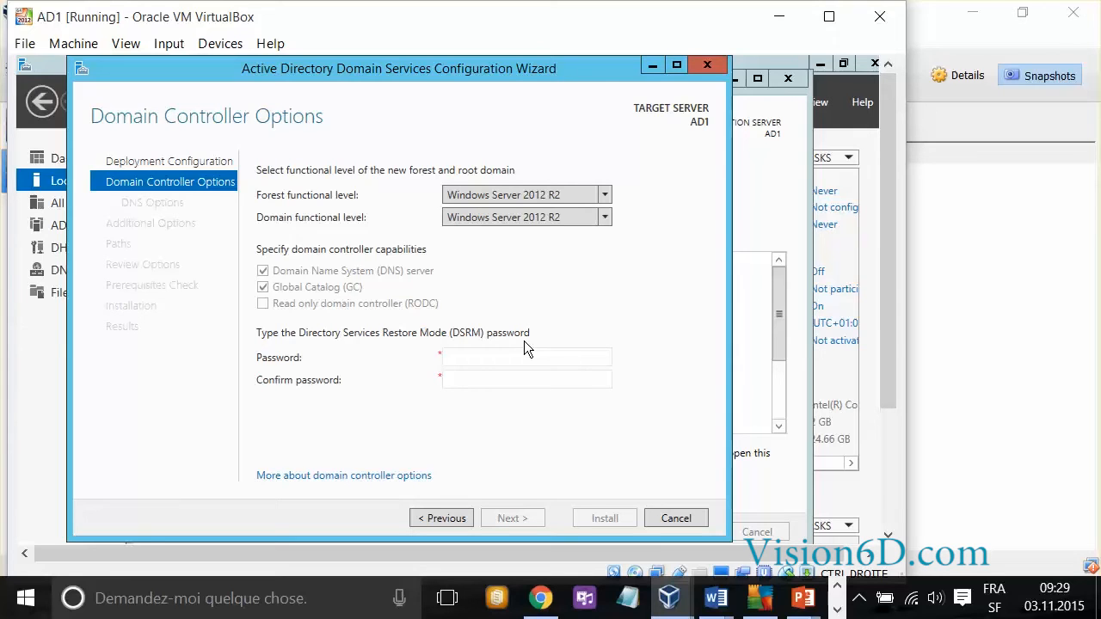
# Enter and confirm the DSRM password, then continue to DNS Options
pyautogui.click(526, 356)
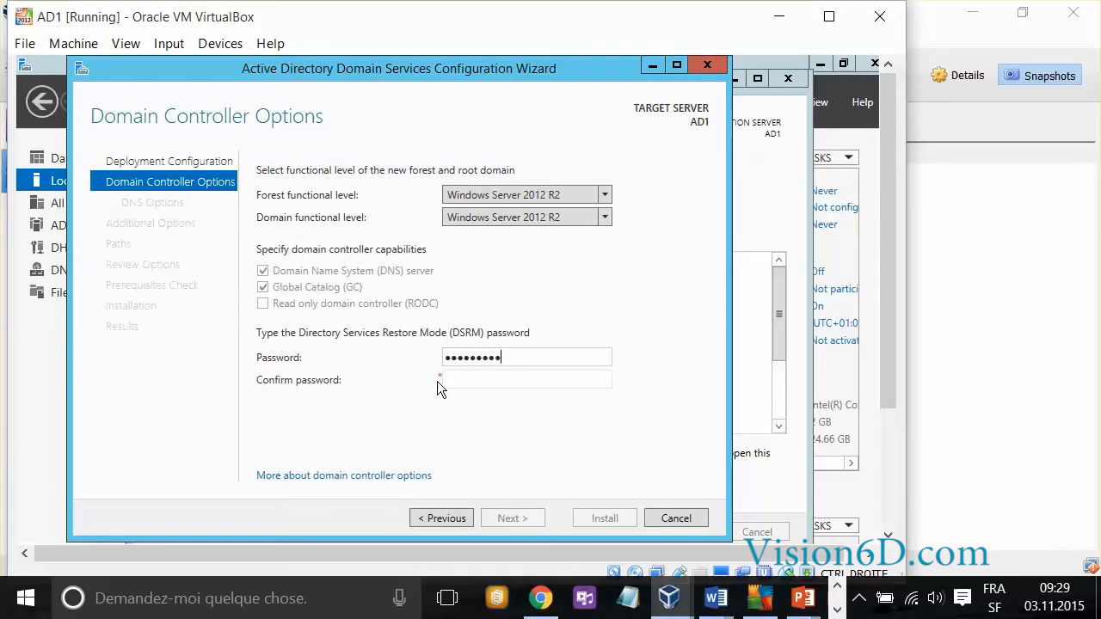
pyautogui.click(526, 380)
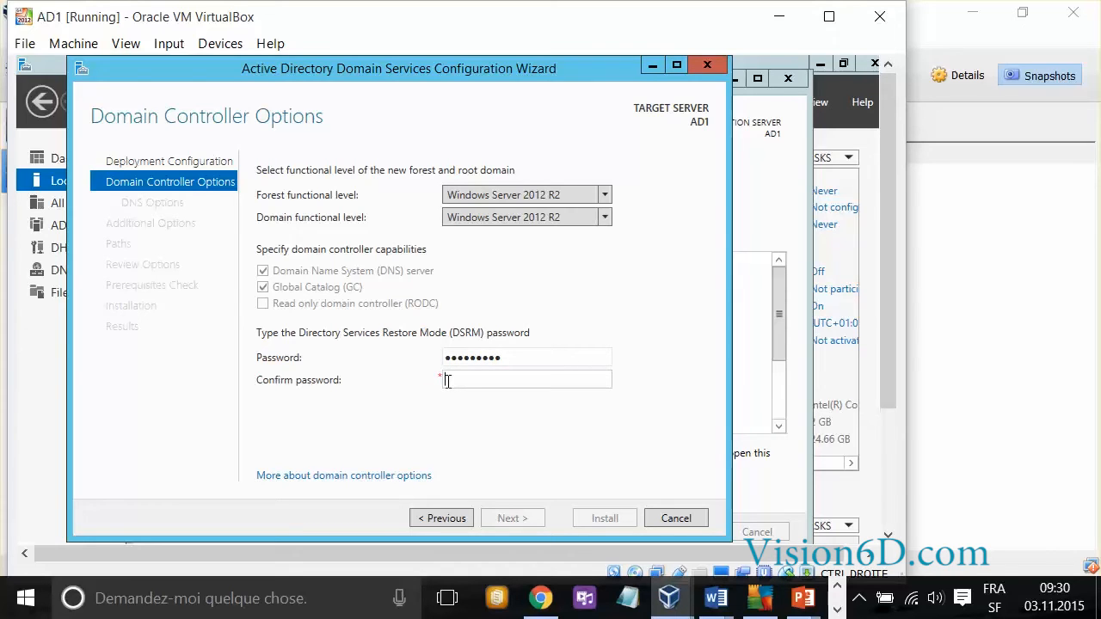
pyautogui.write('•••••')
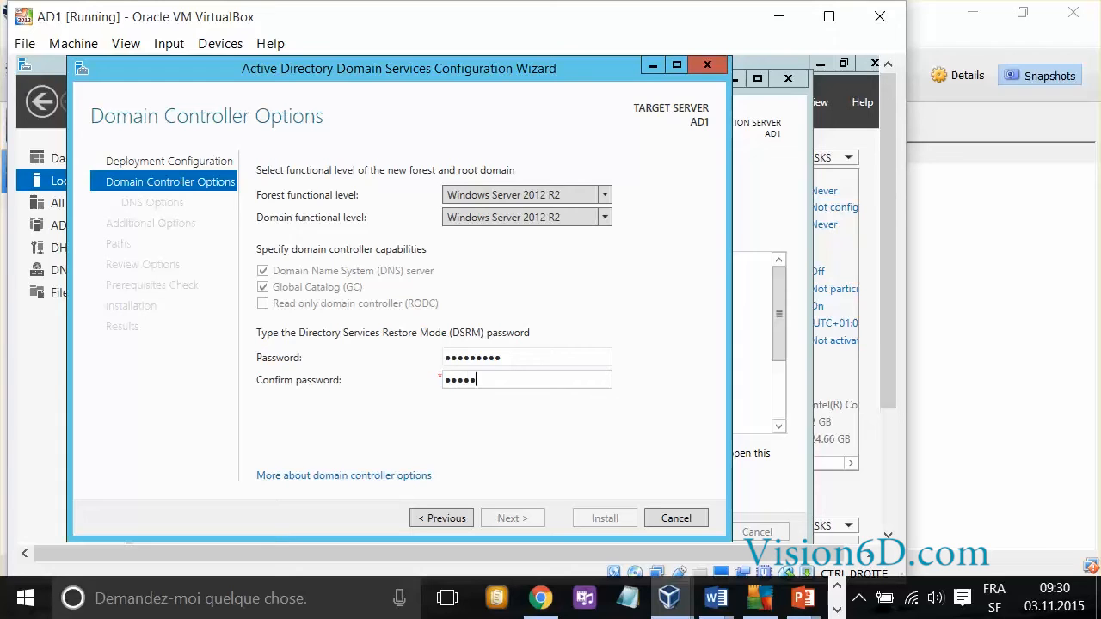
pyautogui.write('•••••')
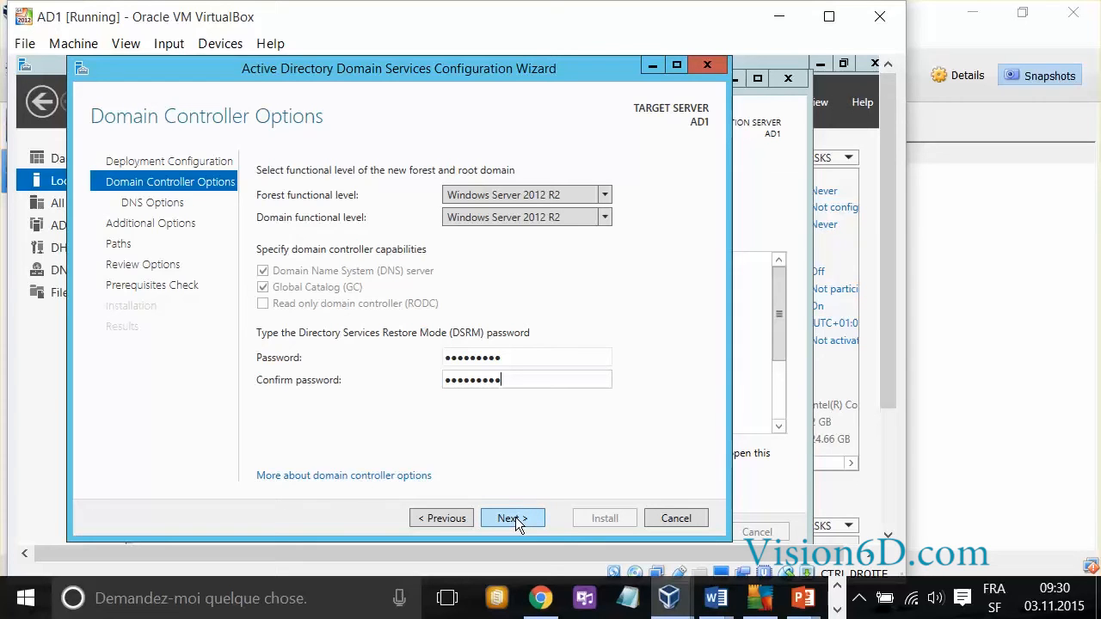
pyautogui.click(512, 518)
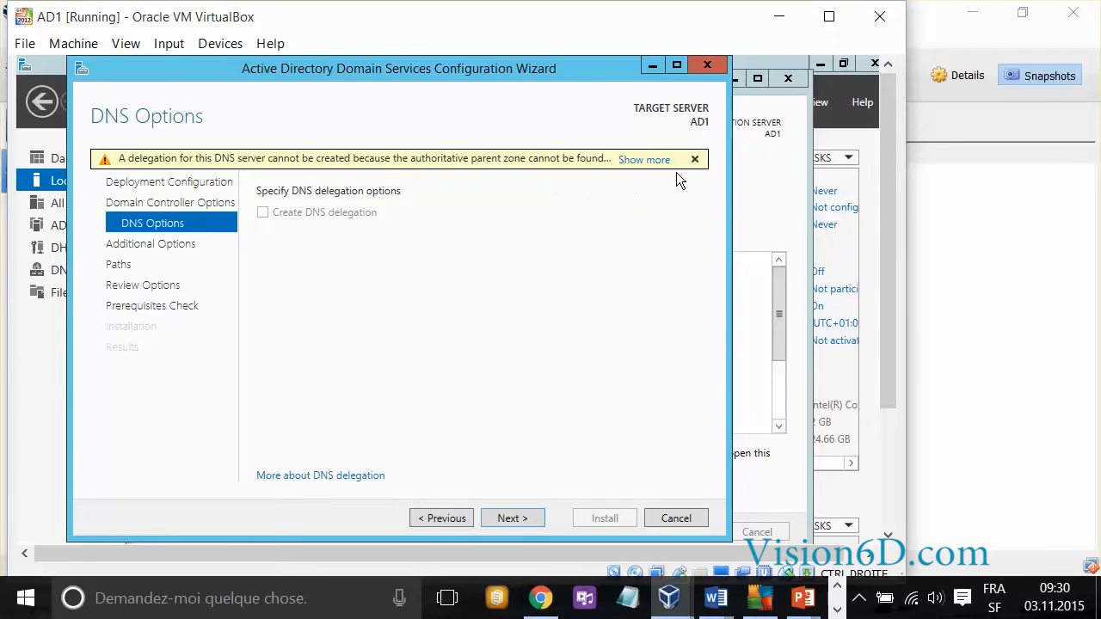
pyautogui.moveTo(260, 177)
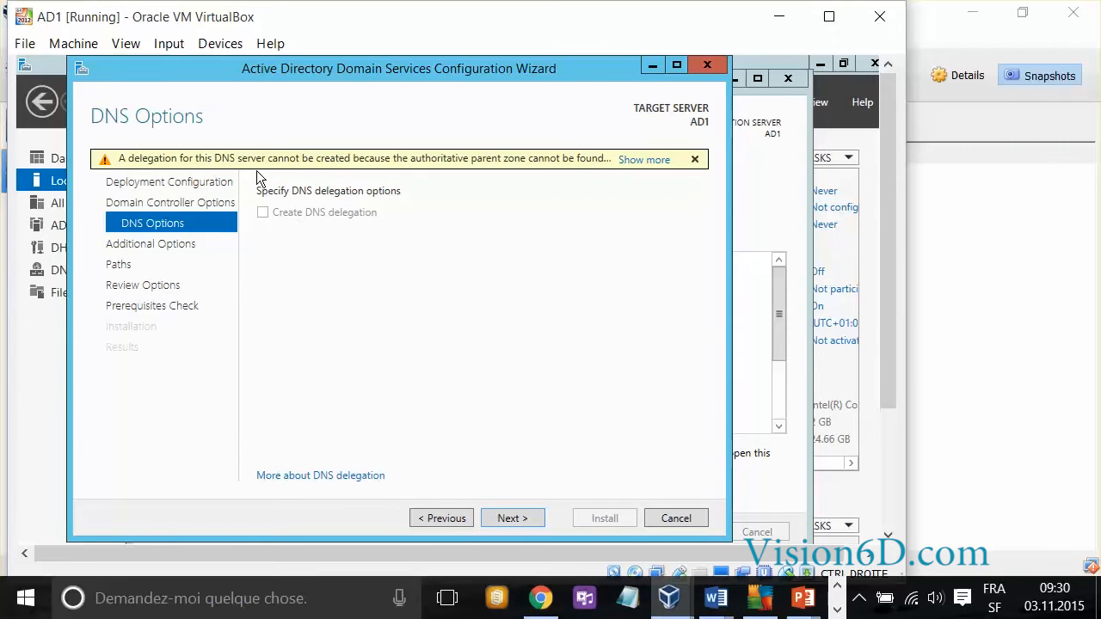
pyautogui.moveTo(277, 187)
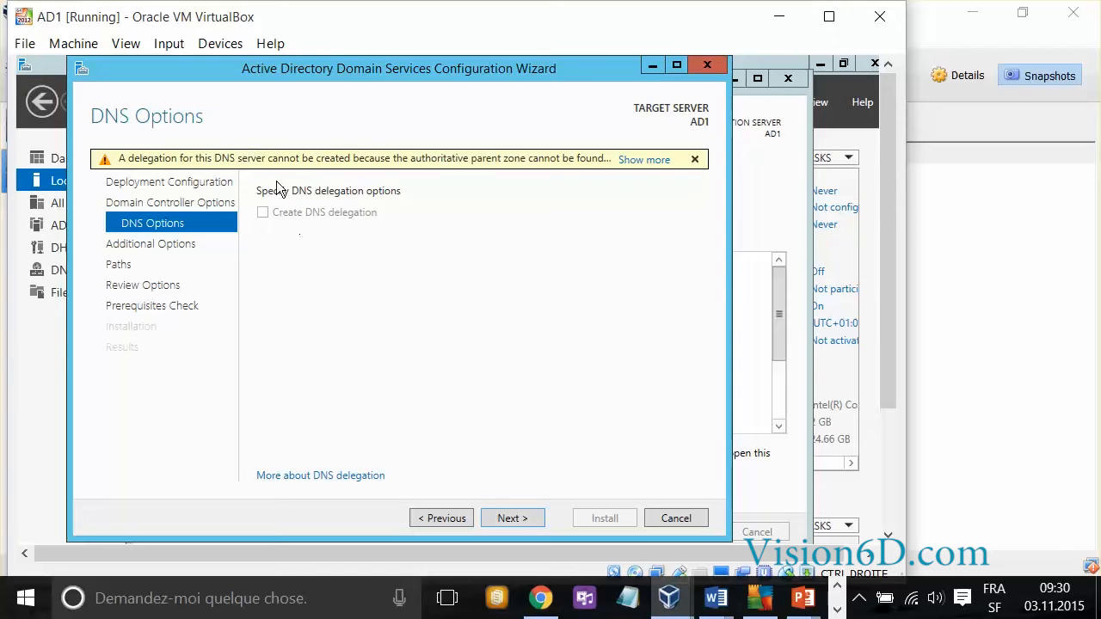
pyautogui.moveTo(440, 208)
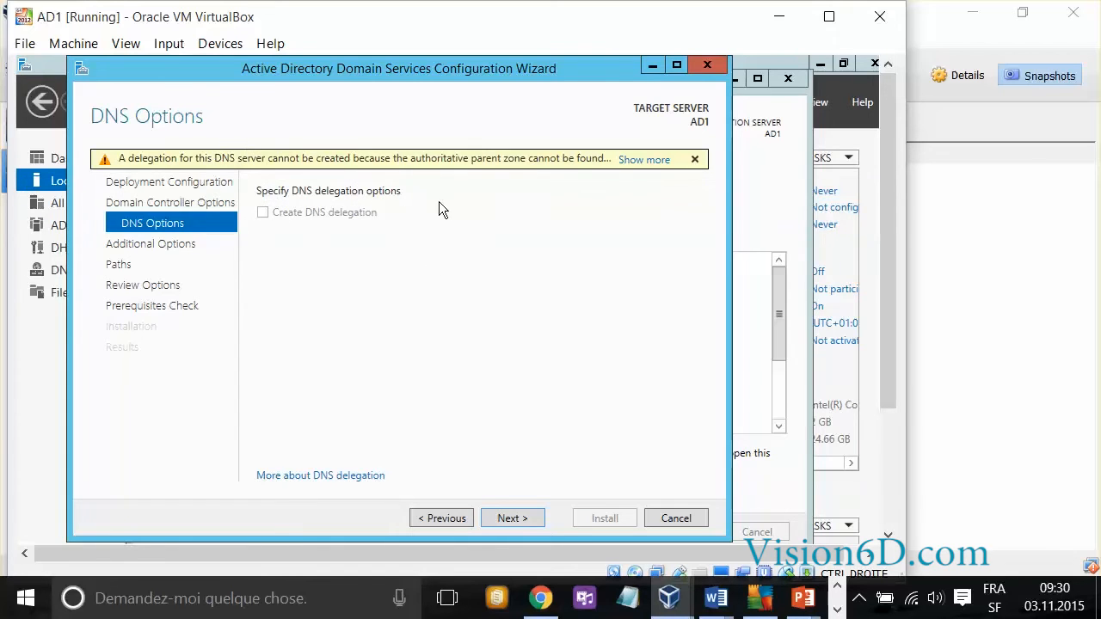
pyautogui.moveTo(495, 353)
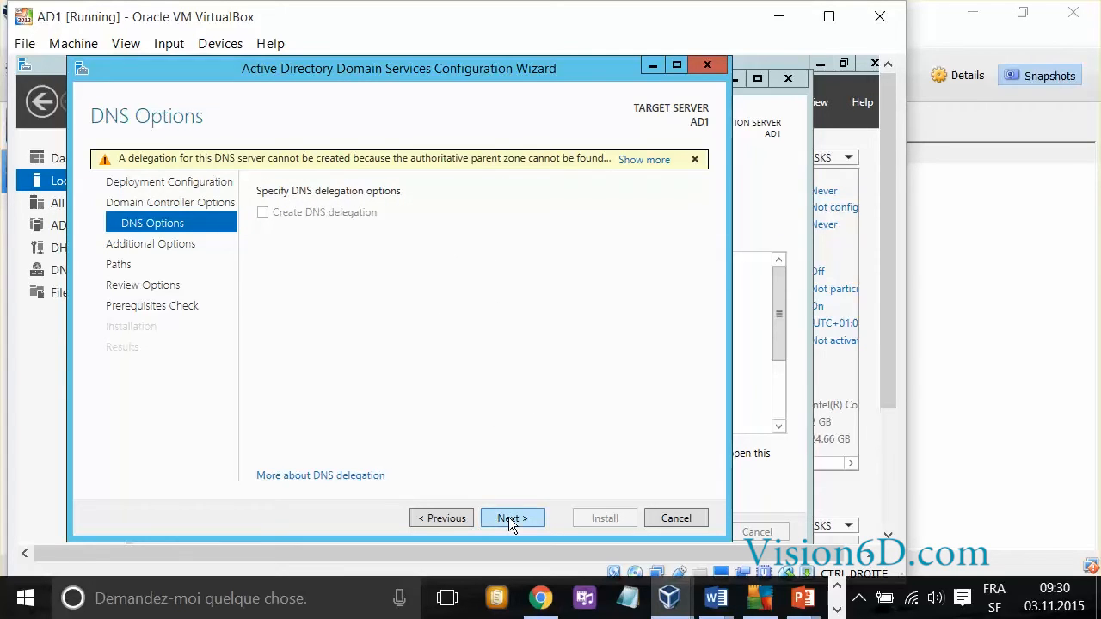
# Leave Create DNS delegation unchecked and advance to the NetBIOS name step
pyautogui.click(512, 517)
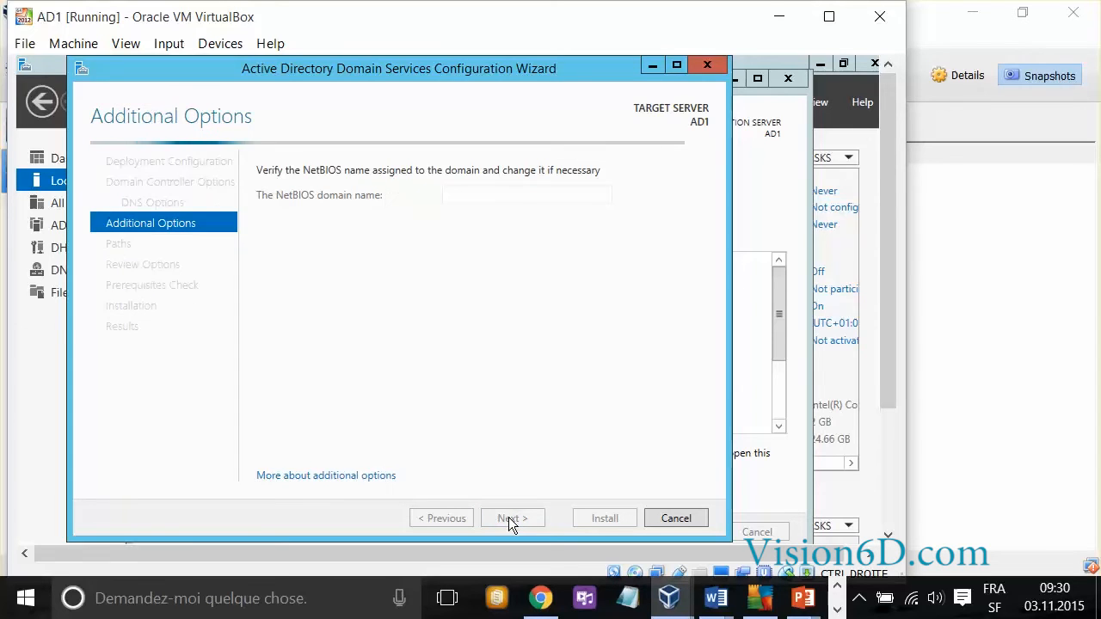
pyautogui.moveTo(327, 203)
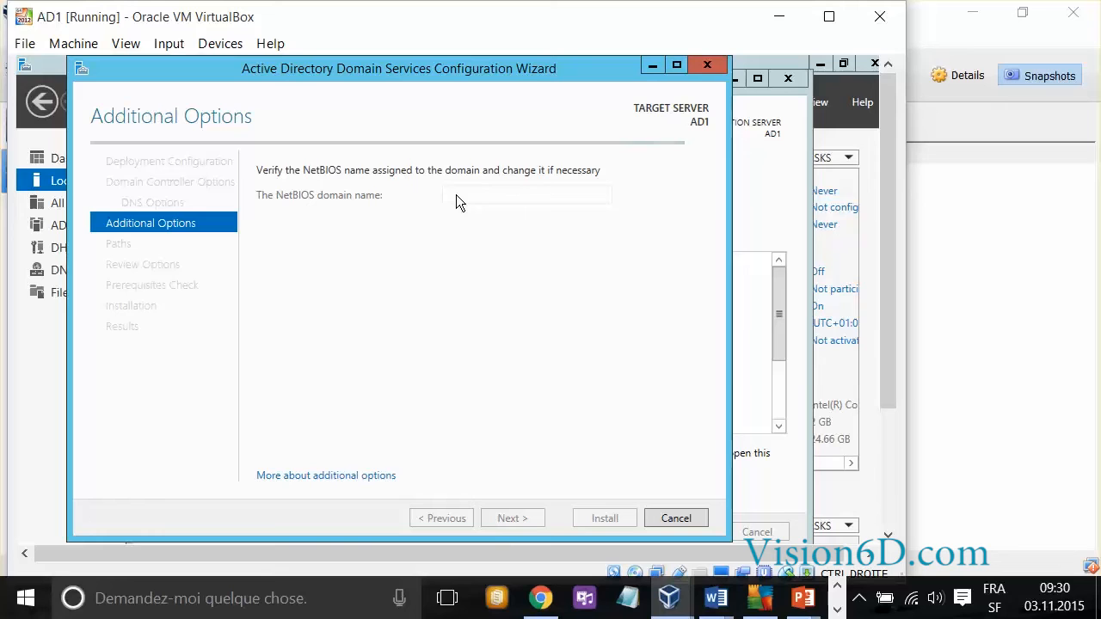
# Keep FORMATION as the NetBIOS domain name and continue to the Paths step
pyautogui.write('FORMATION')
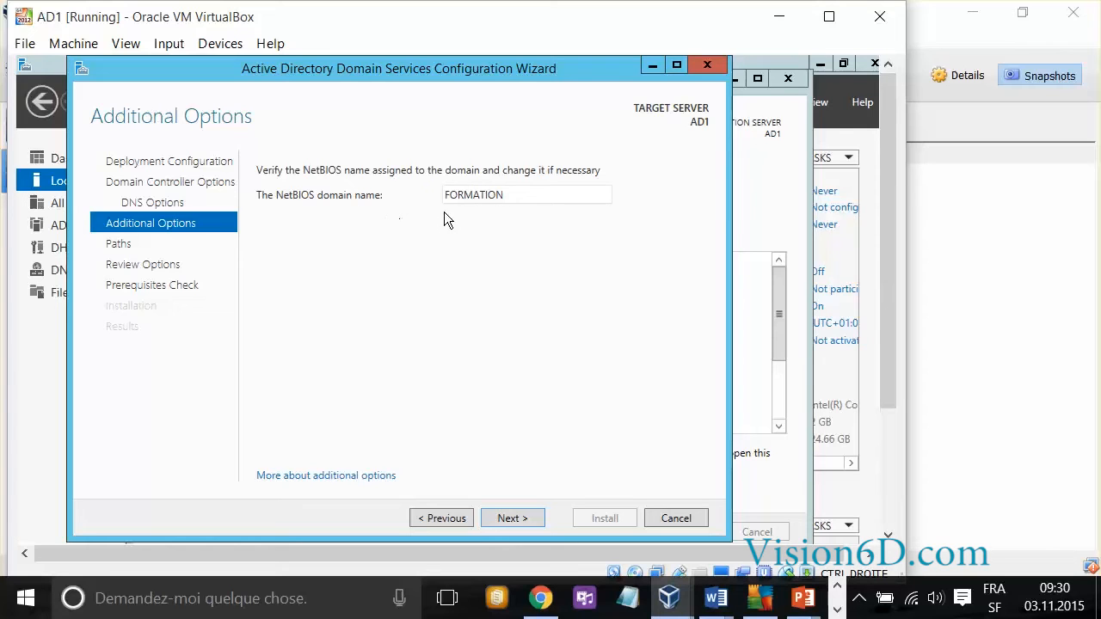
pyautogui.moveTo(502, 233)
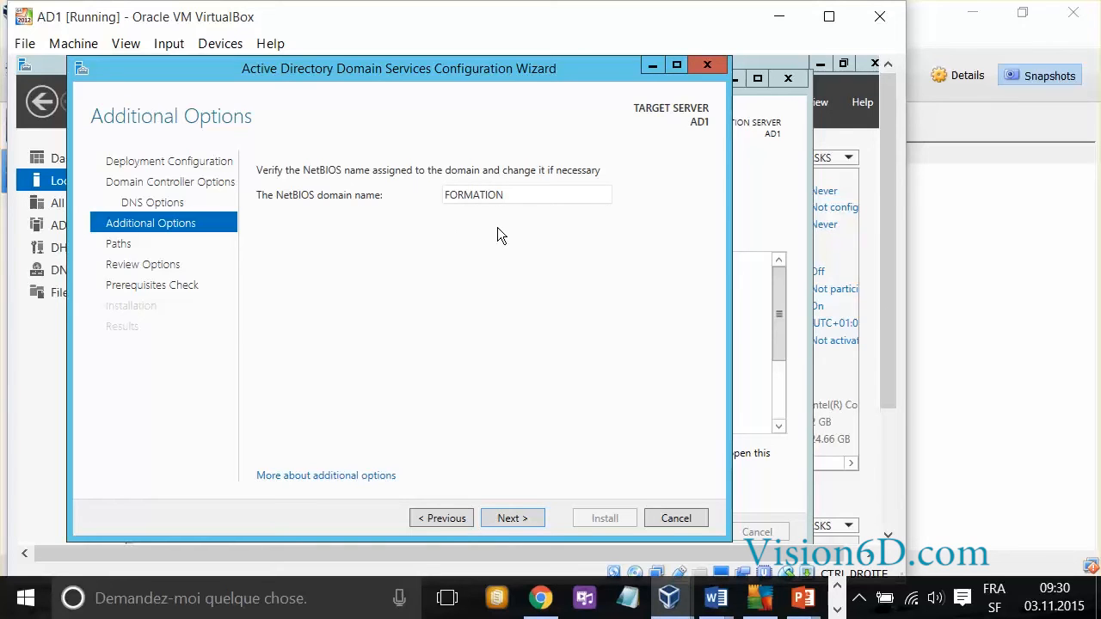
pyautogui.moveTo(537, 465)
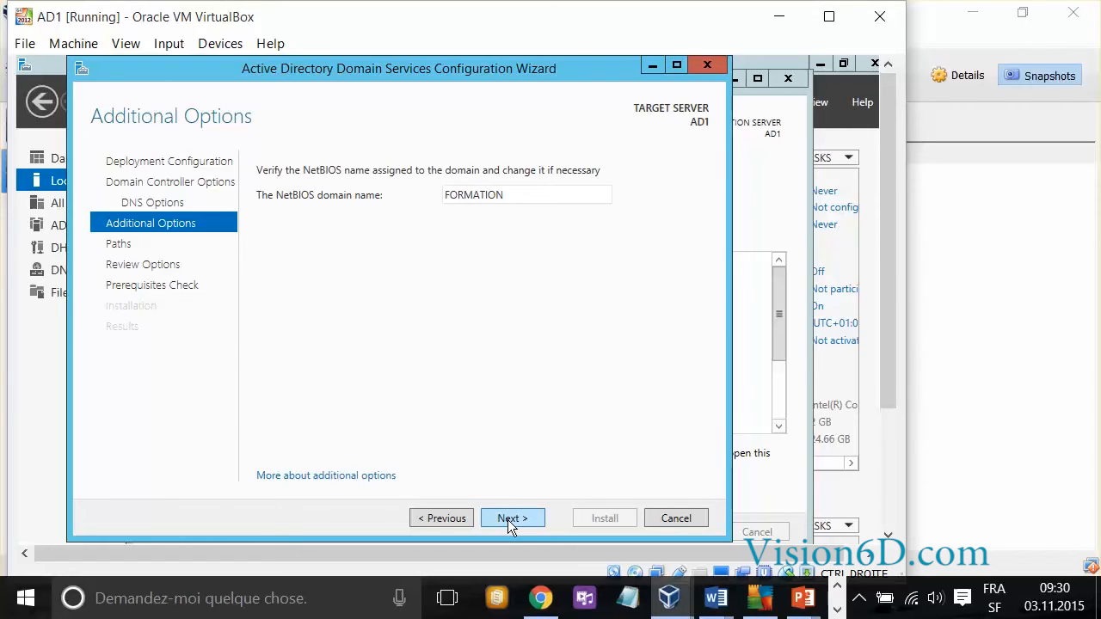
pyautogui.click(512, 517)
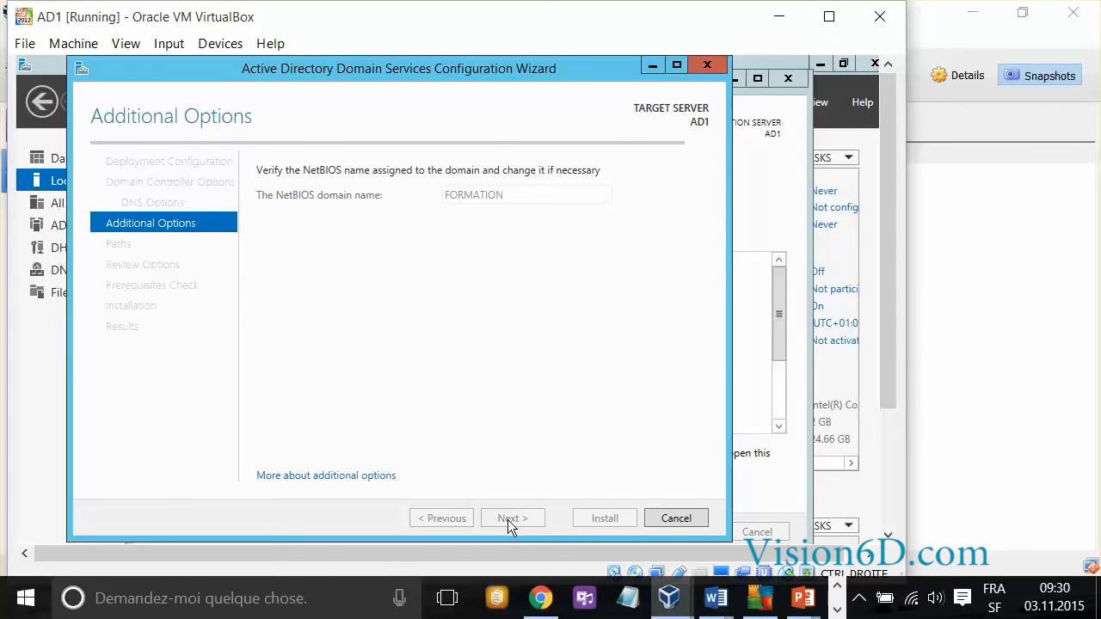
pyautogui.click(512, 517)
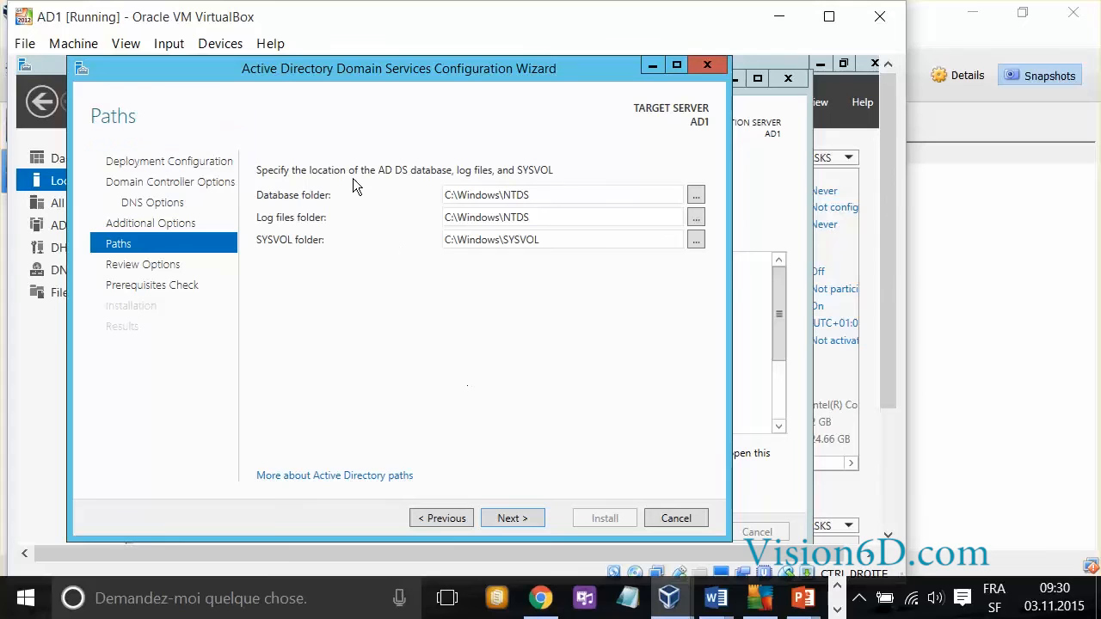
pyautogui.moveTo(473, 256)
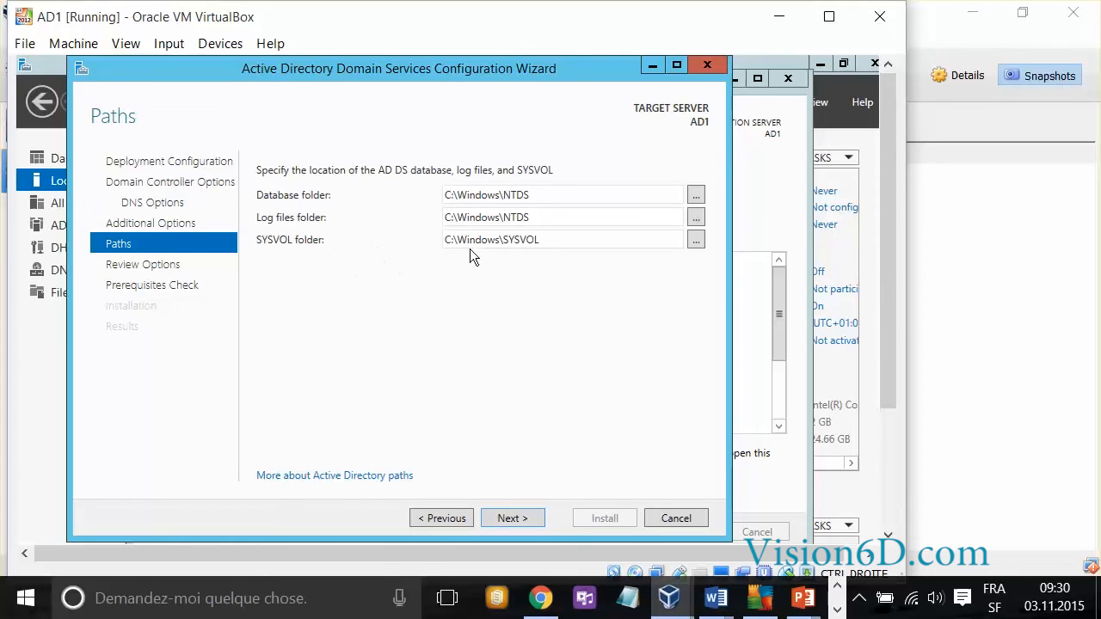
# Keep the default C:\Windows\NTDS and C:\Windows\SYSVOL folders and continue to Review Options
pyautogui.click(547, 239)
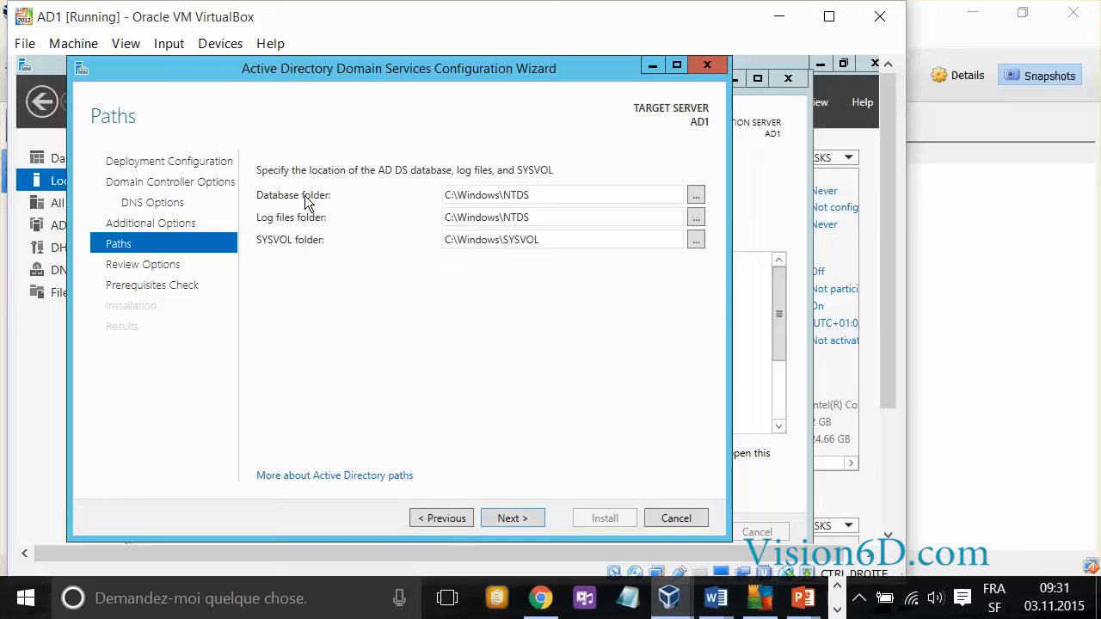
pyautogui.moveTo(629, 318)
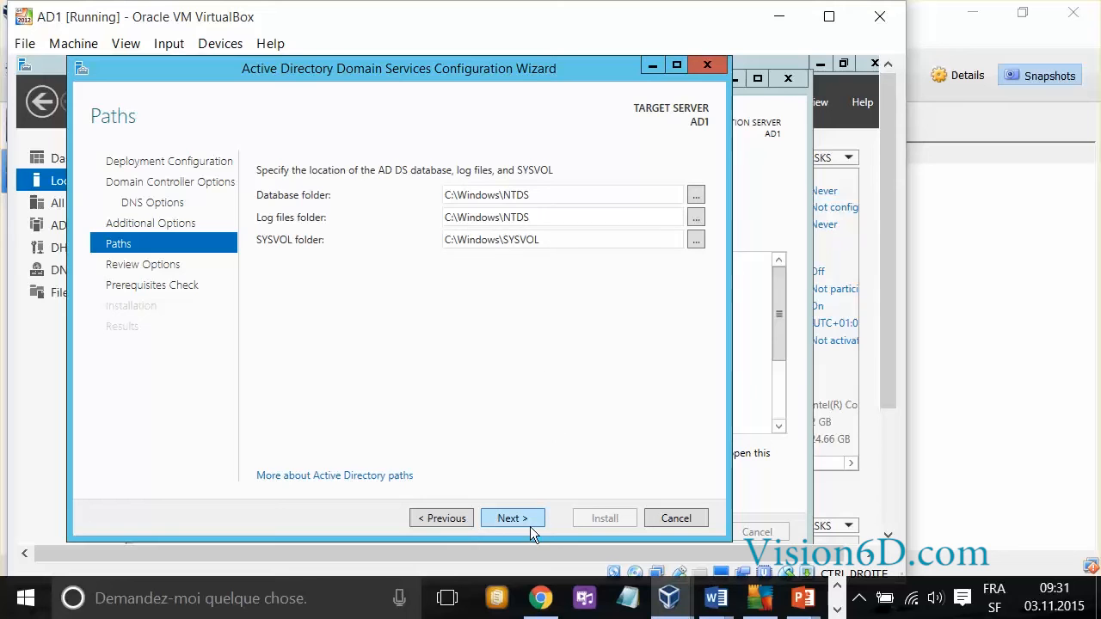
pyautogui.click(512, 518)
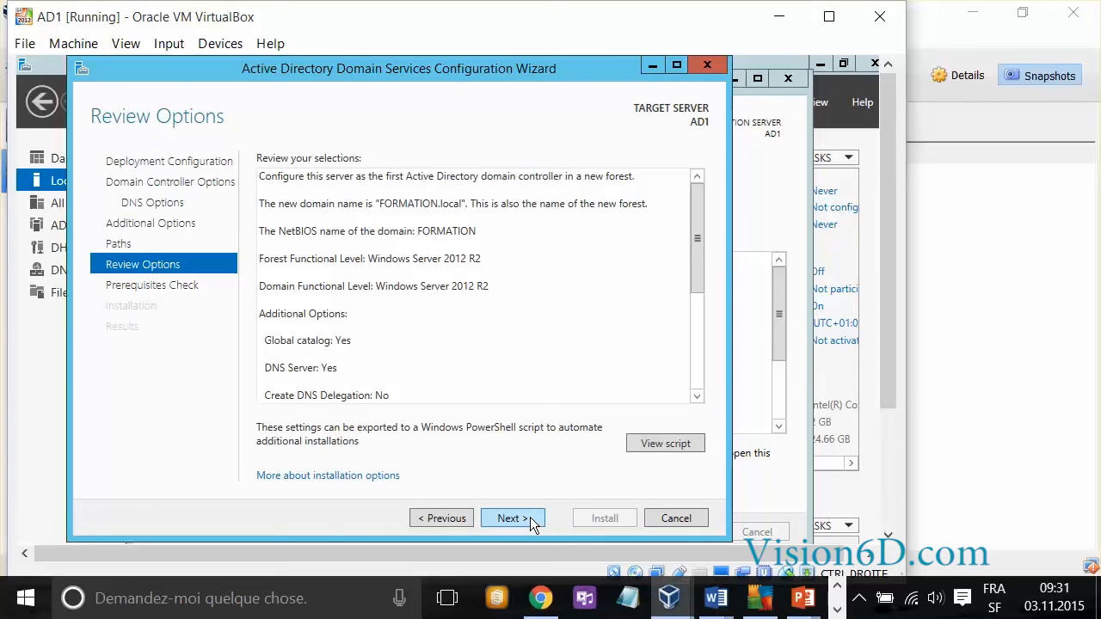
pyautogui.moveTo(697, 227)
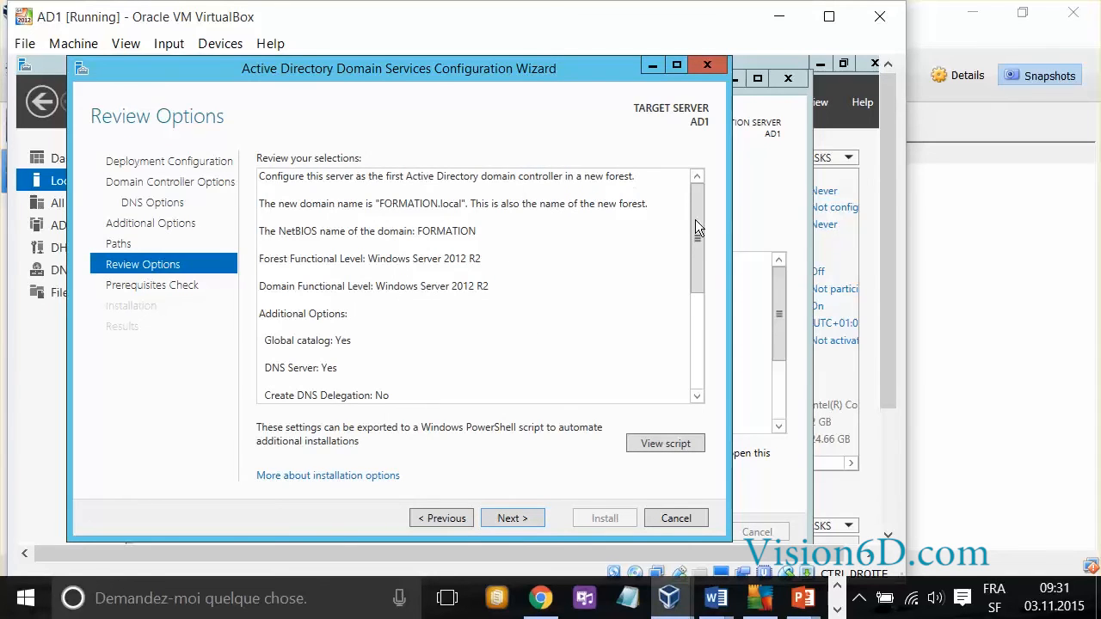
# Review the FORMATION.local forest settings and run the prerequisite checks
pyautogui.moveTo(697, 227); pyautogui.dragTo(697, 279)
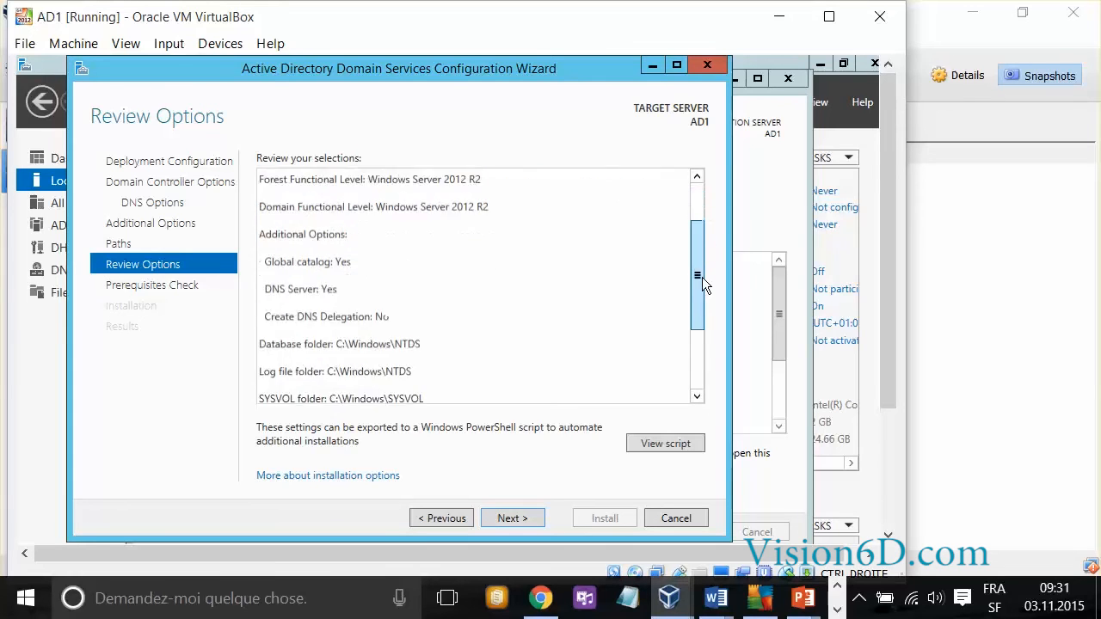
pyautogui.scroll(-3)
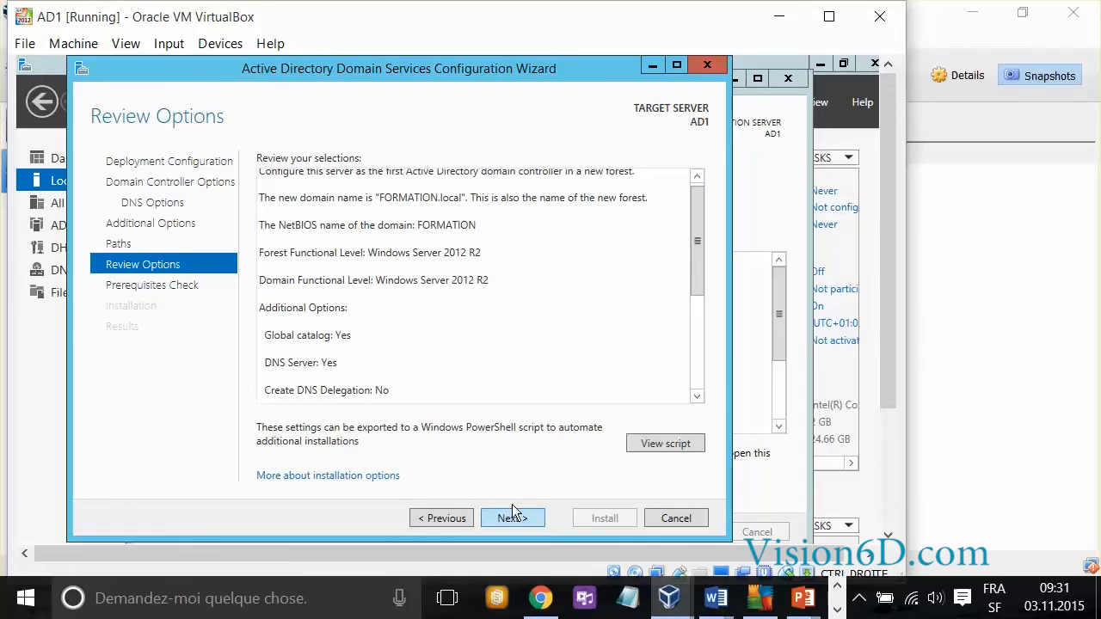
pyautogui.click(512, 517)
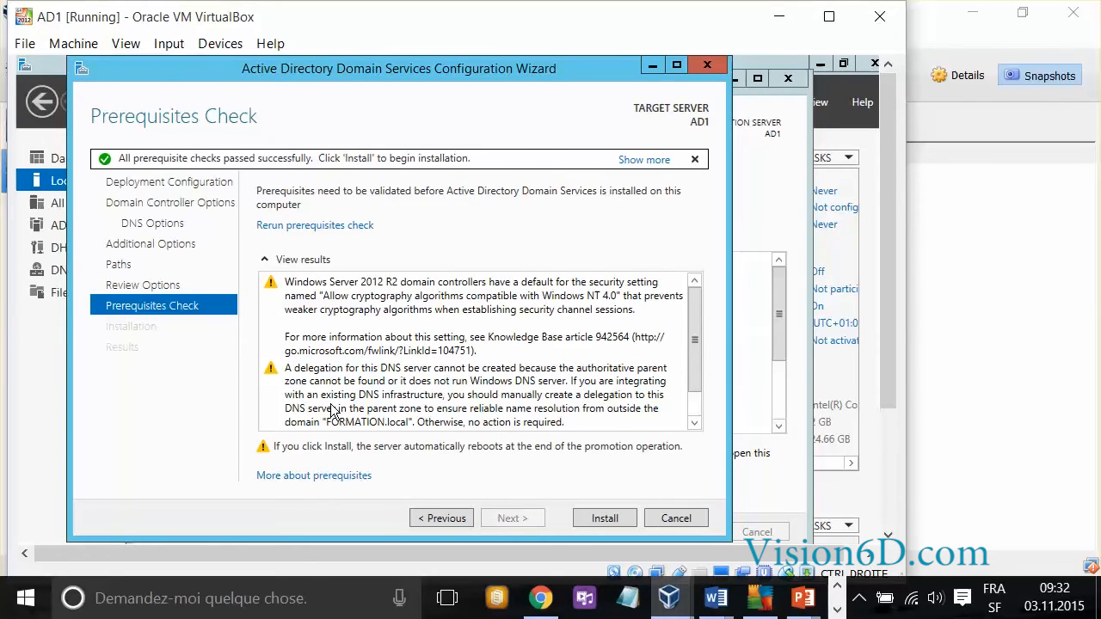
pyautogui.moveTo(308, 317)
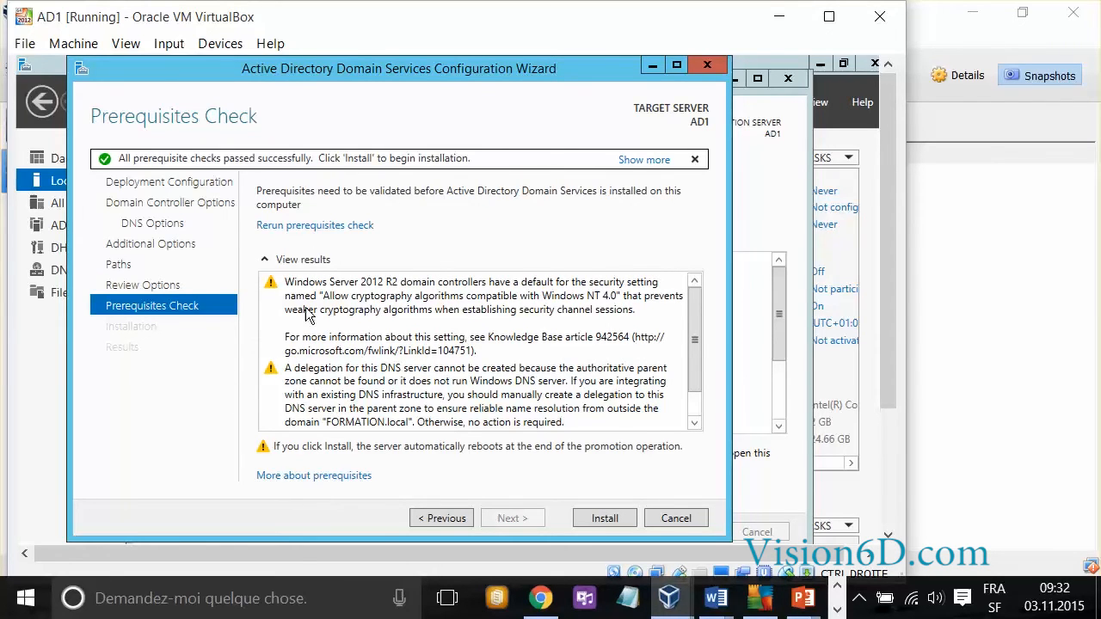
pyautogui.moveTo(155, 164)
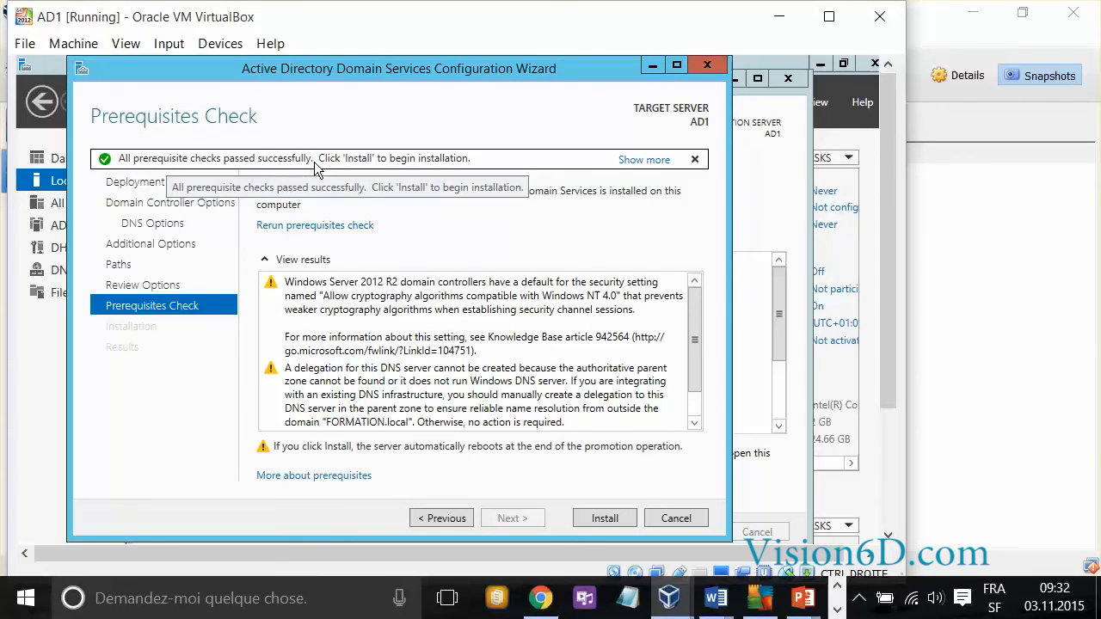
pyautogui.moveTo(502, 170)
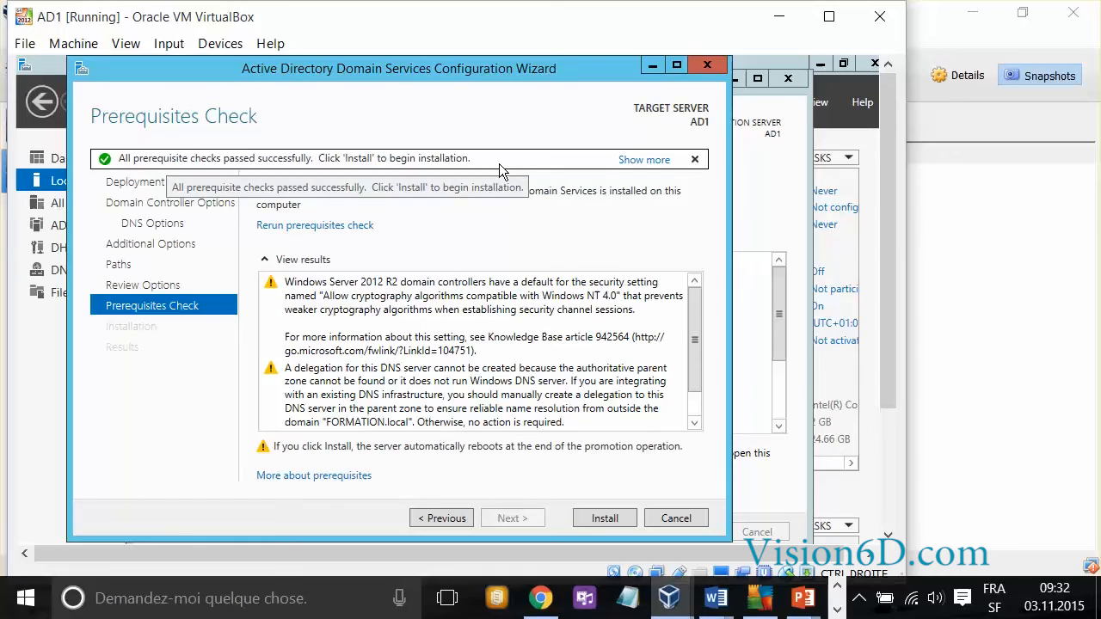
pyautogui.moveTo(694, 337)
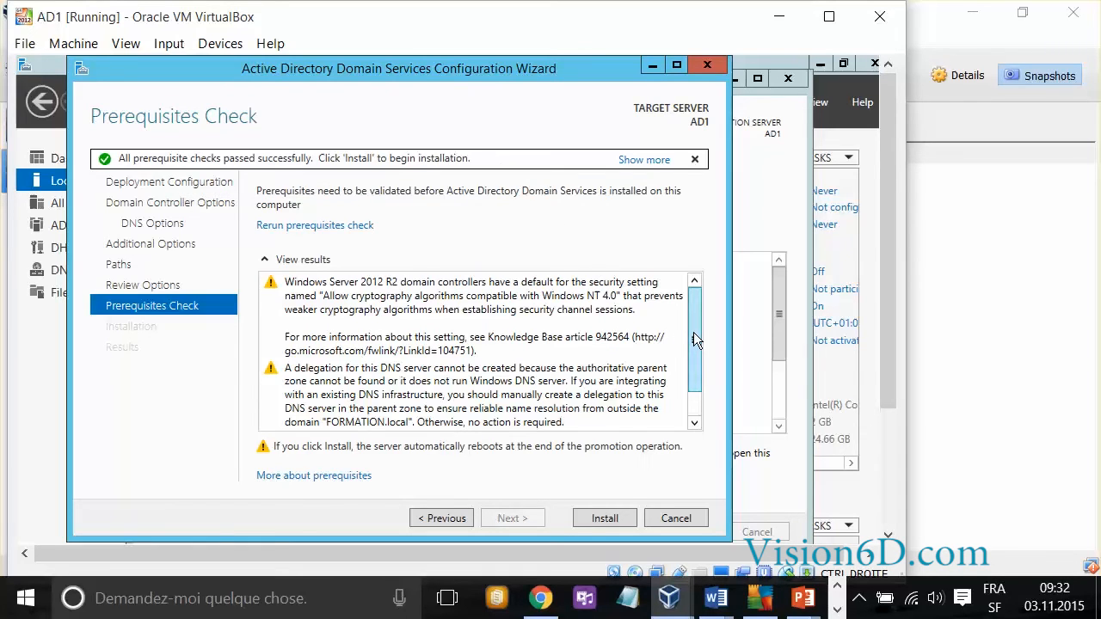
pyautogui.moveTo(684, 318)
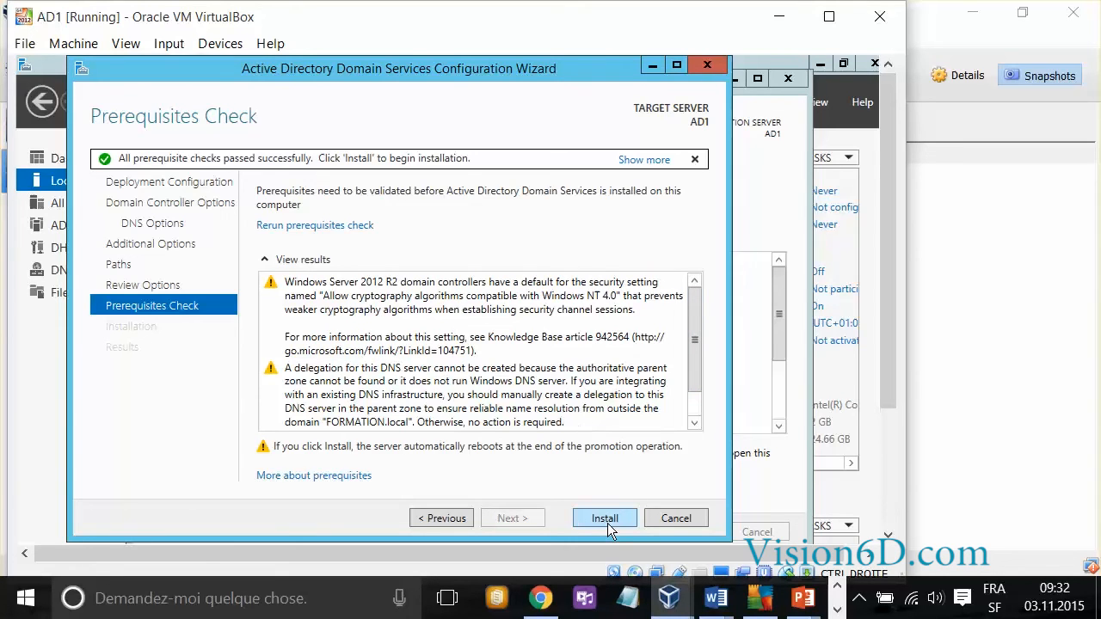
# Start the installation promoting AD1 to domain controller of FORMATION.local
pyautogui.click(606, 518)
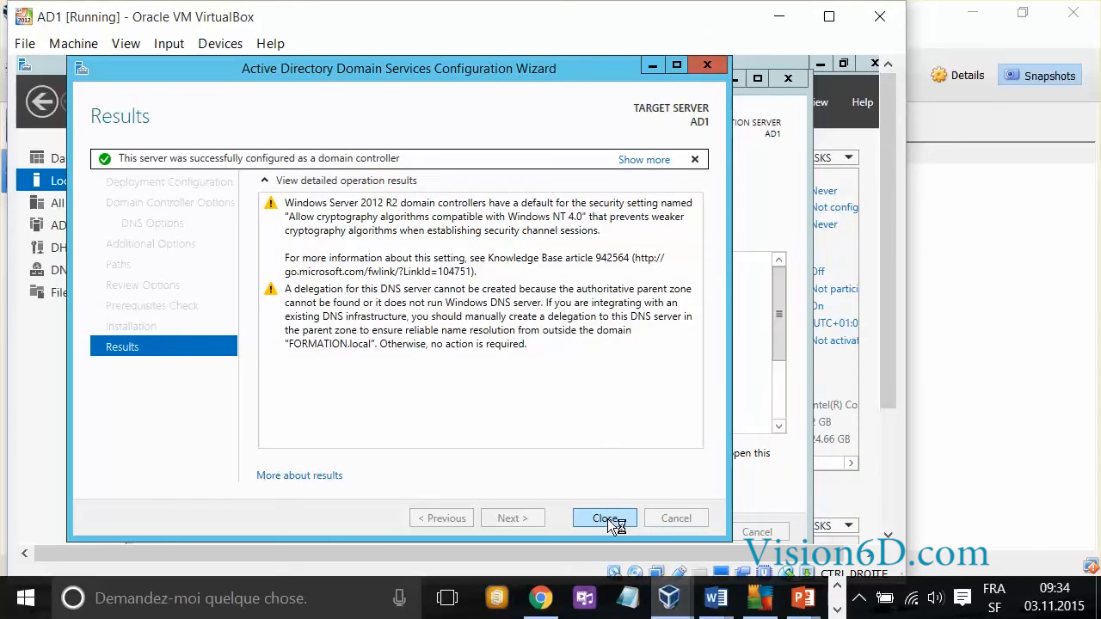
# Close the successful AD DS configuration results, triggering the restart notice
pyautogui.click(606, 518)
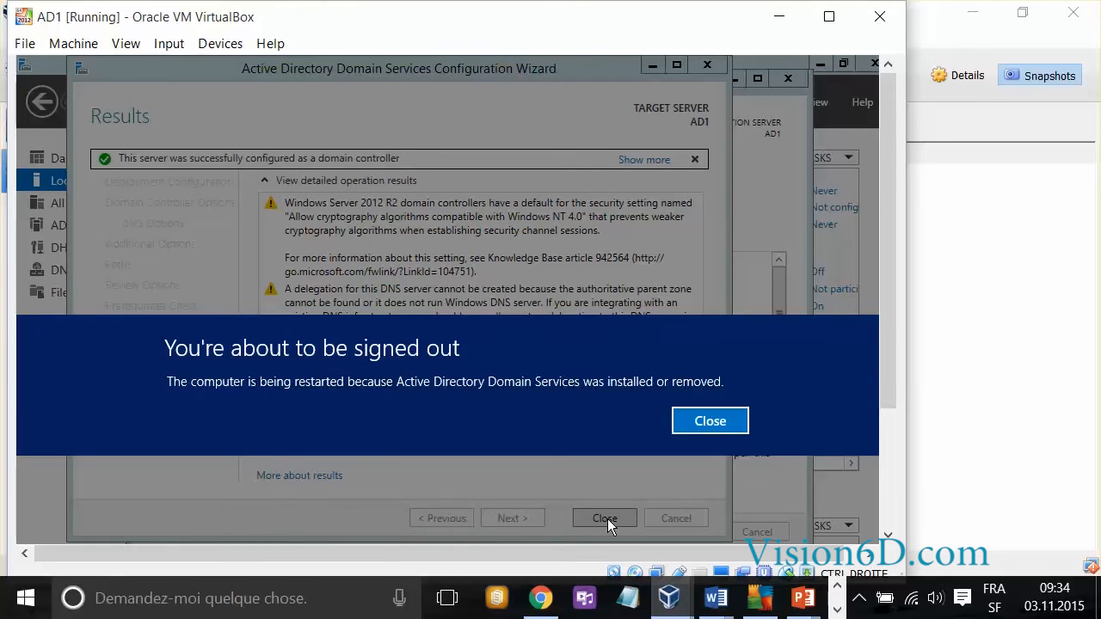
pyautogui.moveTo(165, 186)
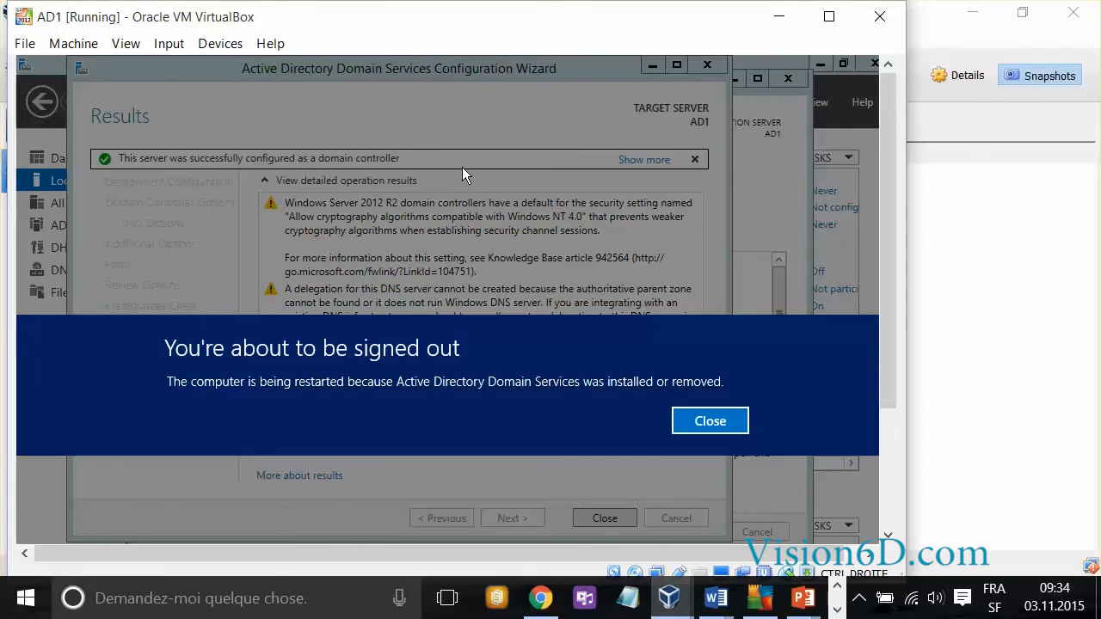
pyautogui.moveTo(296, 375)
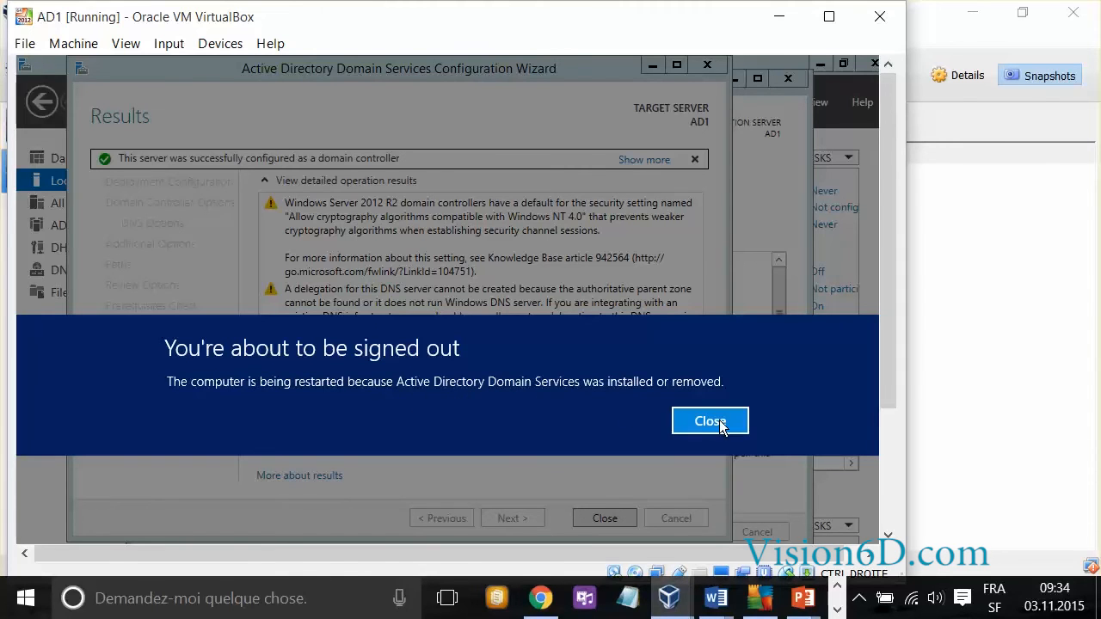
# Dismiss the sign-out notice so AD1 reboots to its lock screen
pyautogui.click(708, 420)
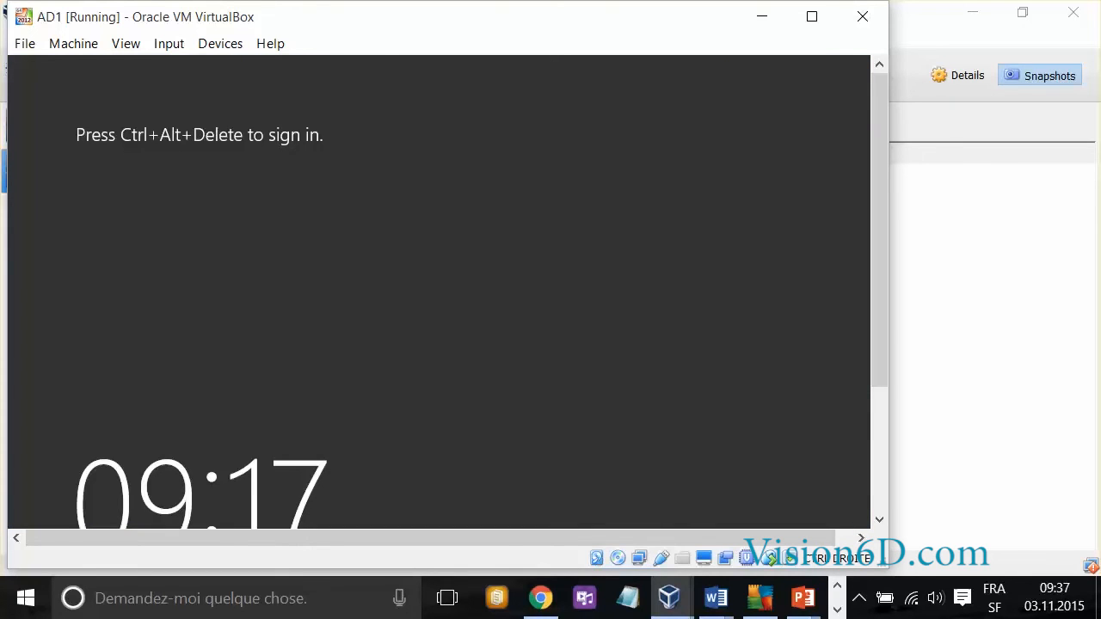
# Send Ctrl-Alt-Del via VirtualBox and sign in as FORMATION\Administrator
pyautogui.click(168, 43)
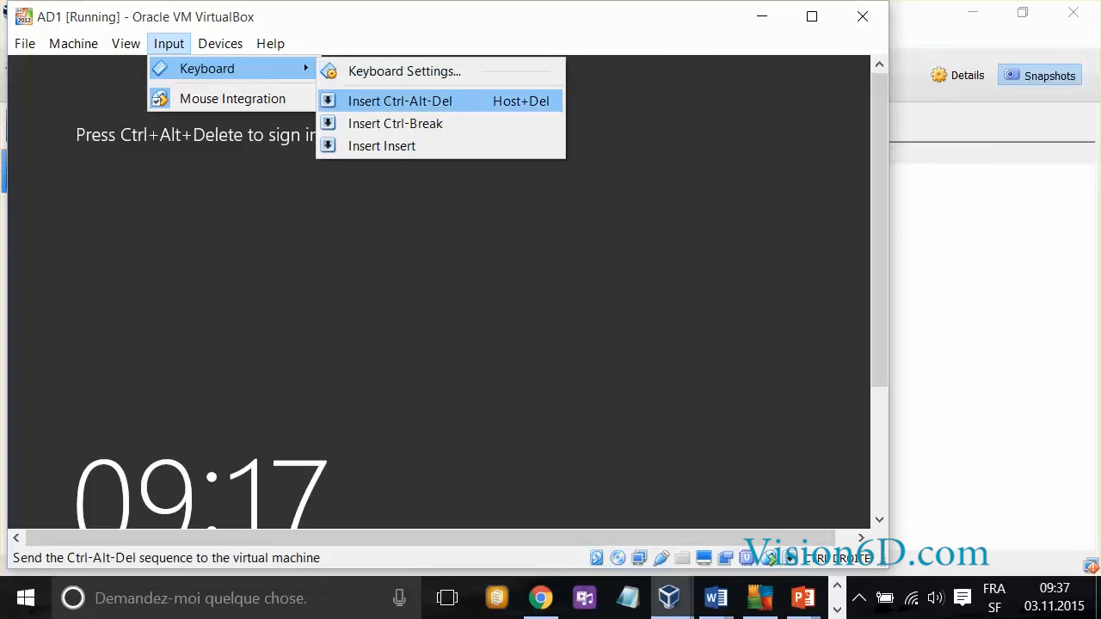
pyautogui.click(399, 100)
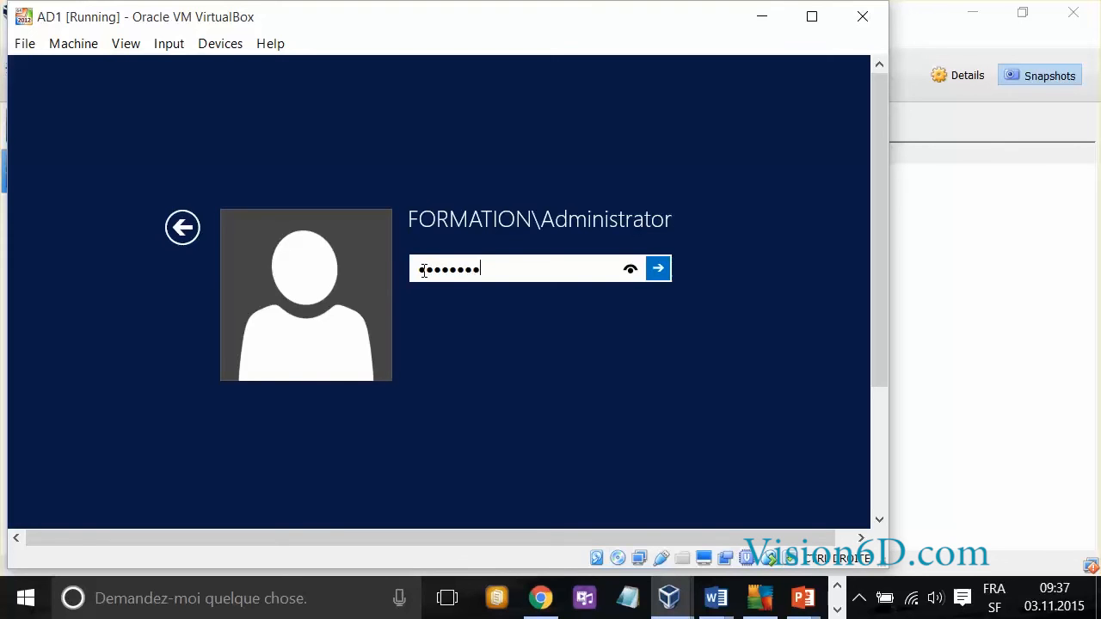
pyautogui.click(657, 268)
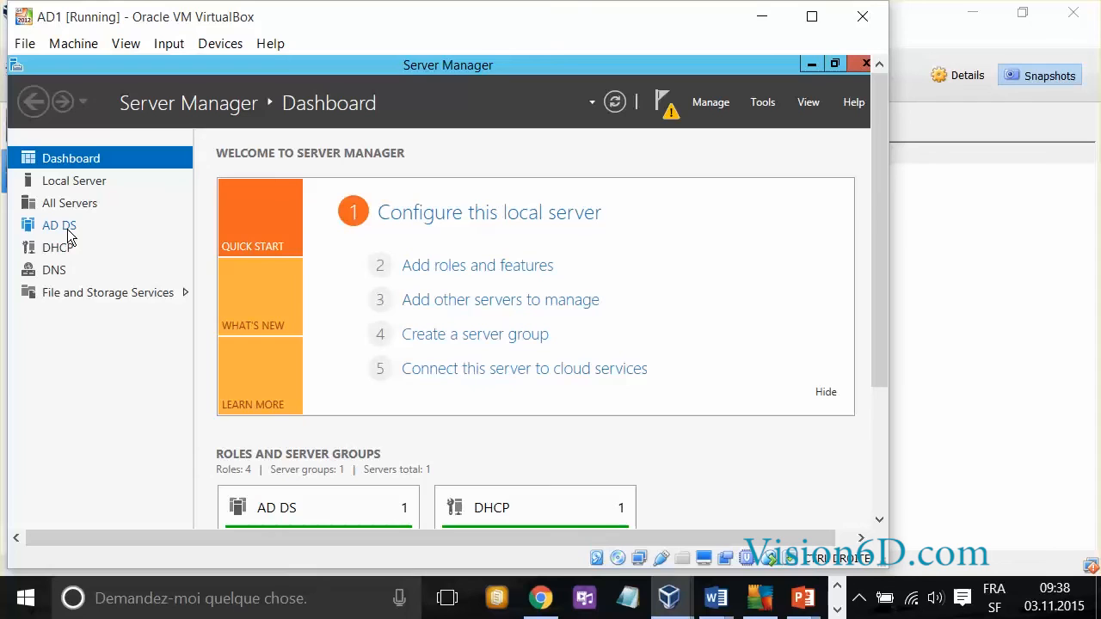
pyautogui.moveTo(53, 247)
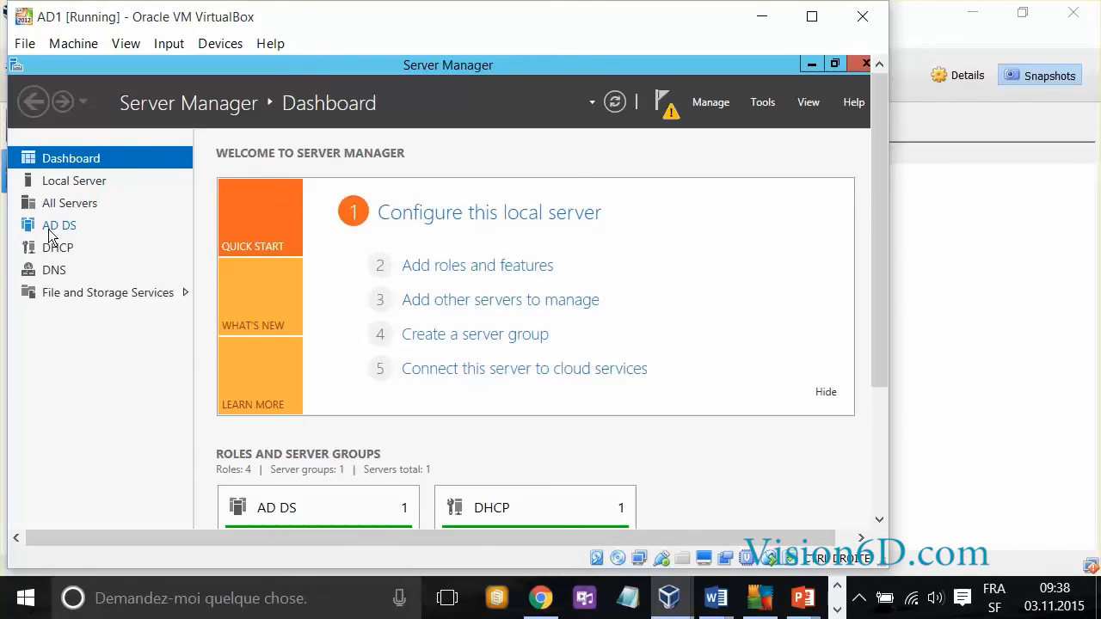
pyautogui.moveTo(83, 237)
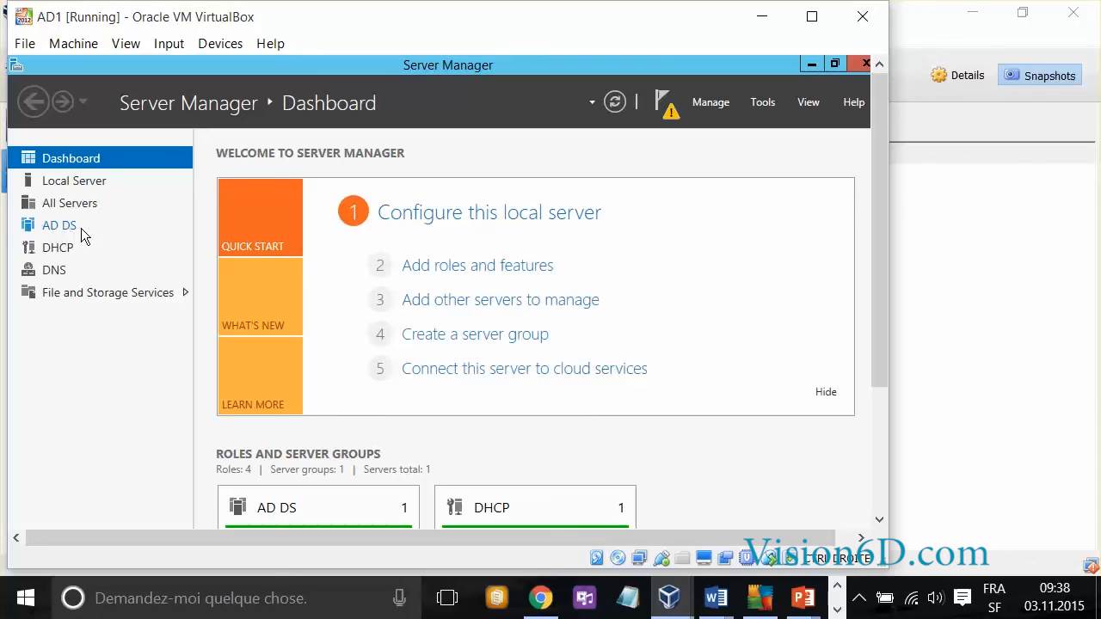
pyautogui.moveTo(59, 257)
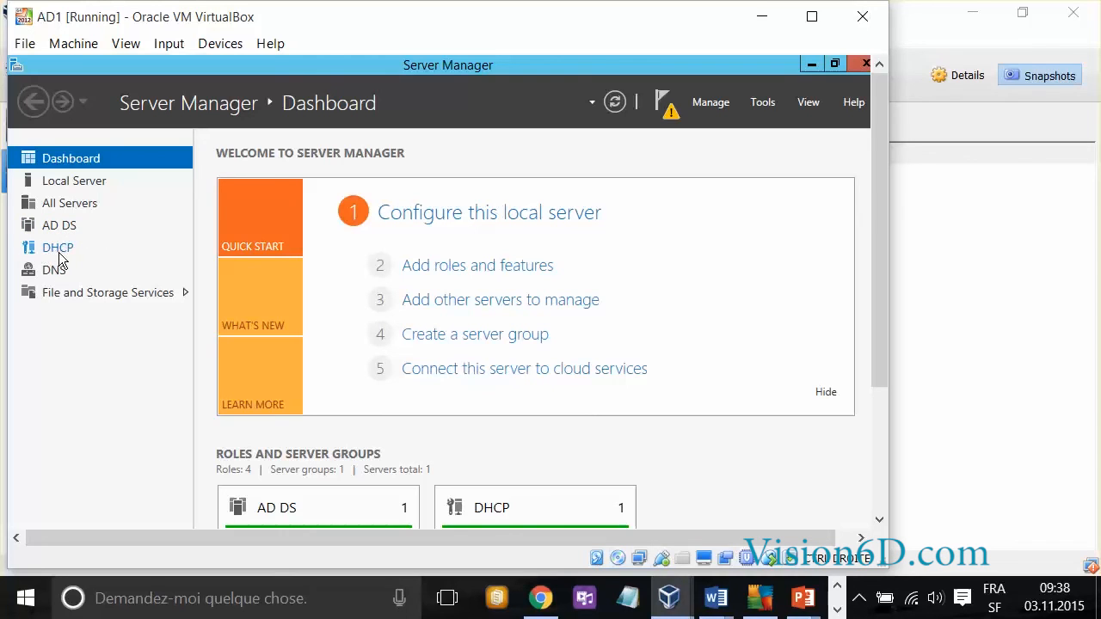
pyautogui.moveTo(75, 275)
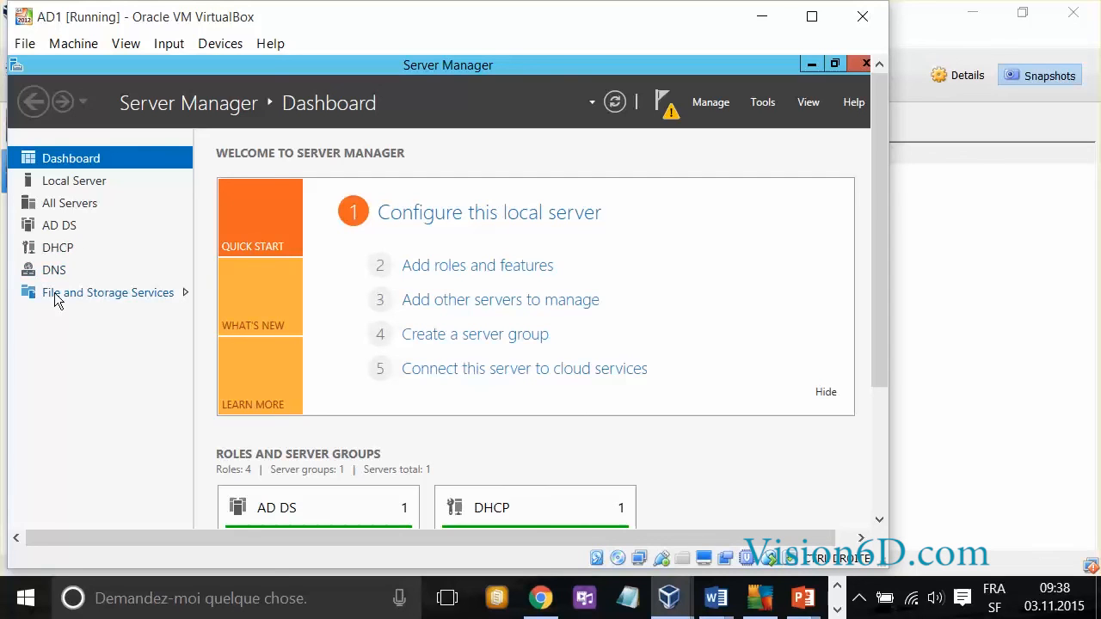
pyautogui.moveTo(117, 303)
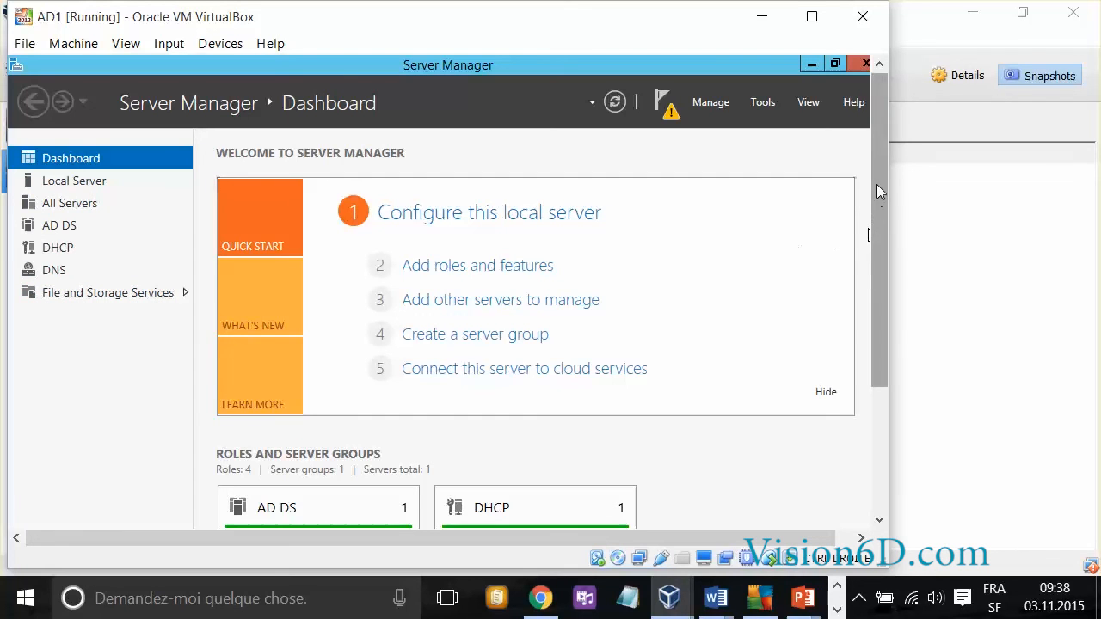
# Scroll the Server Manager dashboard to the AD DS and DHCP role tiles
pyautogui.scroll(-3)
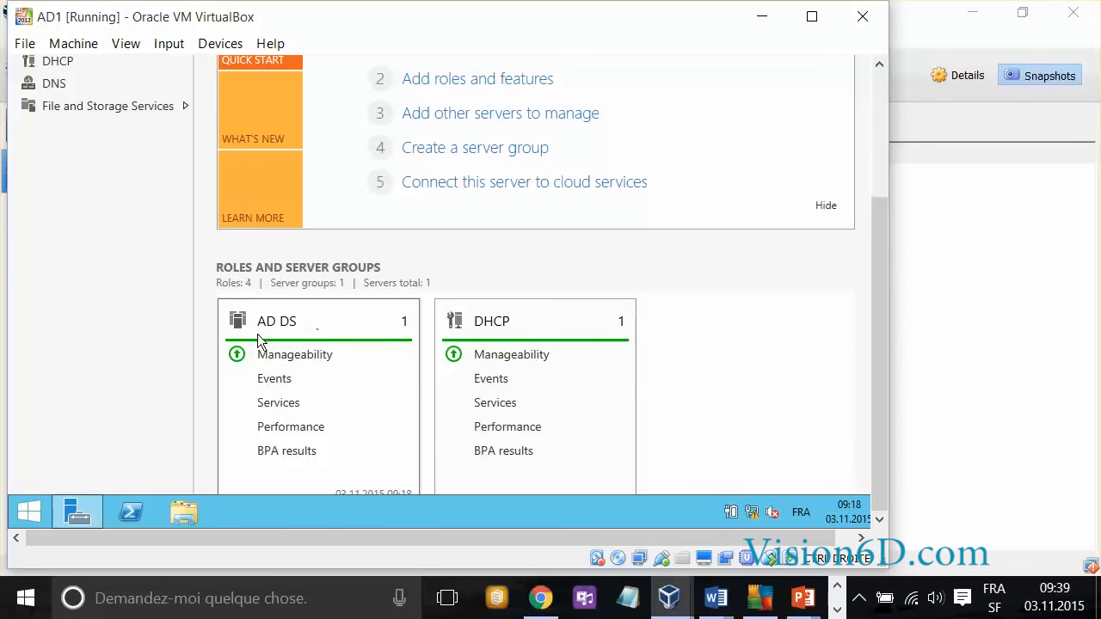
pyautogui.moveTo(309, 402)
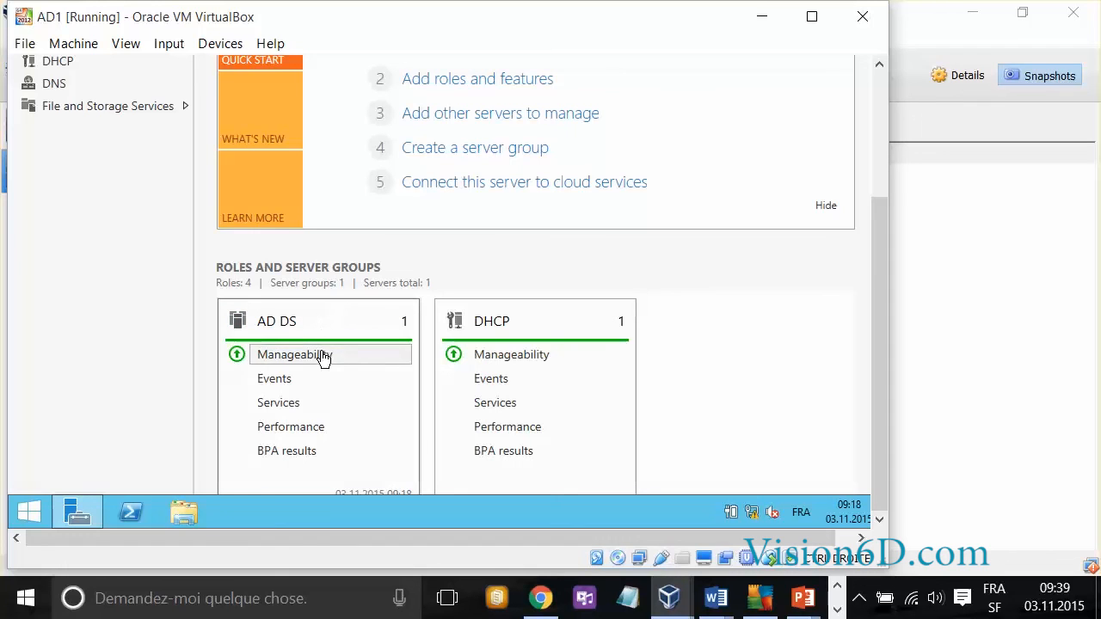
pyautogui.moveTo(262, 293)
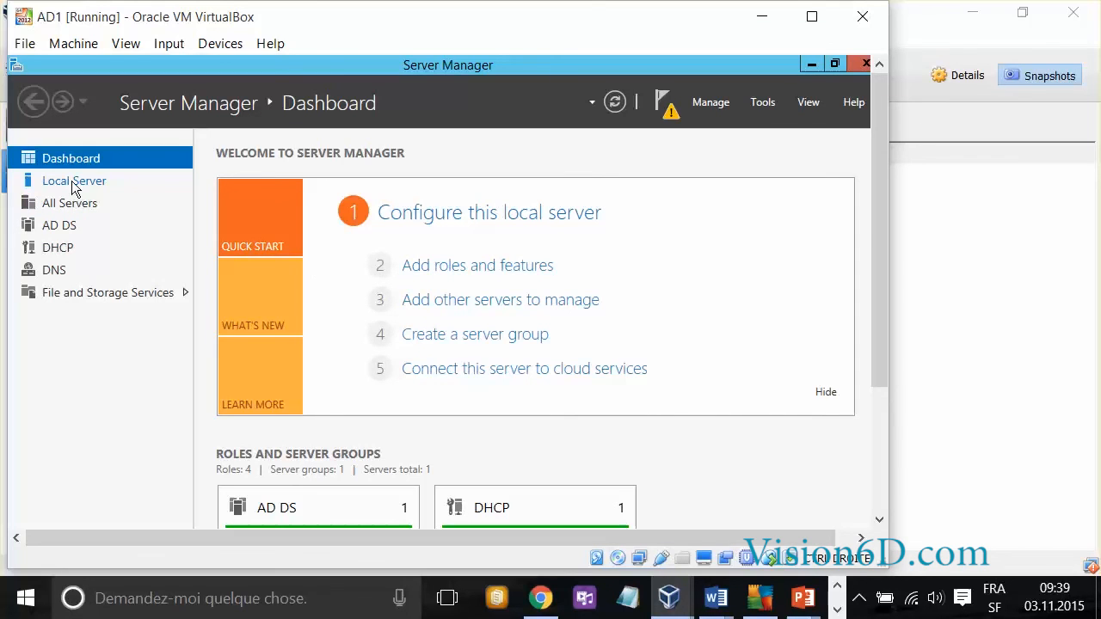
# Show Local Server properties confirming domain FORMATION.local and IP 192.168.1.10
pyautogui.click(74, 180)
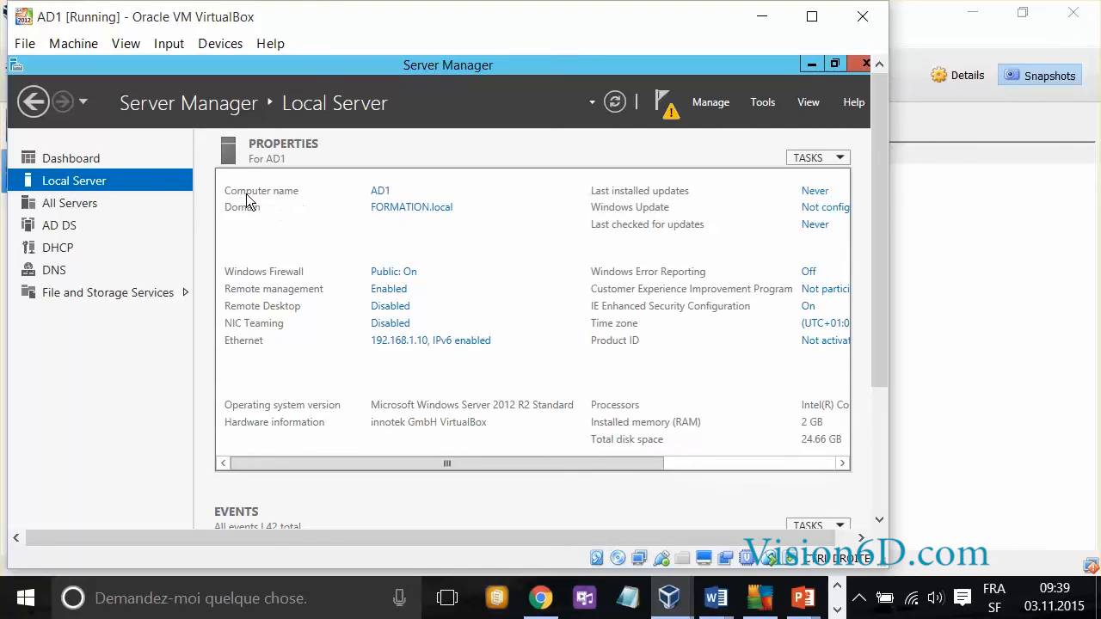
pyautogui.moveTo(351, 193)
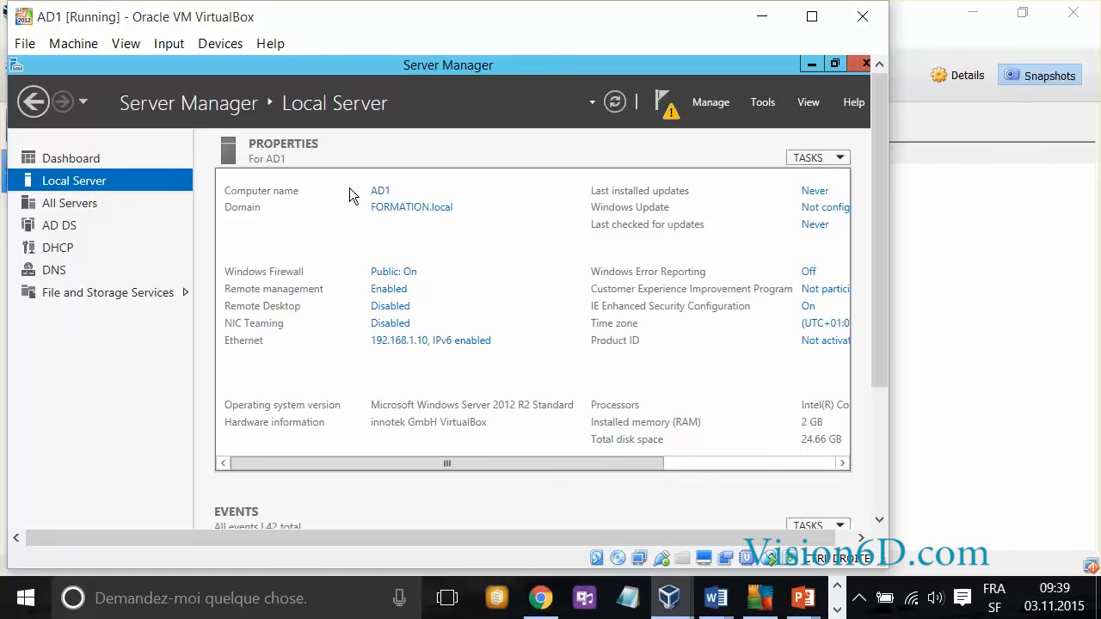
pyautogui.moveTo(266, 215)
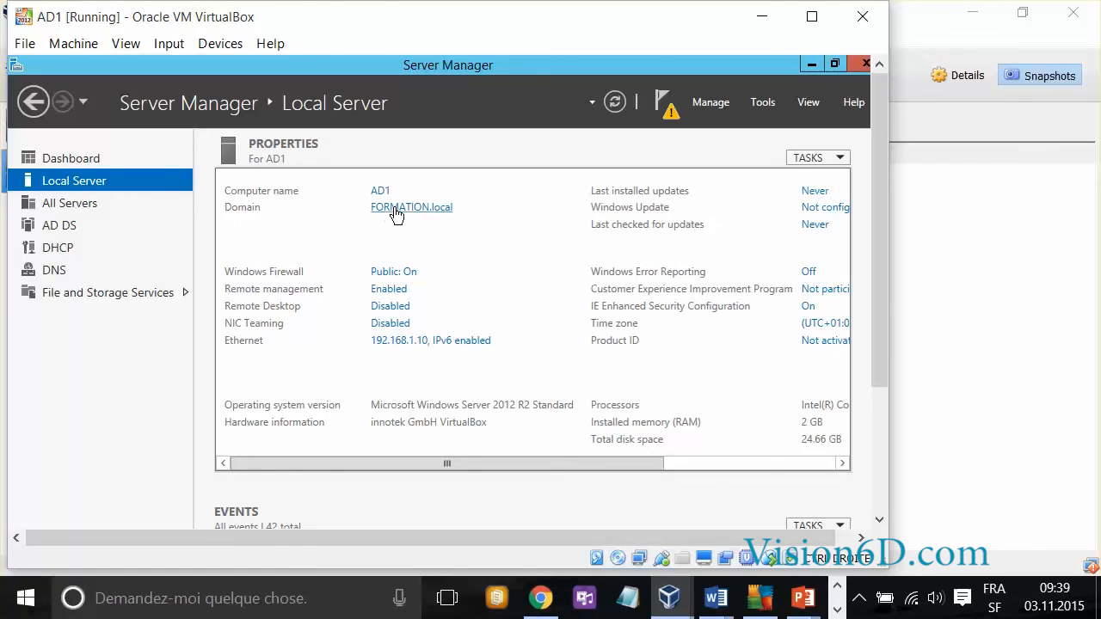
pyautogui.moveTo(547, 270)
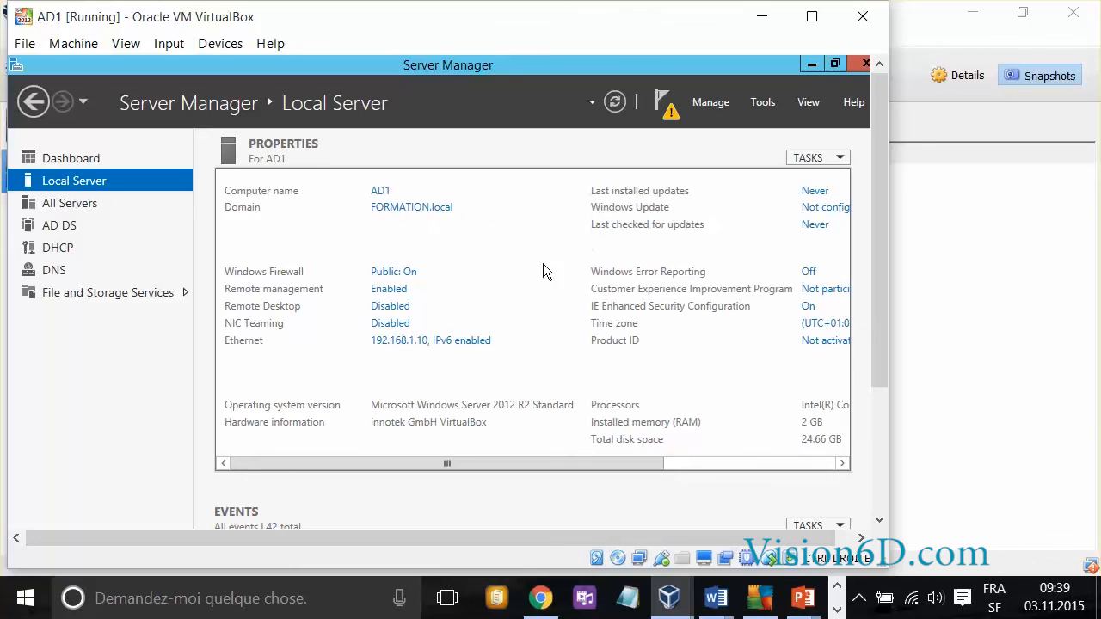
pyautogui.moveTo(266, 247)
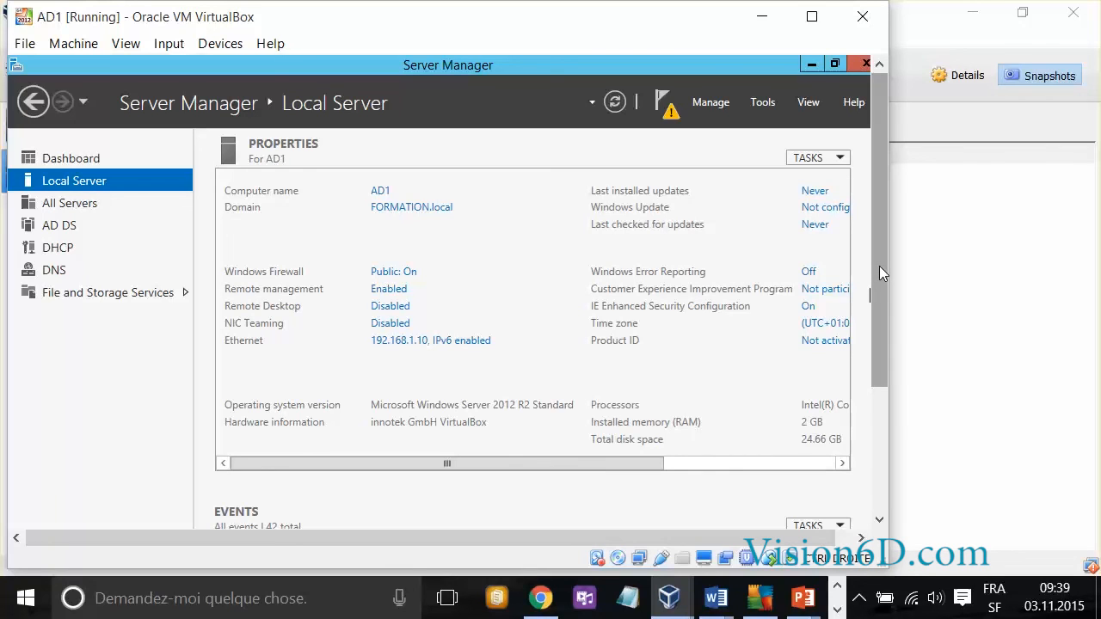
pyautogui.moveTo(412, 248)
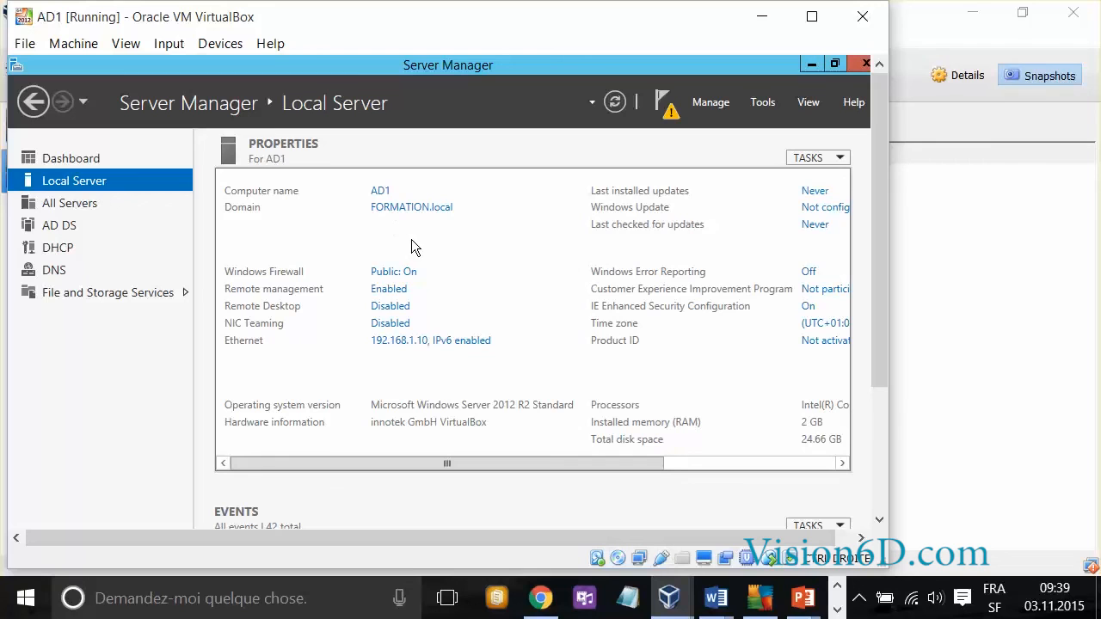
pyautogui.moveTo(78, 258)
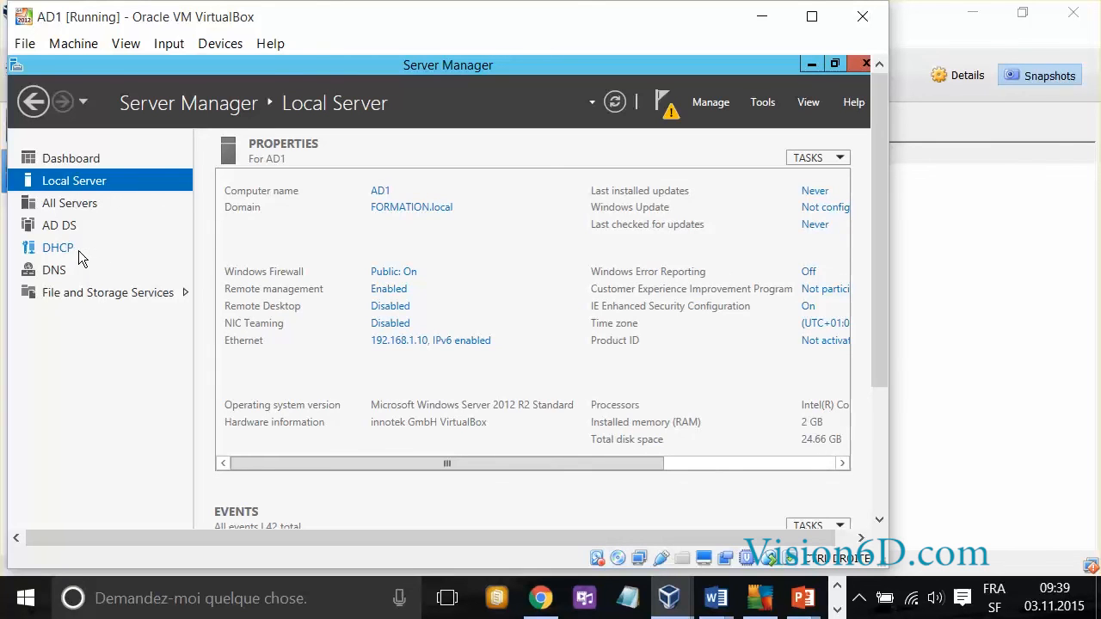
pyautogui.moveTo(438, 295)
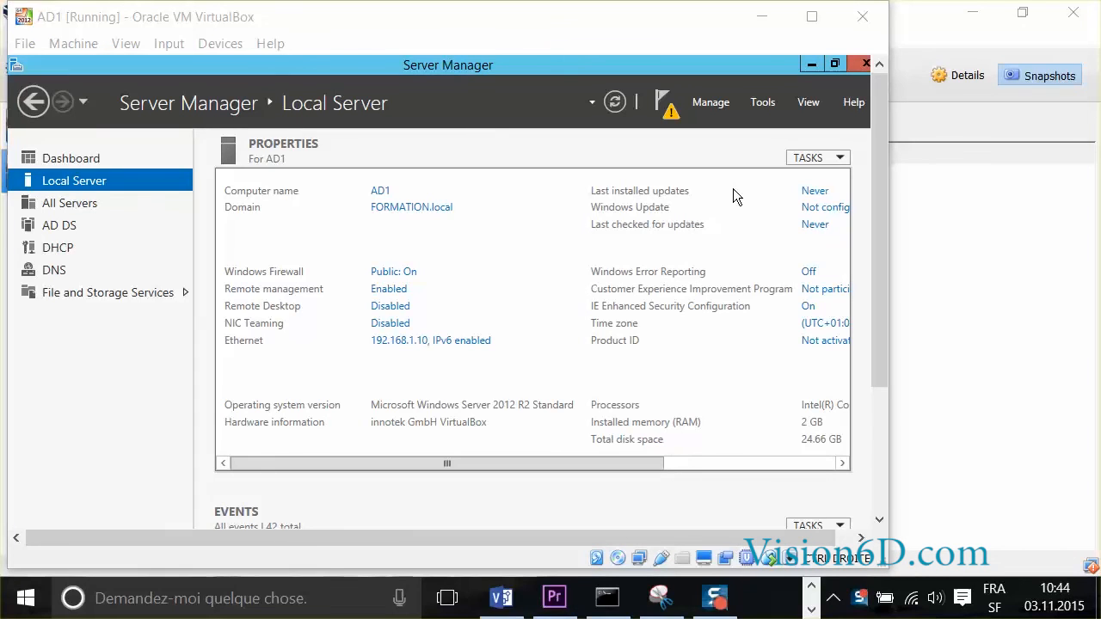
pyautogui.moveTo(613, 187)
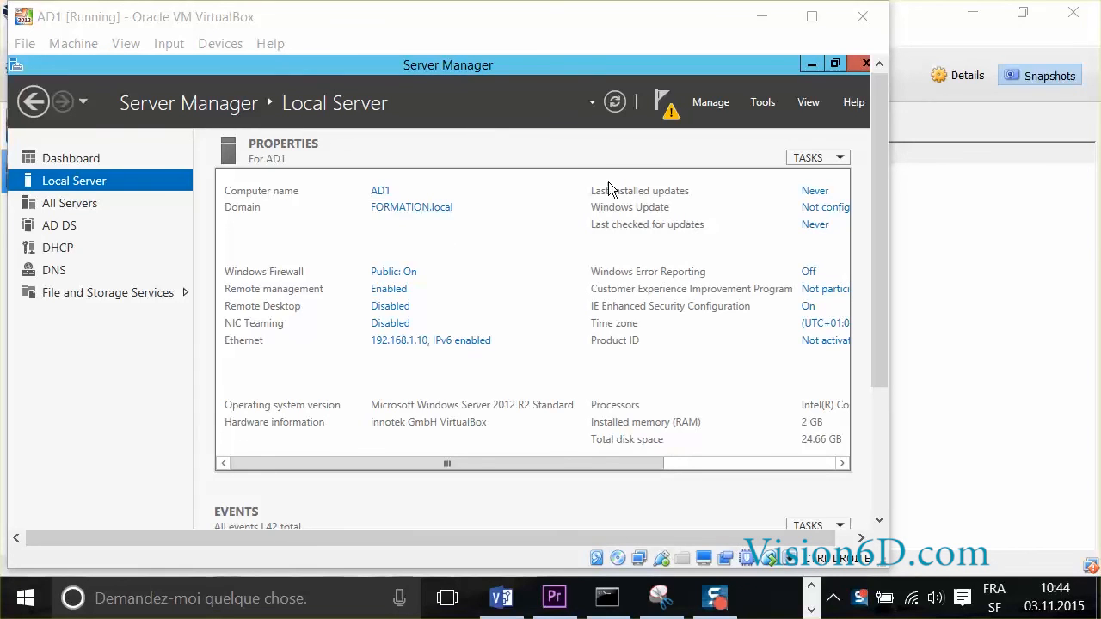
pyautogui.moveTo(755, 105)
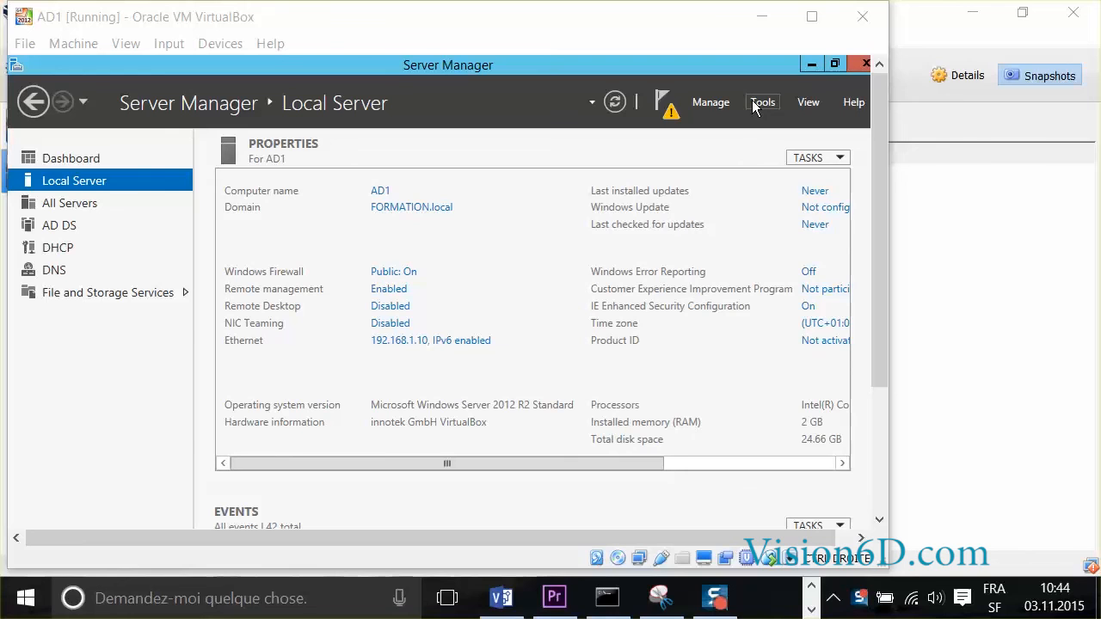
# List the Tools menu entries including Active Directory Users and Computers, DHCP and DNS
pyautogui.click(762, 102)
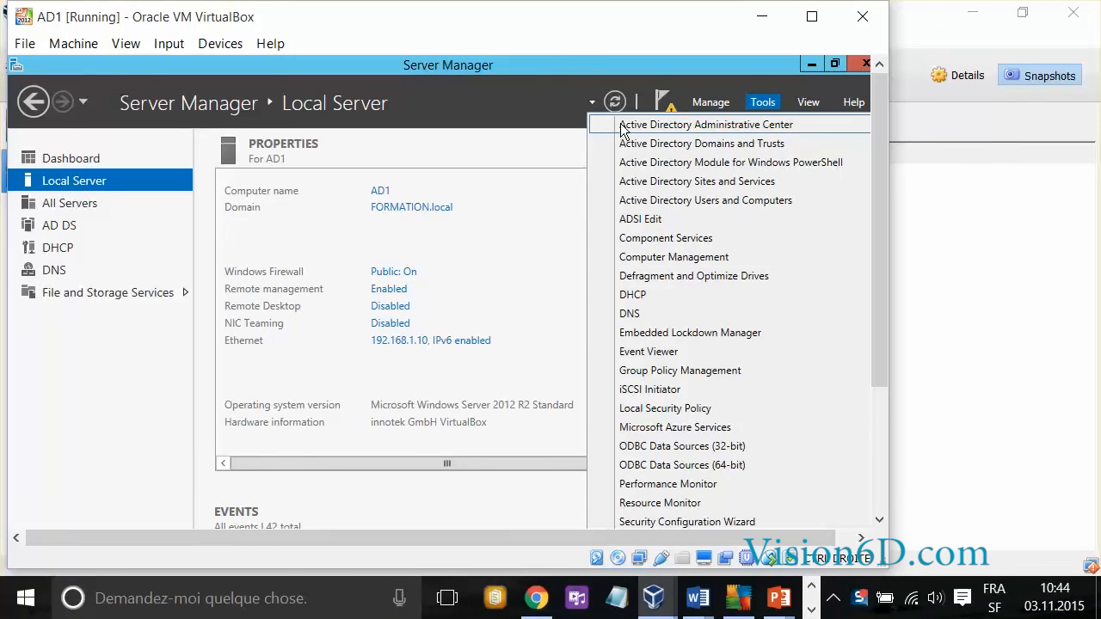
pyautogui.moveTo(629, 224)
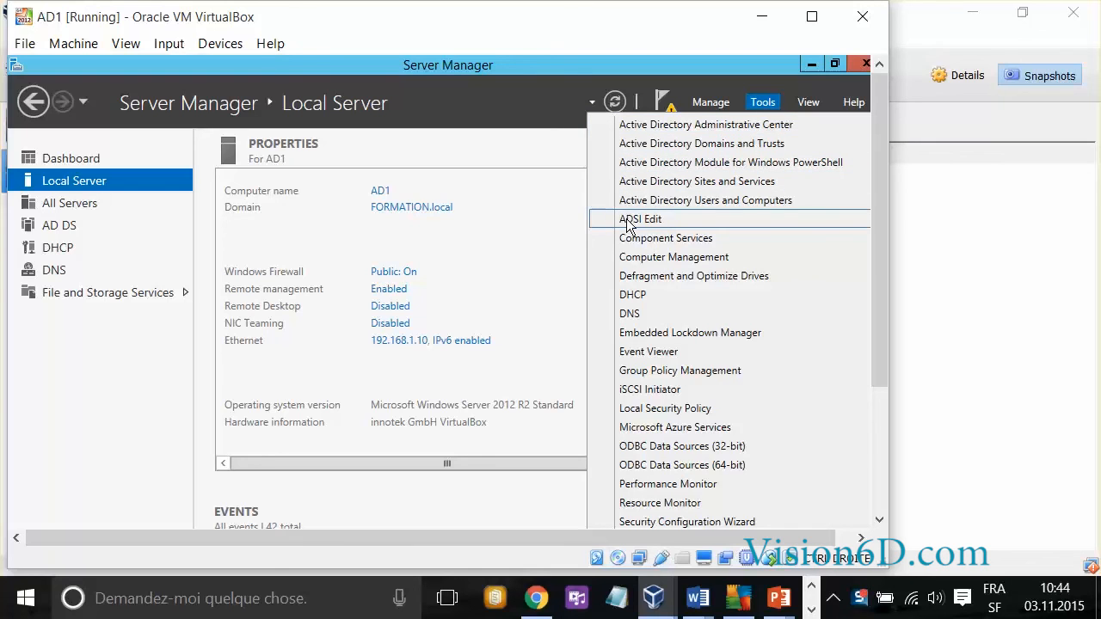
pyautogui.moveTo(643, 129)
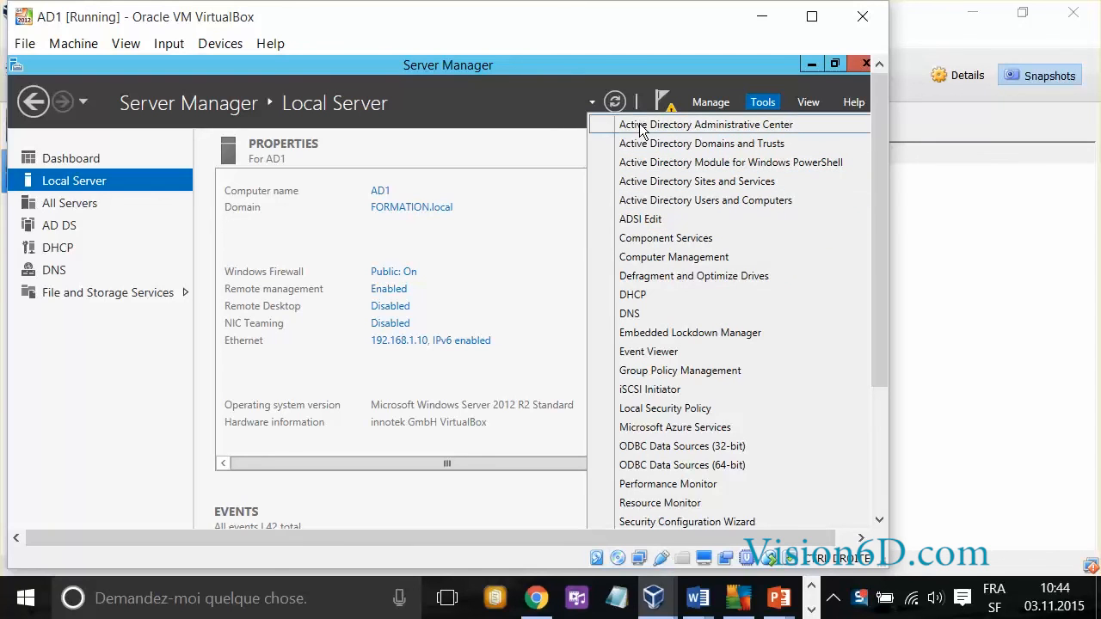
pyautogui.moveTo(645, 135)
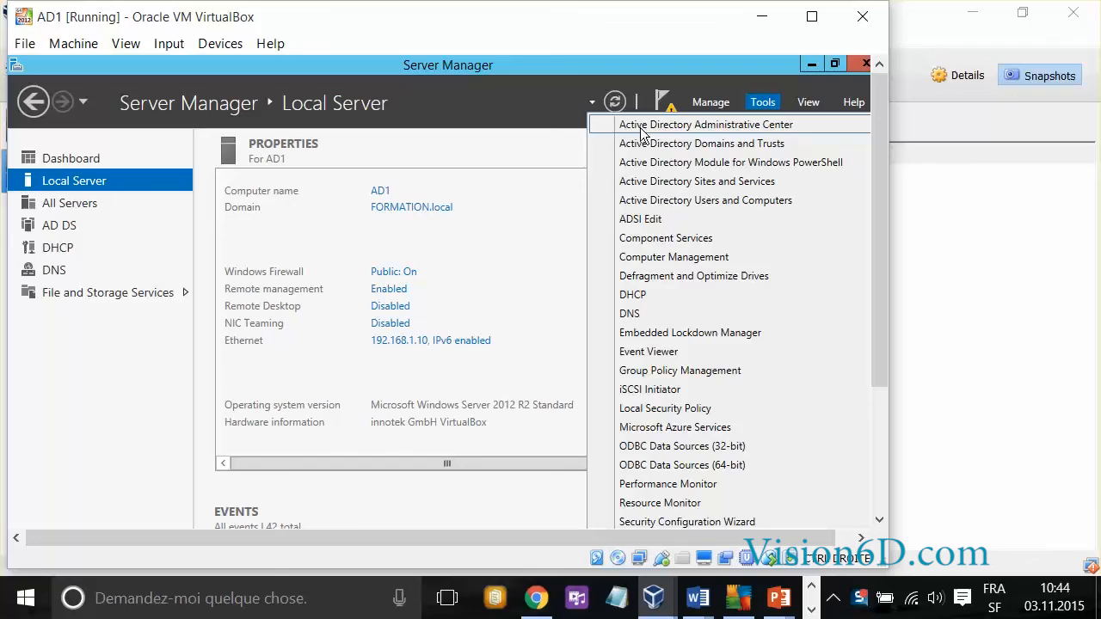
pyautogui.moveTo(646, 200)
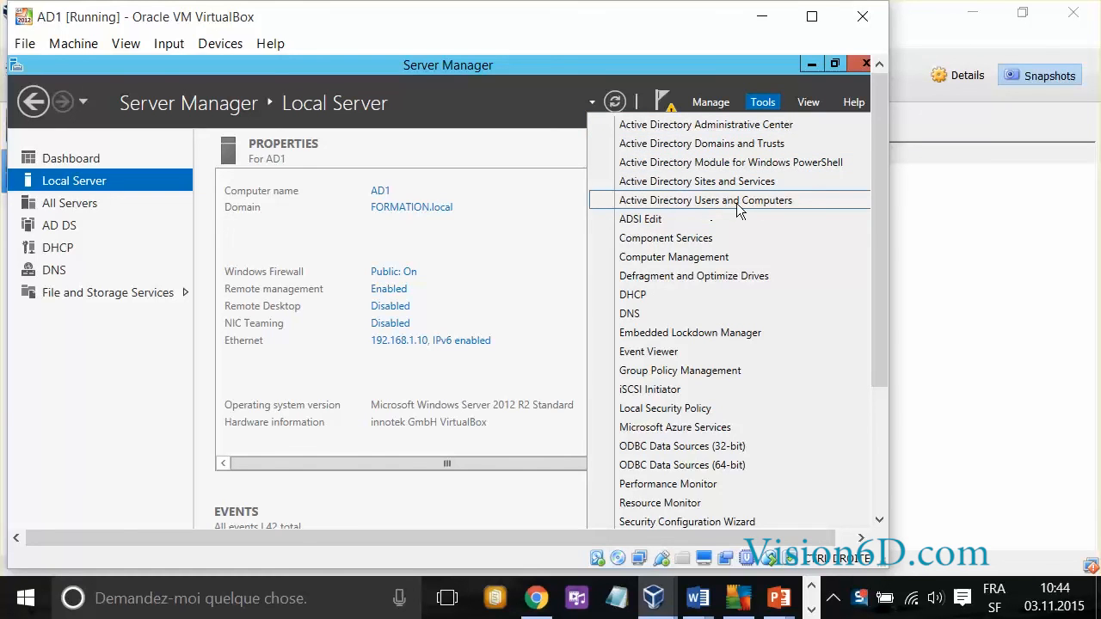
pyautogui.moveTo(791, 210)
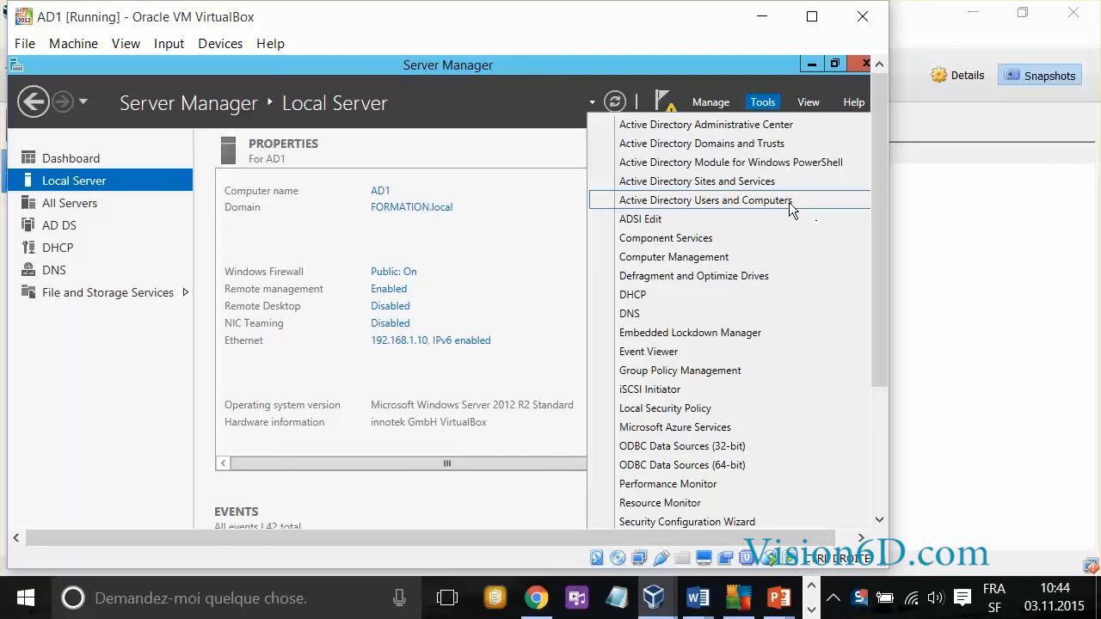
pyautogui.moveTo(766, 210)
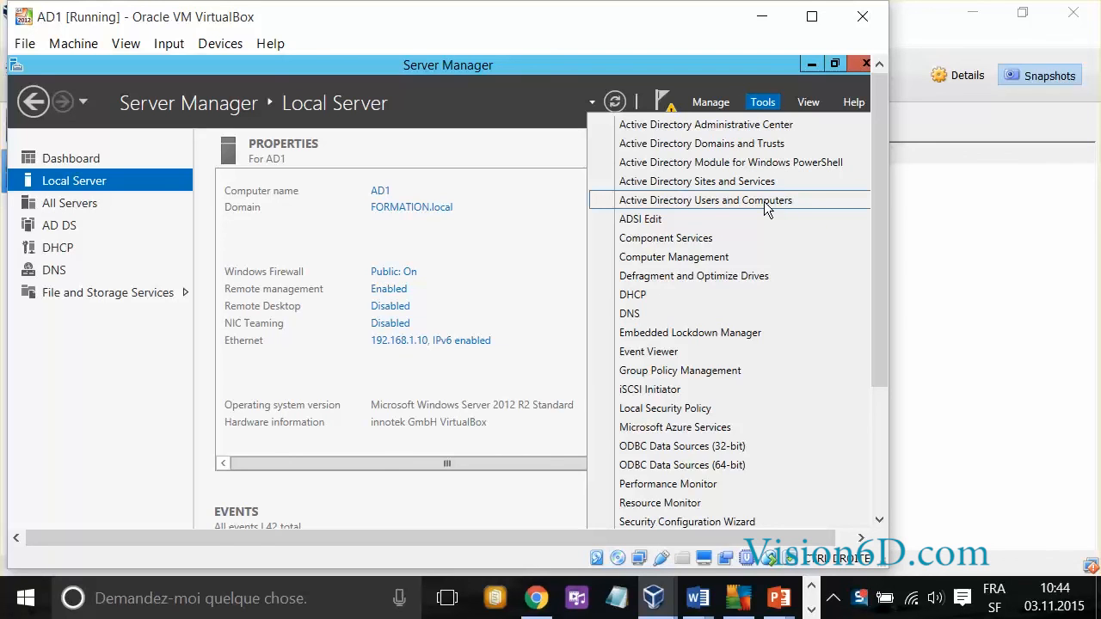
pyautogui.moveTo(643, 296)
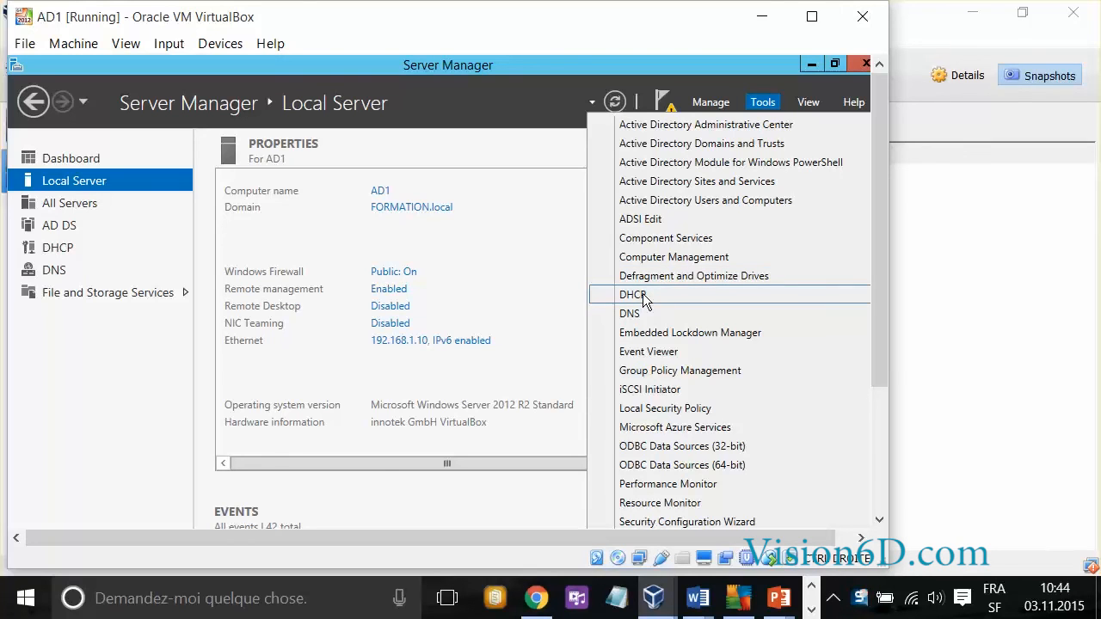
pyautogui.moveTo(639, 316)
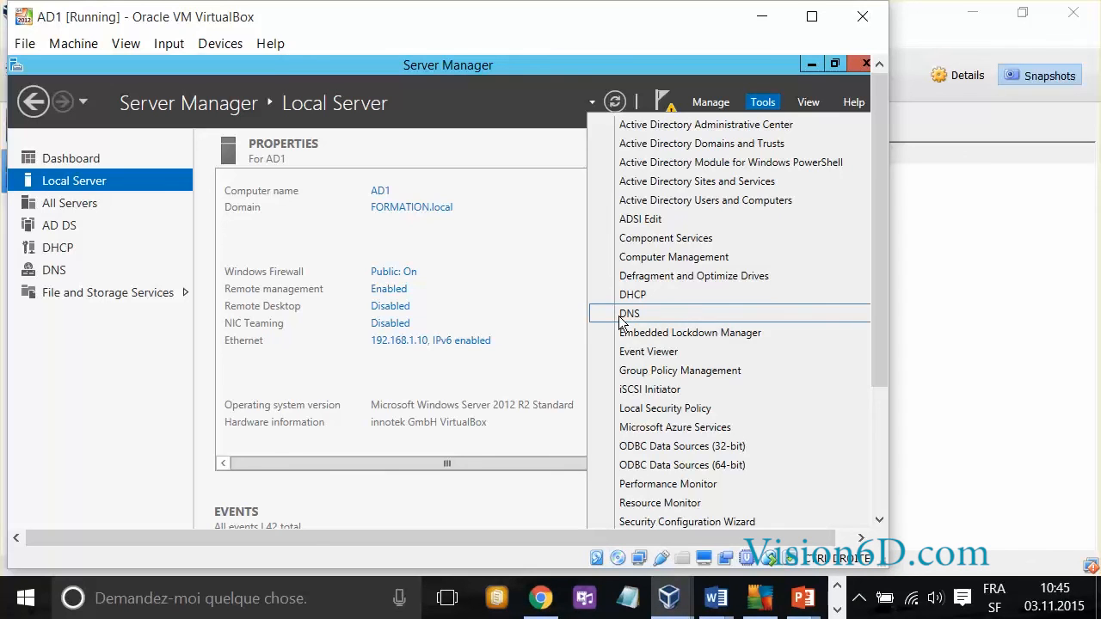
pyautogui.moveTo(650, 320)
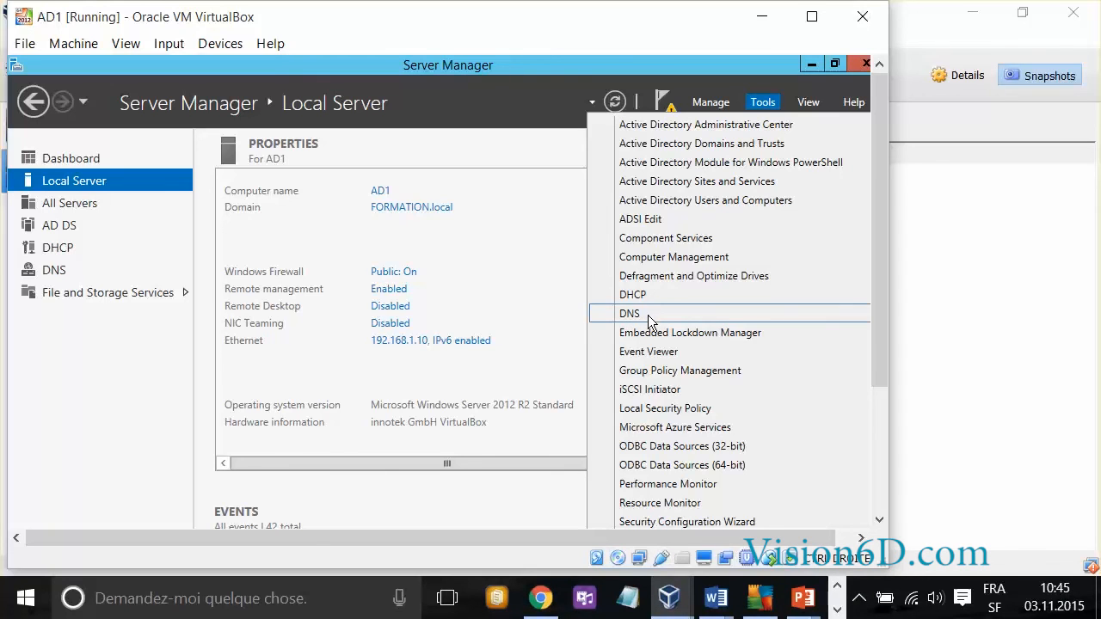